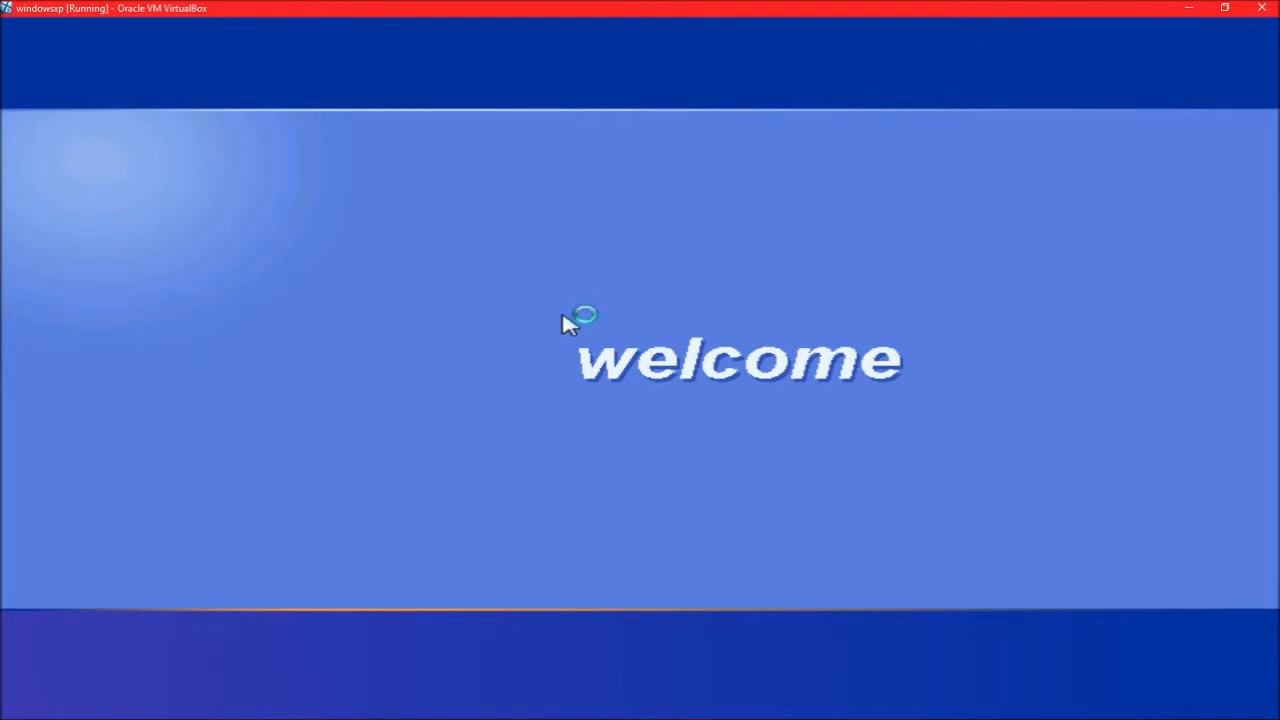
mouse_move(540, 280)
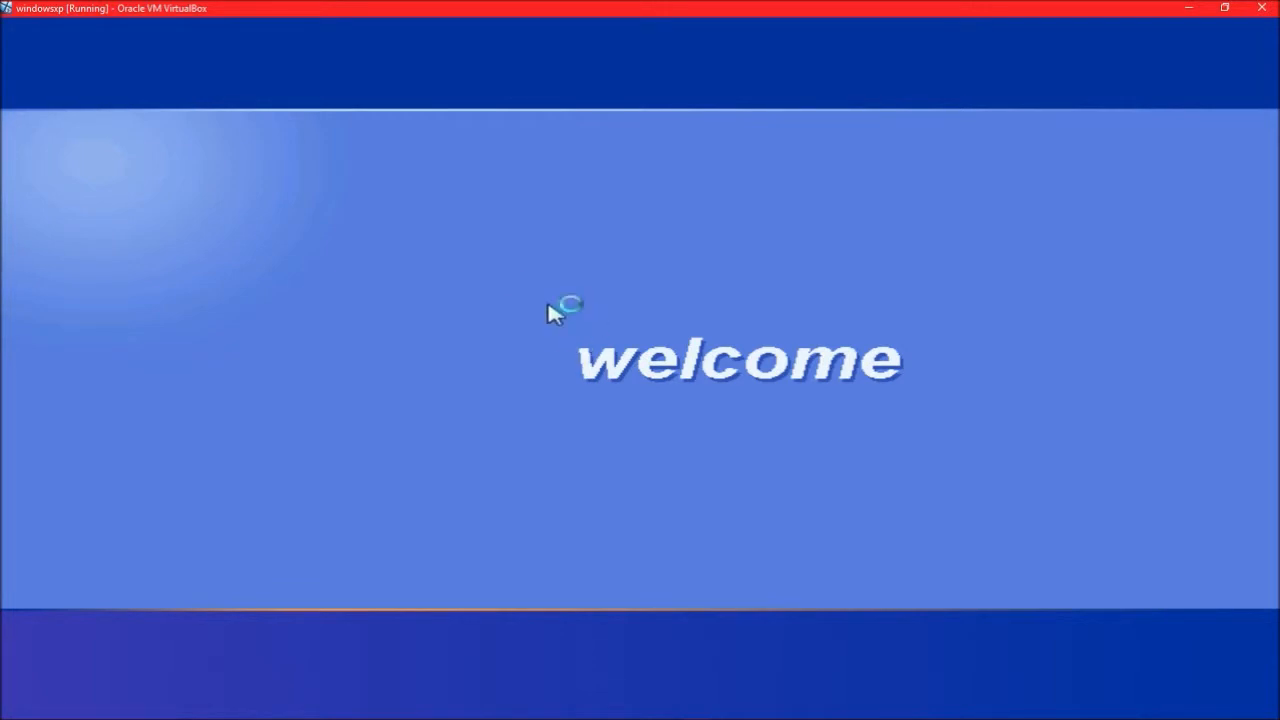
mouse_move(616, 296)
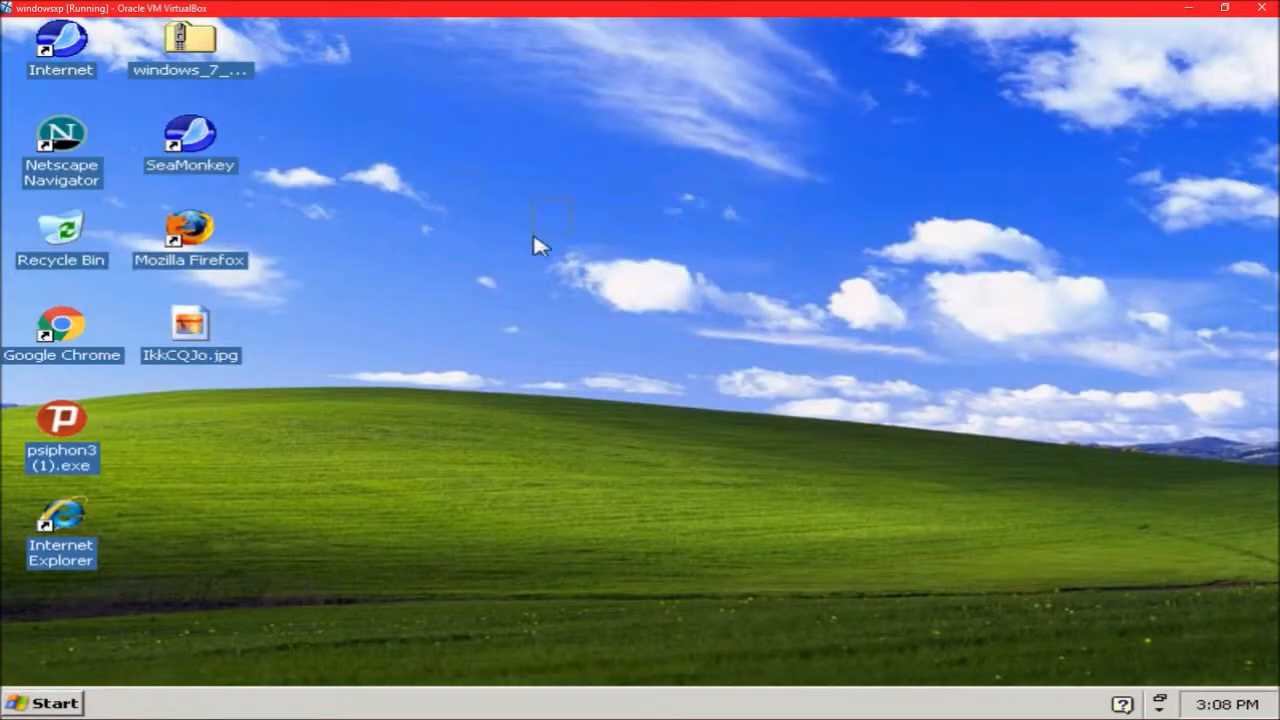
mouse_move(456, 212)
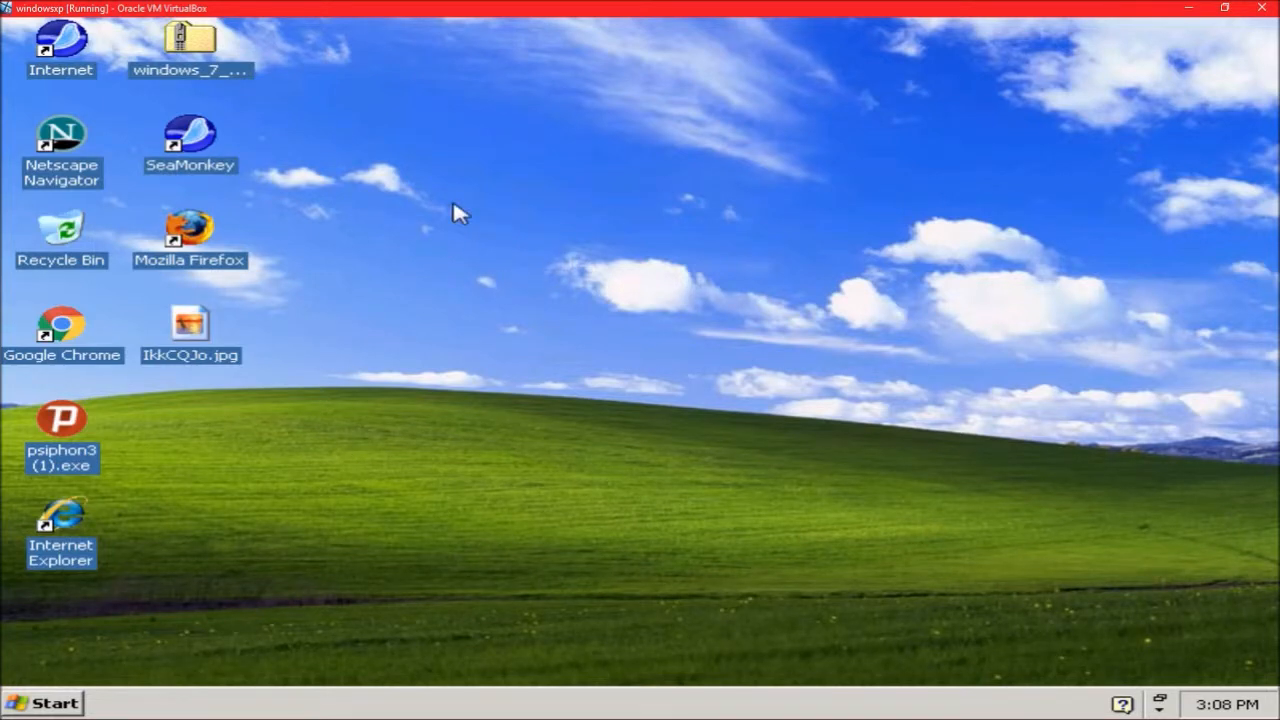
left_click(42, 704)
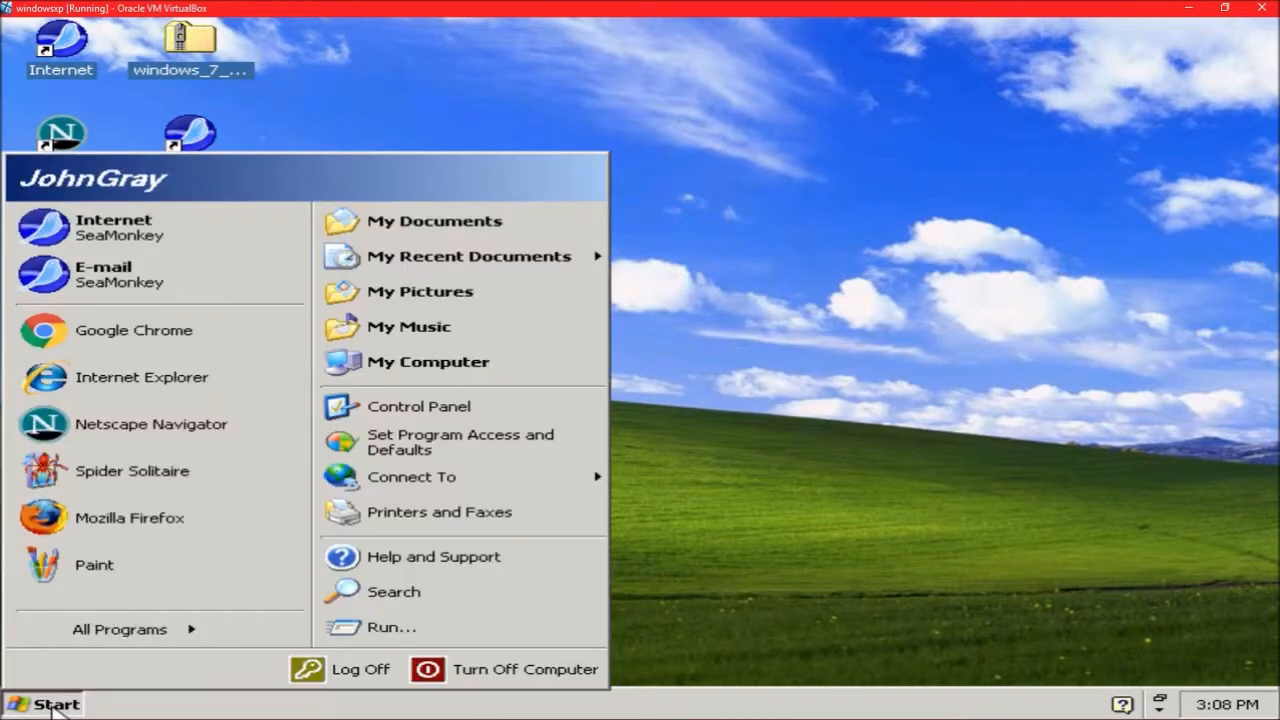
left_click(418, 406)
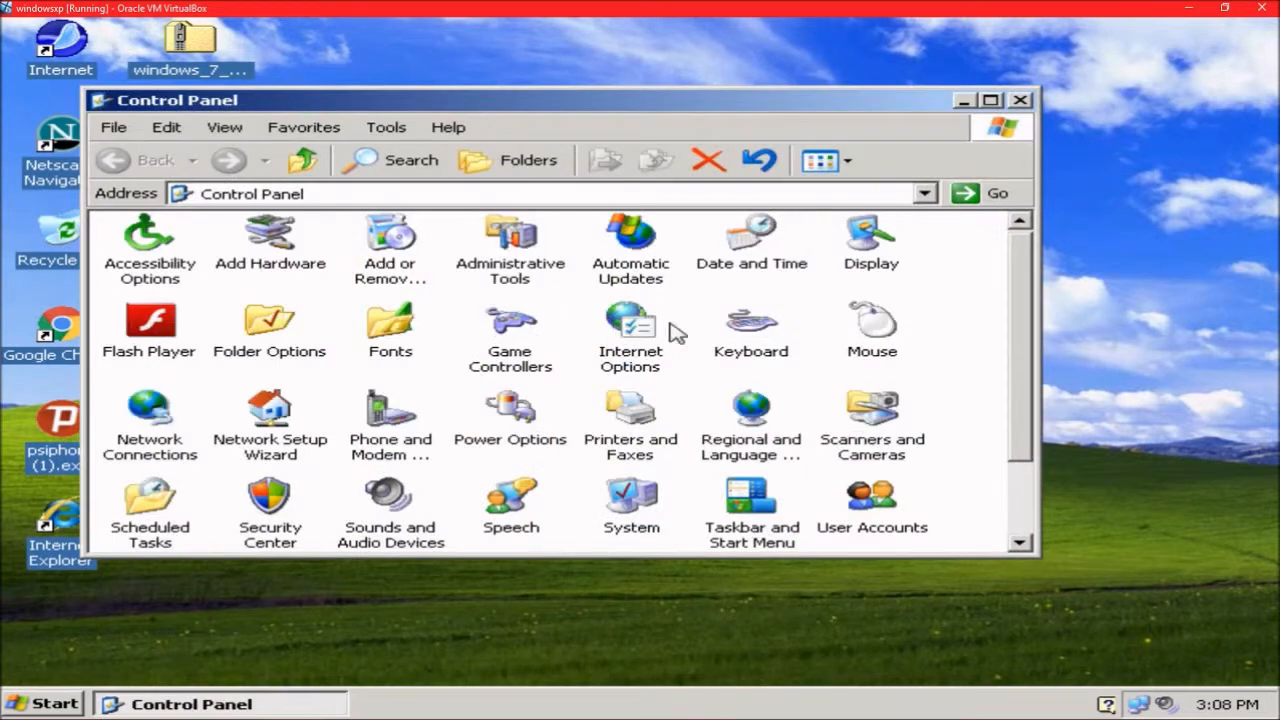
double_click(872, 320)
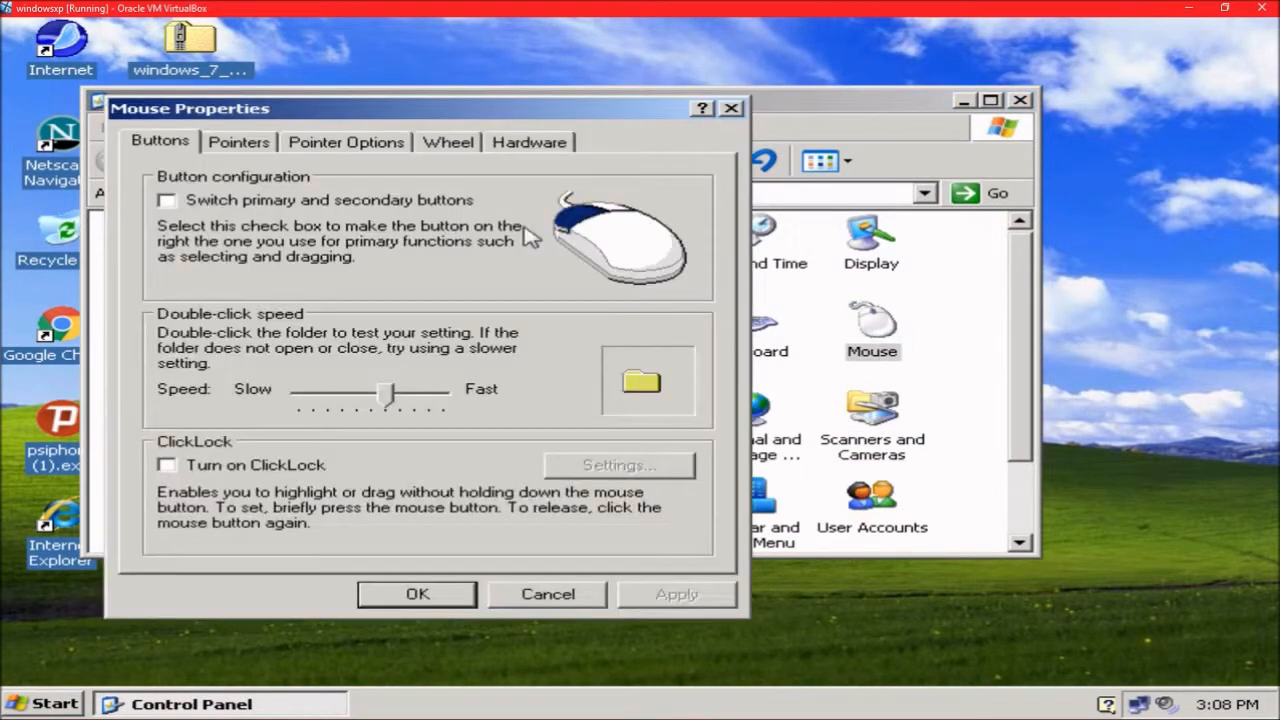
left_click(536, 206)
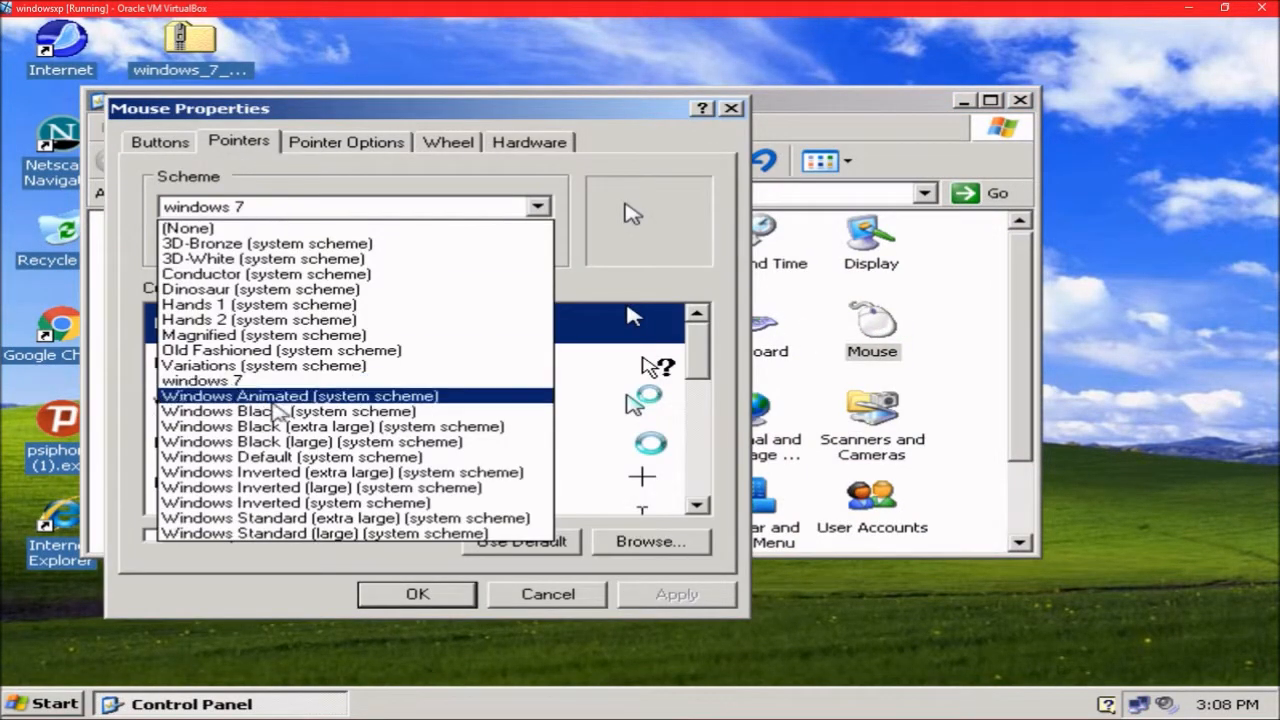
left_click(292, 456)
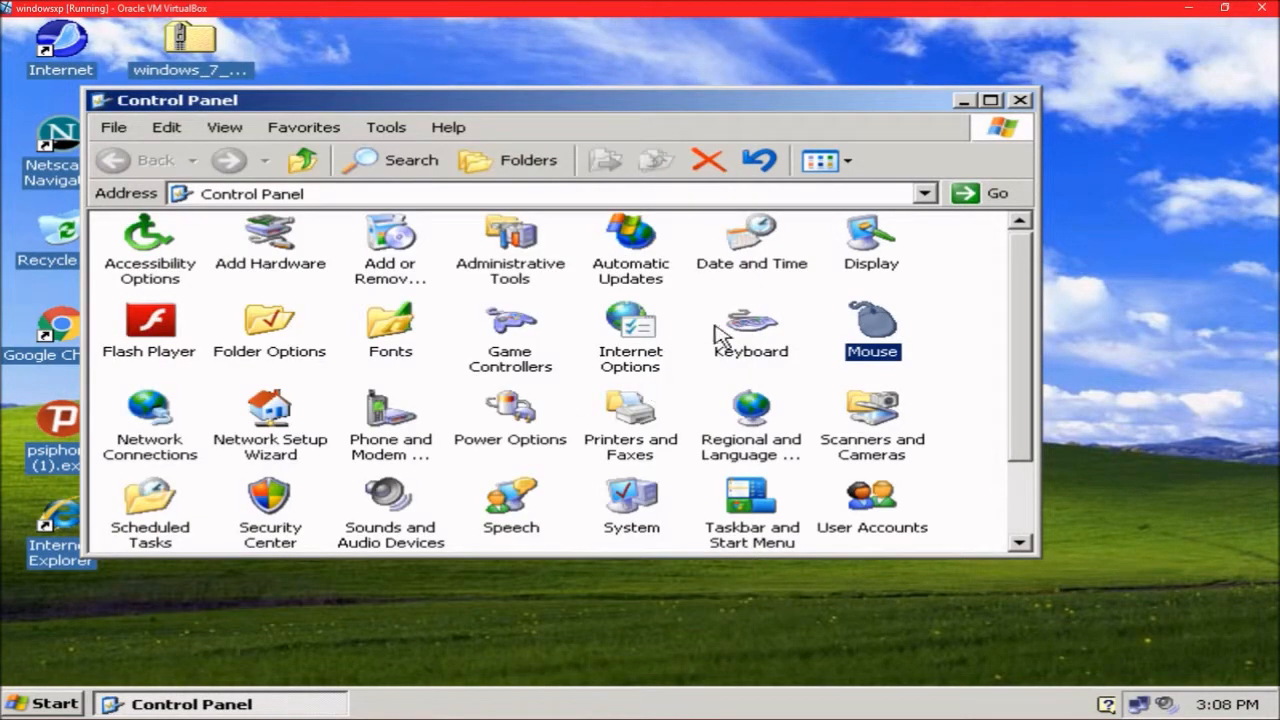
left_click(1020, 100)
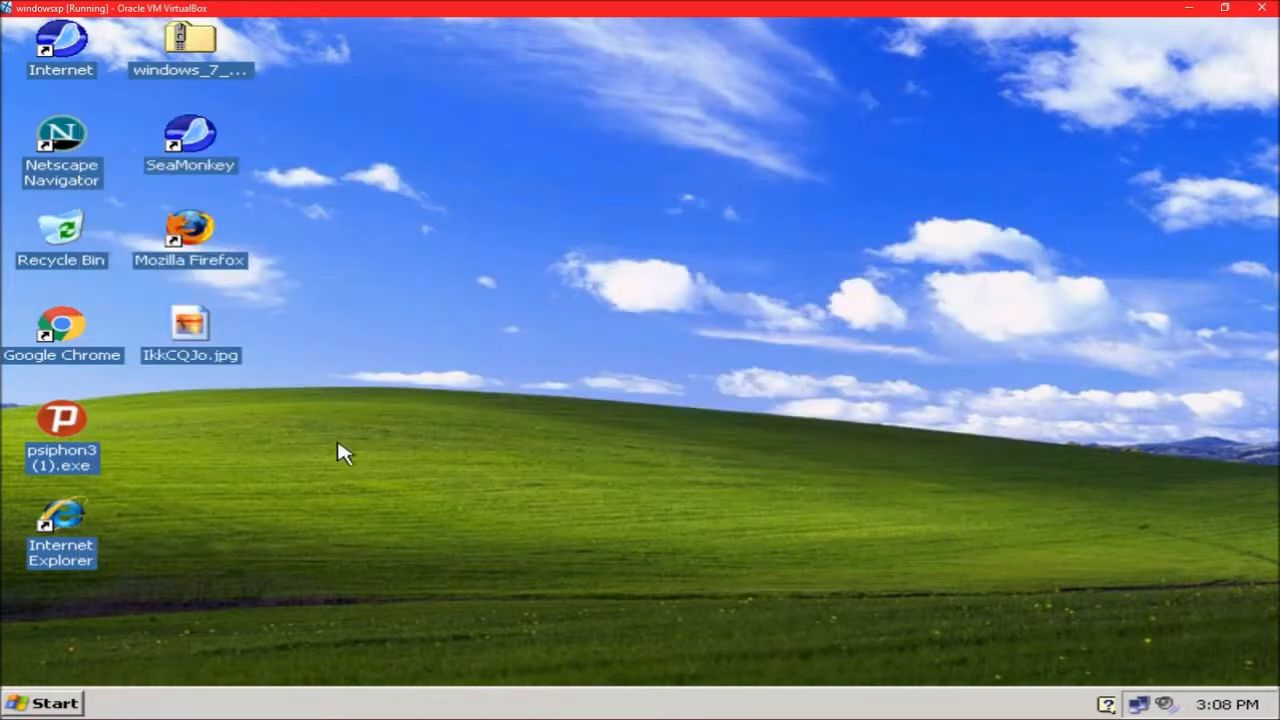
Step: Reach Performance Settings under System Properties' Advanced section and choose best appearance
left_click(42, 704)
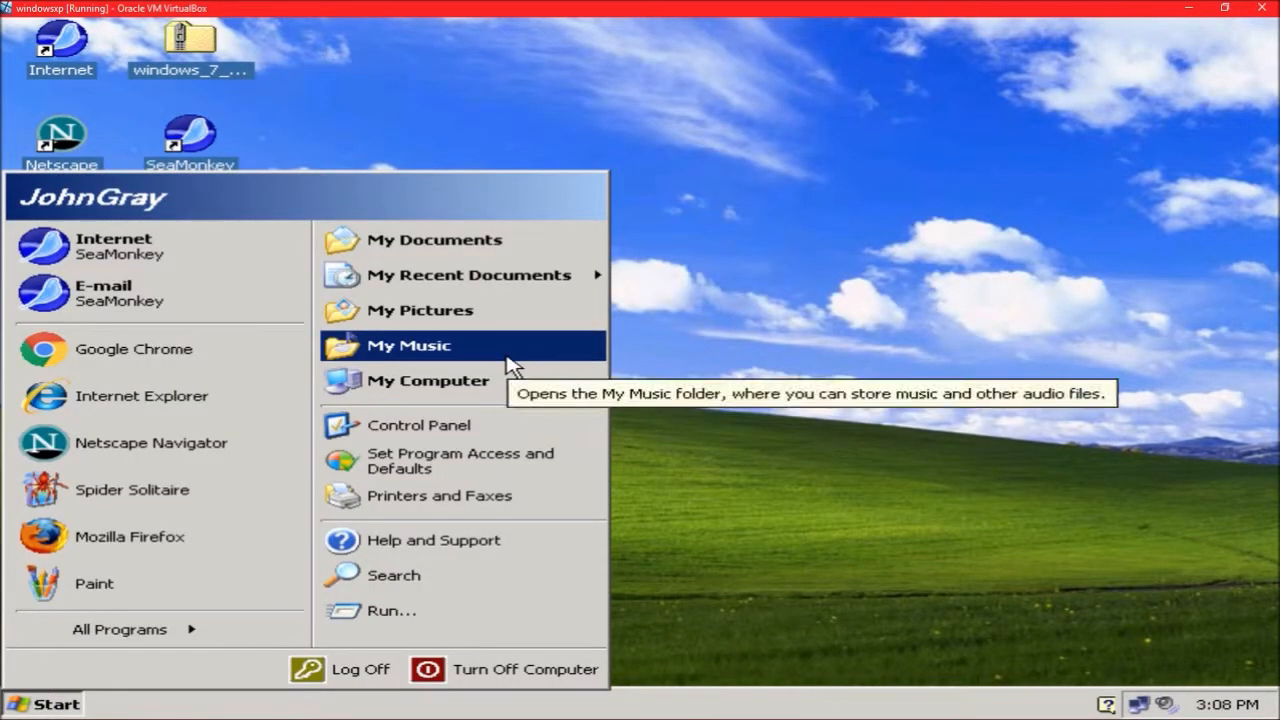
mouse_move(428, 380)
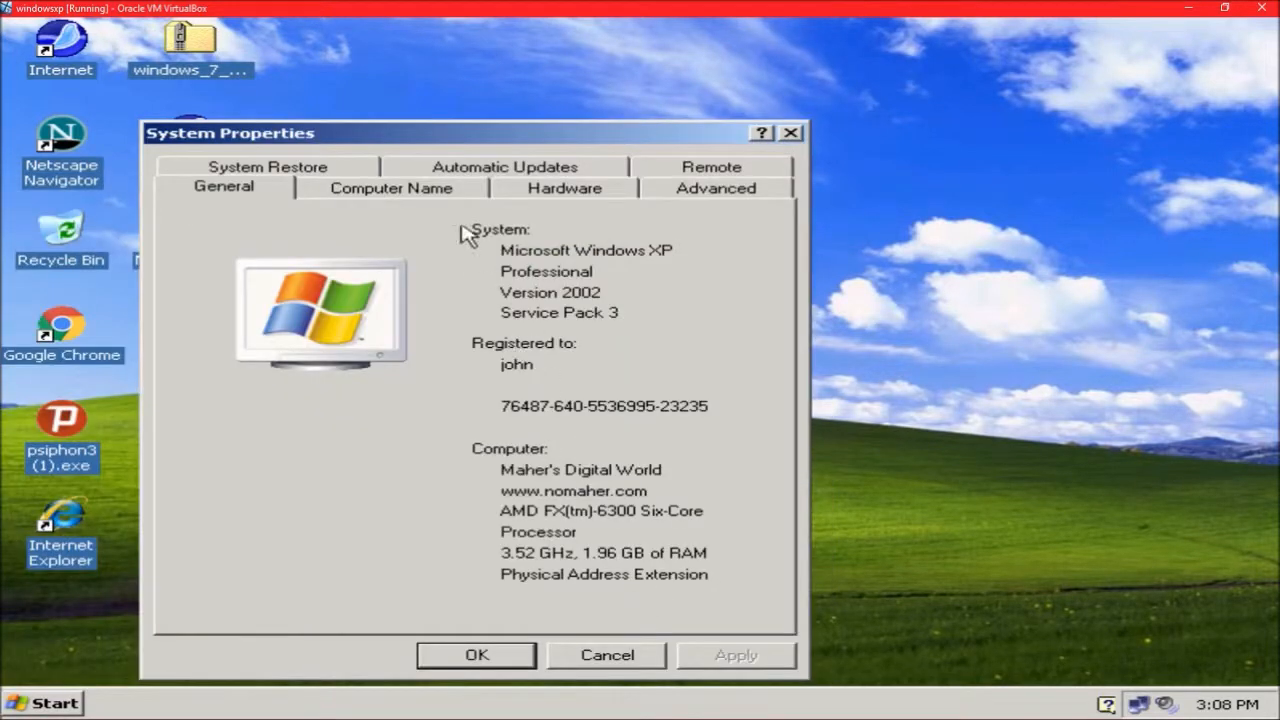
left_click(716, 188)
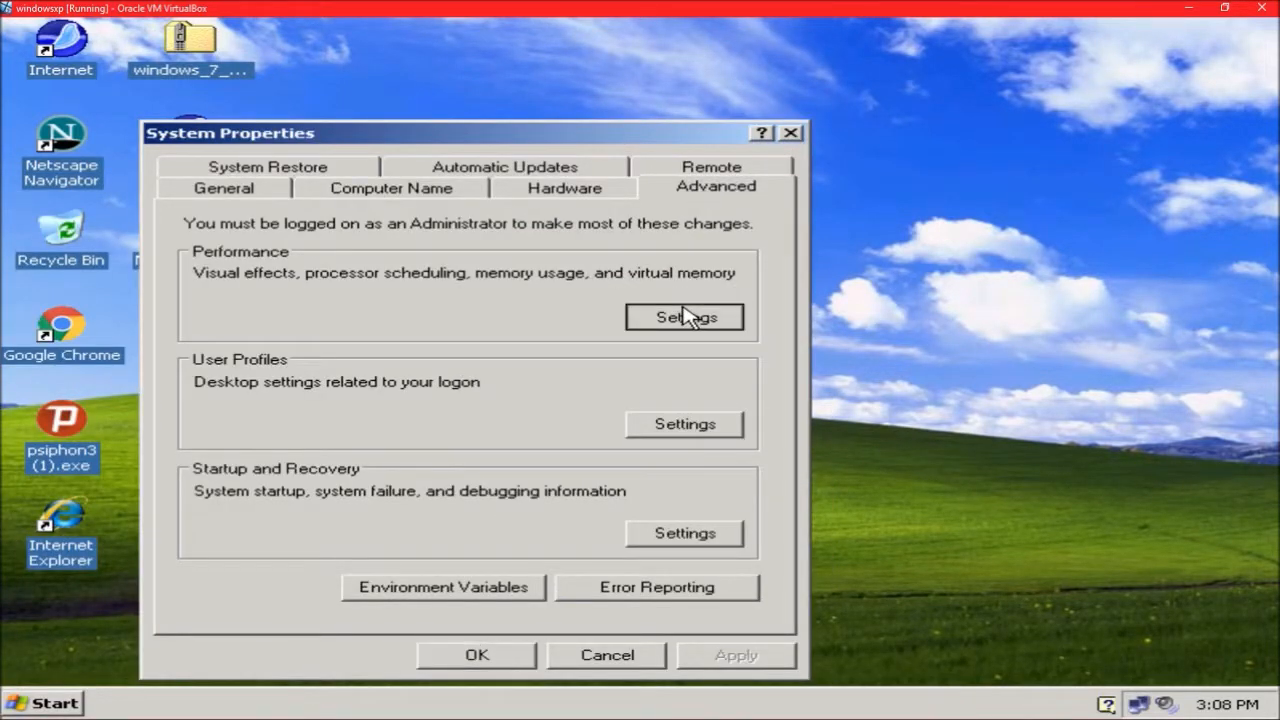
left_click(684, 316)
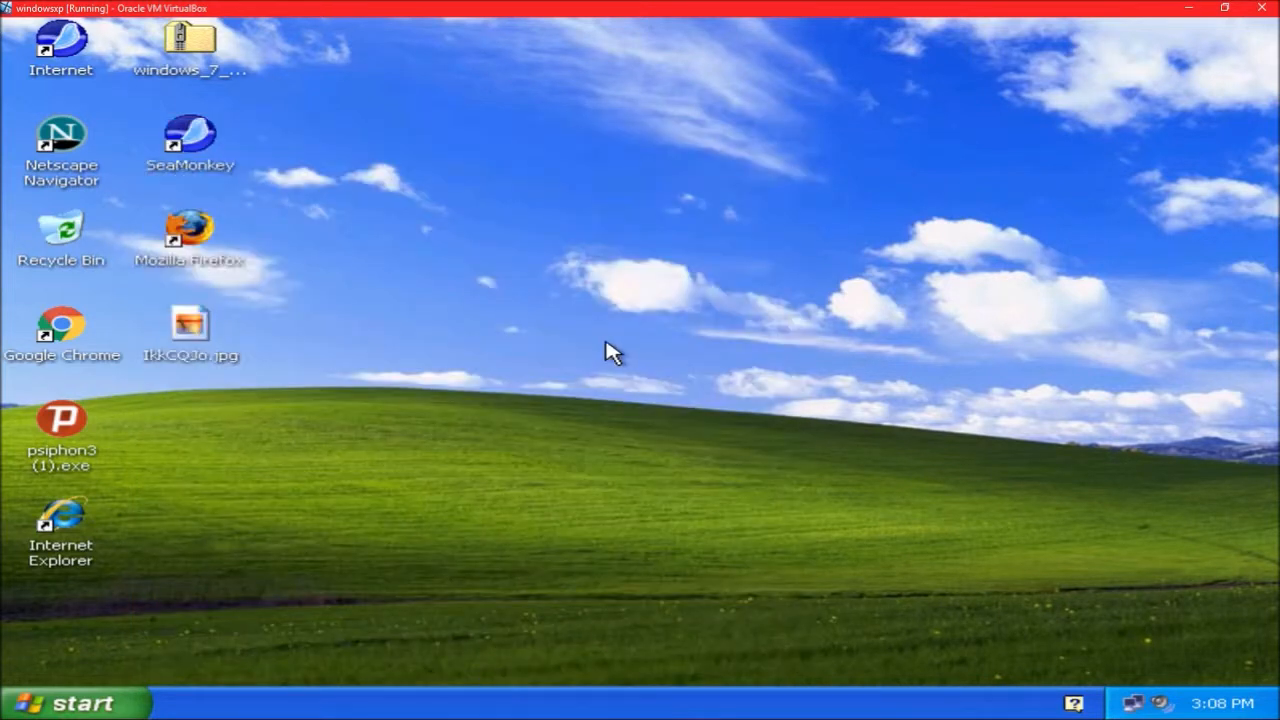
mouse_move(650, 276)
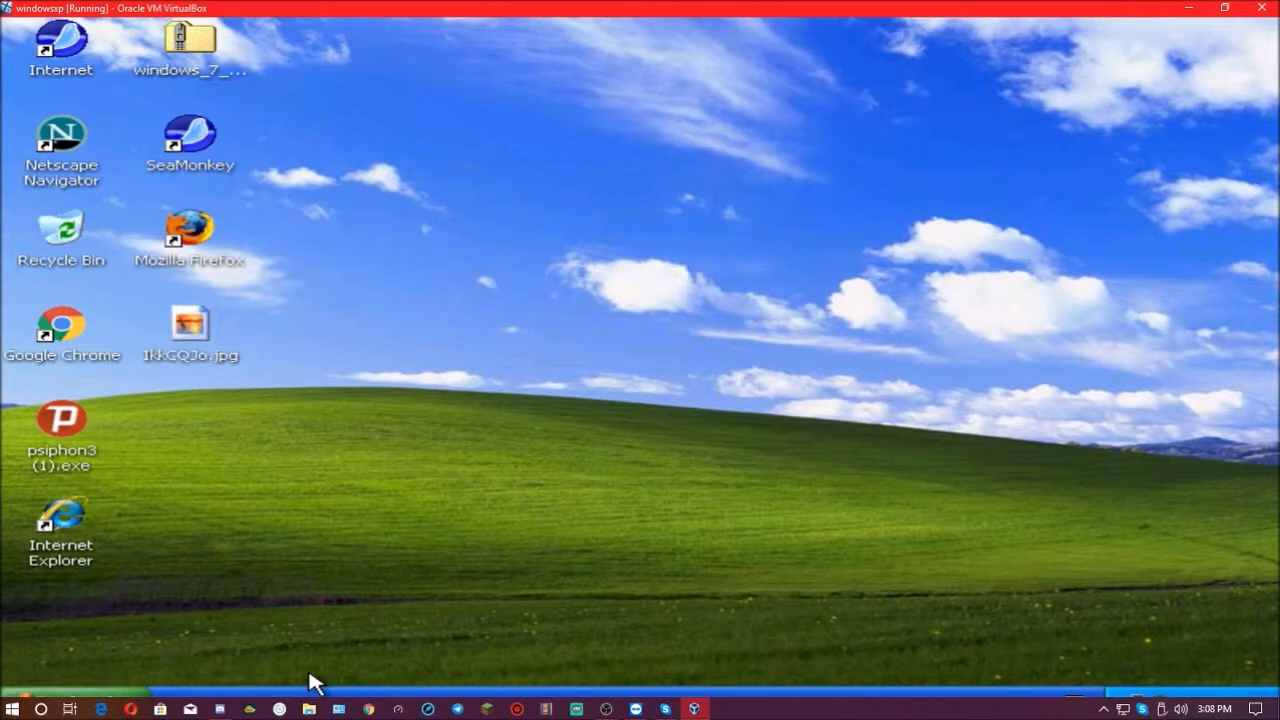
mouse_move(620, 204)
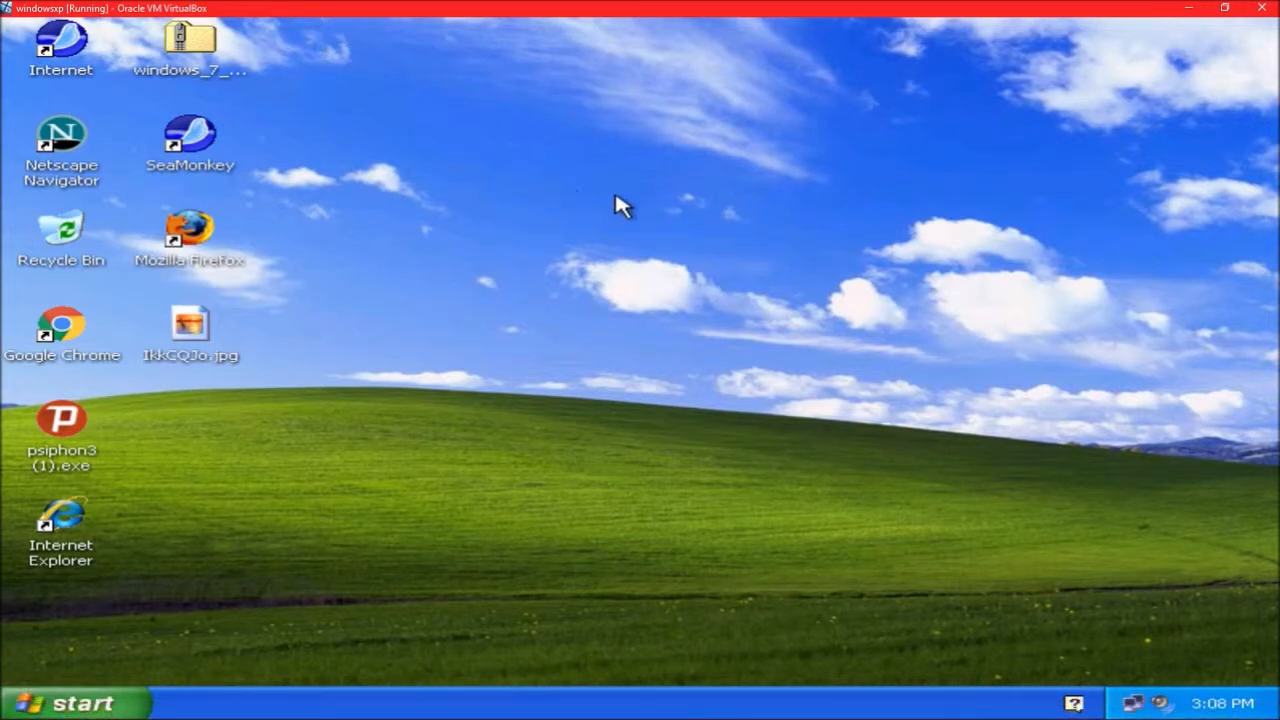
mouse_move(560, 218)
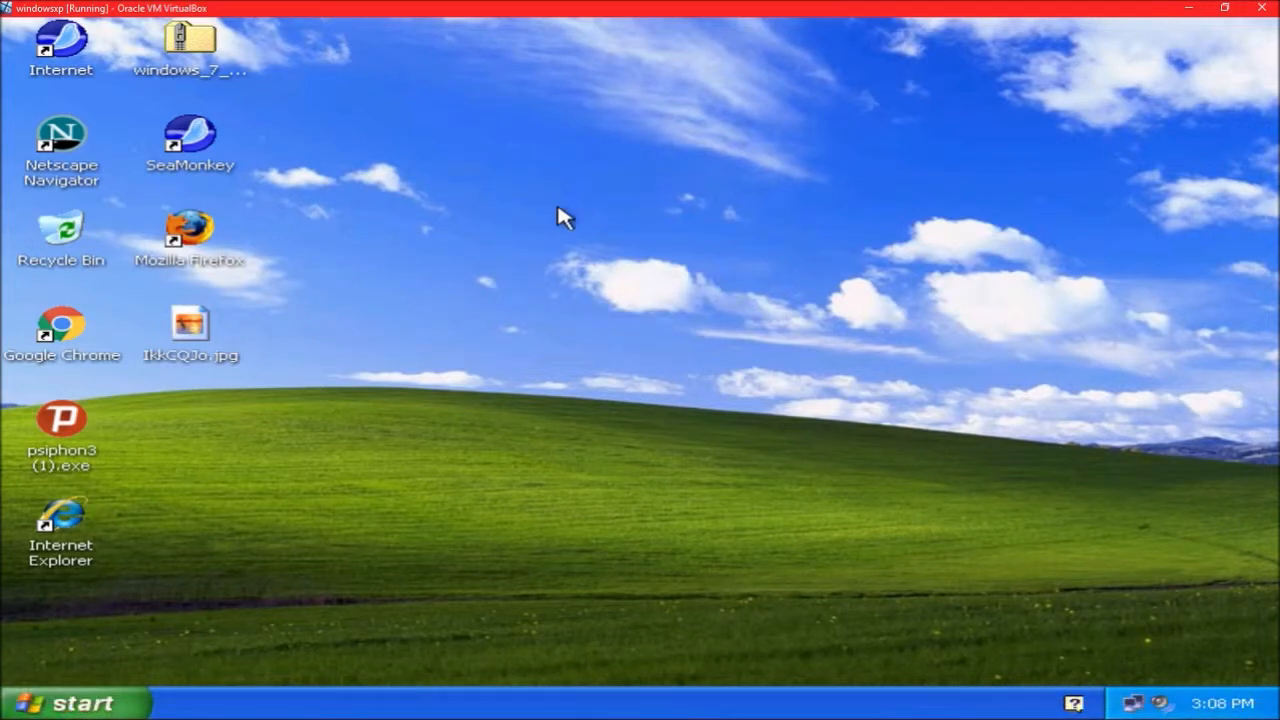
mouse_move(524, 338)
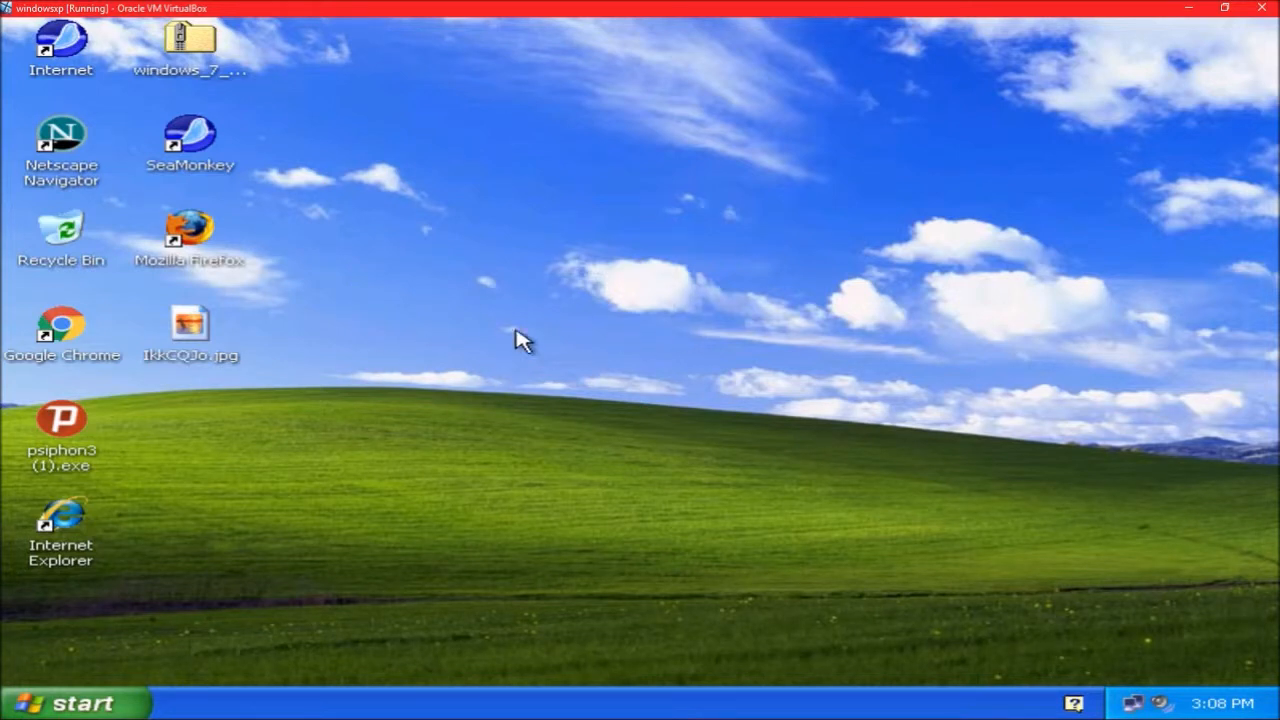
Step: Set the display colour quality to High (24 bit) in Display Properties and apply it
left_click(64, 704)
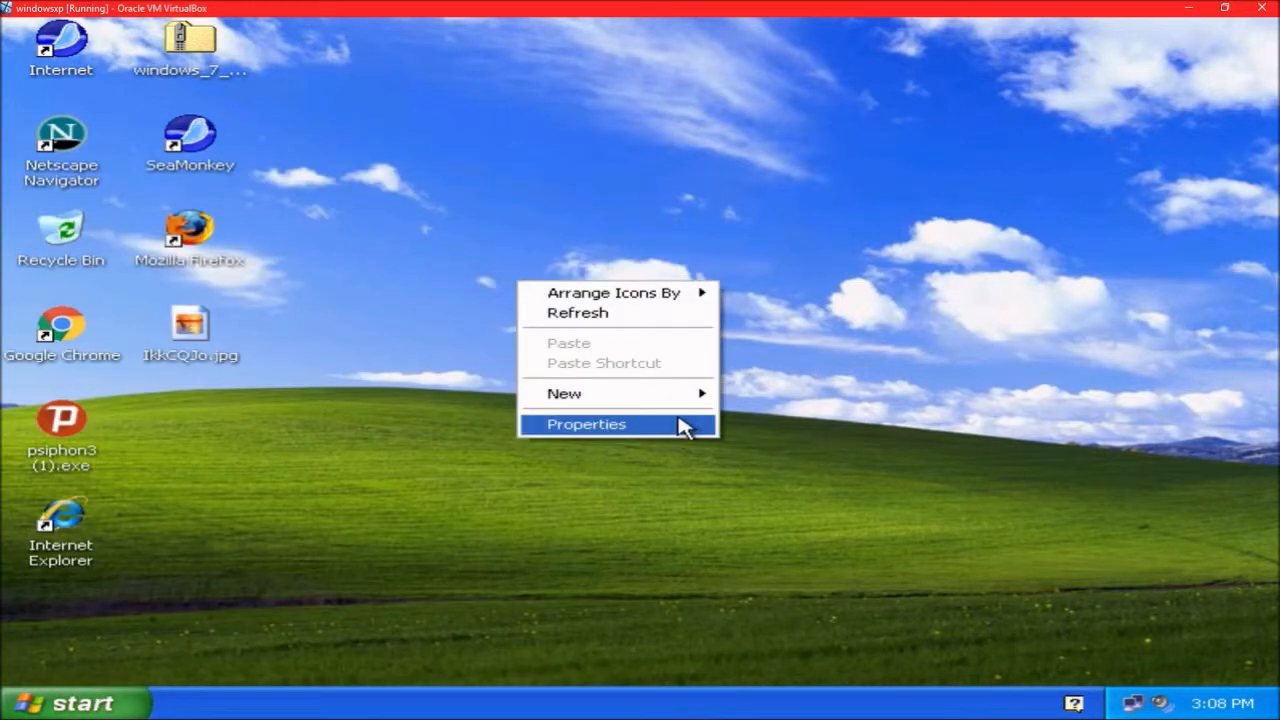
left_click(586, 424)
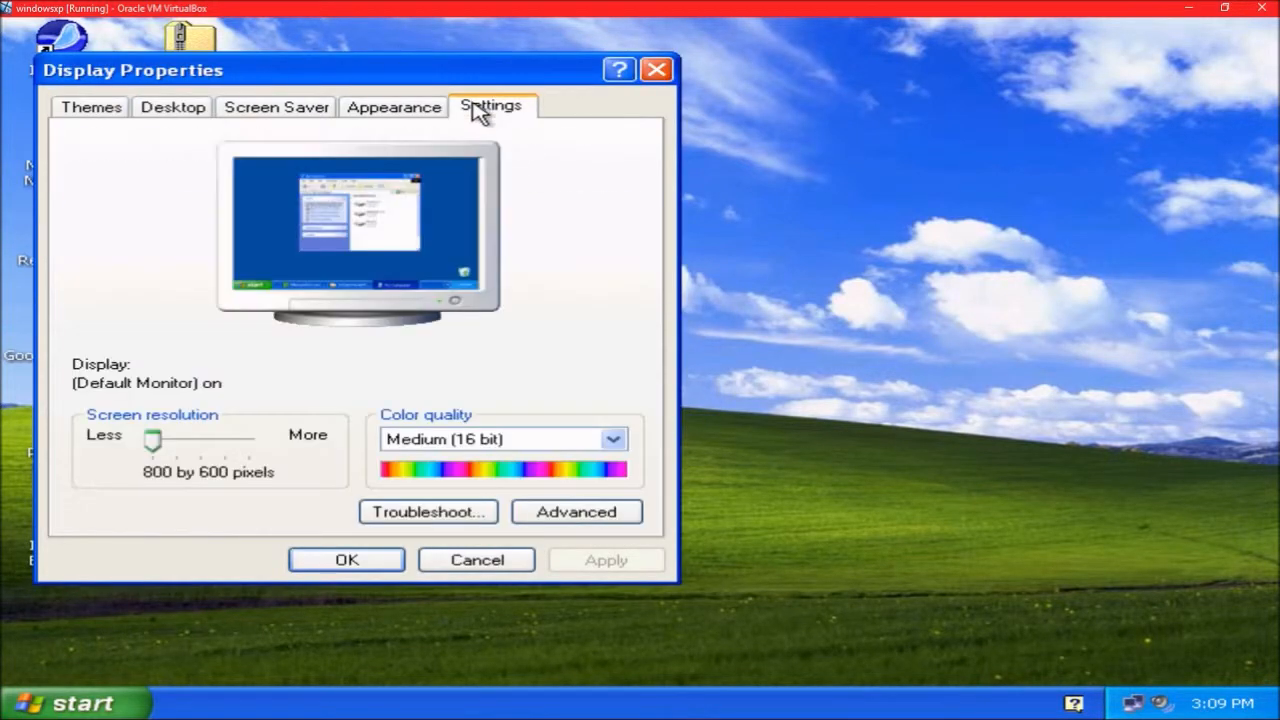
left_click(500, 440)
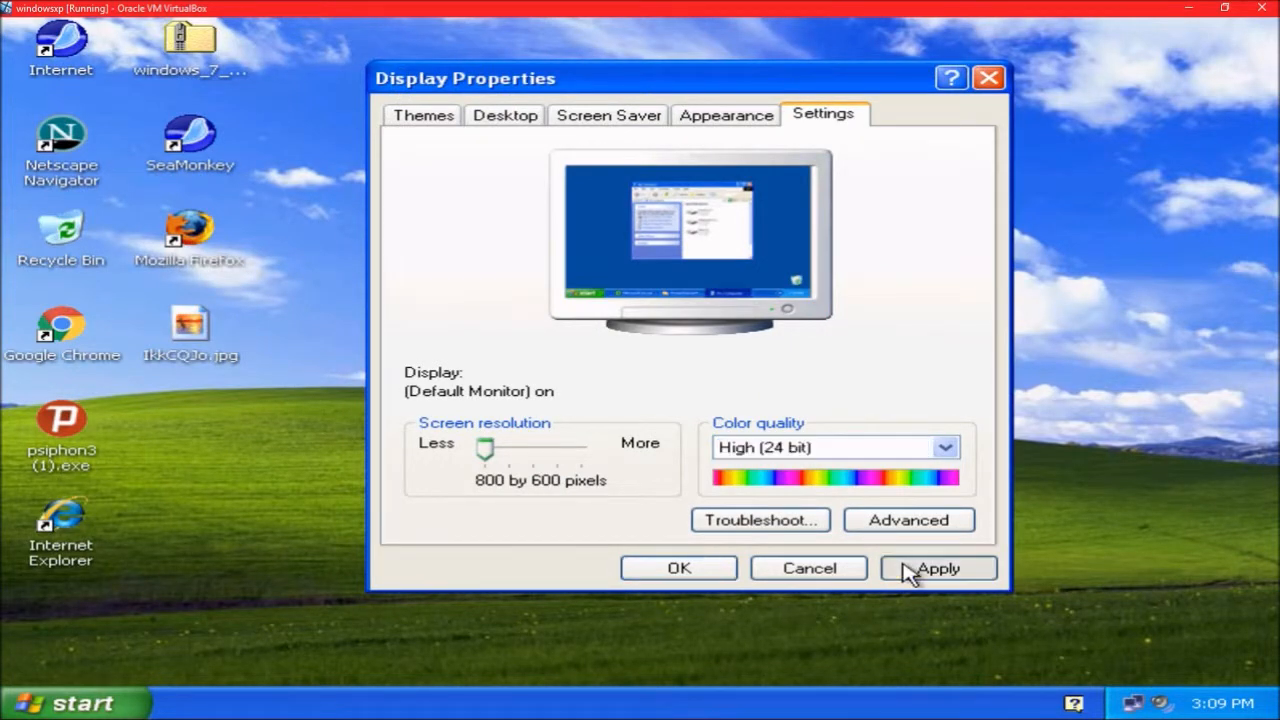
left_click(936, 568)
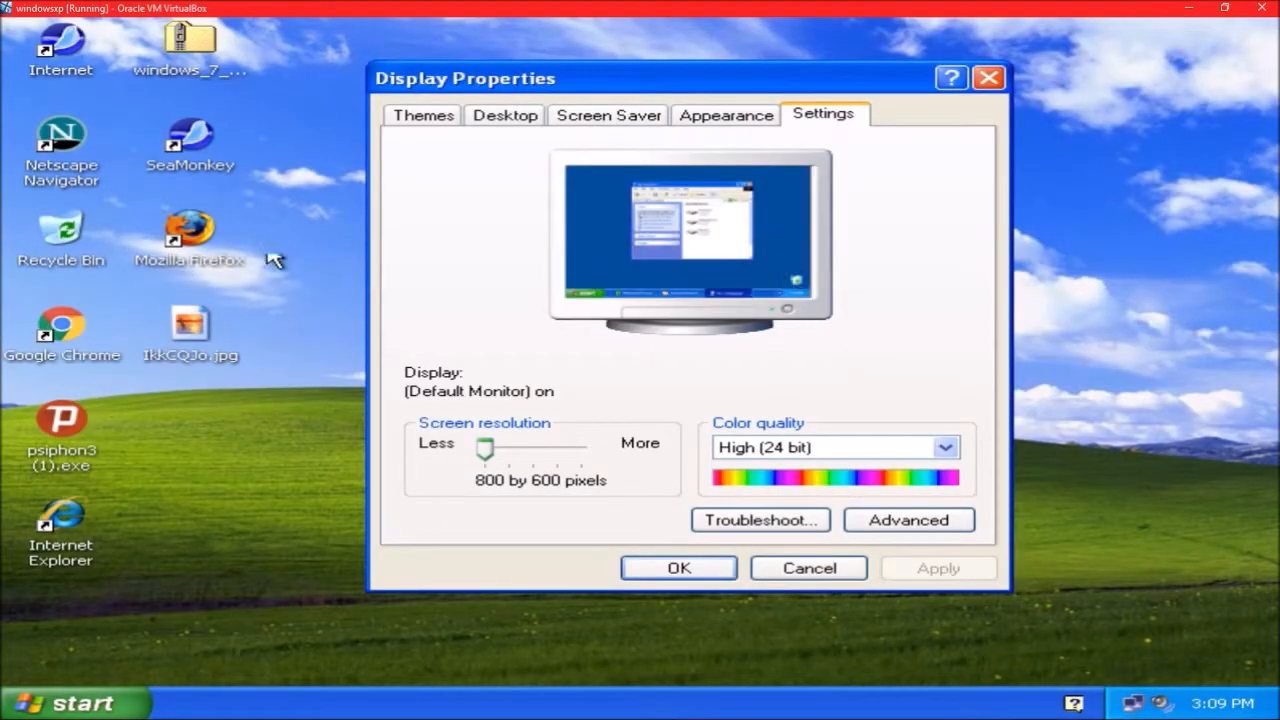
left_click(944, 448)
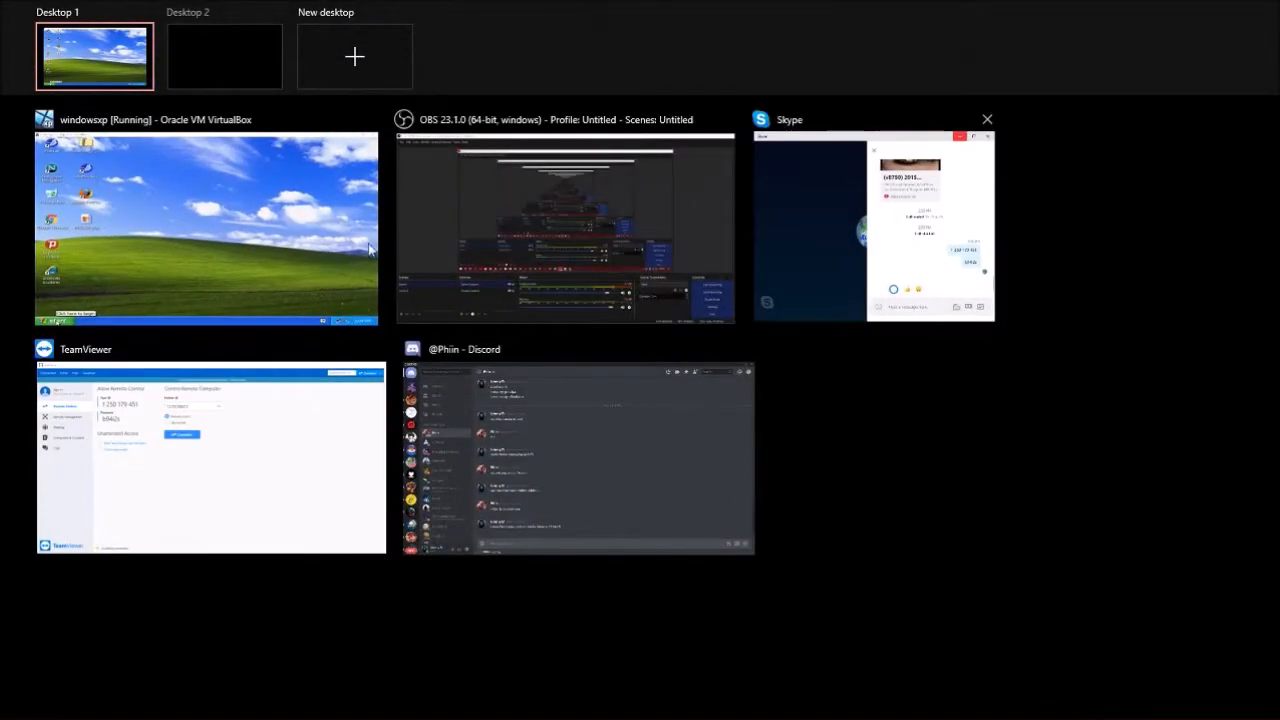
left_click(204, 228)
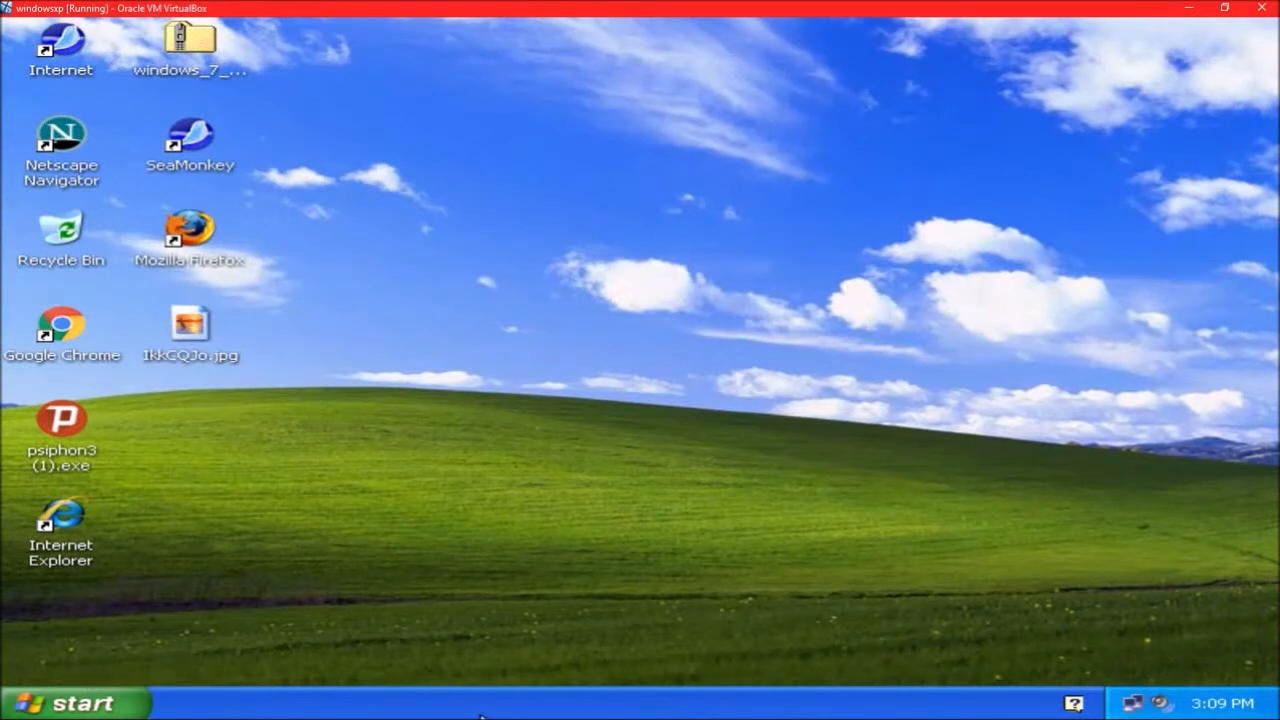
left_click(76, 704)
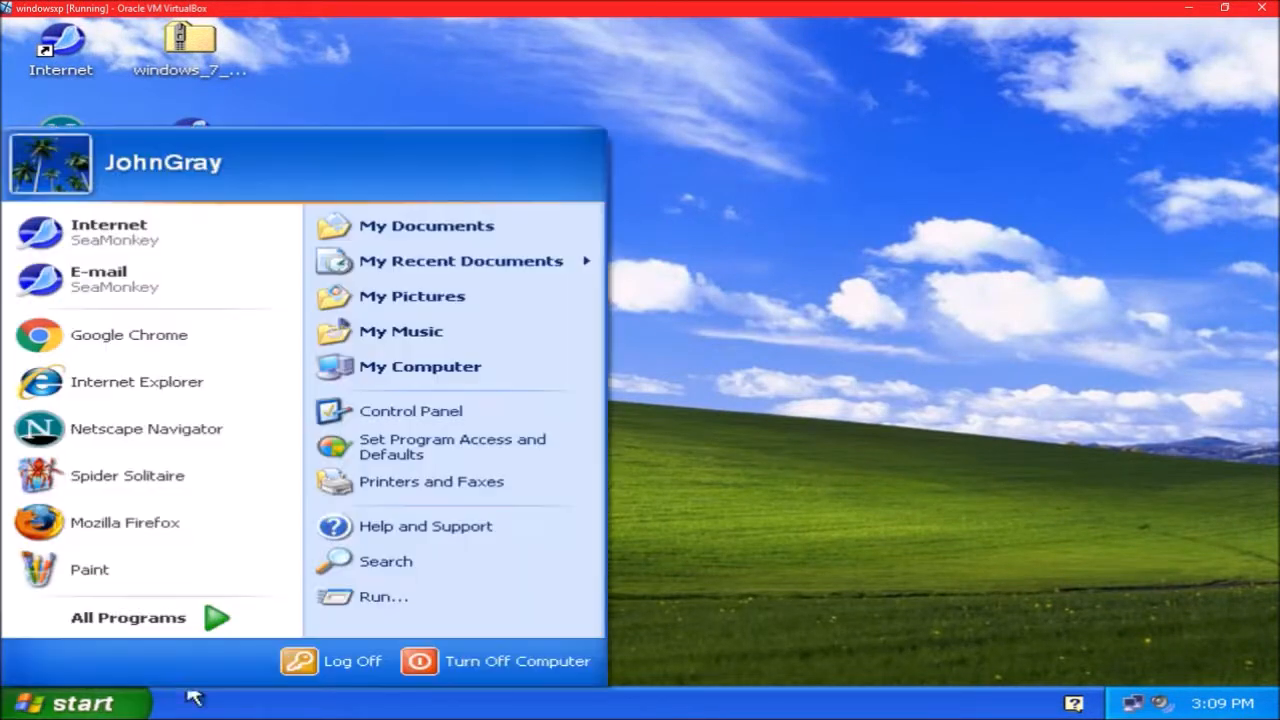
mouse_move(780, 250)
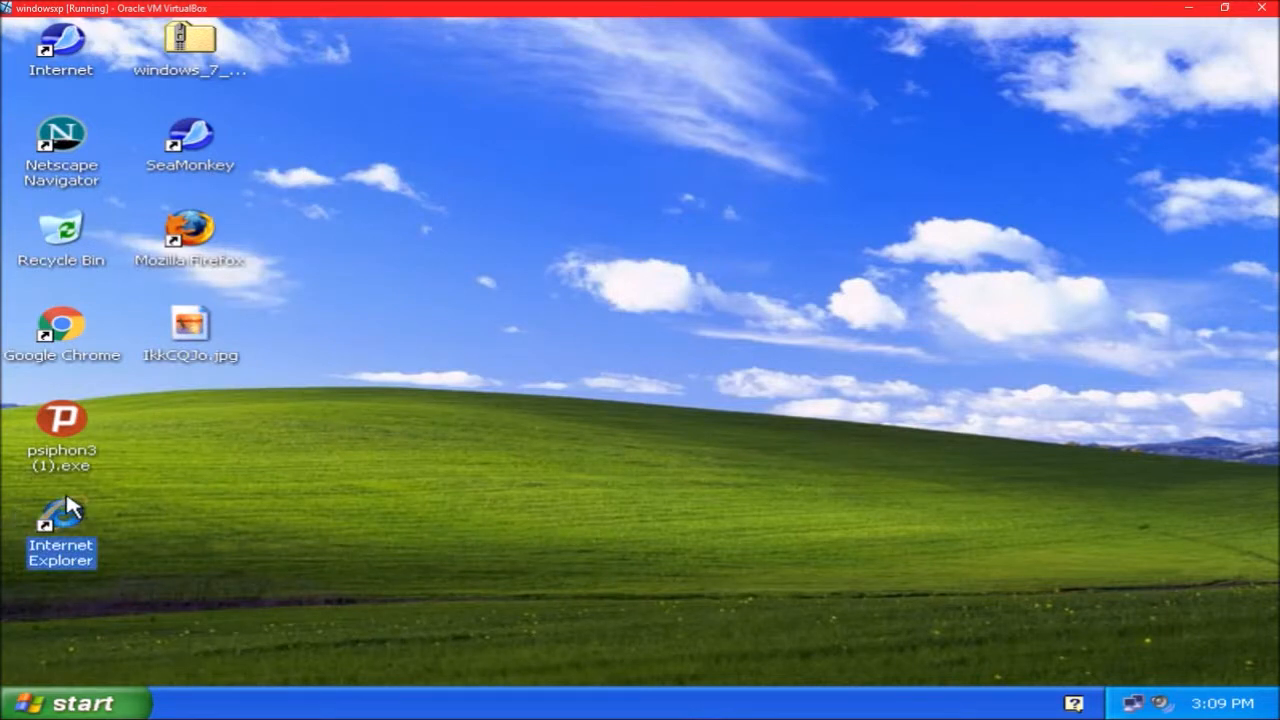
double_click(60, 524)
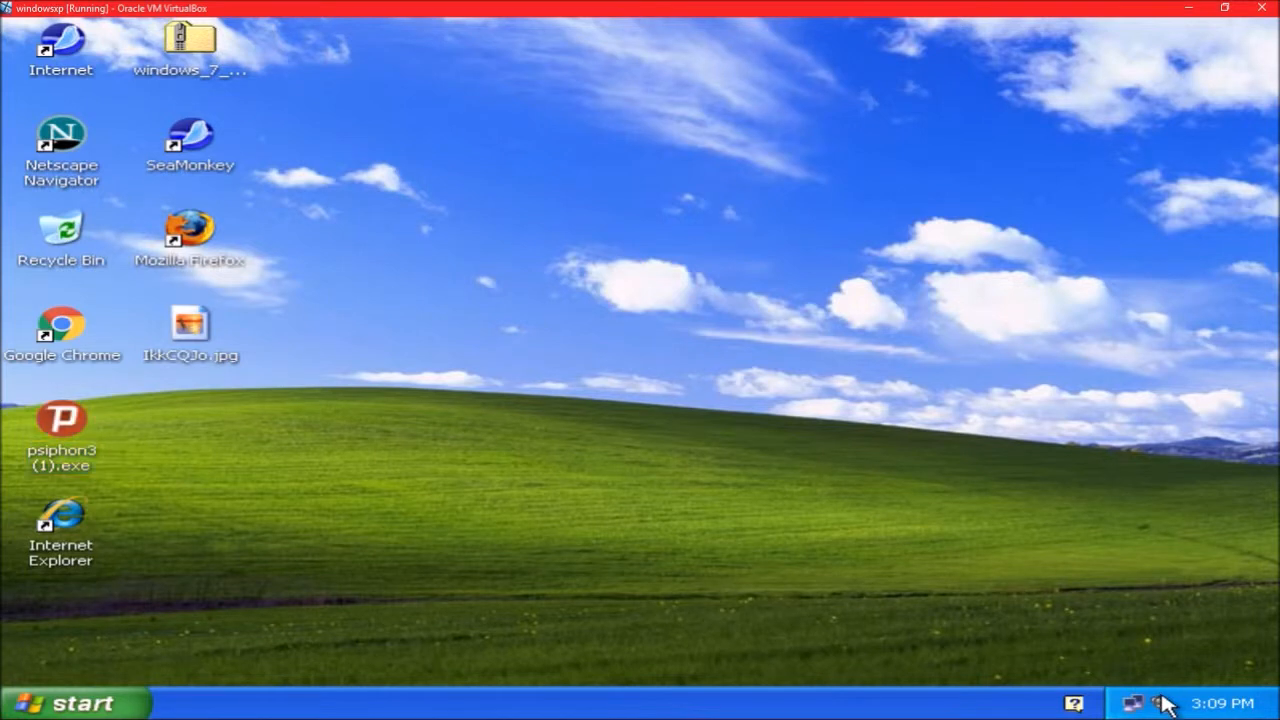
Step: Launch Psiphon 3 from the desktop and wait until the tunnel shows Connected
left_click(1134, 704)
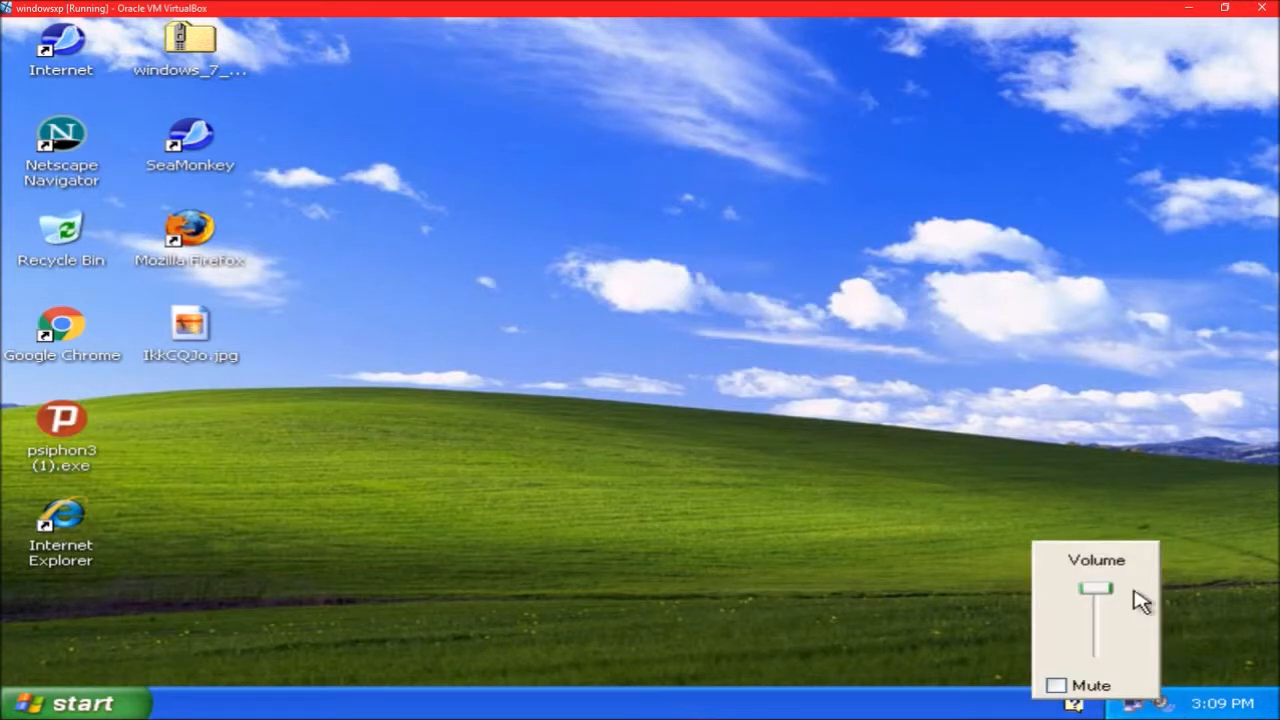
double_click(60, 418)
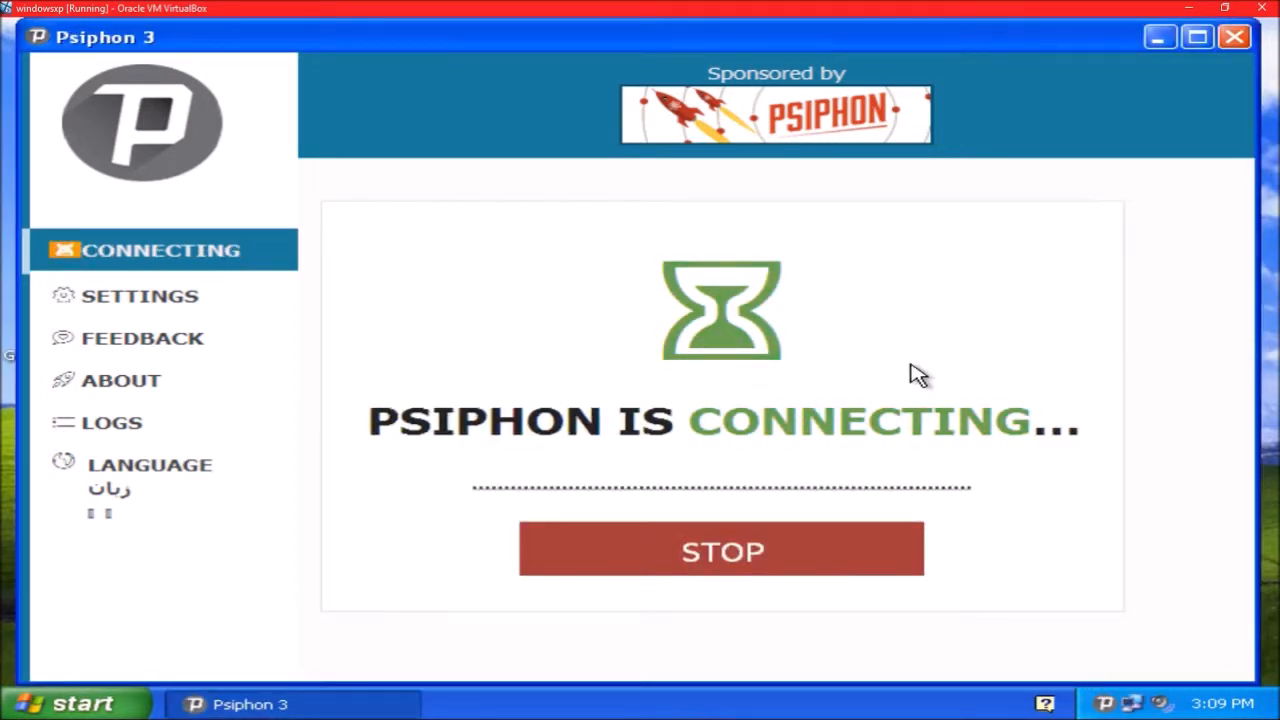
mouse_move(1100, 616)
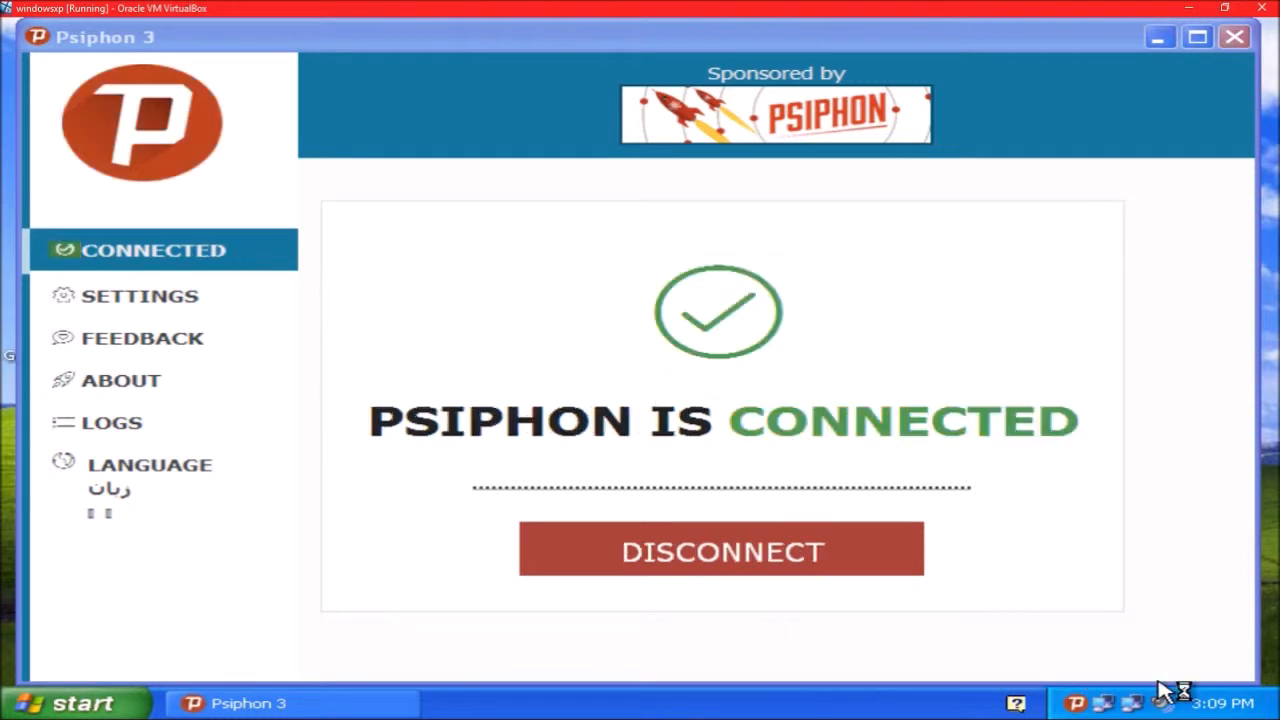
left_click(1158, 704)
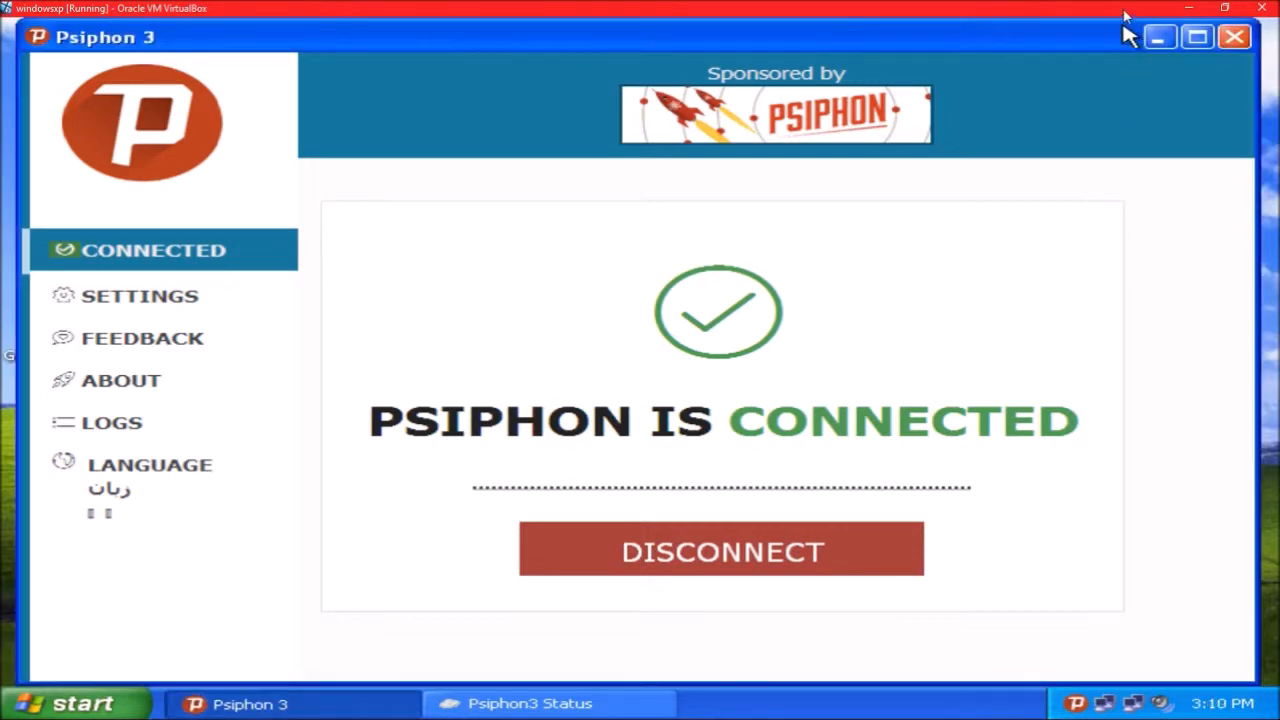
Step: Hide the Psiphon window and close the SeaMonkey IP geolocation page
left_click(1160, 36)
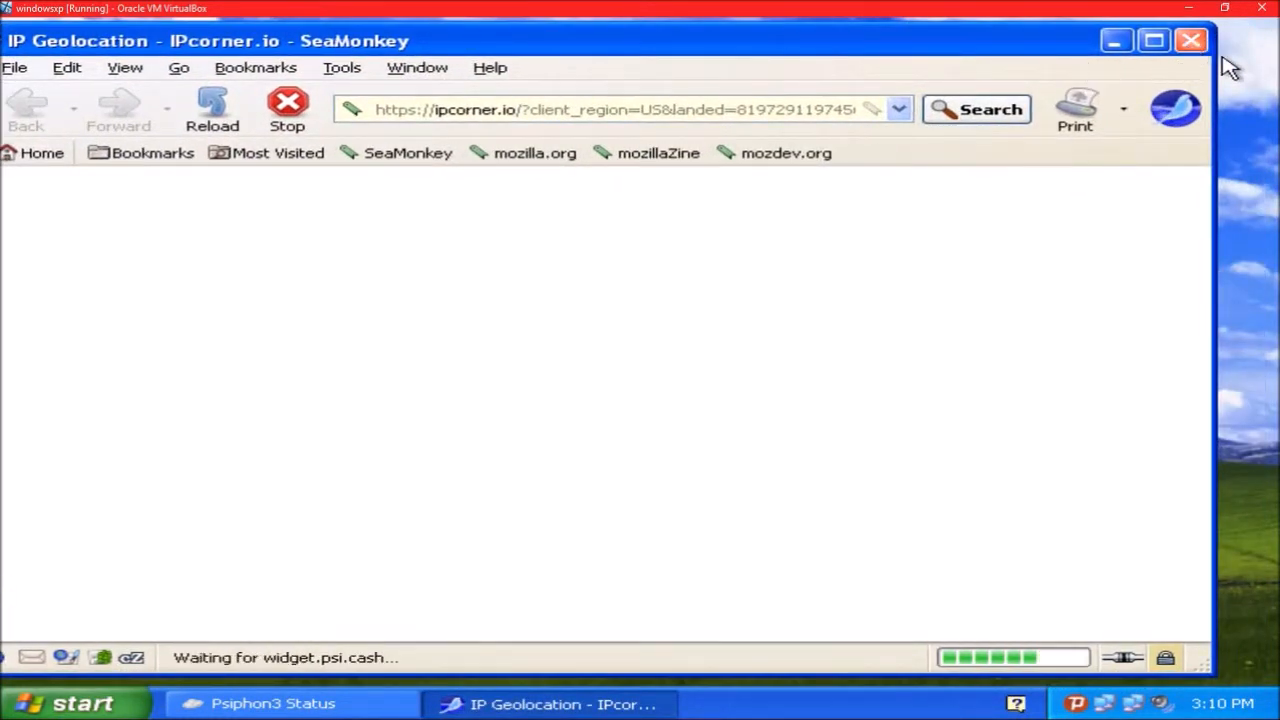
left_click(1192, 40)
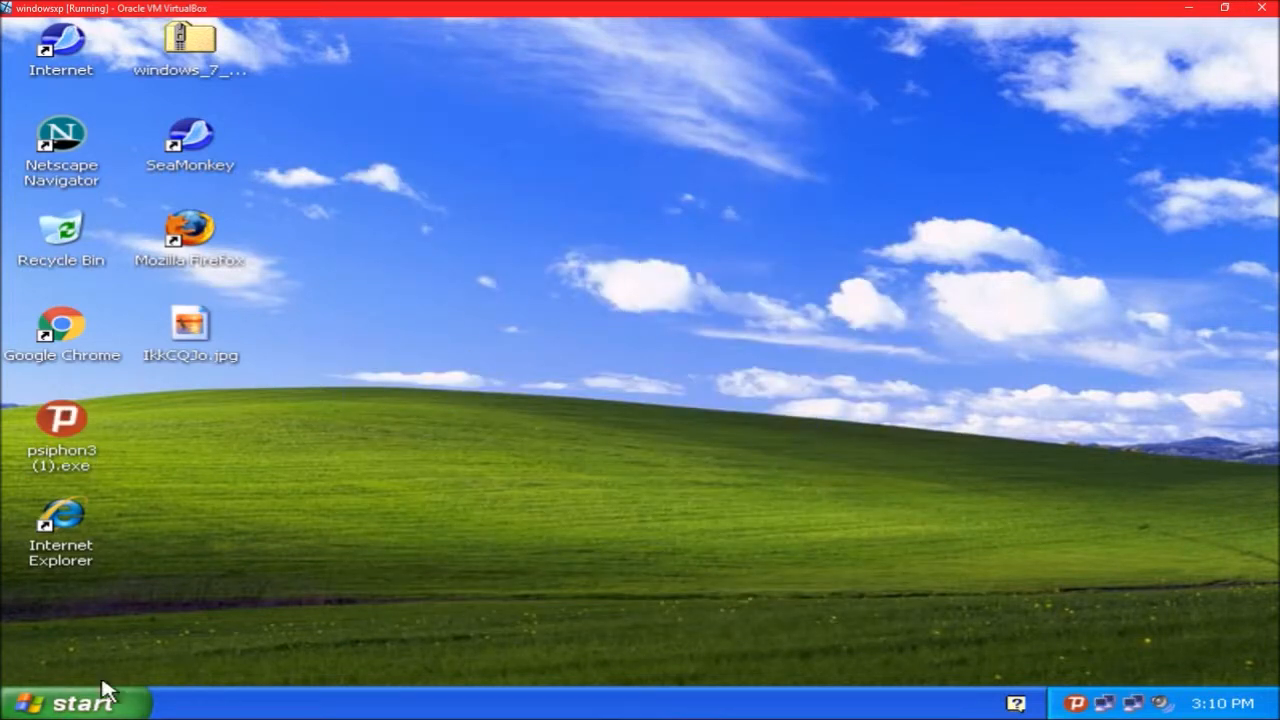
Step: Reach Sounds and Audio Devices through Control Panel's Sounds, Speech, and Audio Devices category
left_click(70, 702)
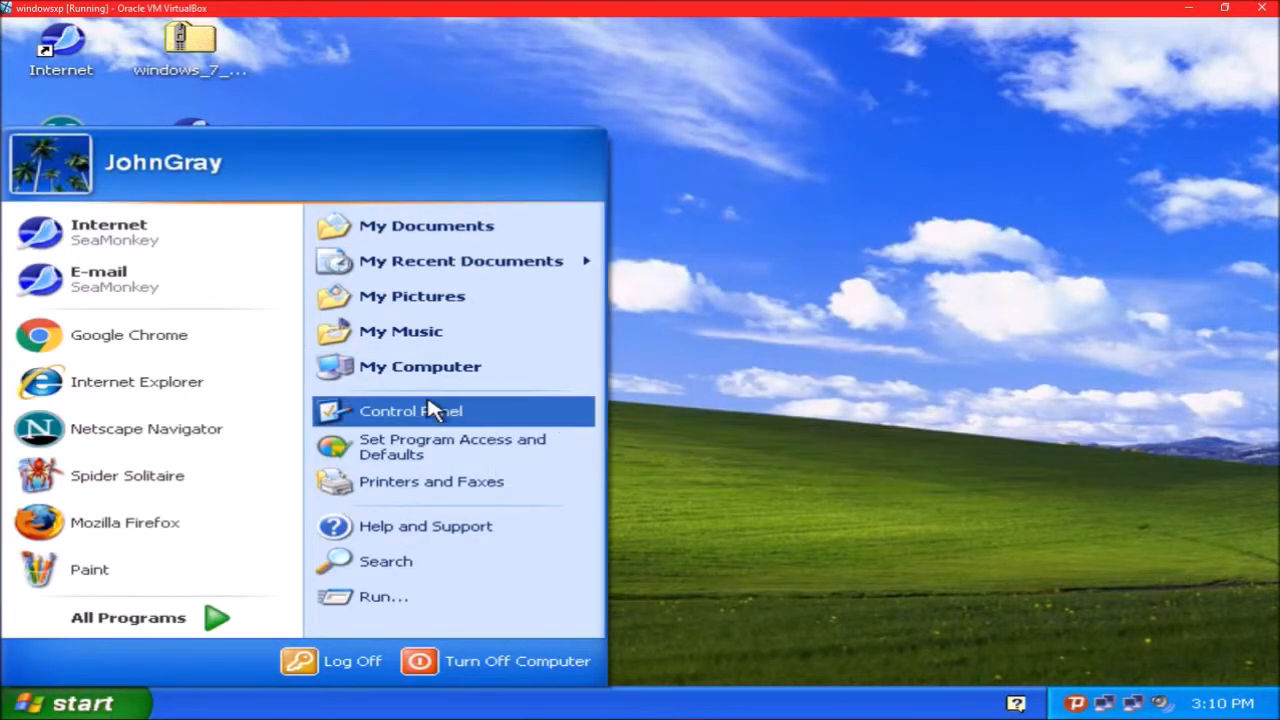
left_click(410, 412)
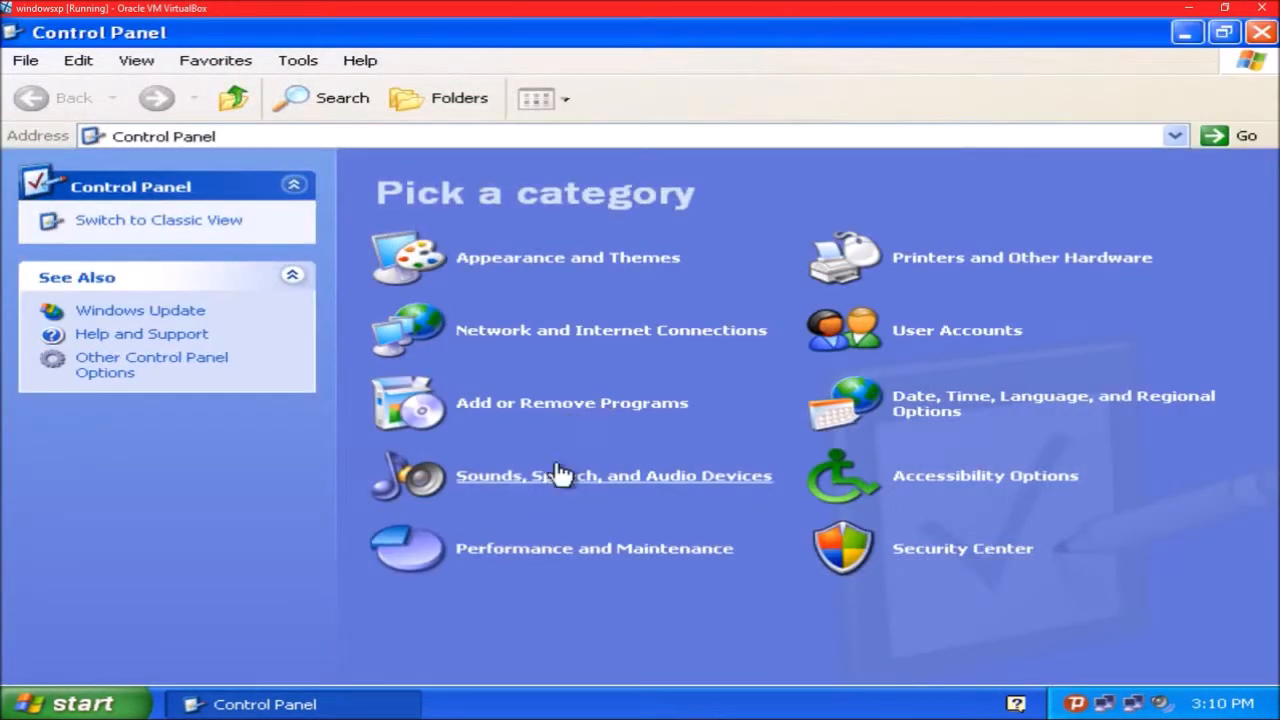
left_click(612, 476)
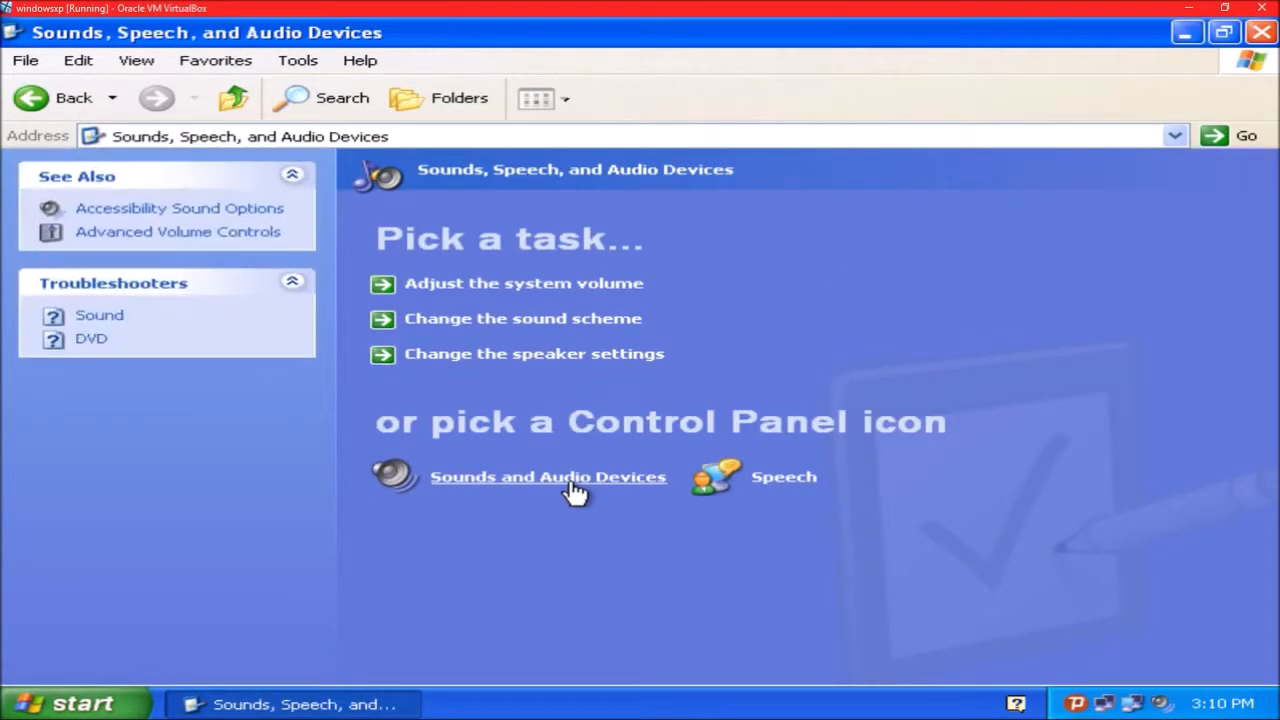
left_click(548, 476)
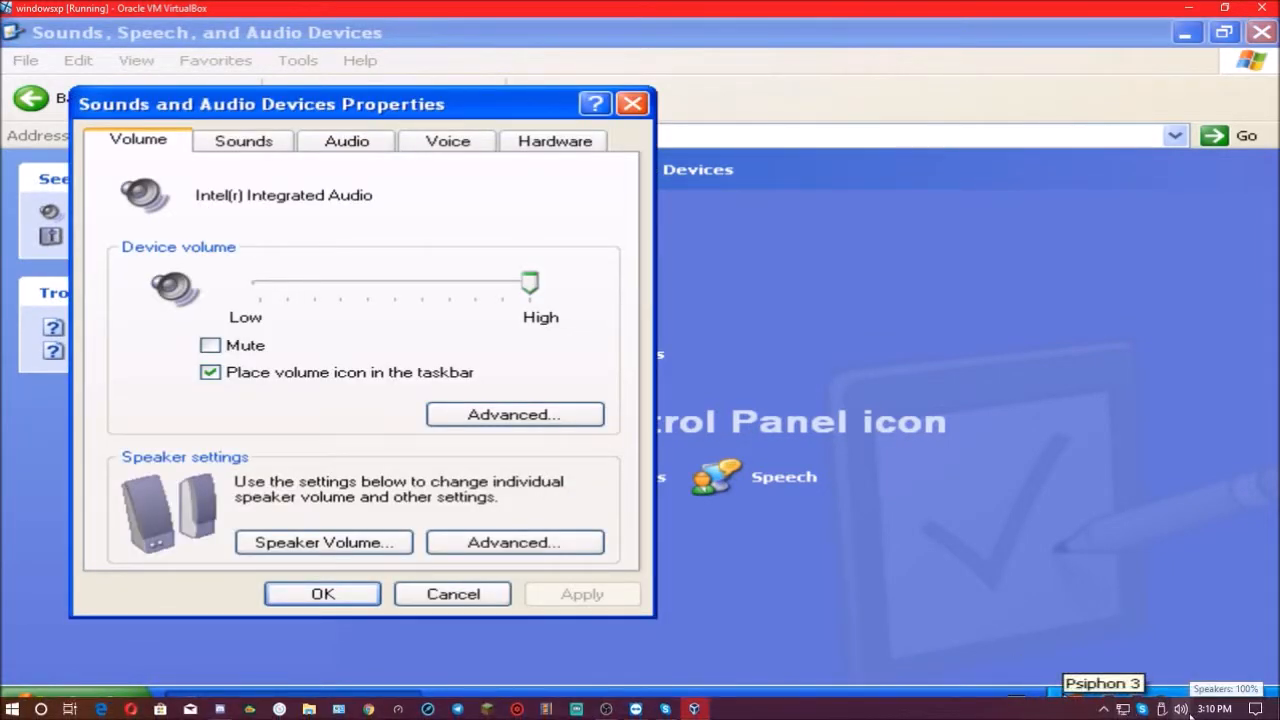
left_click(452, 592)
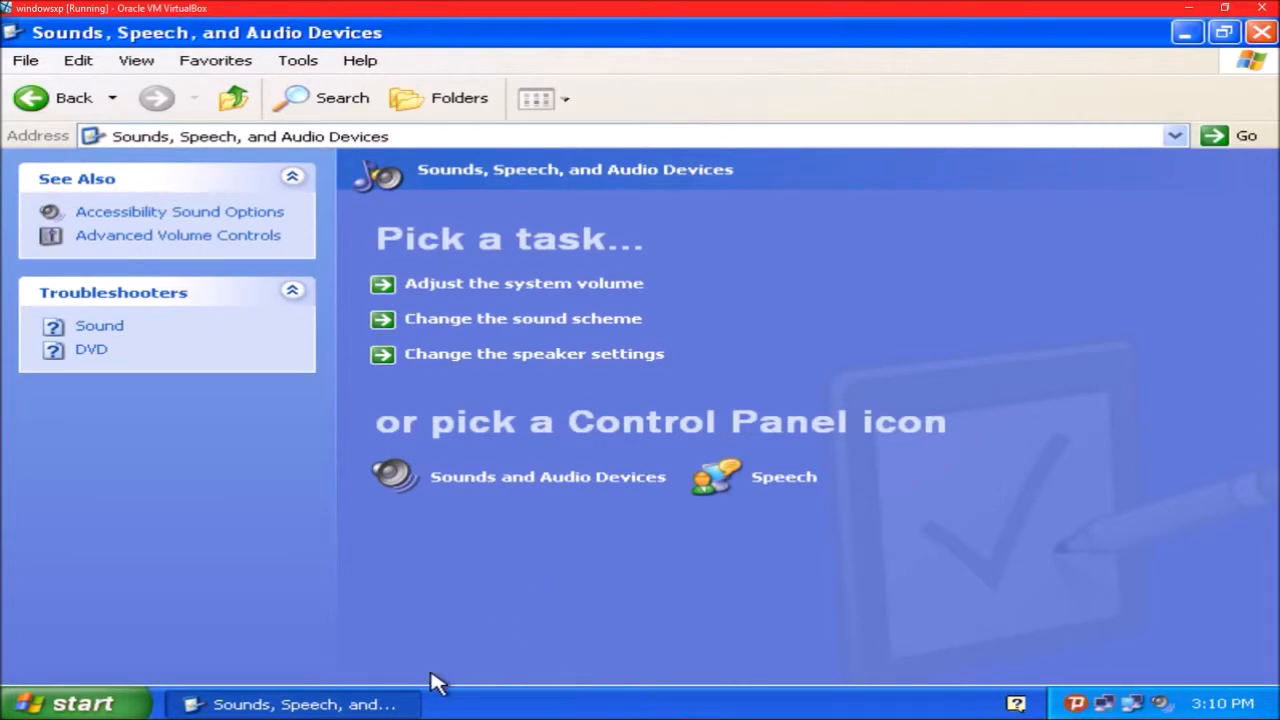
left_click(548, 476)
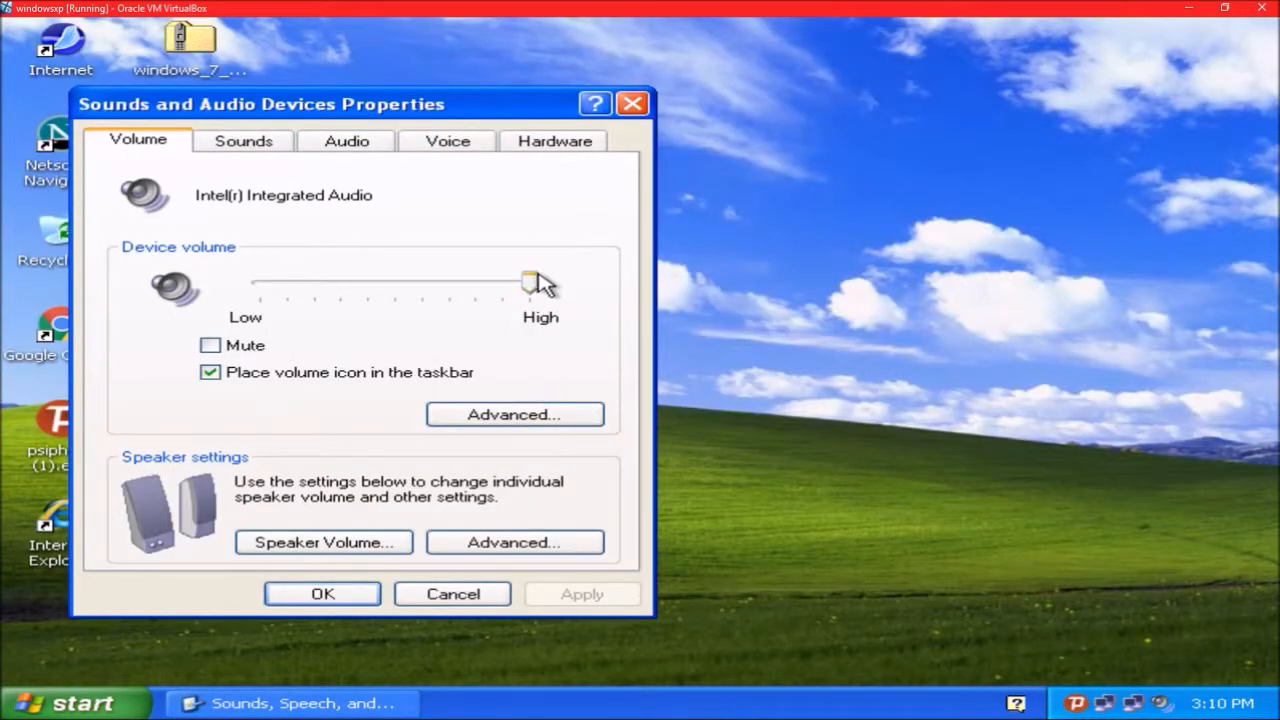
Step: Review the advanced speaker setup, playback performance and per-speaker volume levels
left_click(514, 414)
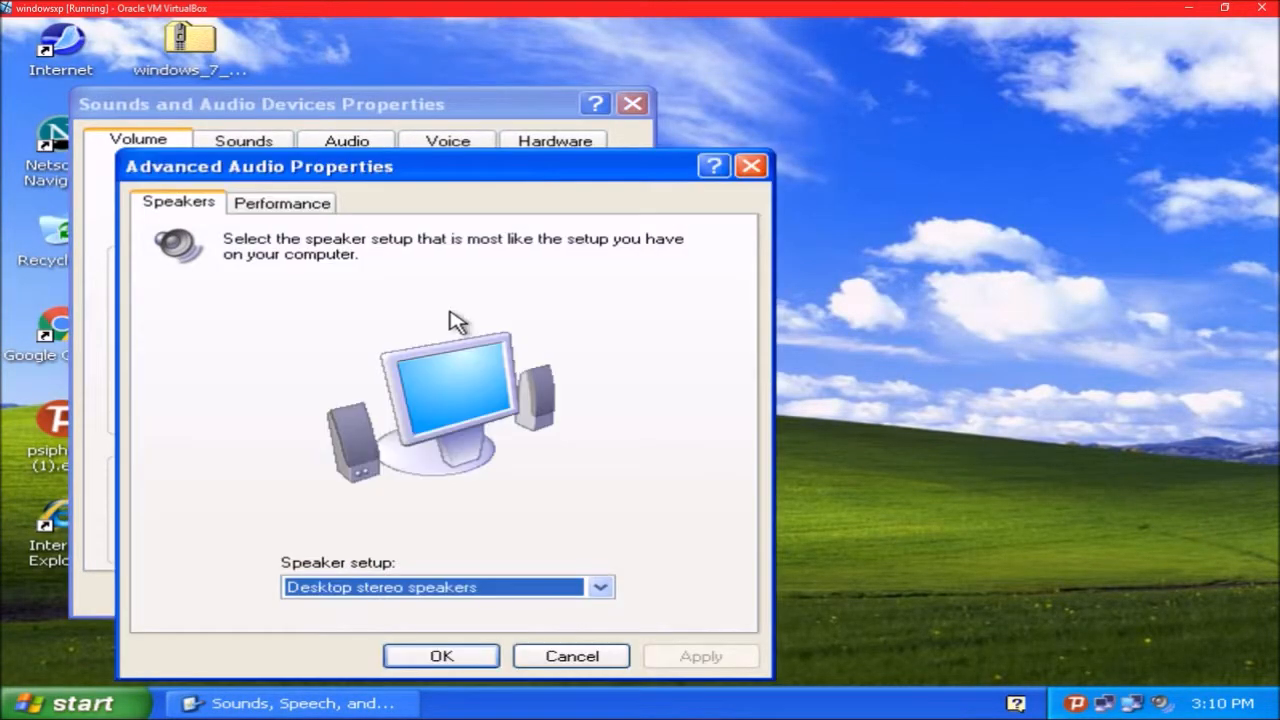
left_click(282, 202)
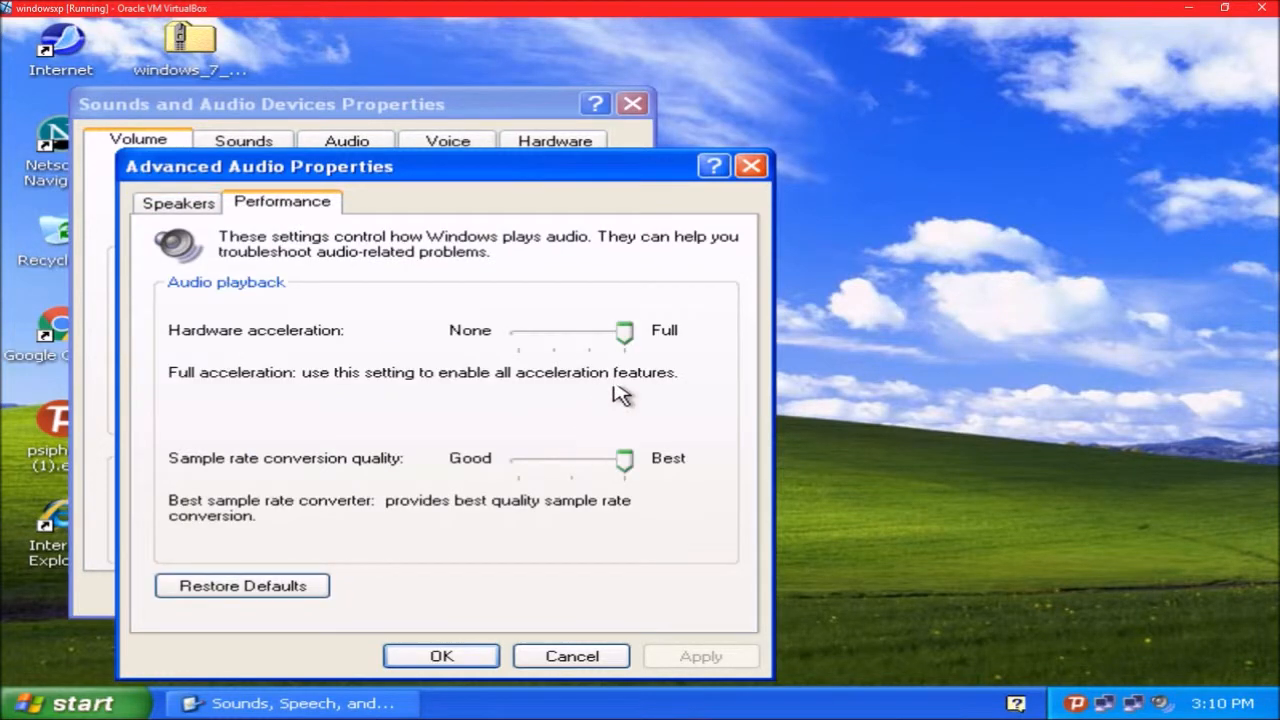
mouse_move(572, 656)
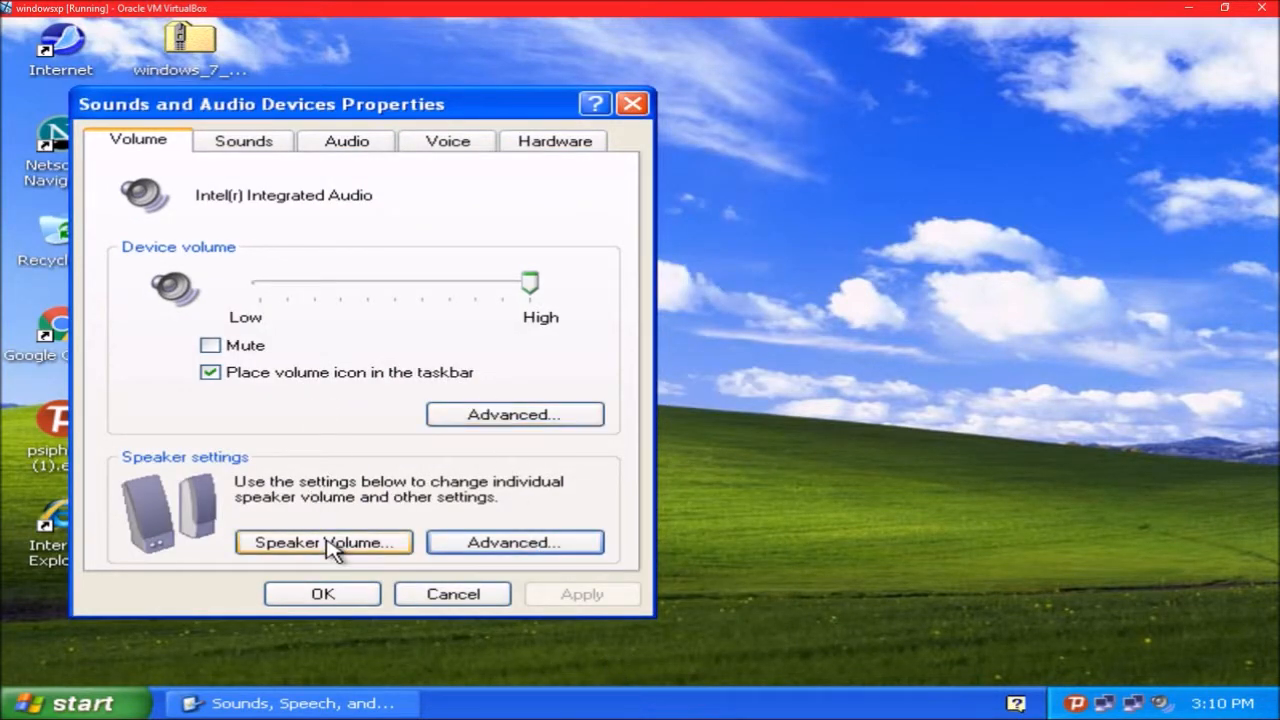
left_click(324, 542)
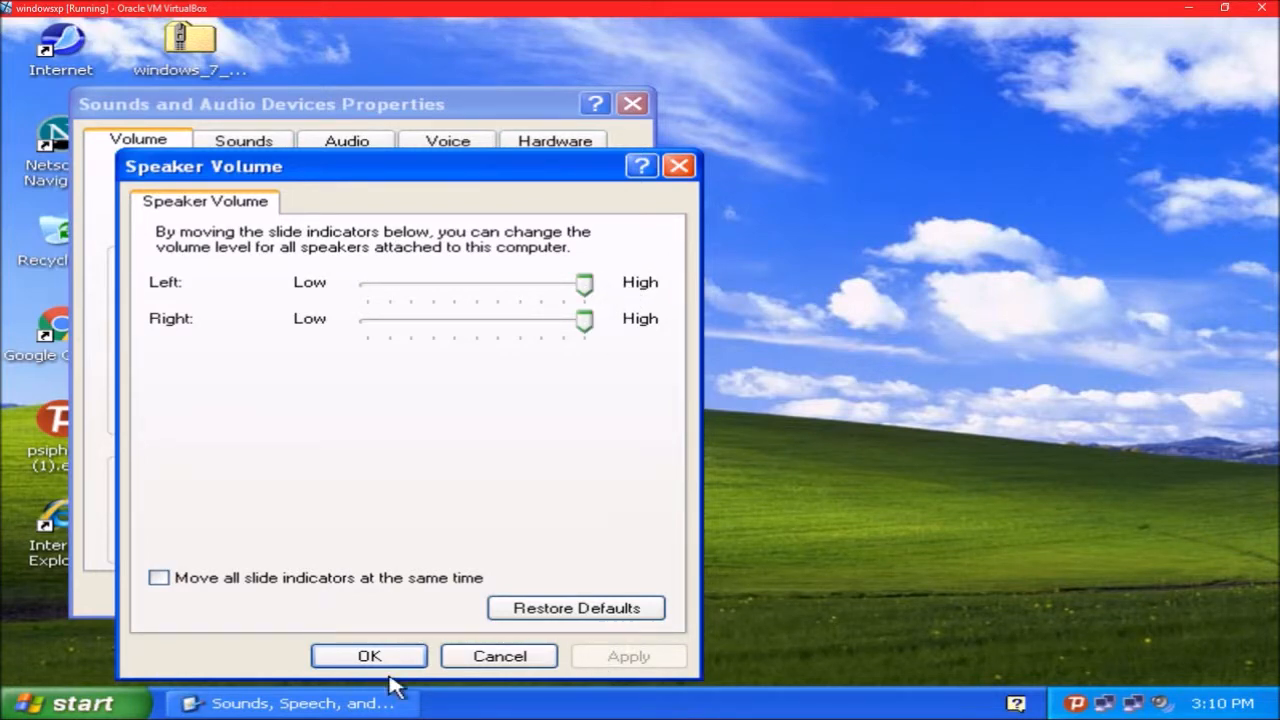
left_click(368, 656)
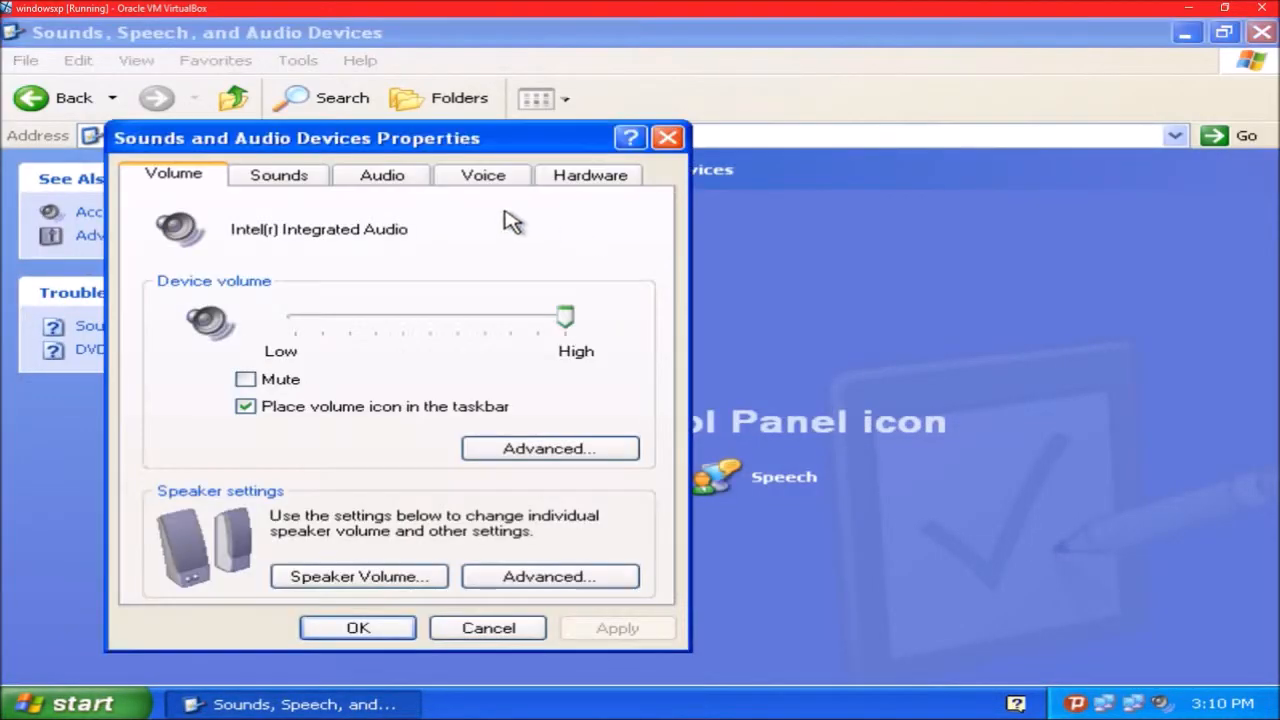
Step: Preview the Asterisk, Critical Battery Alarm and Default Beep event sounds
left_click(278, 174)
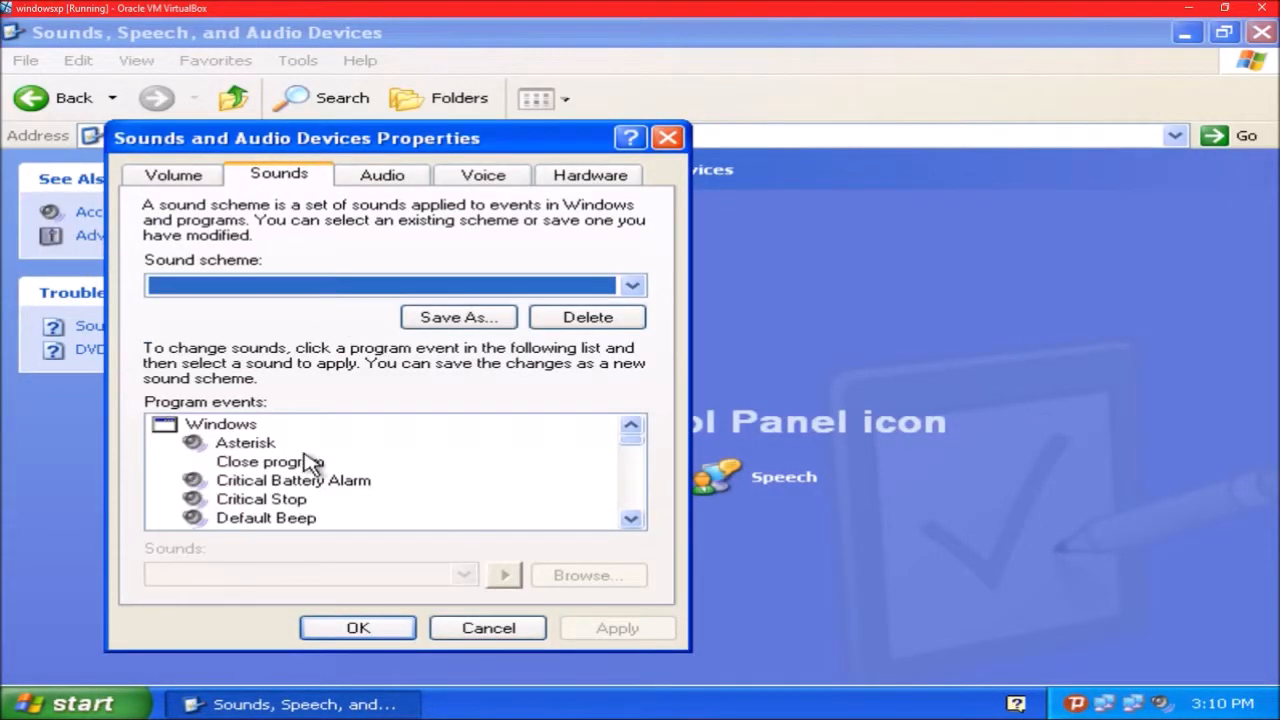
left_click(244, 442)
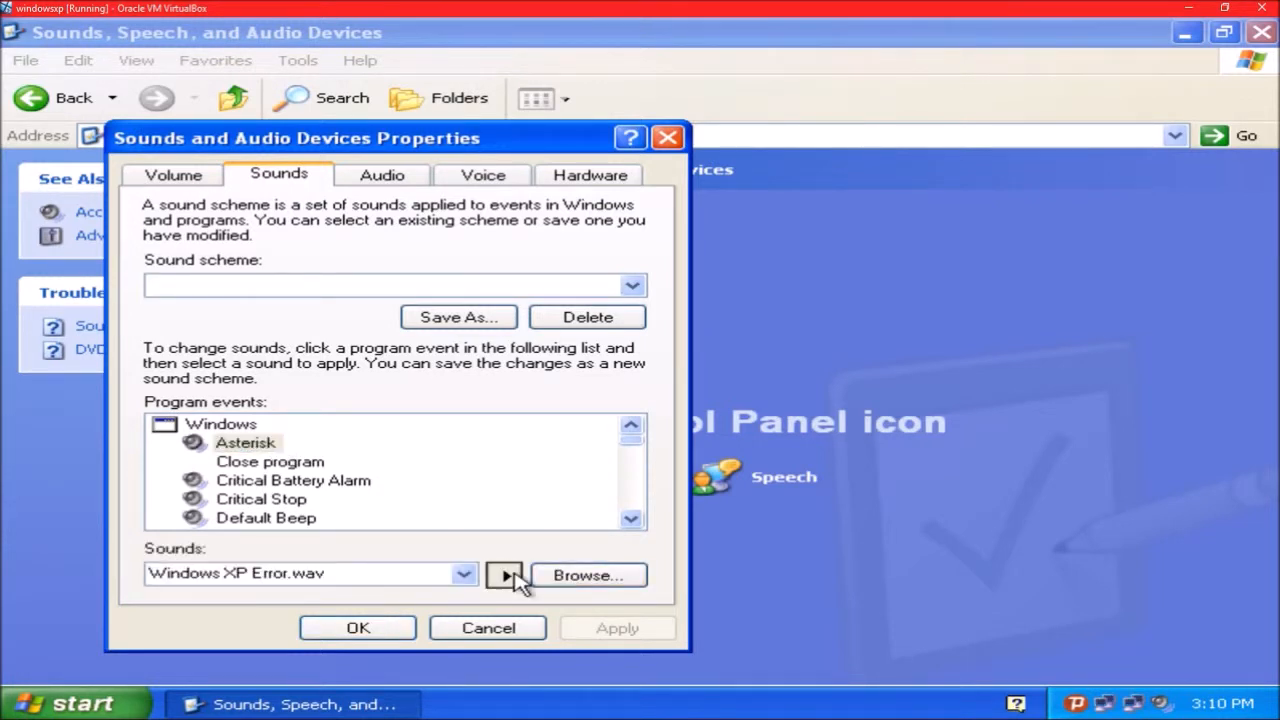
left_click(294, 480)
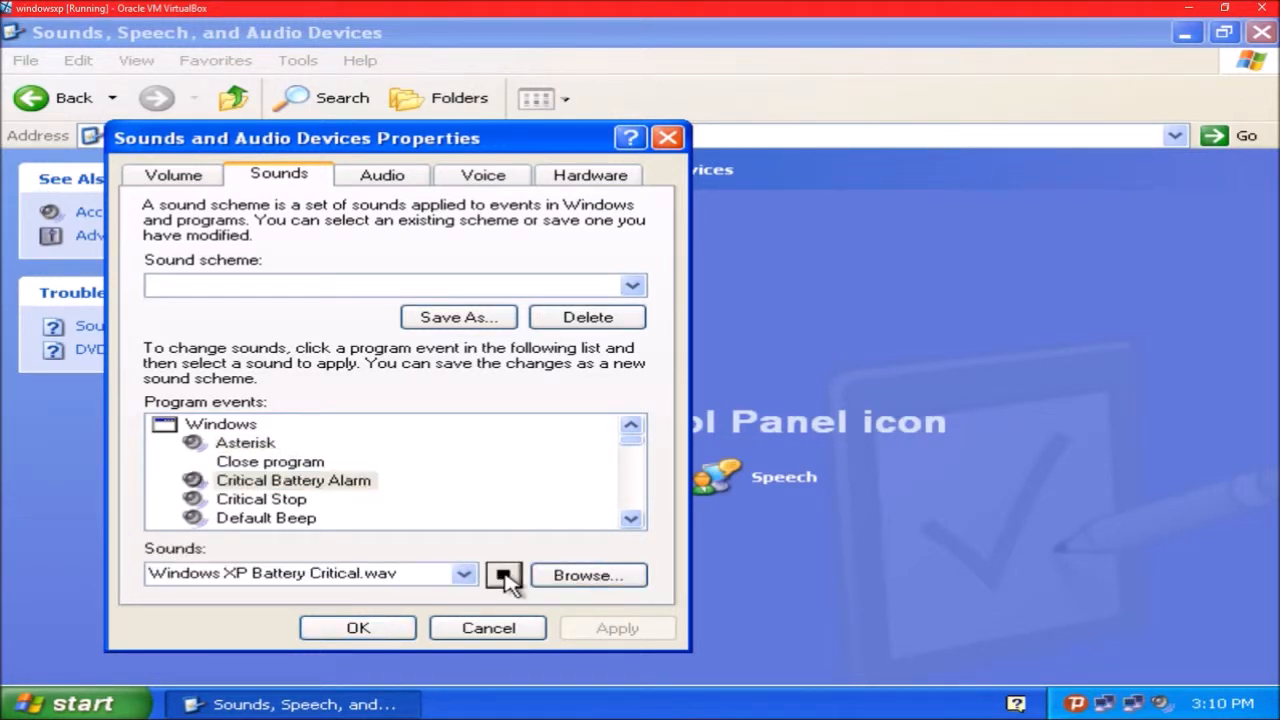
left_click(260, 500)
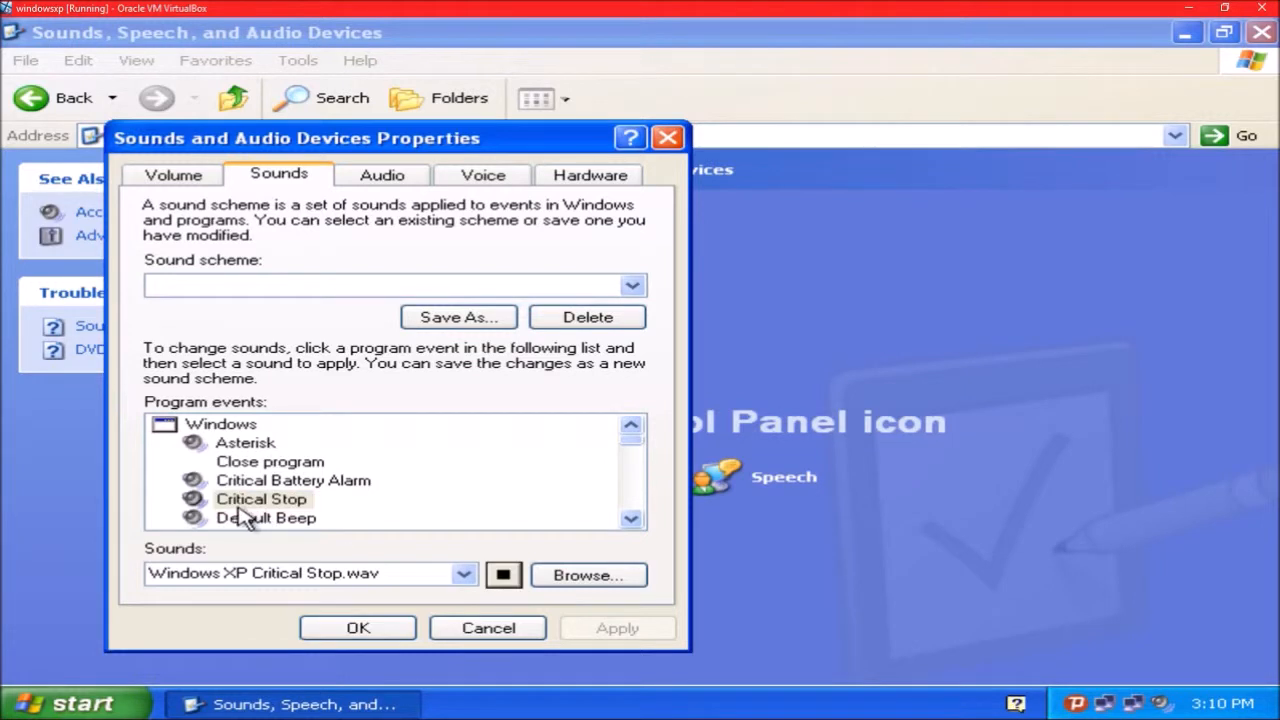
left_click(266, 518)
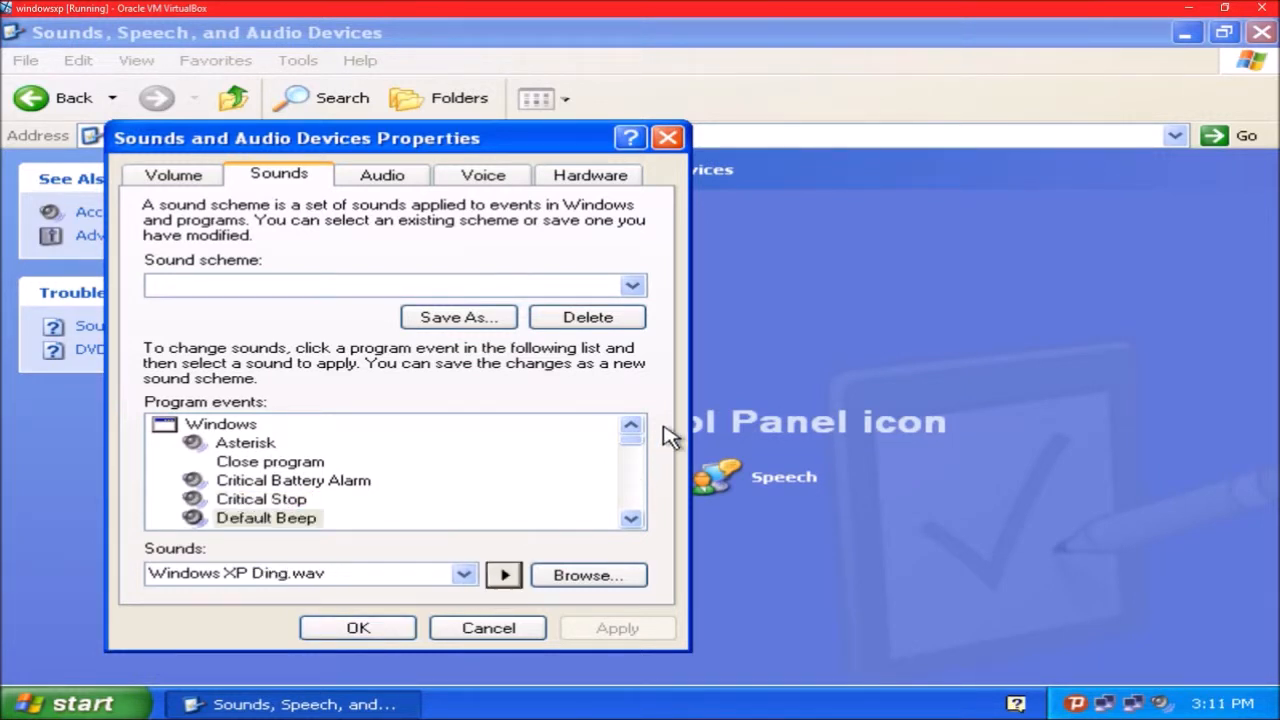
scroll("down", 3)
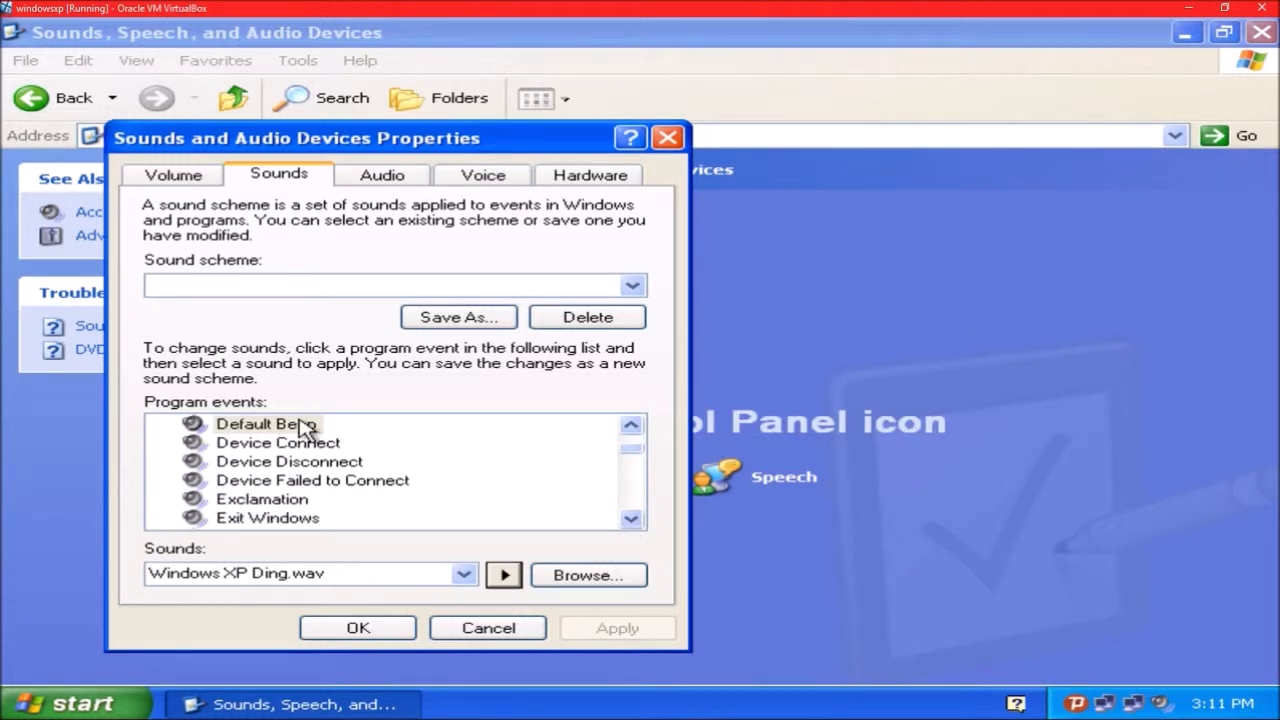
Step: Preview the Device Connect, Device Failed to Connect, Exclamation and Exit Windows sounds
left_click(278, 442)
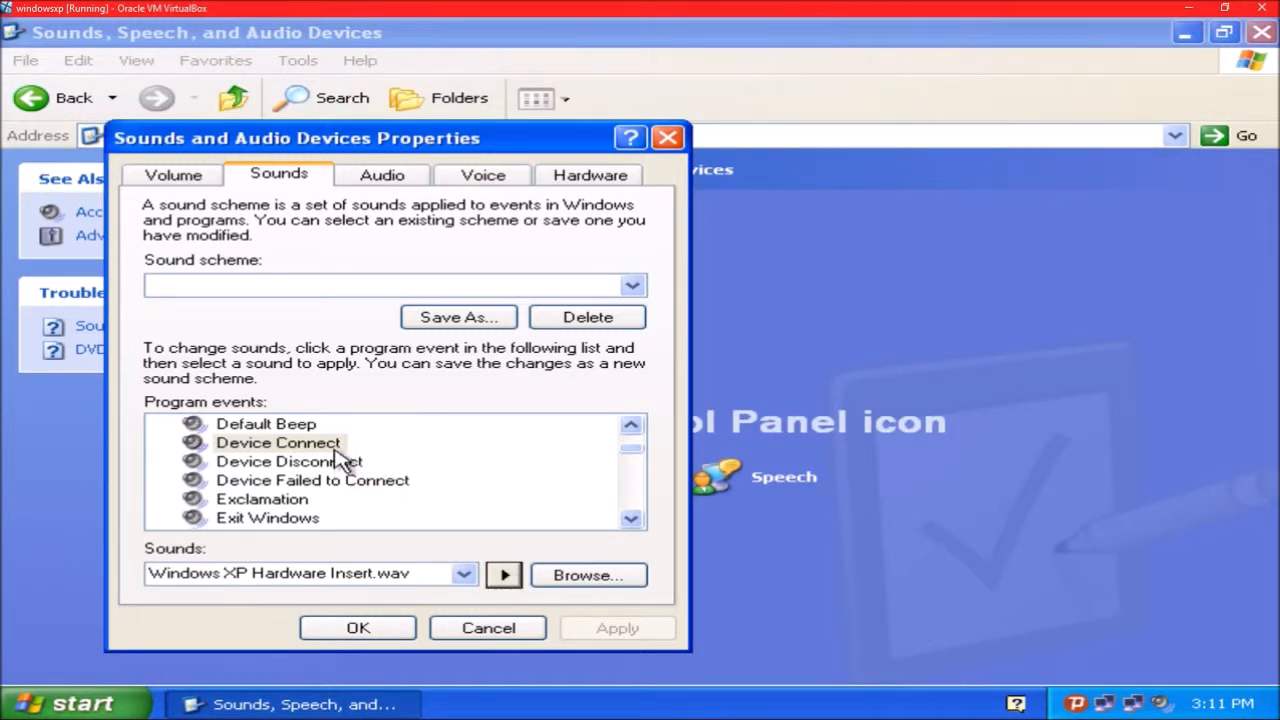
left_click(312, 480)
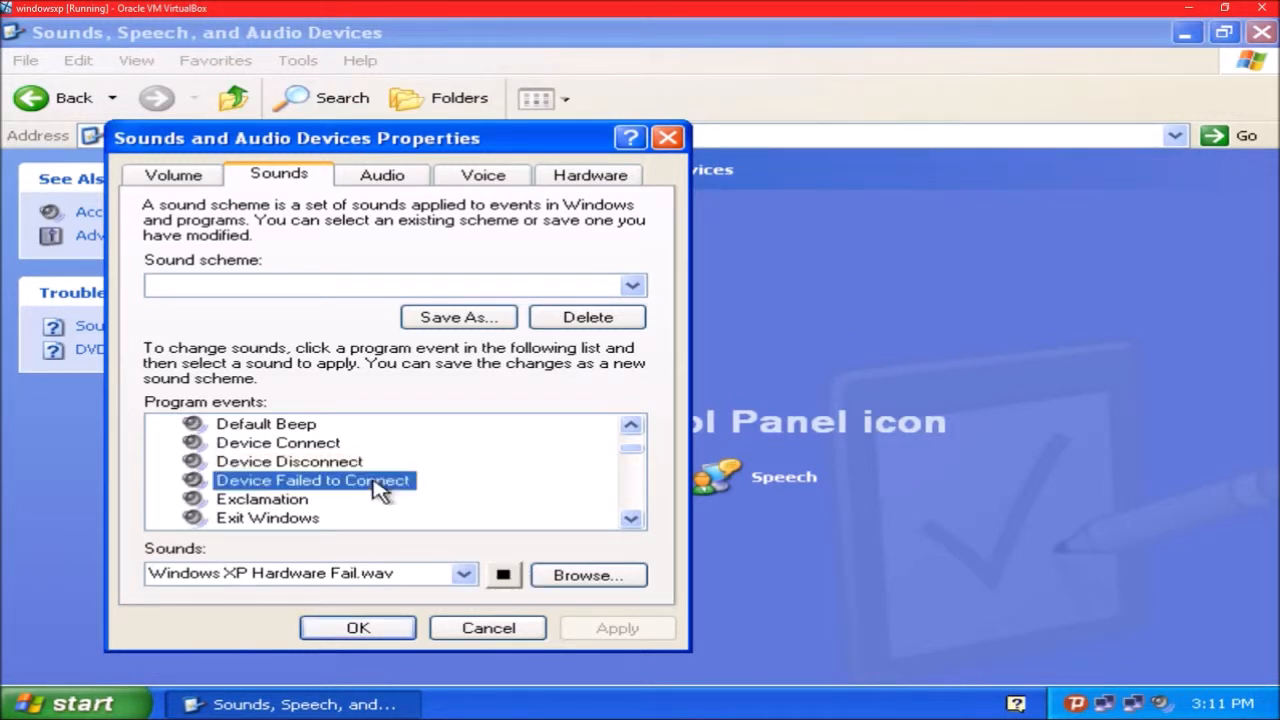
left_click(260, 500)
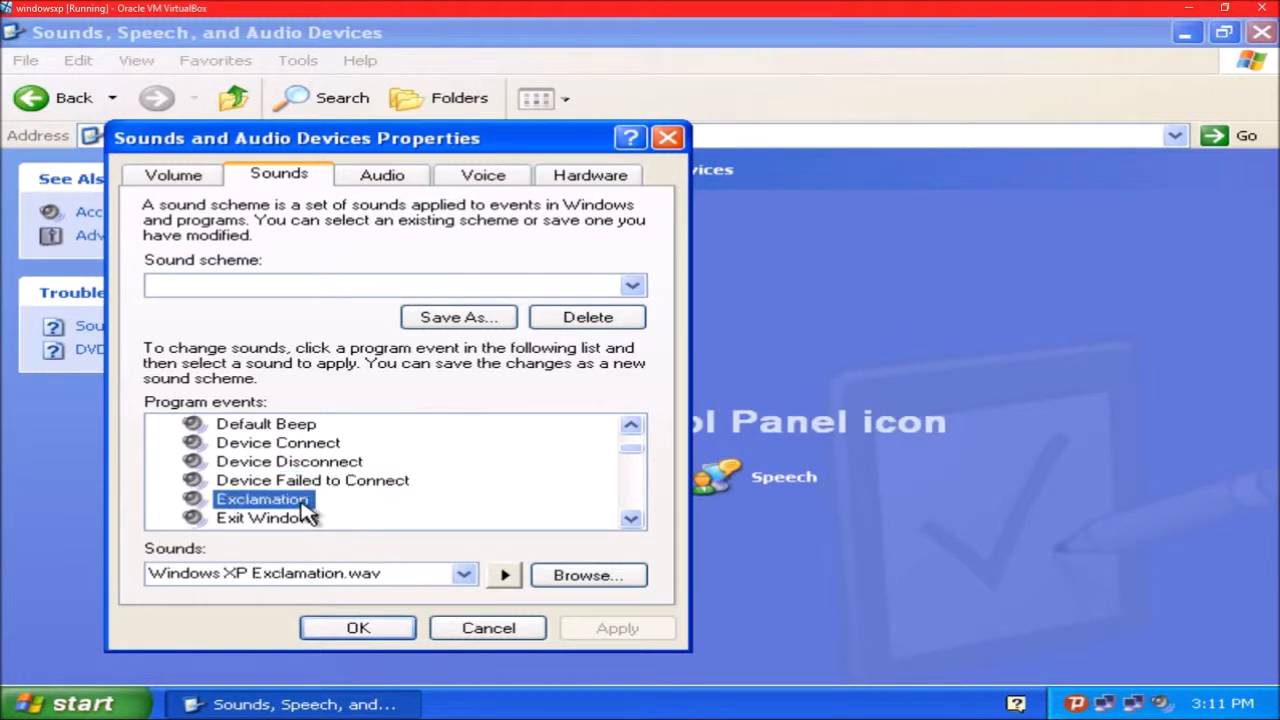
left_click(268, 518)
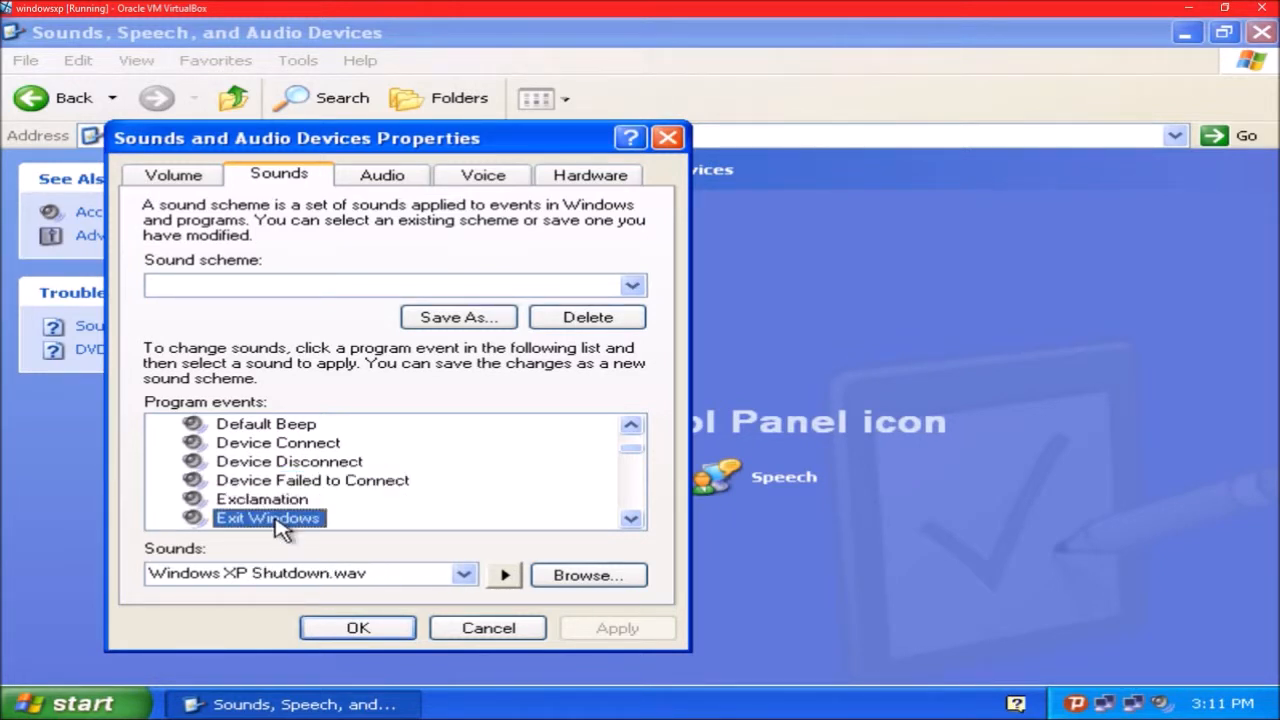
left_click(260, 500)
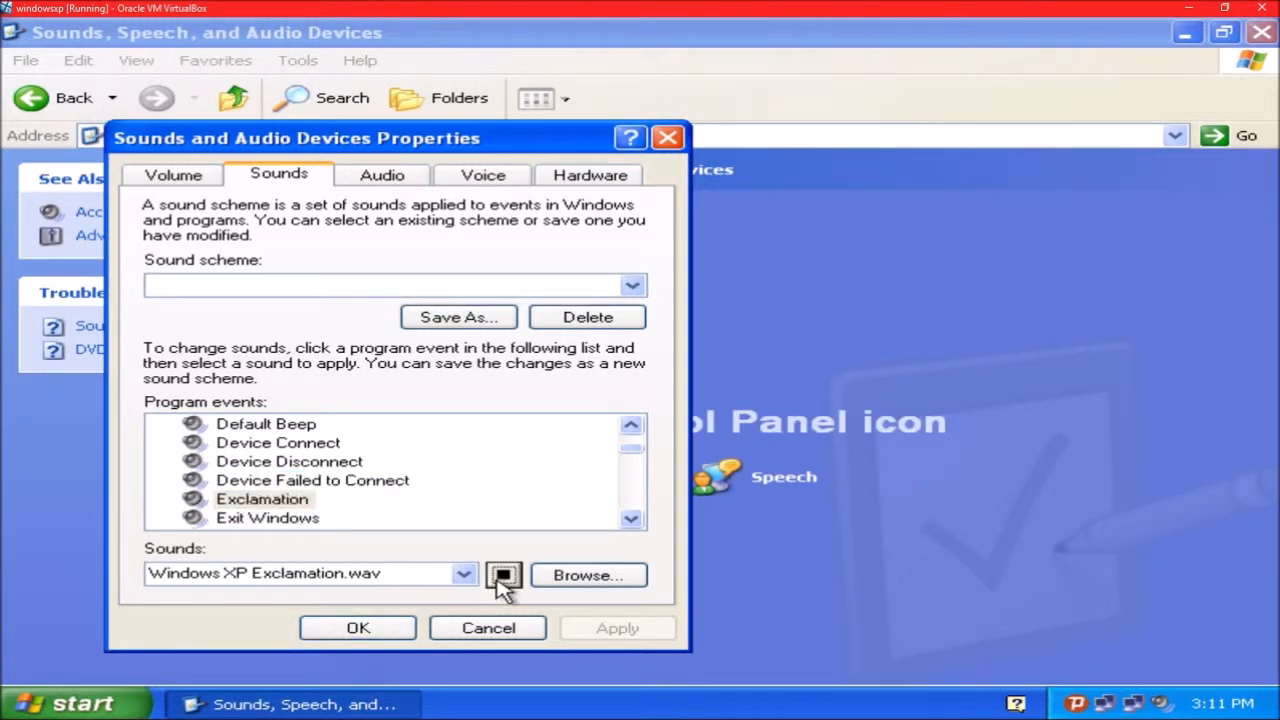
left_click(268, 518)
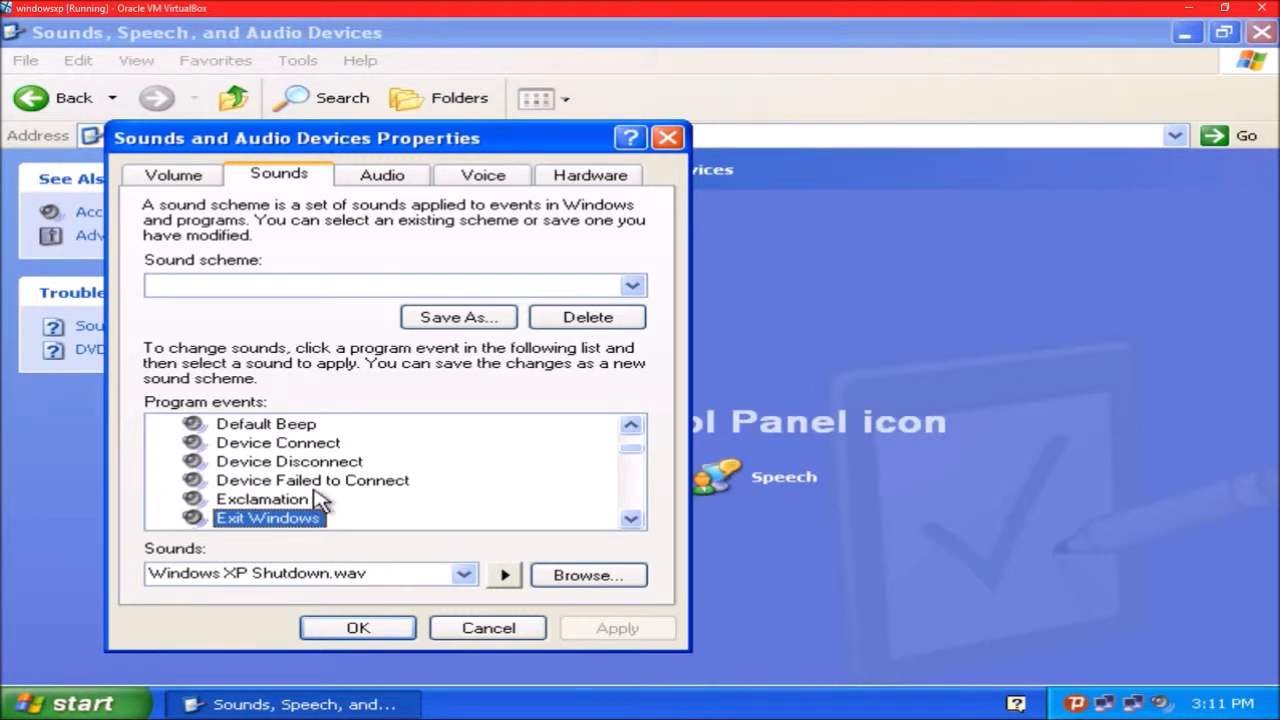
scroll("down", 3)
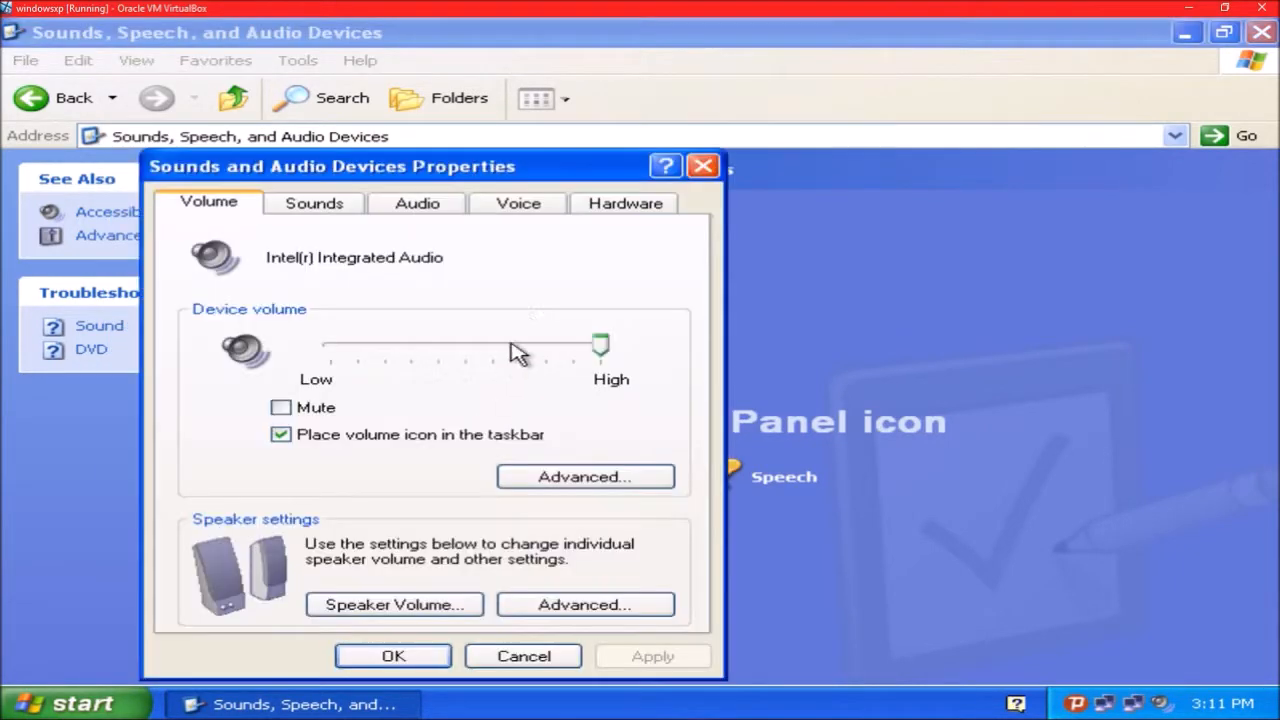
Step: Preview event sounds from Asterisk and Critical Battery Alarm down to Device Disconnect
left_click(416, 204)
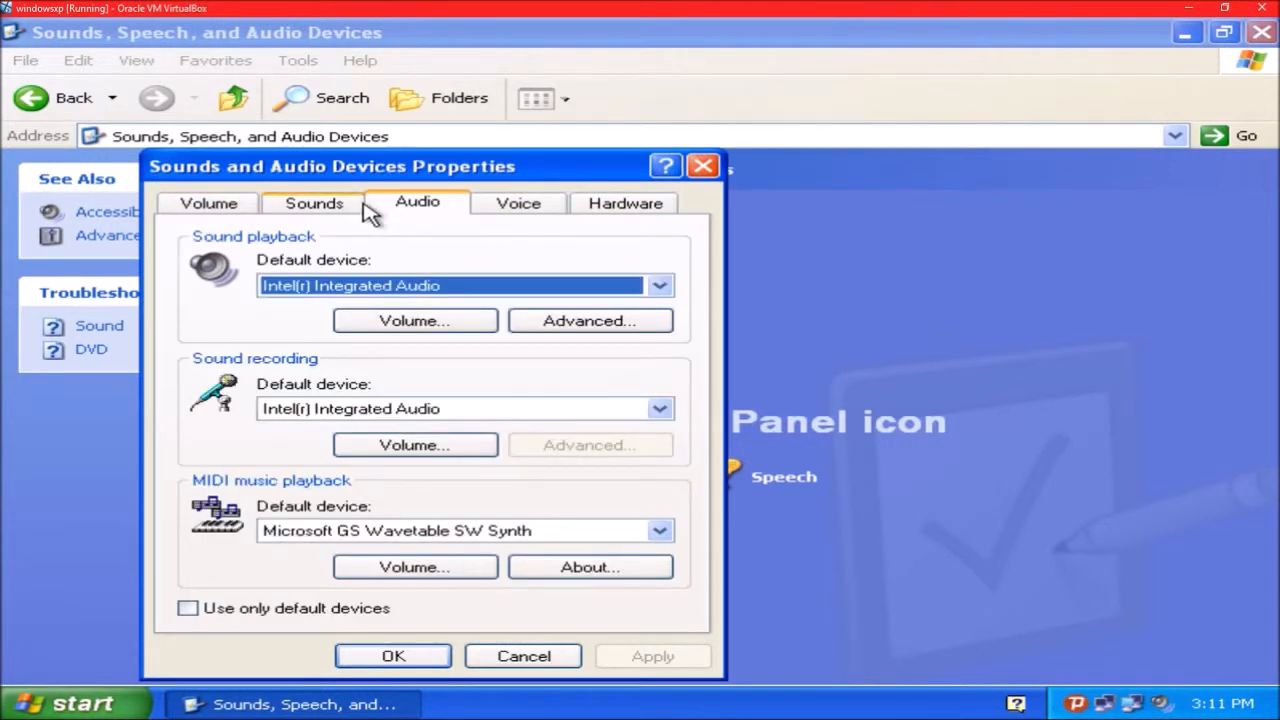
left_click(312, 204)
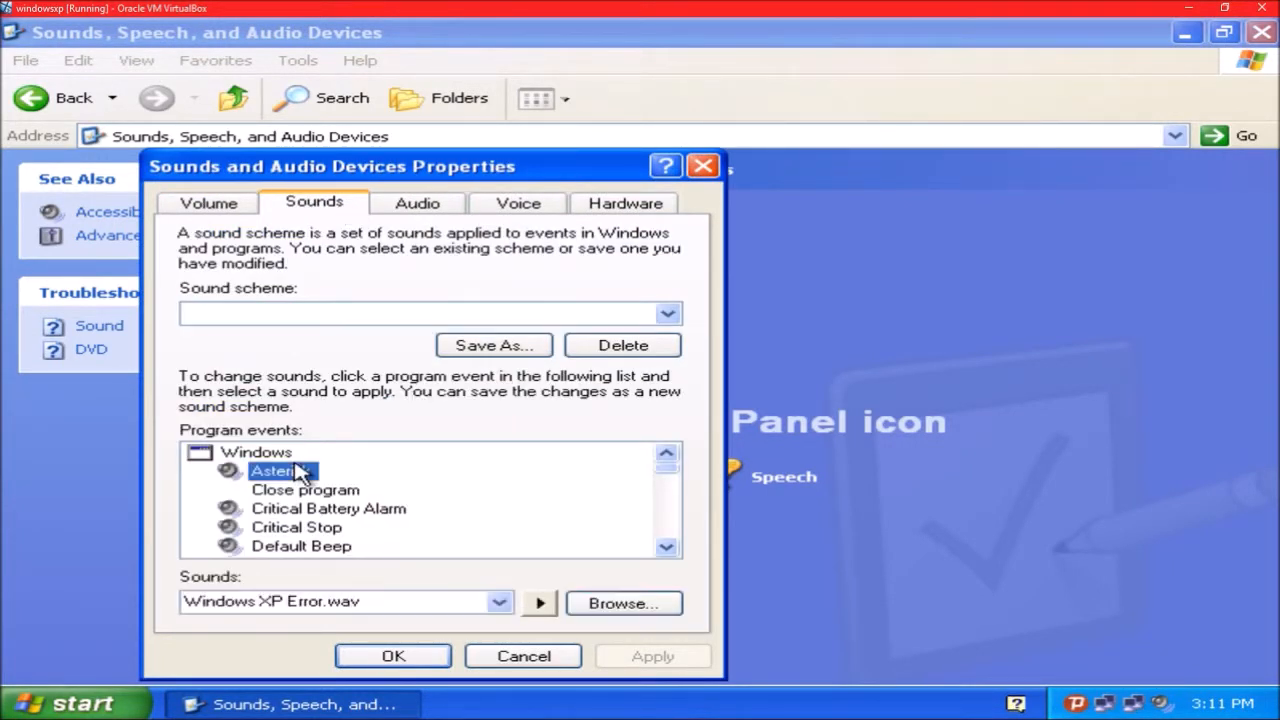
left_click(538, 602)
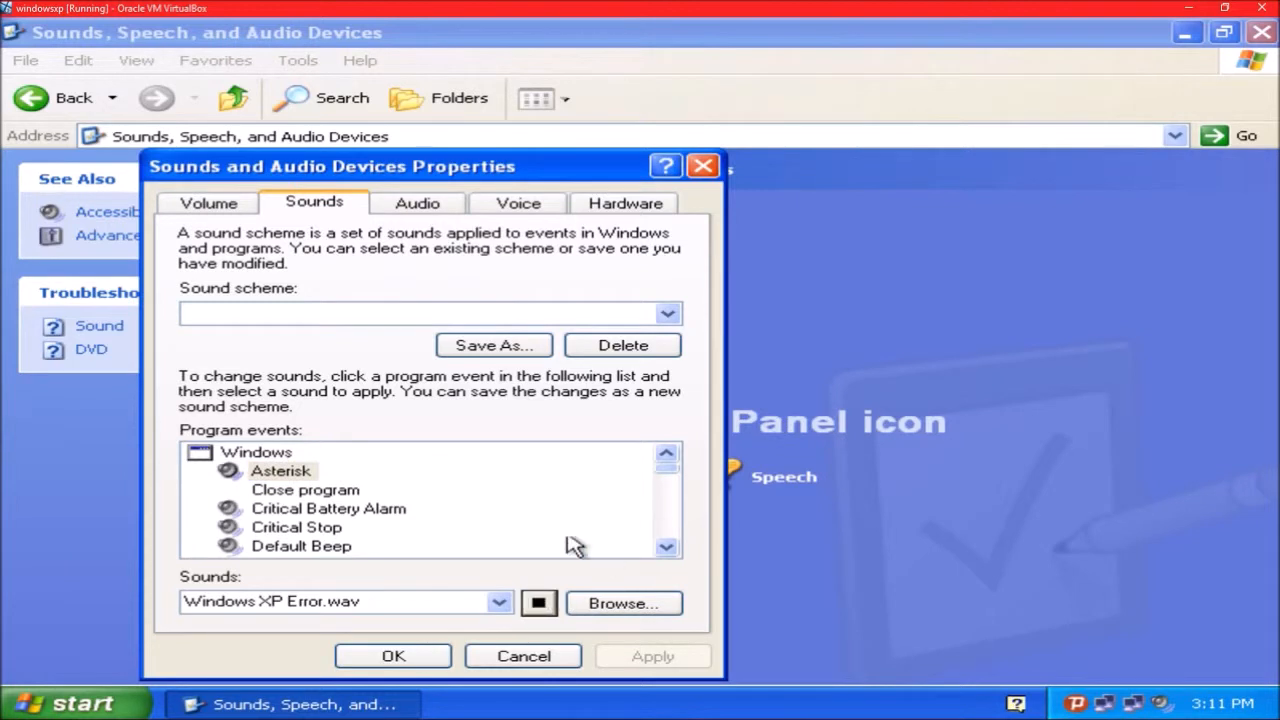
left_click(328, 508)
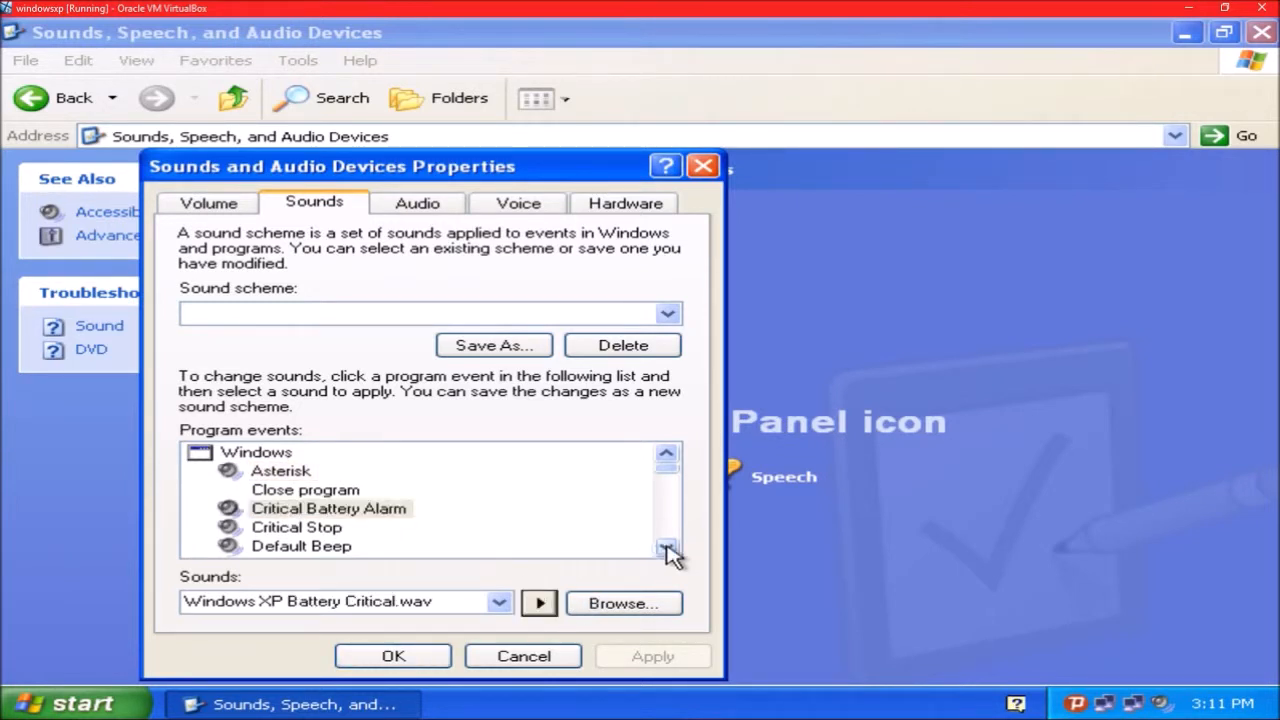
left_click(668, 548)
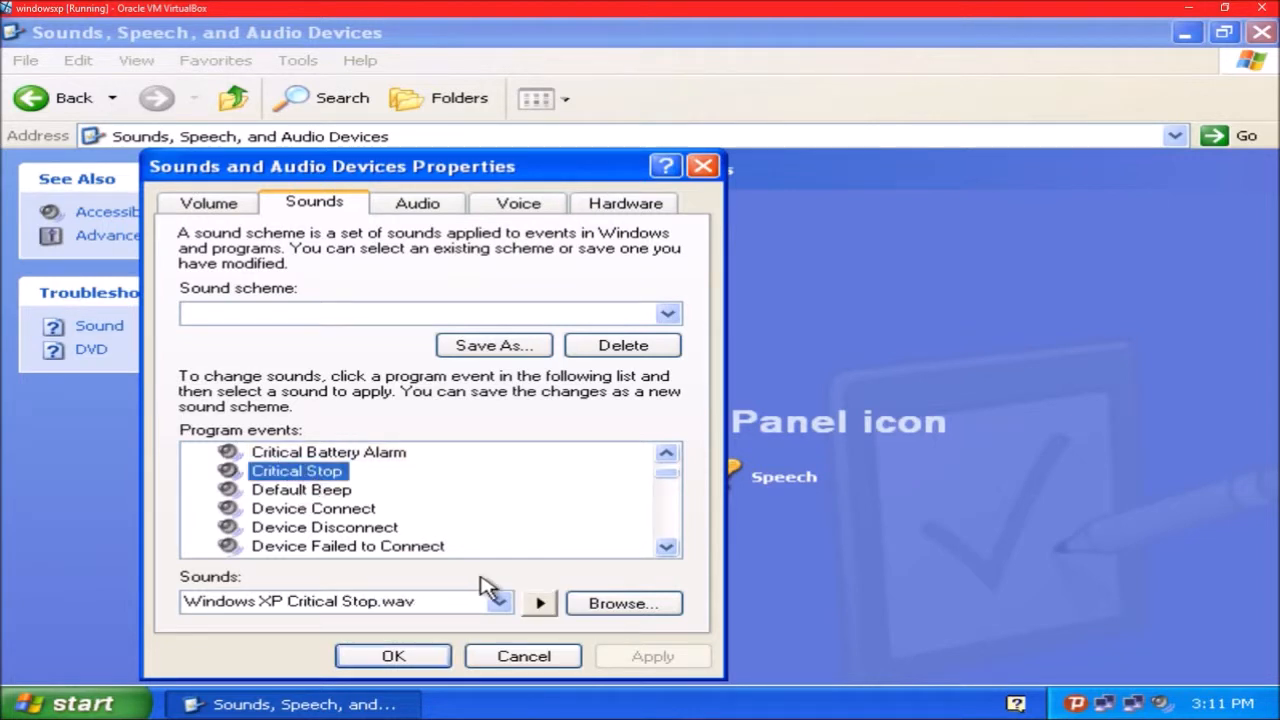
left_click(300, 488)
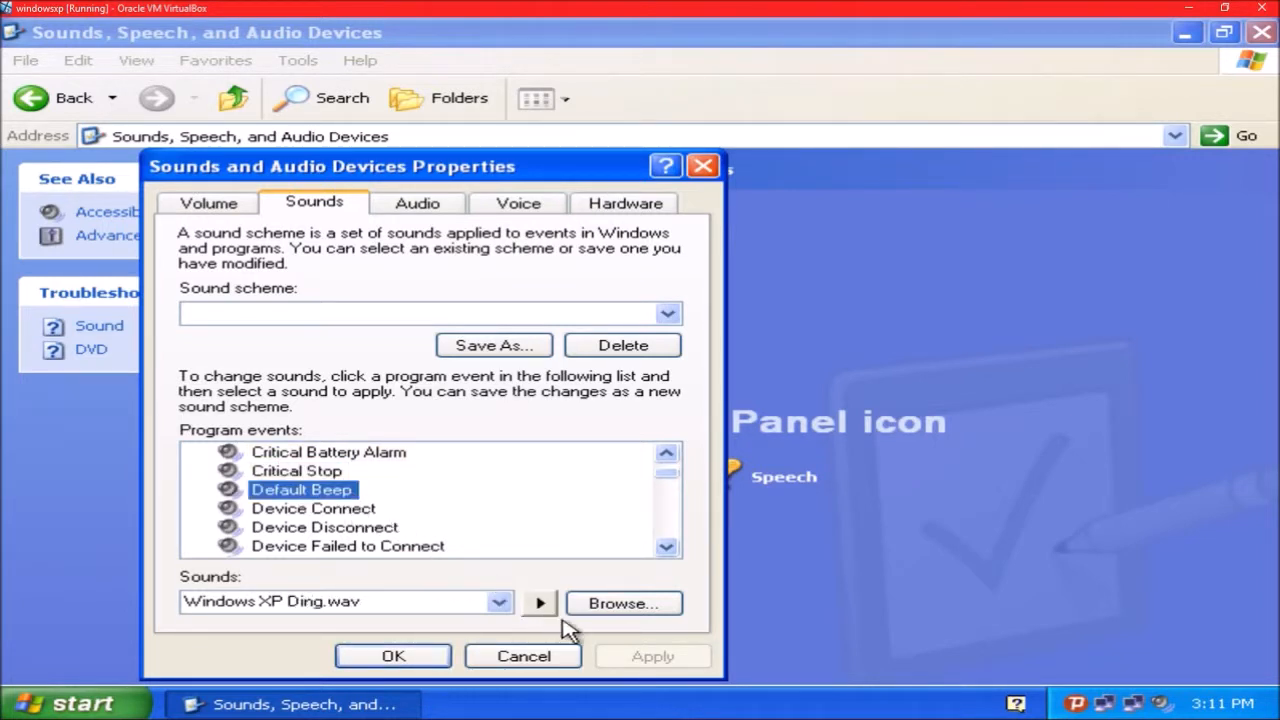
left_click(312, 508)
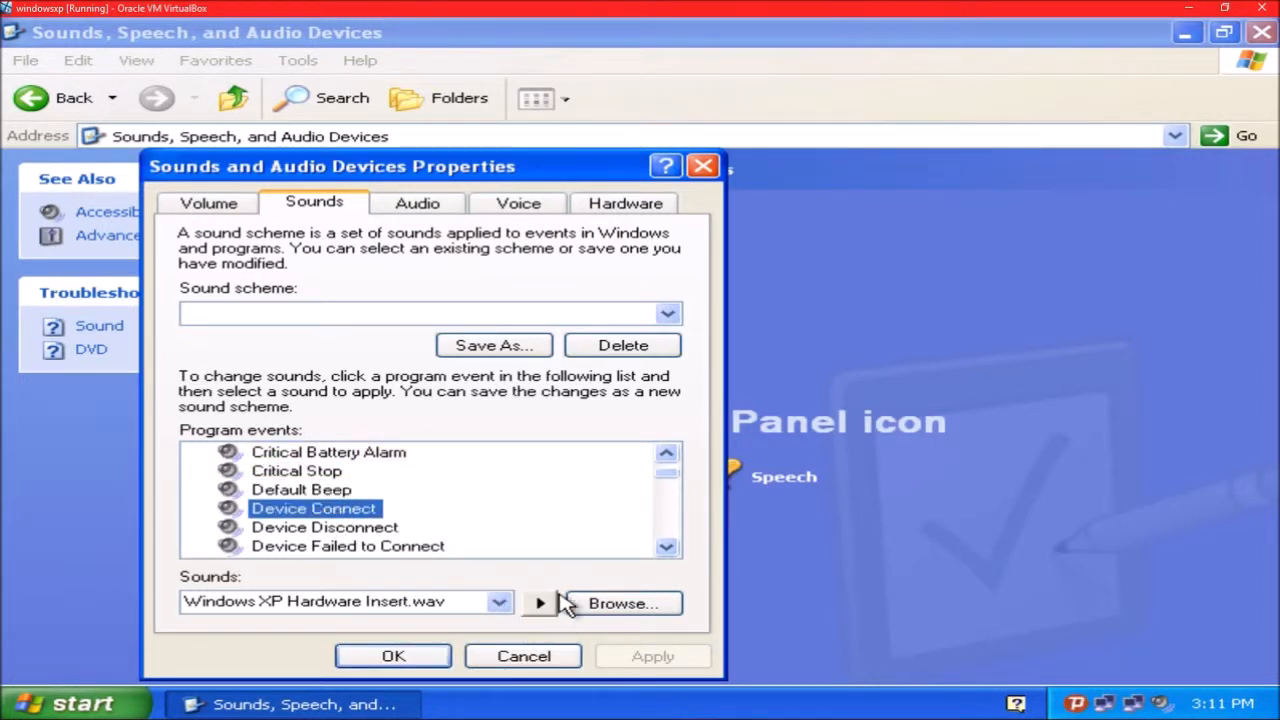
left_click(324, 528)
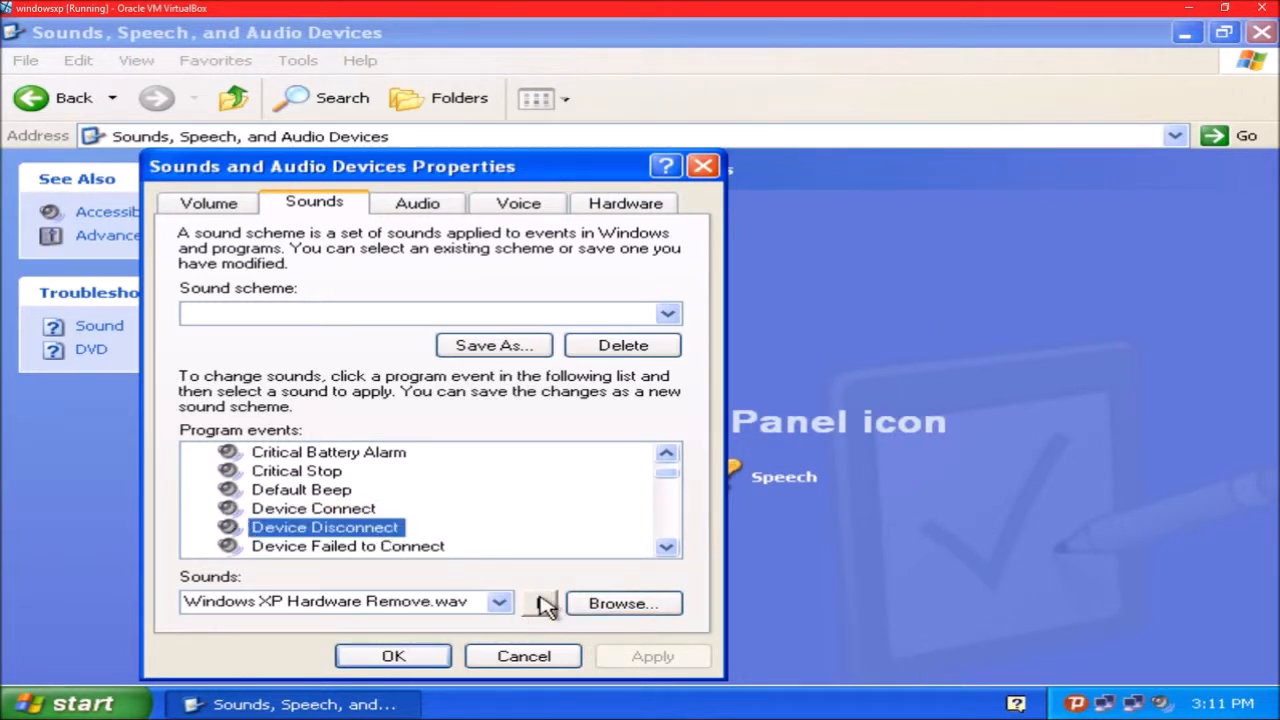
left_click(348, 546)
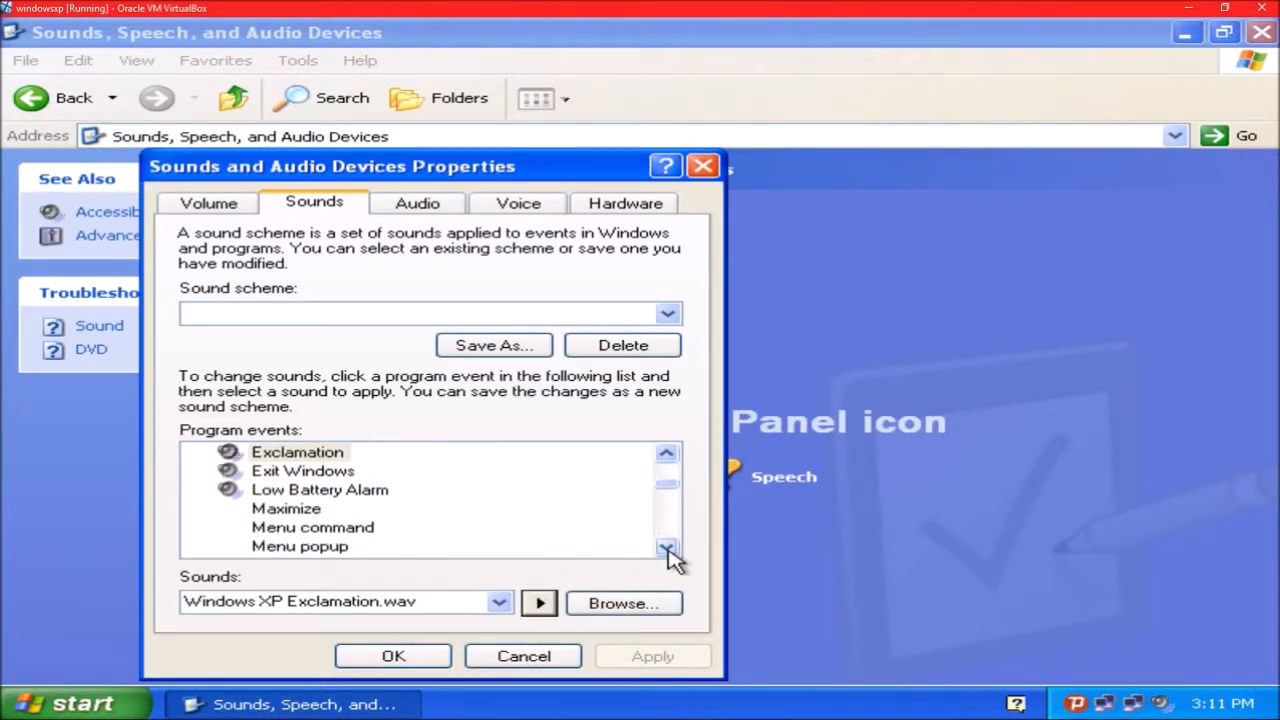
Step: Preview Exit Windows, Low Battery, New Mail Notification, Windows Logoff and Logon sounds
left_click(302, 472)
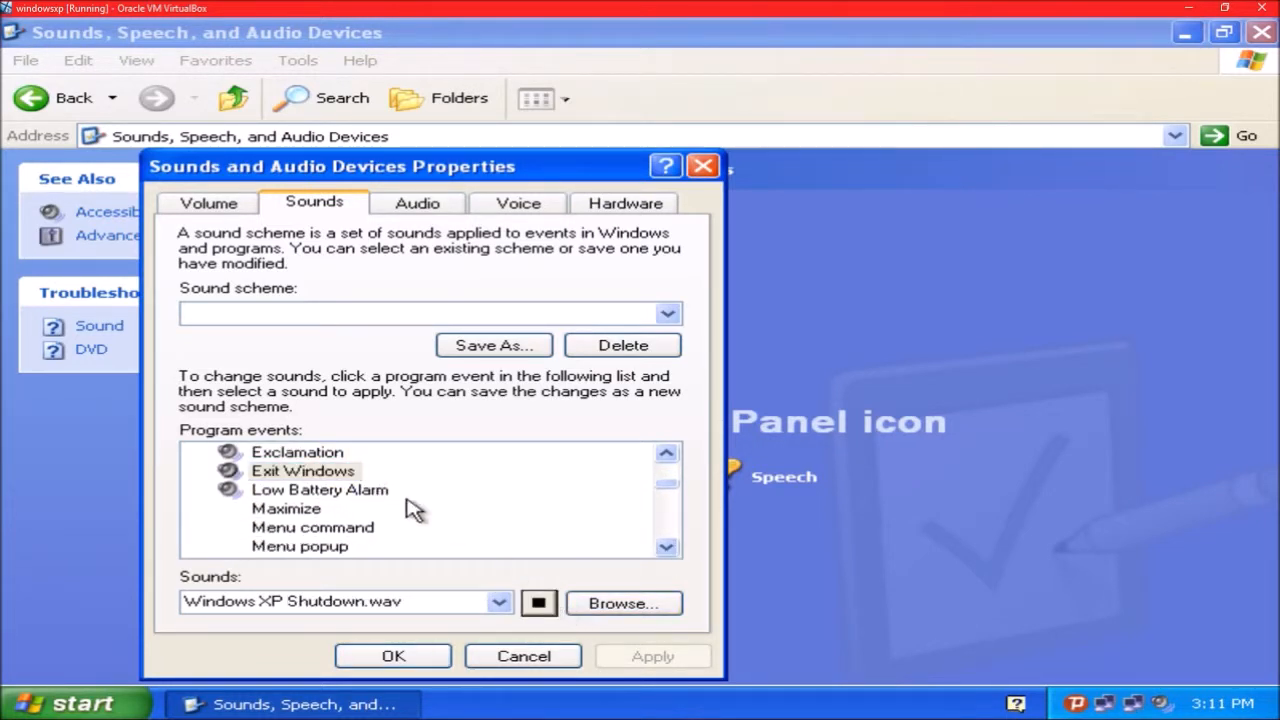
left_click(320, 488)
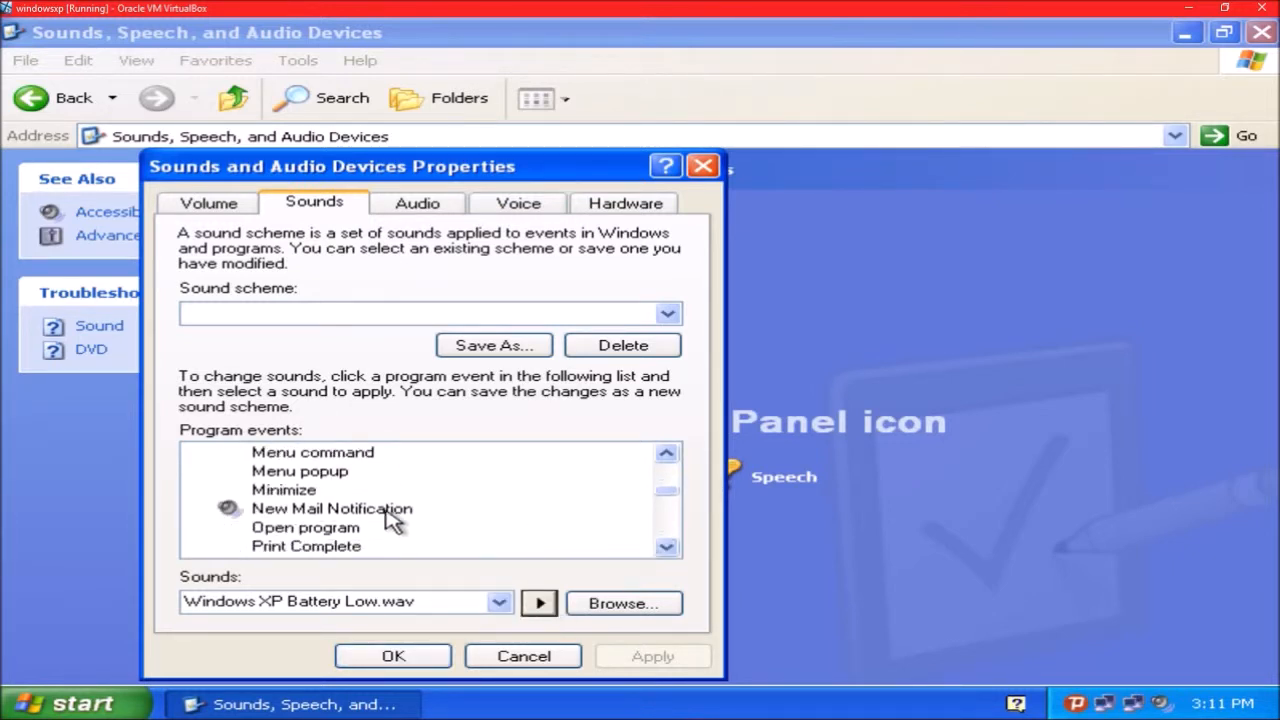
left_click(332, 508)
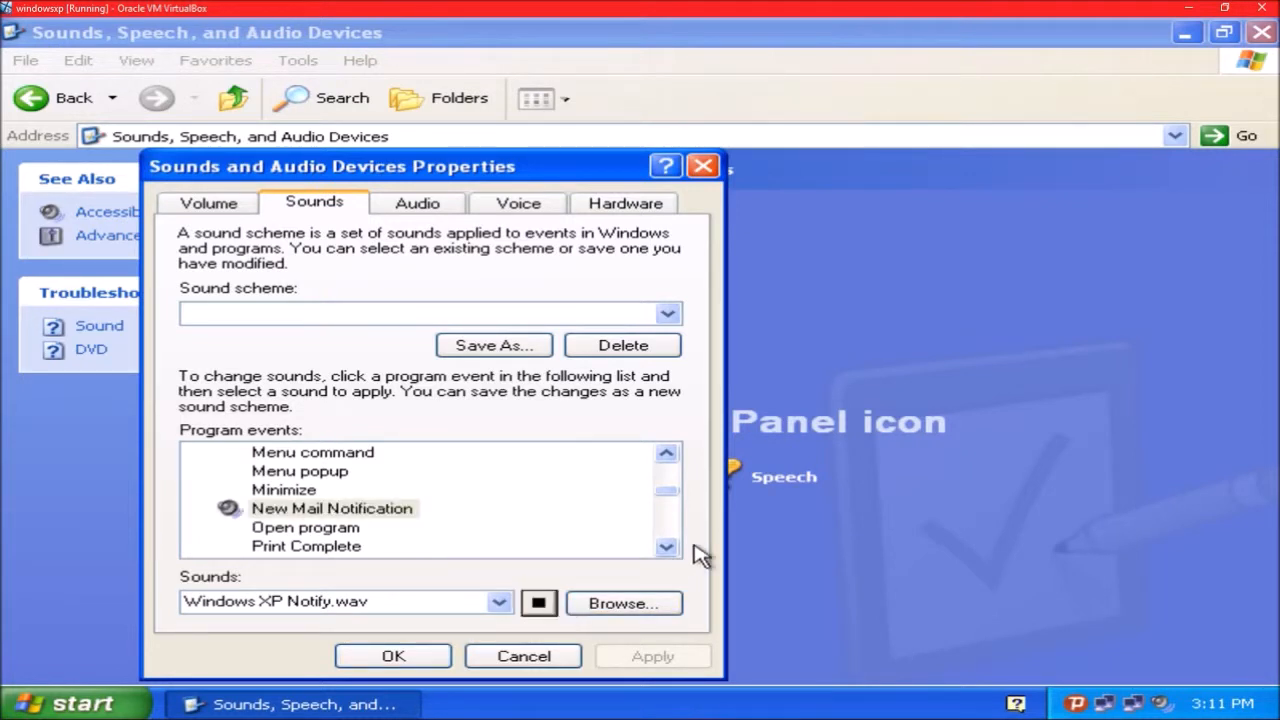
left_click(666, 548)
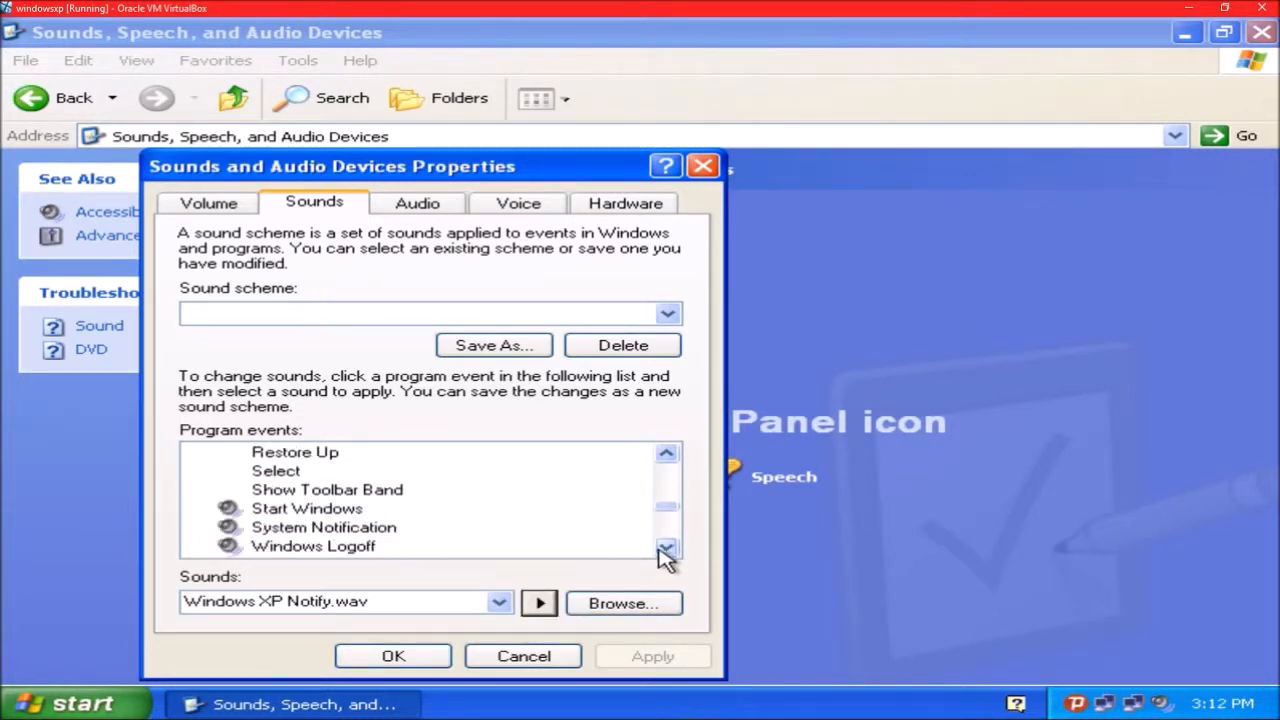
left_click(308, 508)
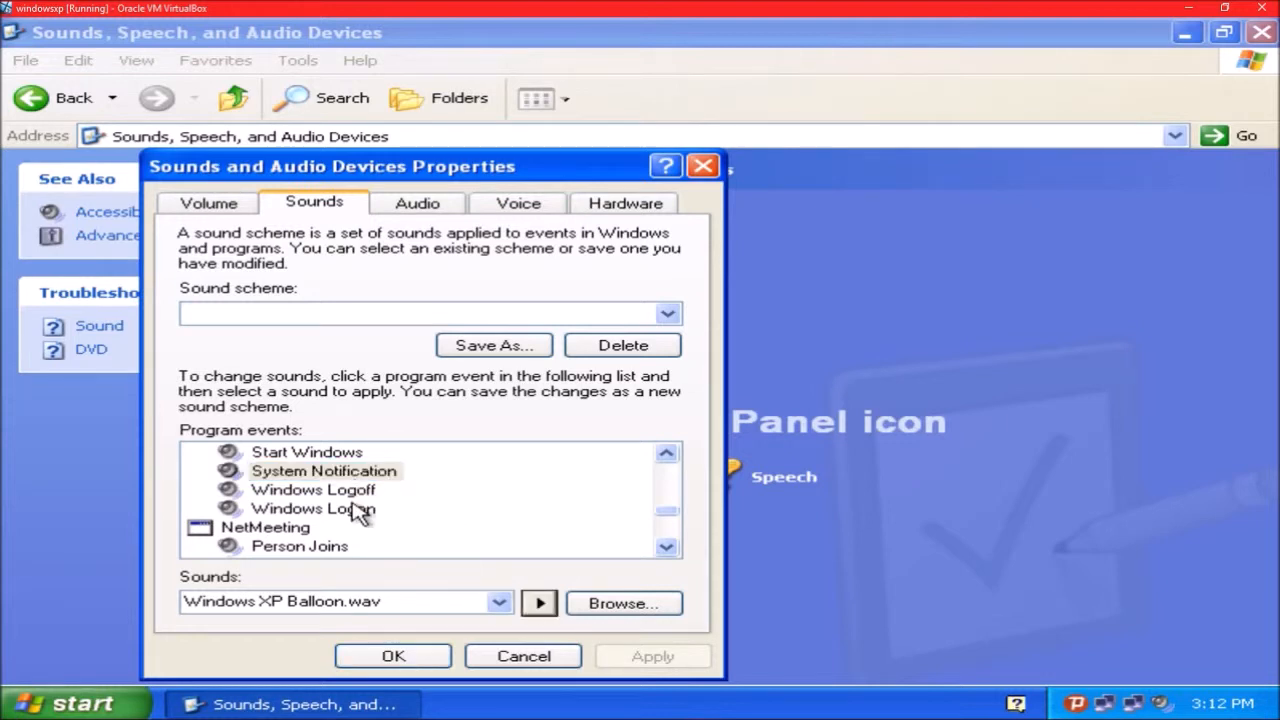
mouse_move(390, 528)
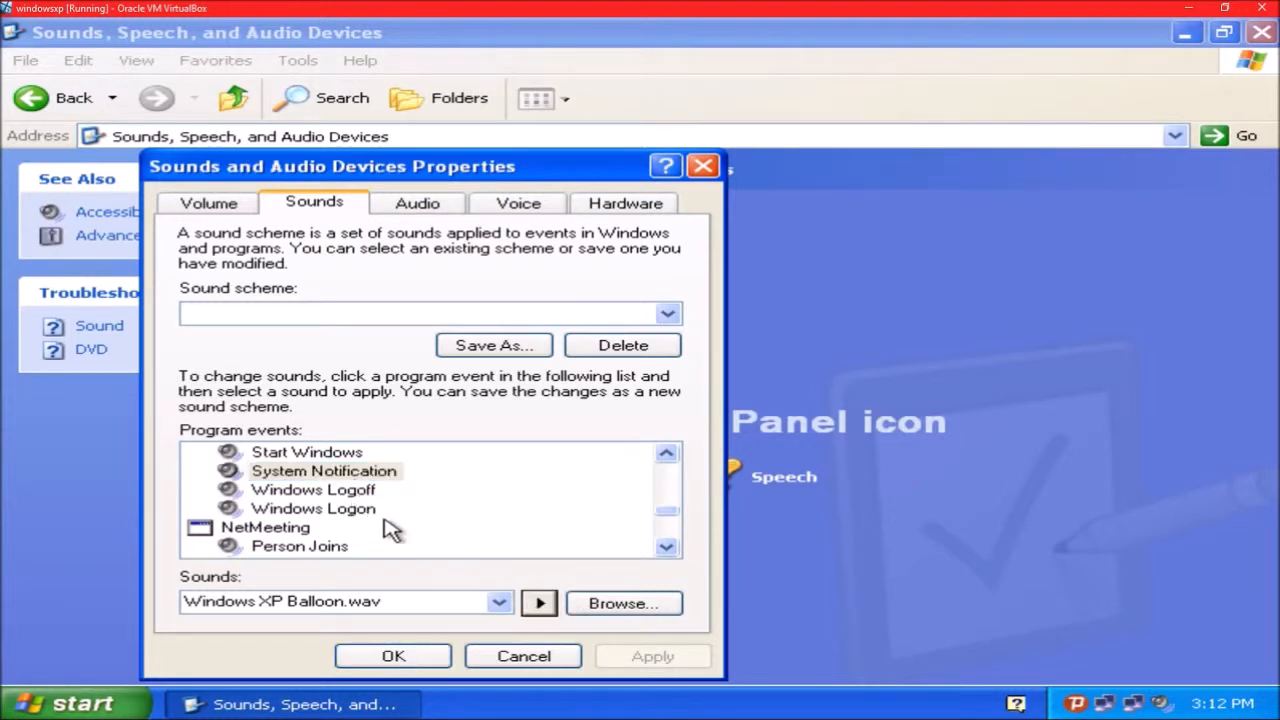
left_click(312, 488)
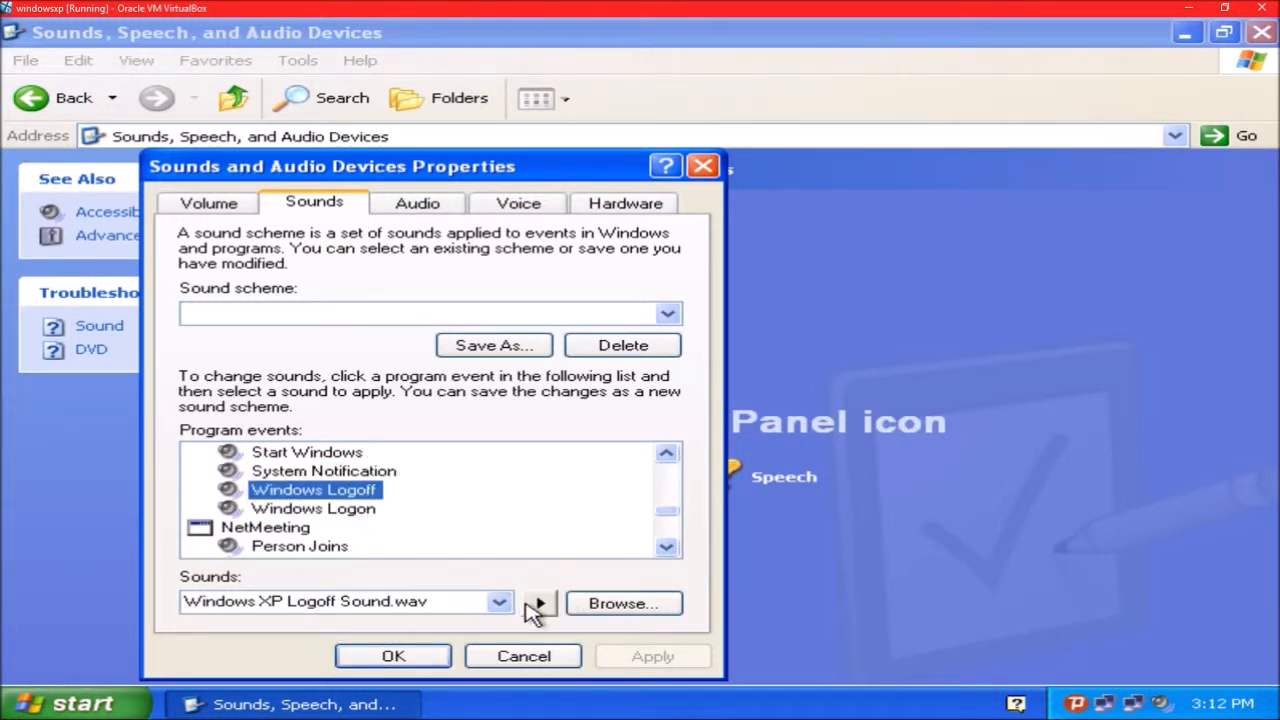
left_click(312, 508)
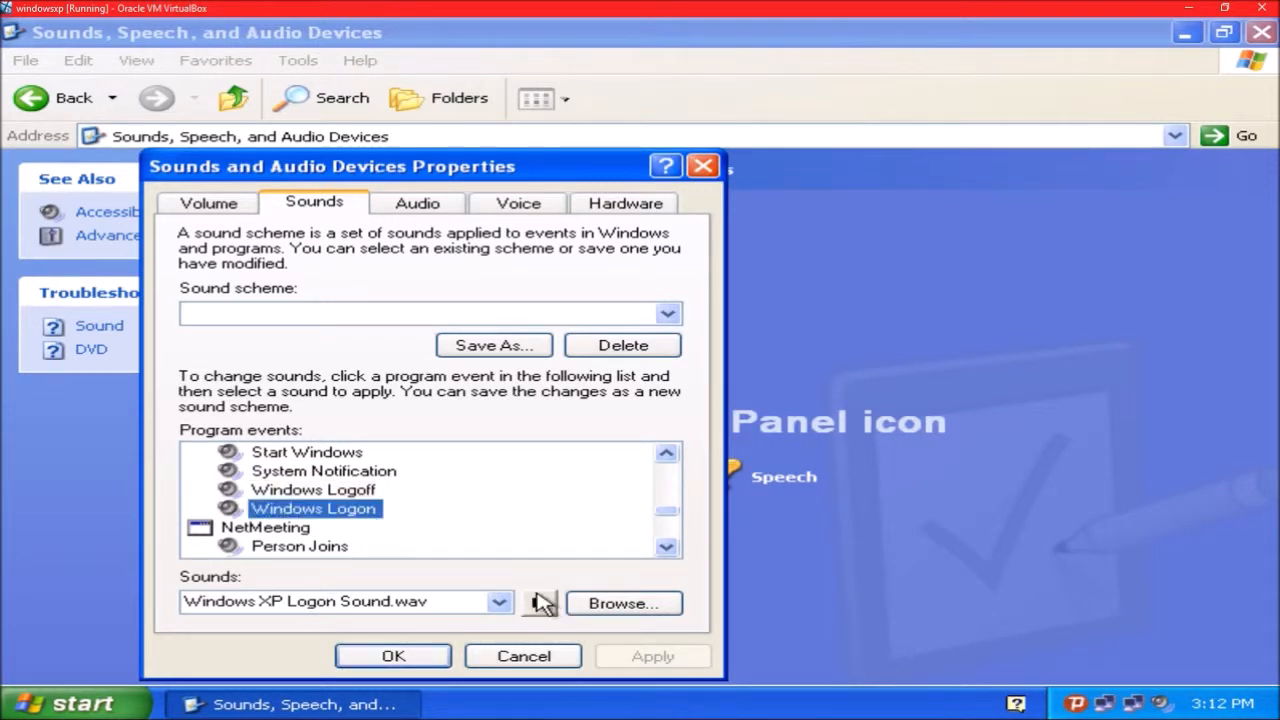
left_click(540, 602)
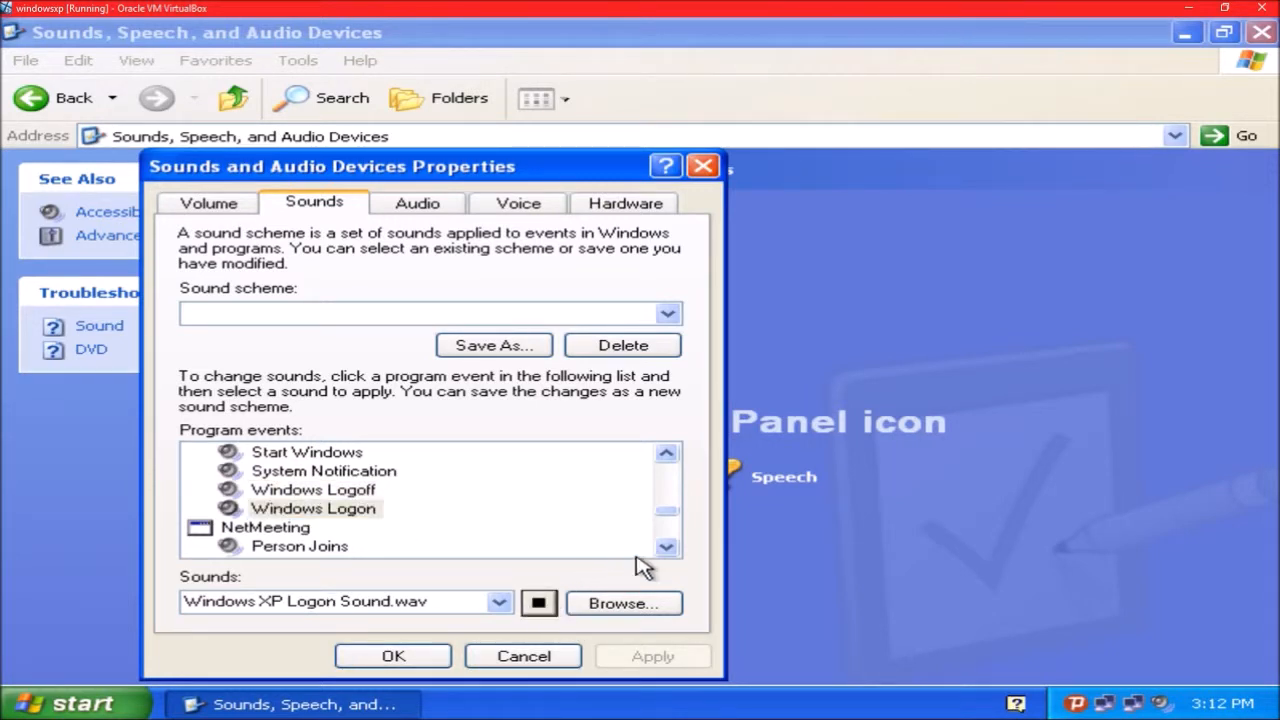
Step: Preview Person Leaves through Start Navigation sounds, then confirm the dialog with OK
scroll("down", 3)
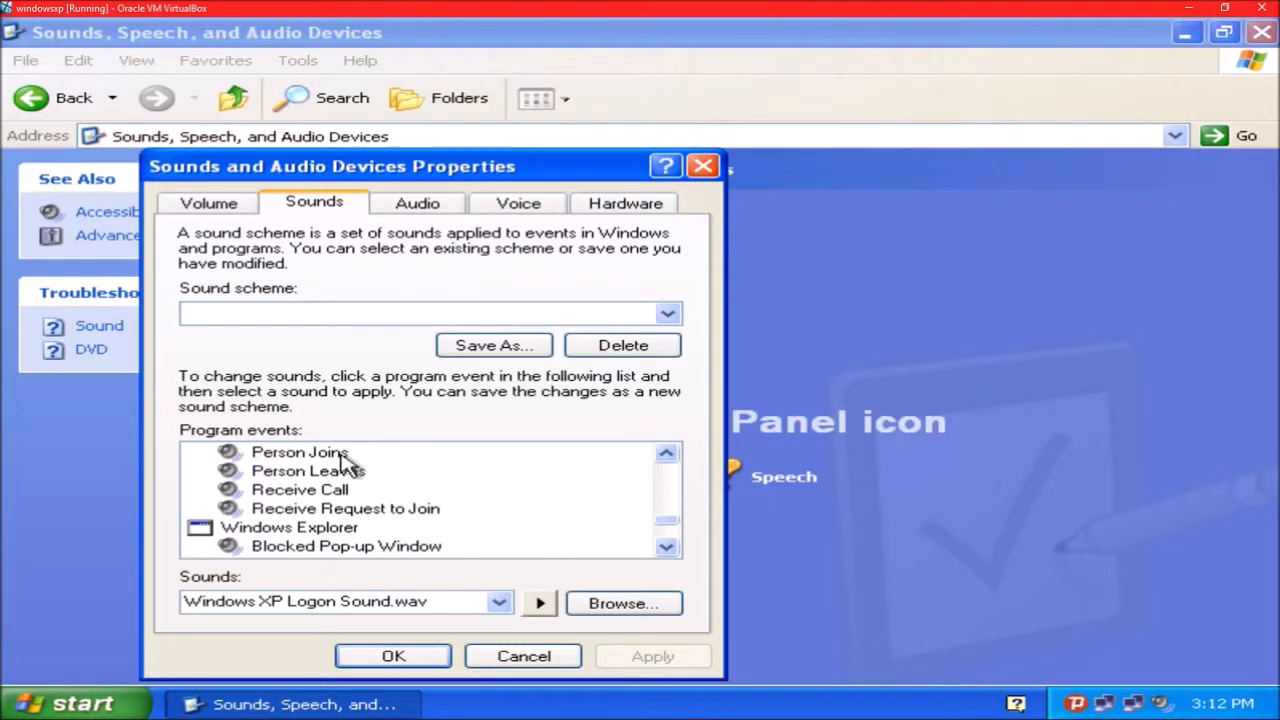
left_click(308, 470)
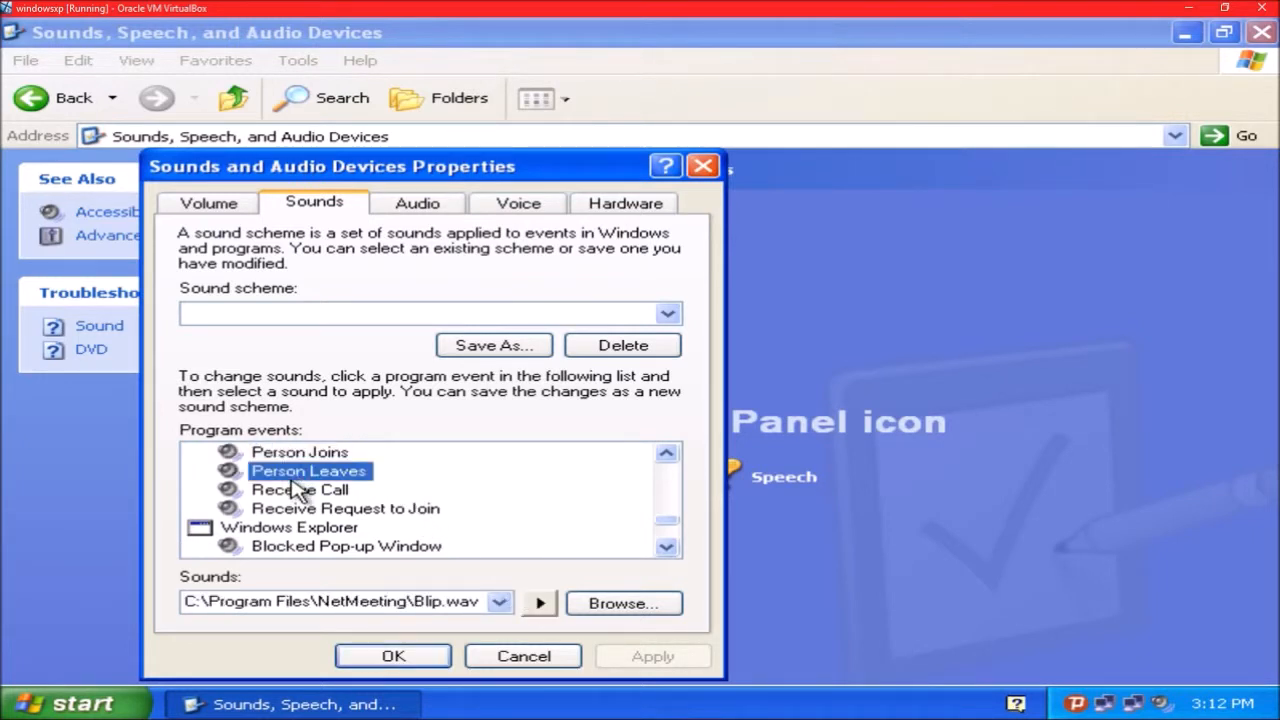
left_click(538, 604)
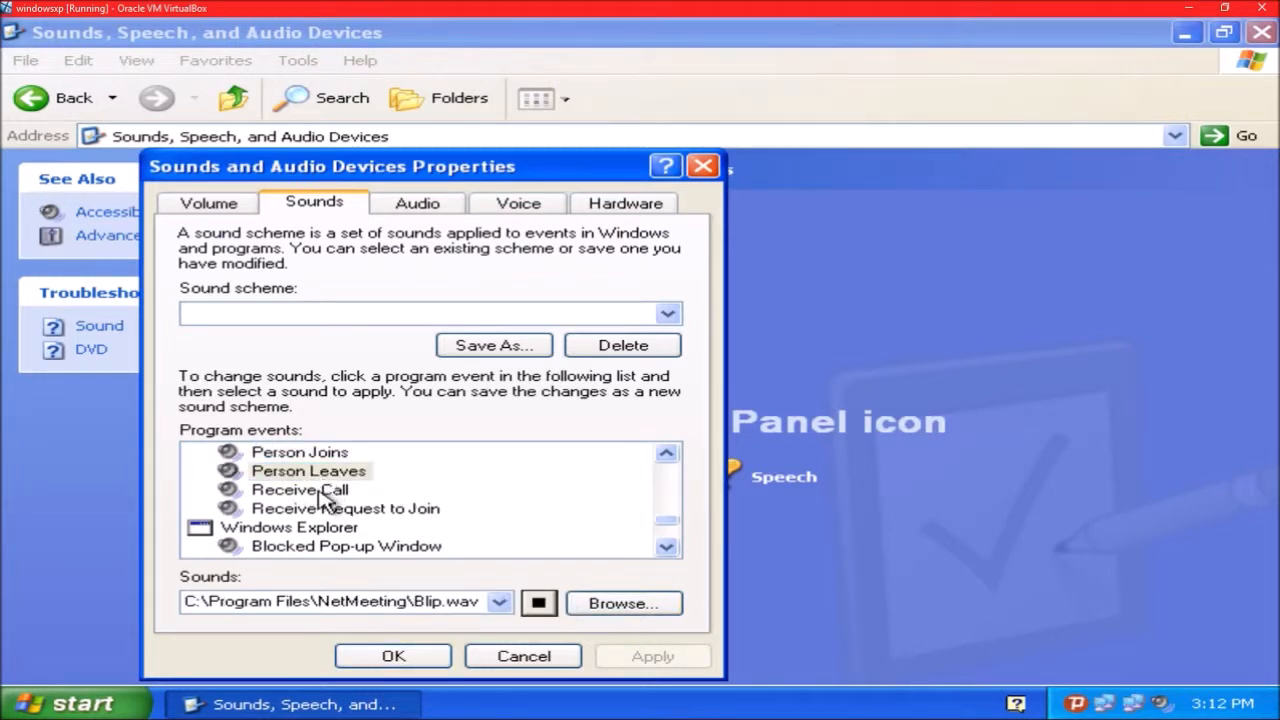
left_click(344, 508)
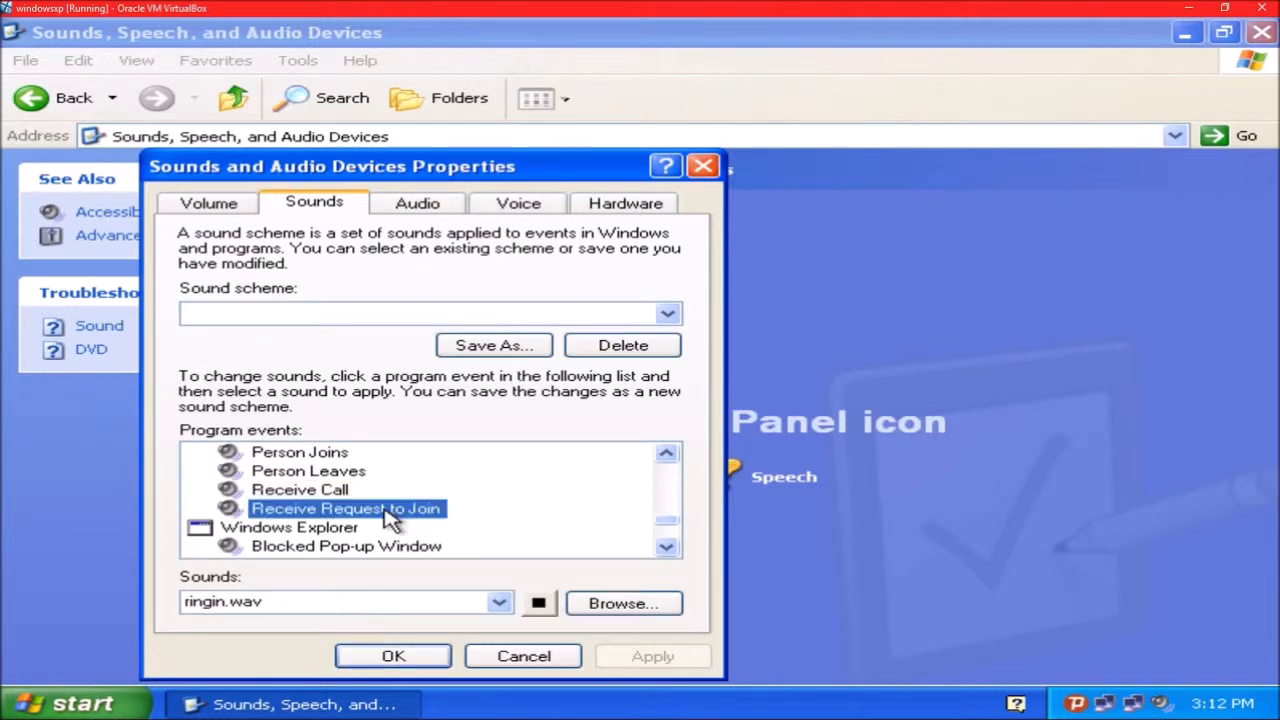
left_click(666, 546)
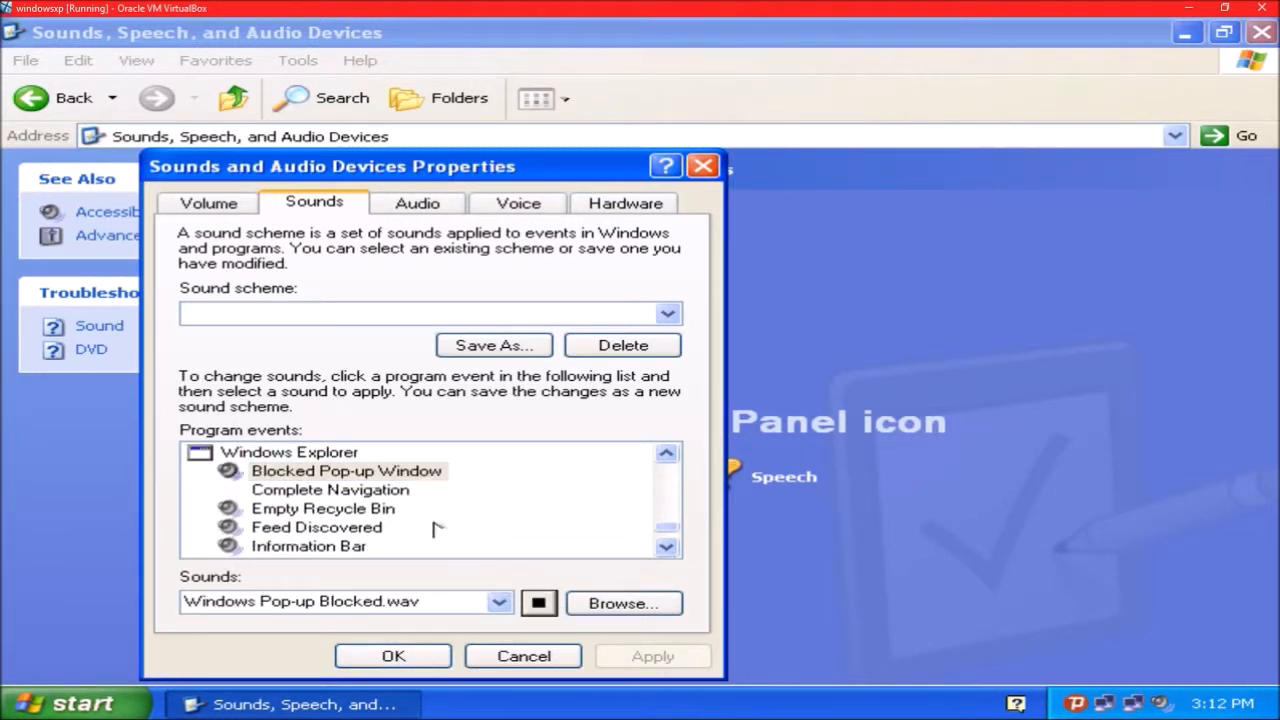
left_click(322, 508)
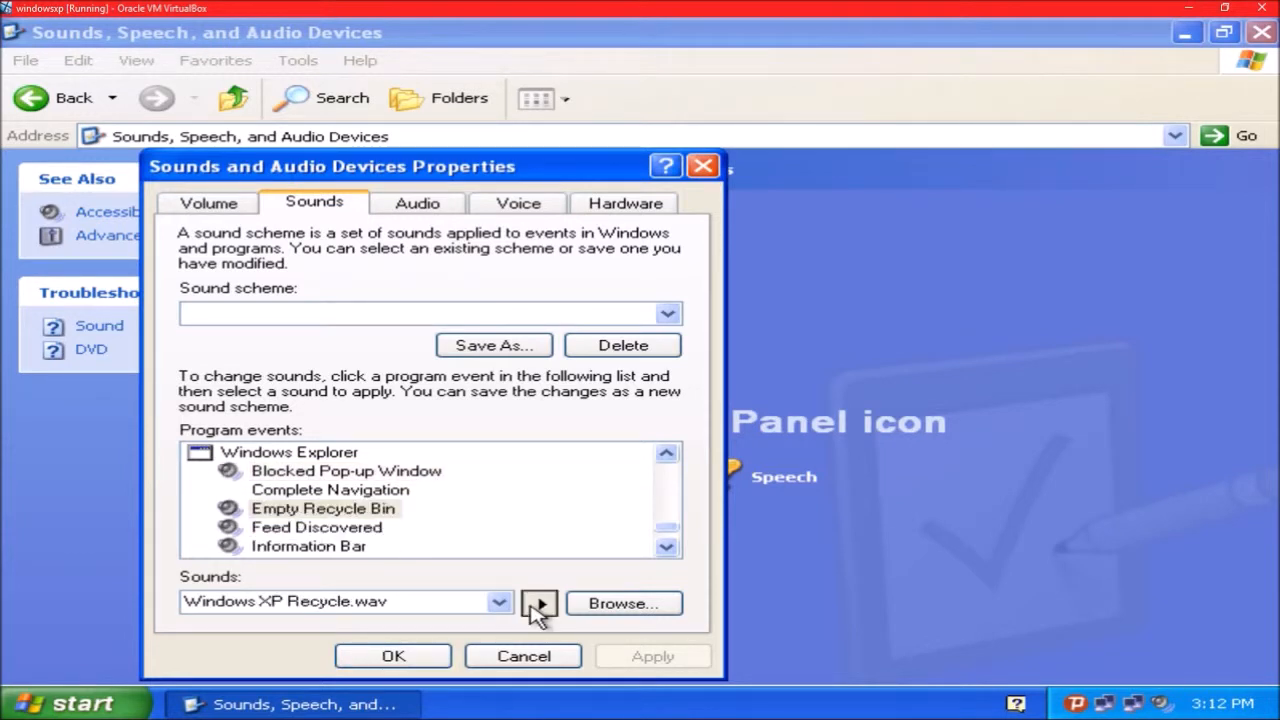
left_click(316, 528)
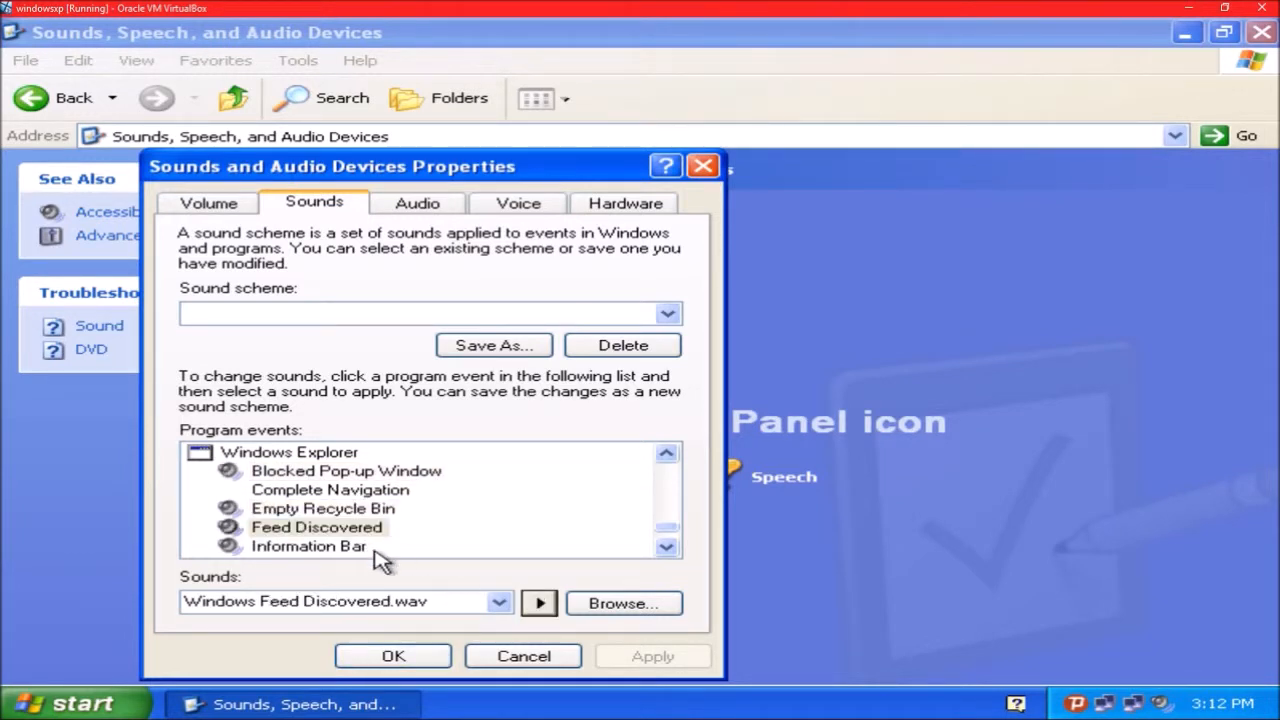
left_click(668, 548)
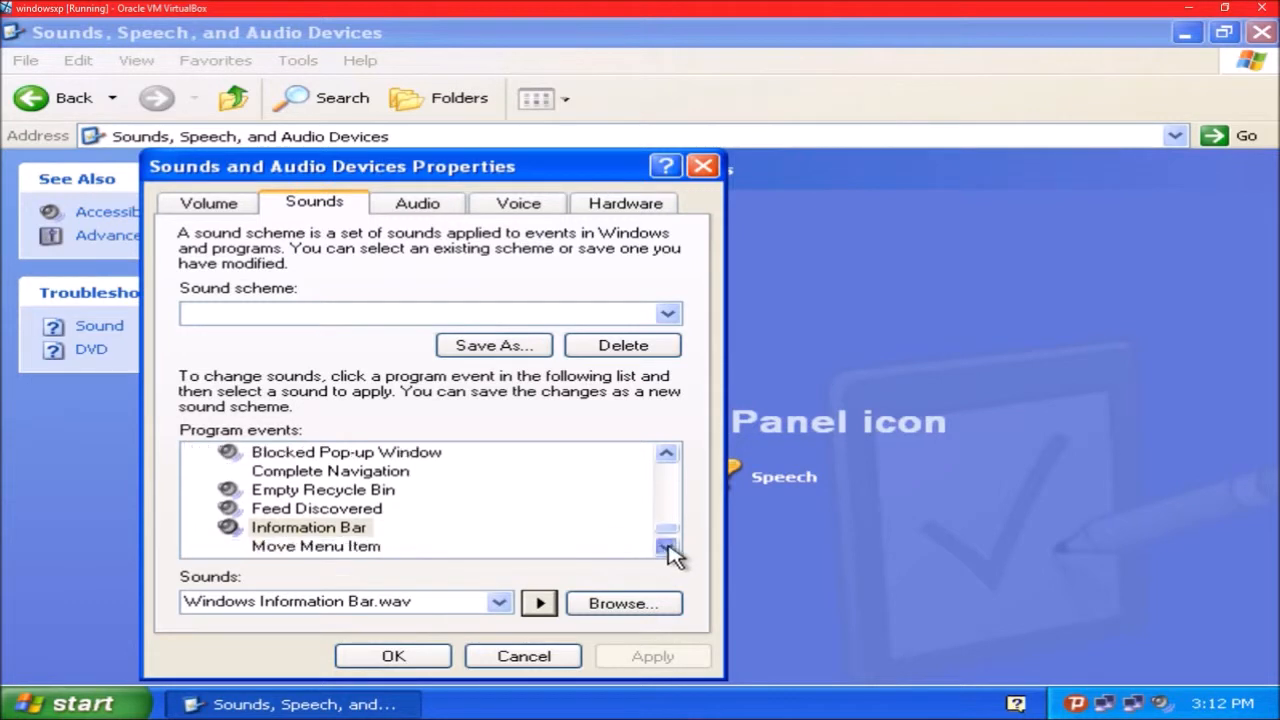
left_click(668, 548)
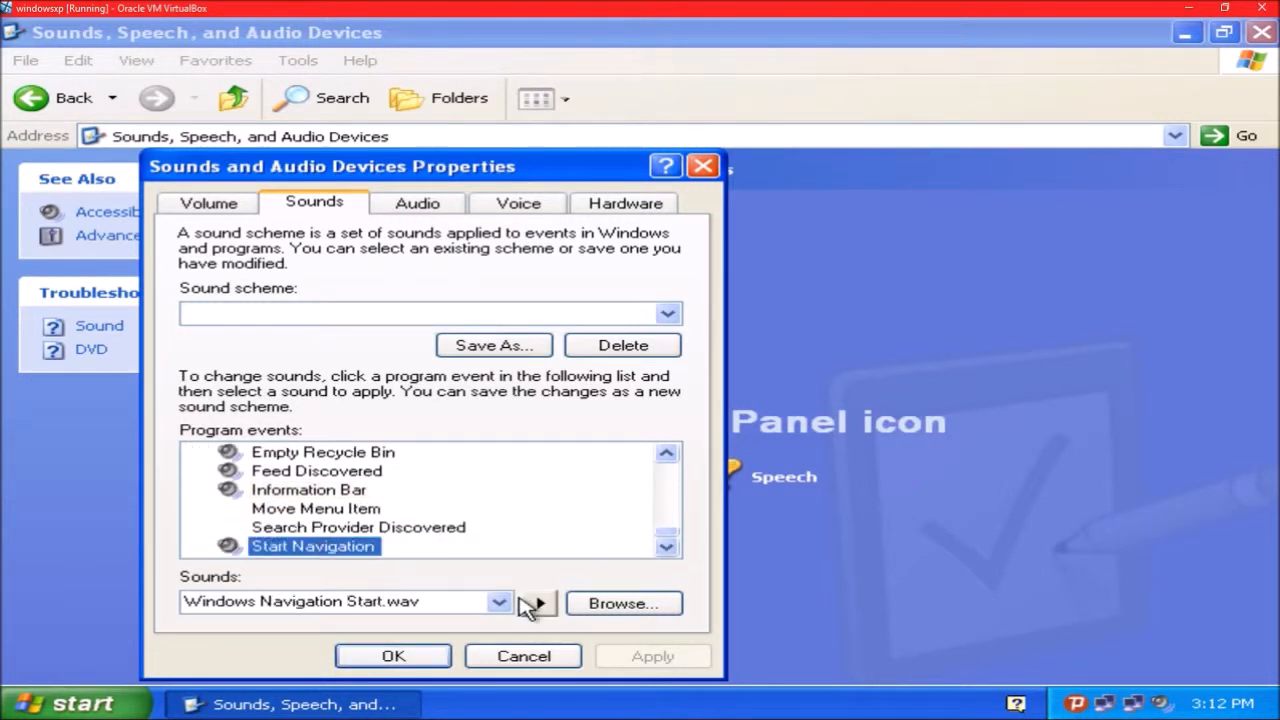
left_click(522, 656)
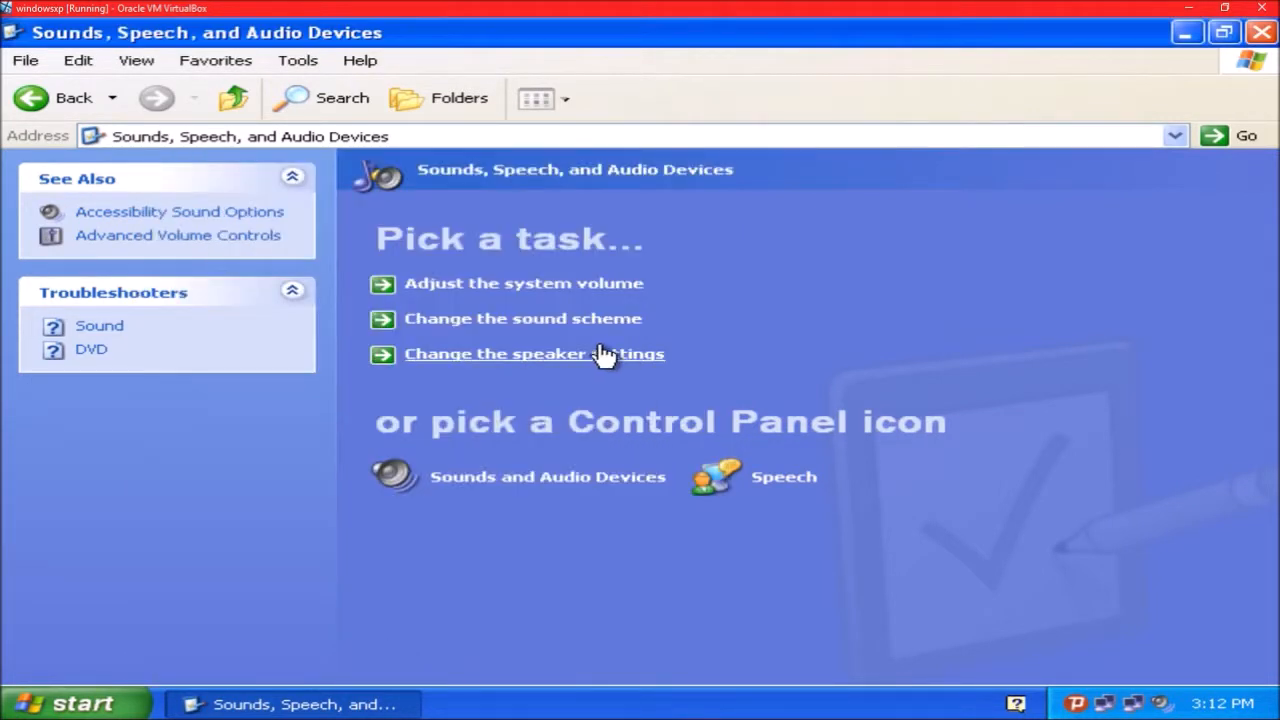
Step: Start Minesweeper from All Programs > Games and centre its window on screen
left_click(1260, 32)
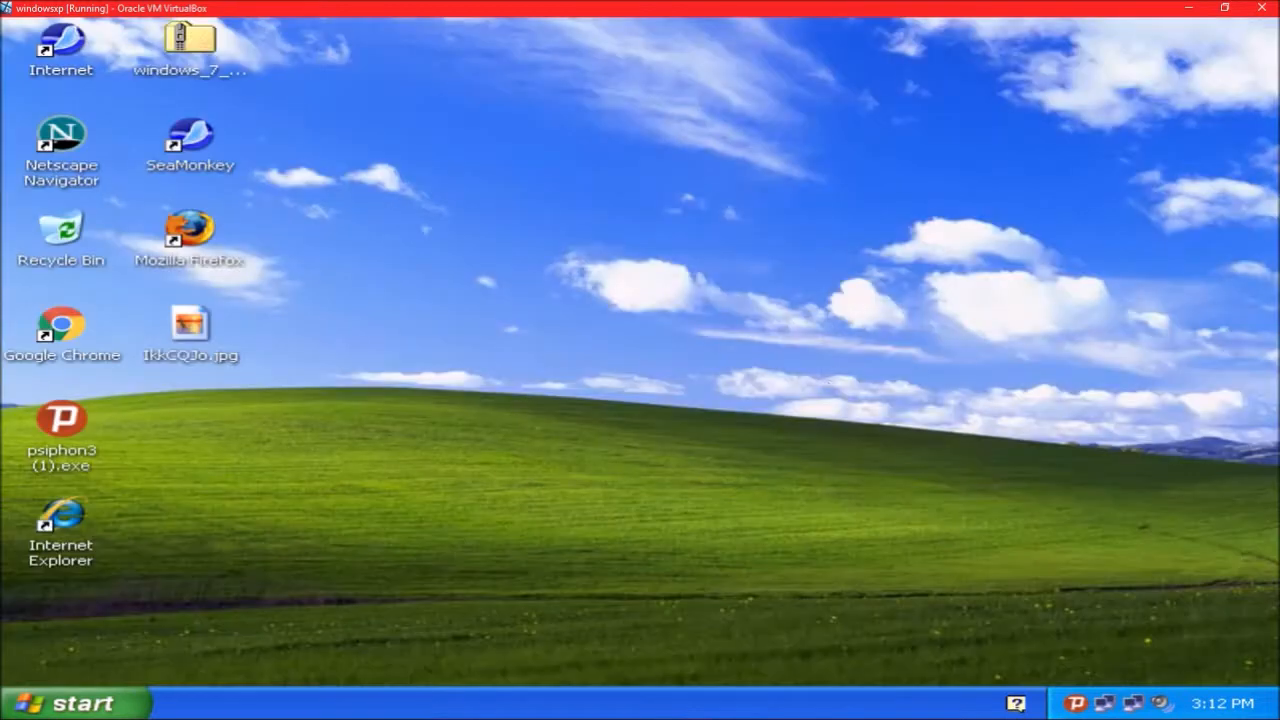
left_click(76, 704)
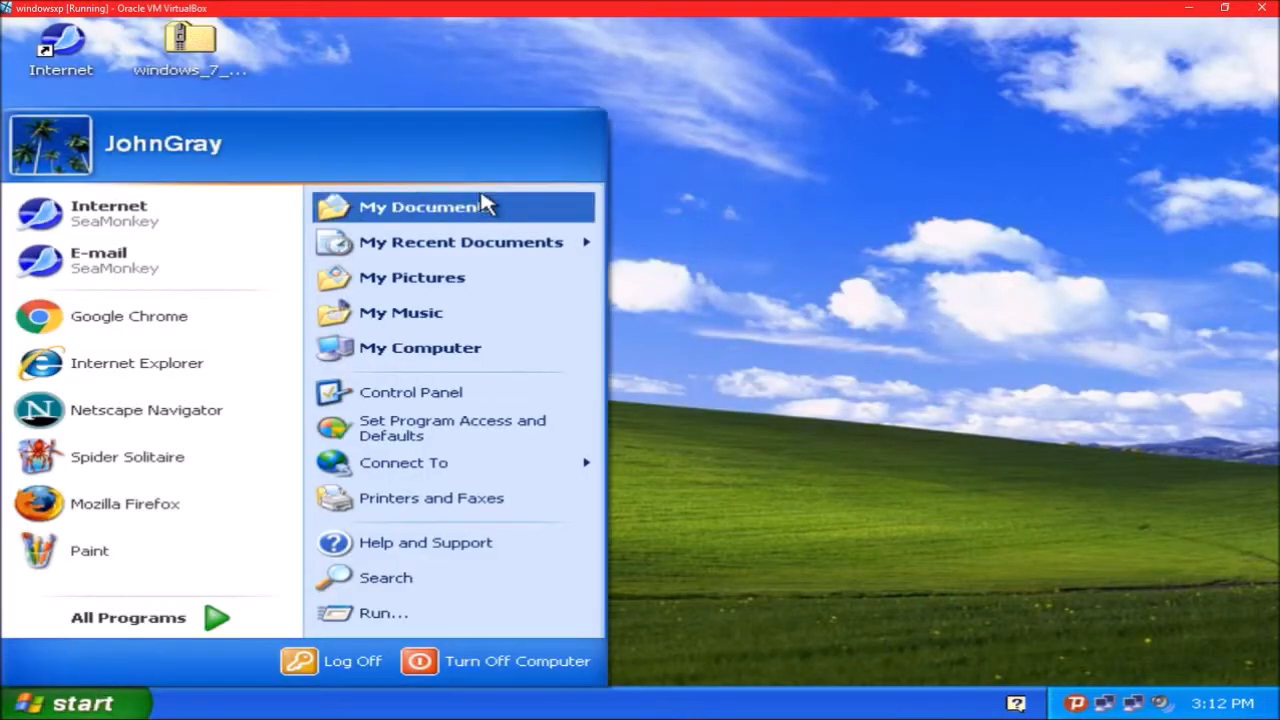
left_click(128, 616)
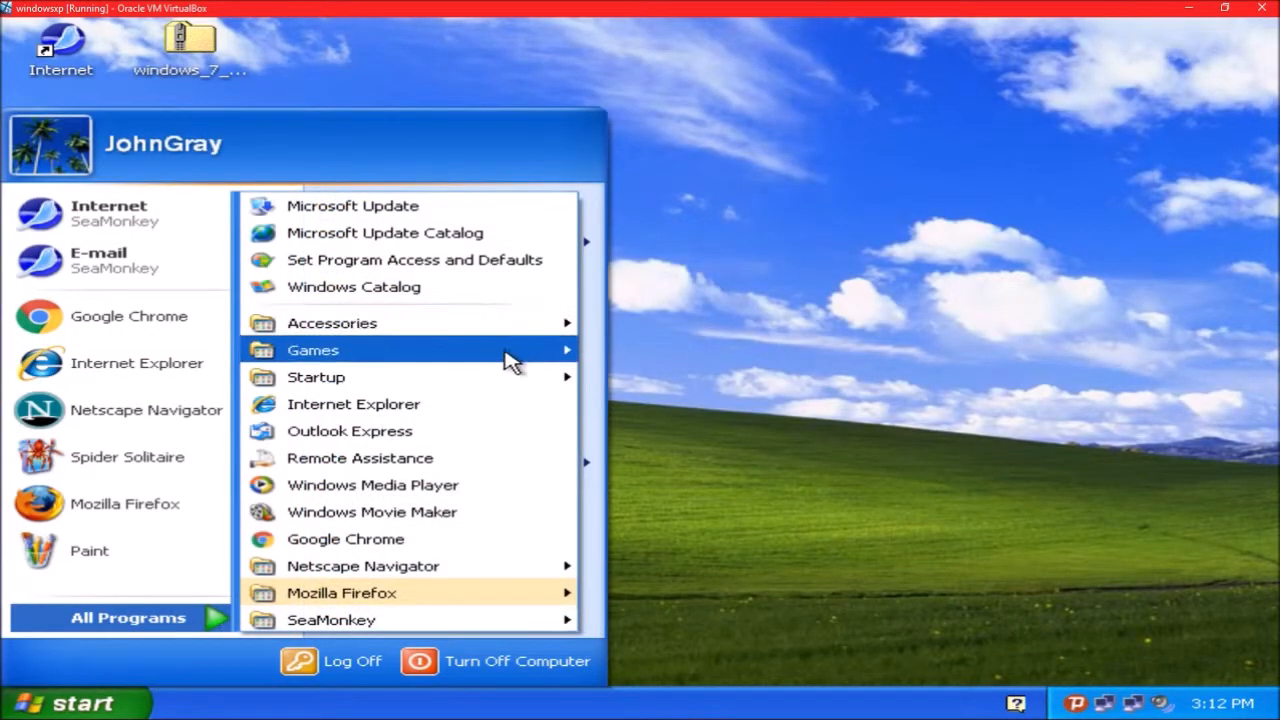
mouse_move(312, 350)
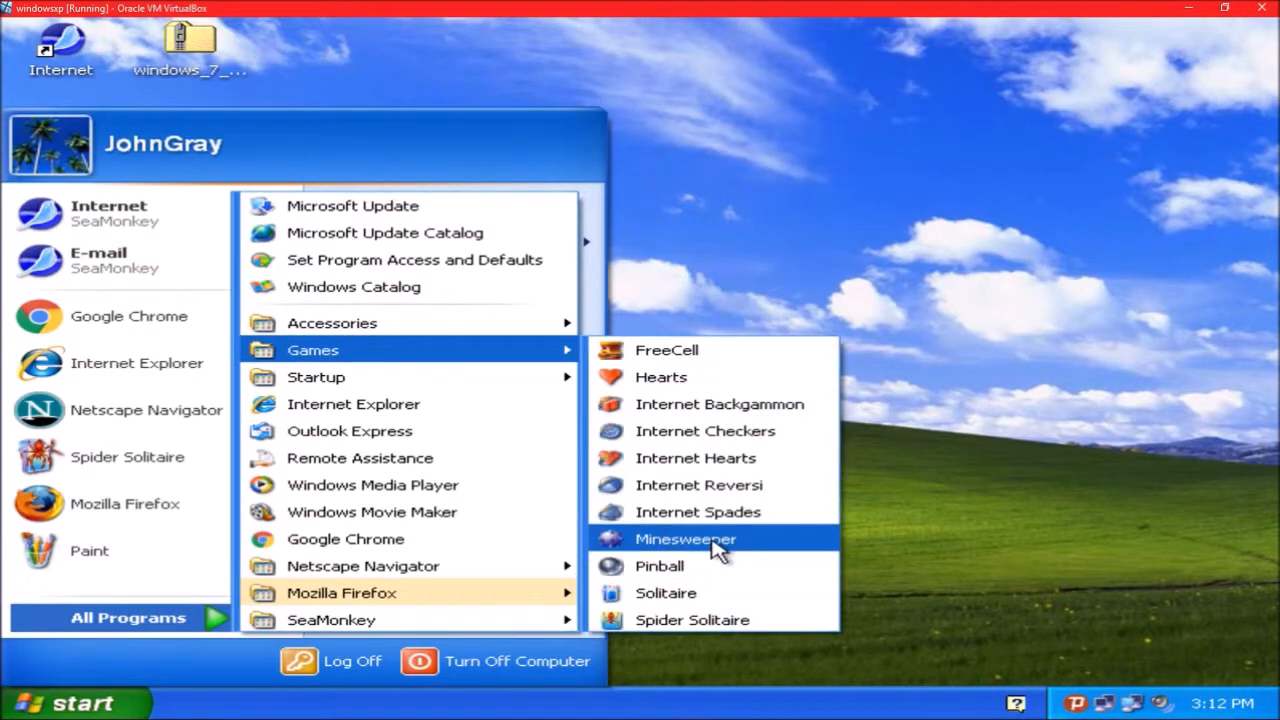
mouse_move(700, 540)
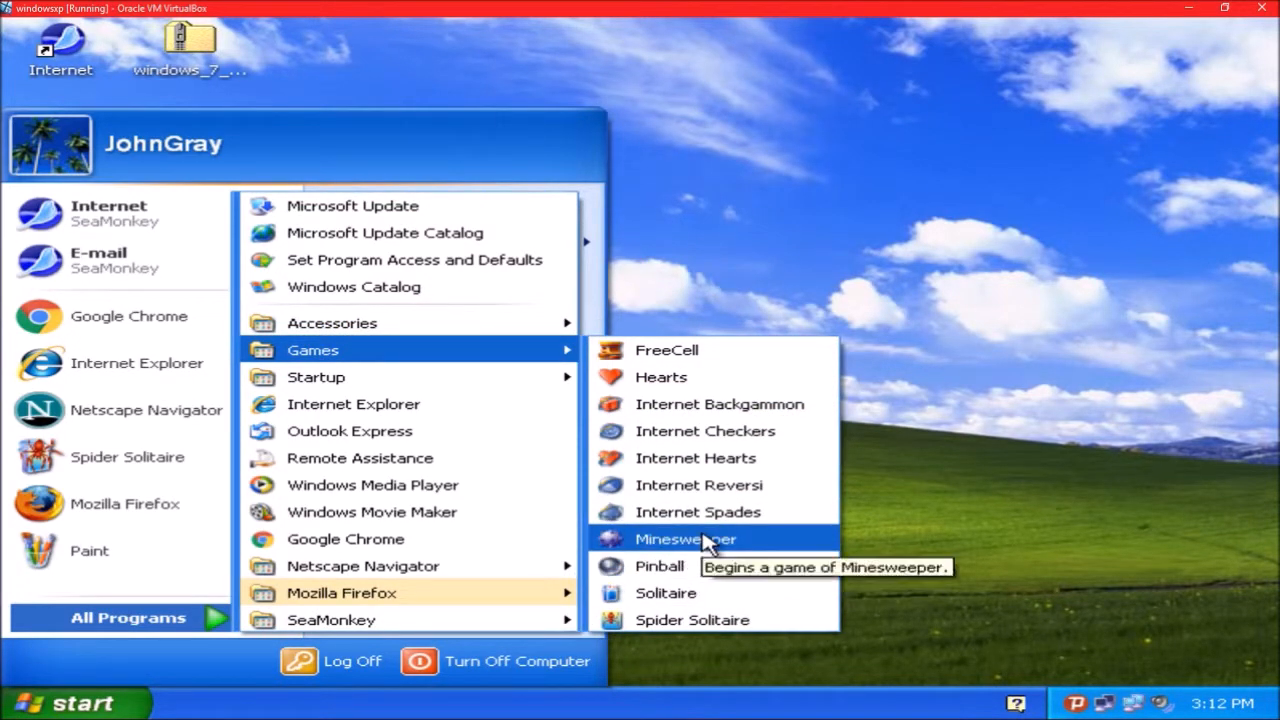
left_click(684, 540)
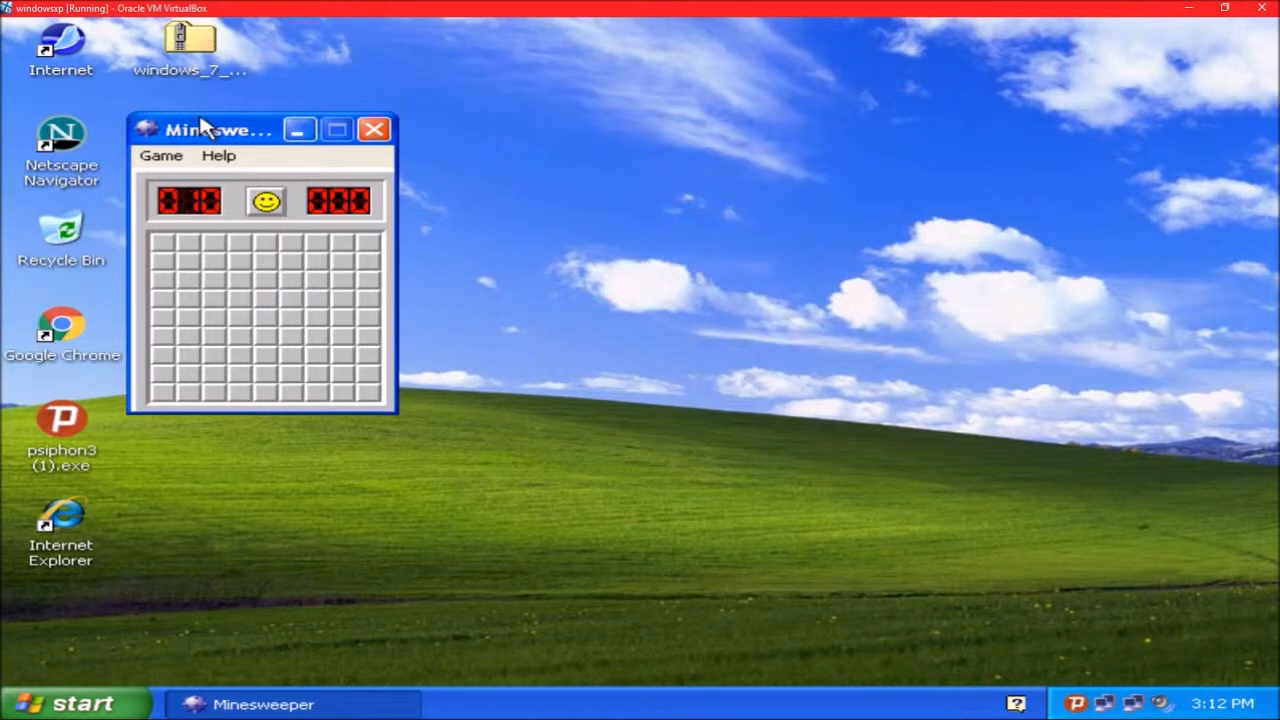
left_click_drag(220, 128, 600, 146)
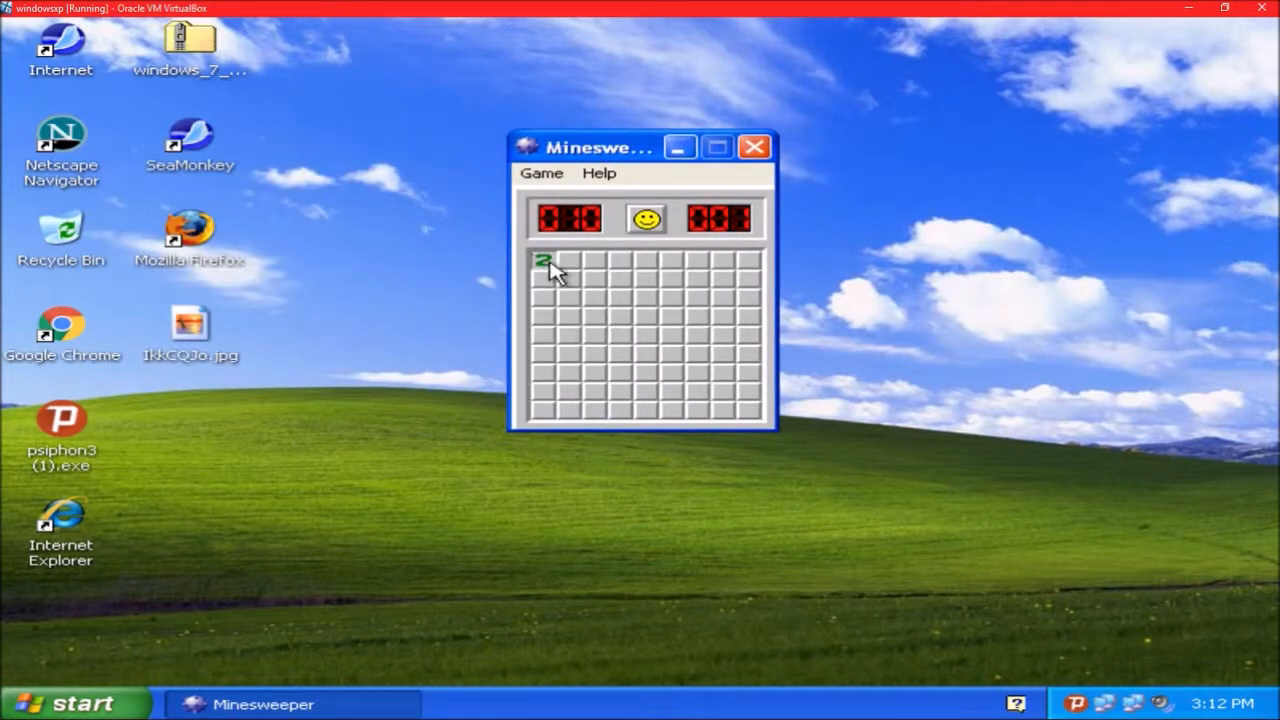
Step: Uncover squares on the beginner board until a mine explodes, then close the game
left_click(596, 298)
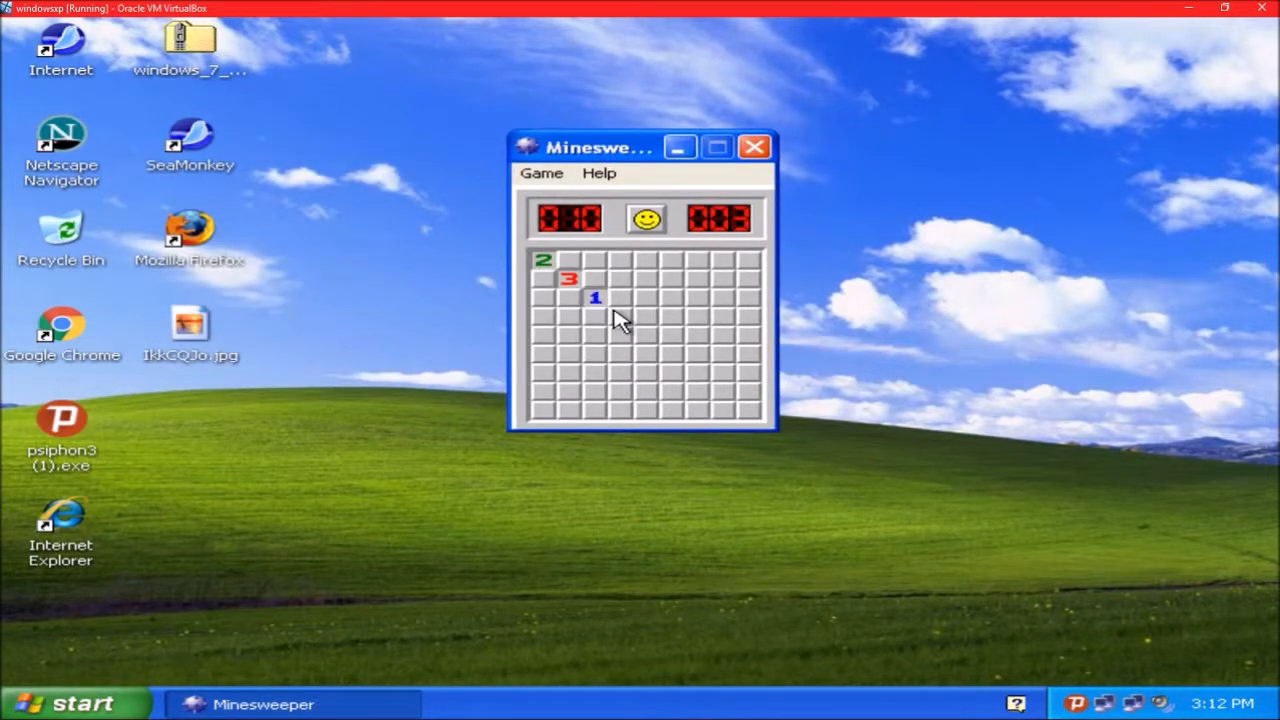
left_click(644, 336)
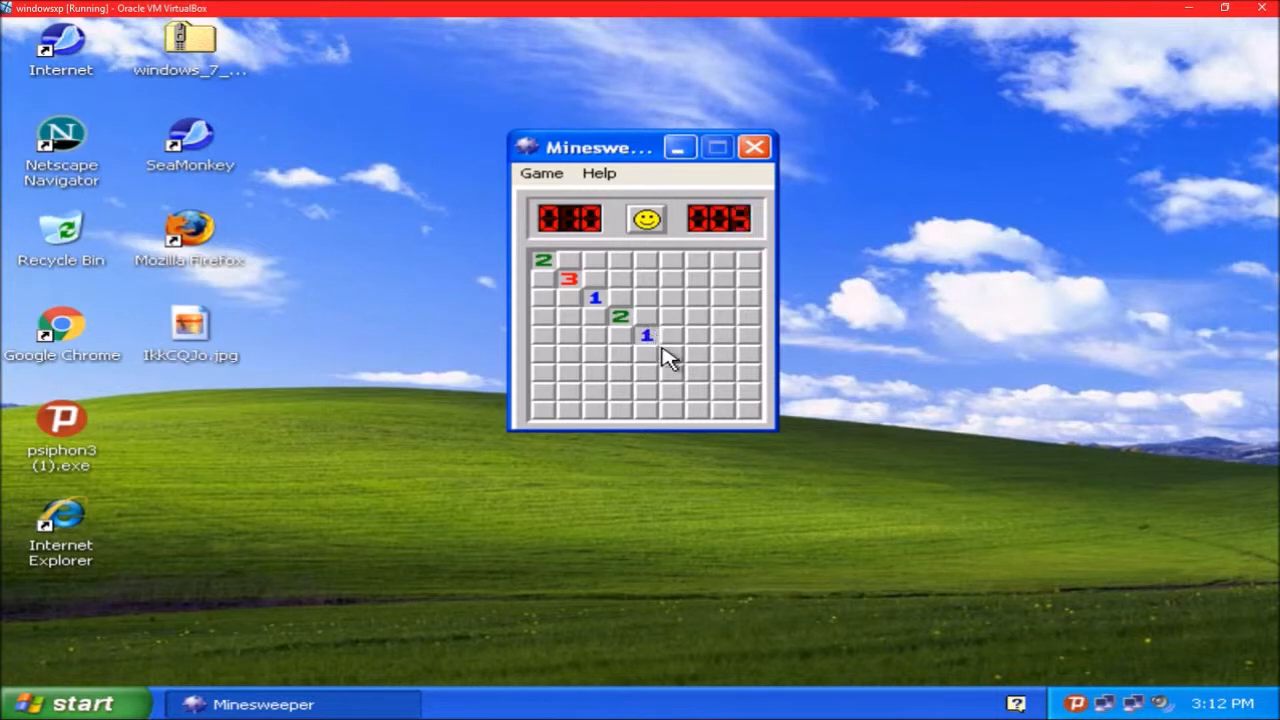
left_click(698, 374)
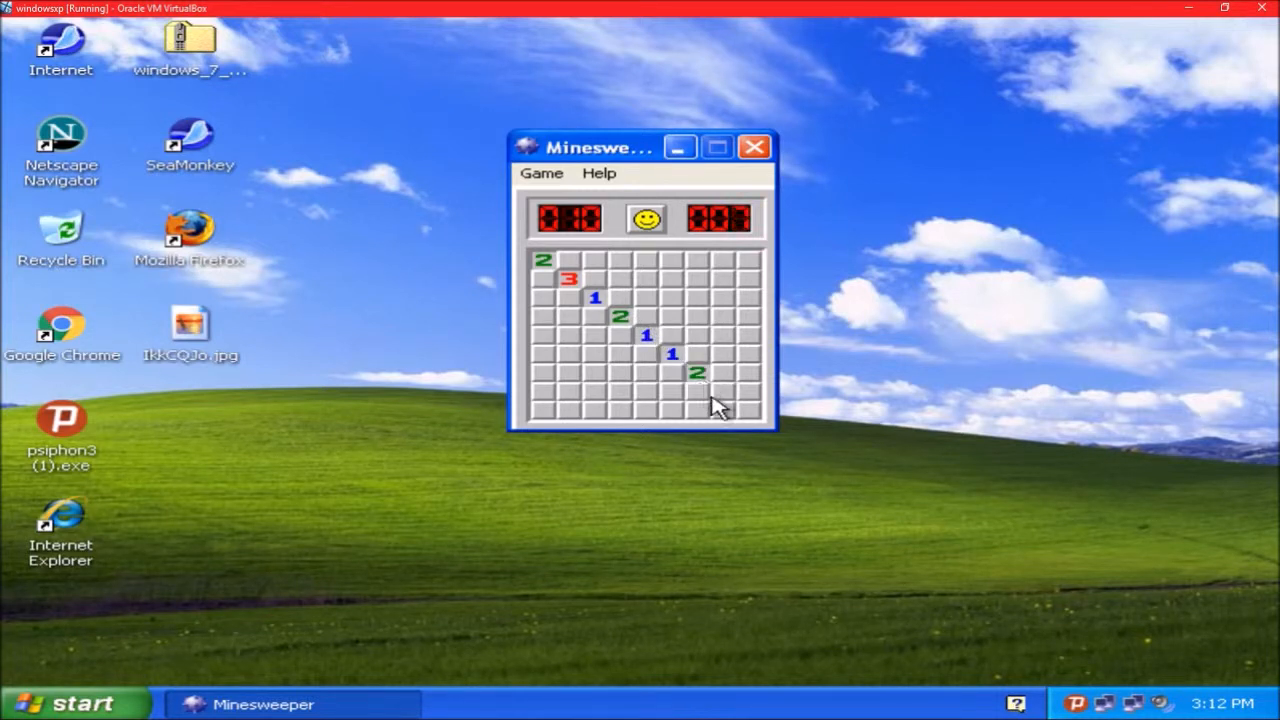
left_click(724, 410)
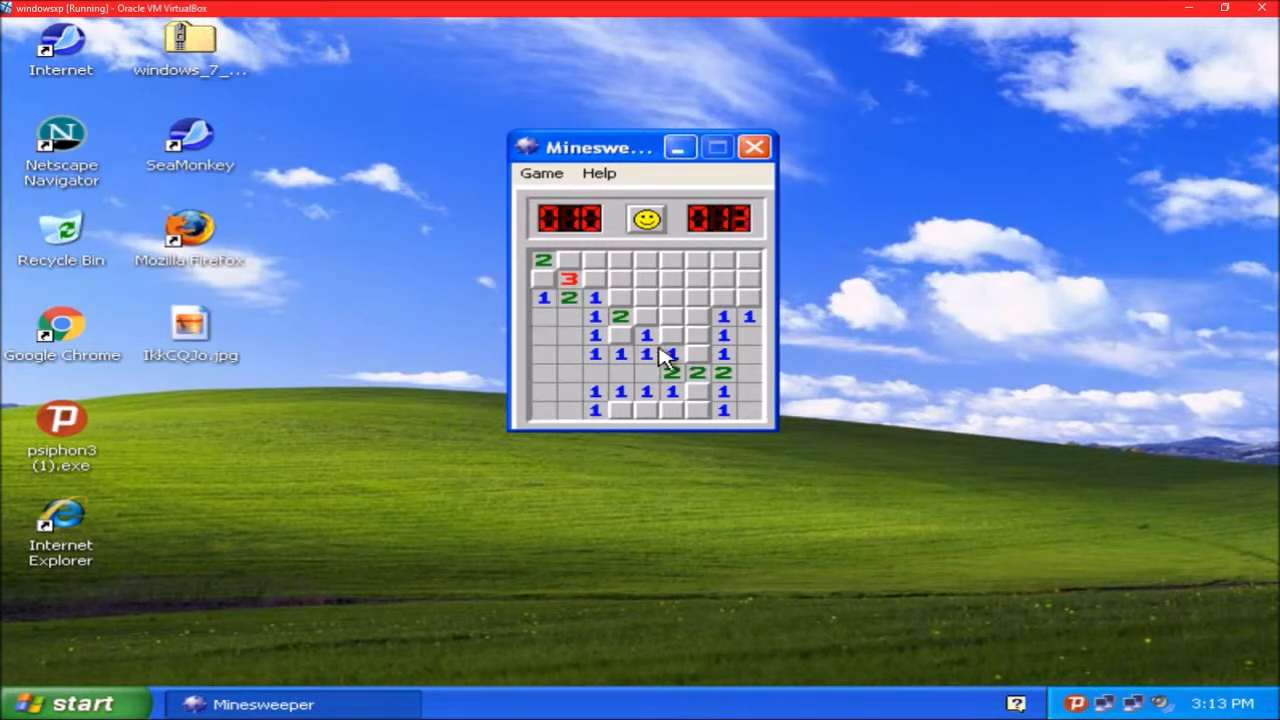
left_click(696, 280)
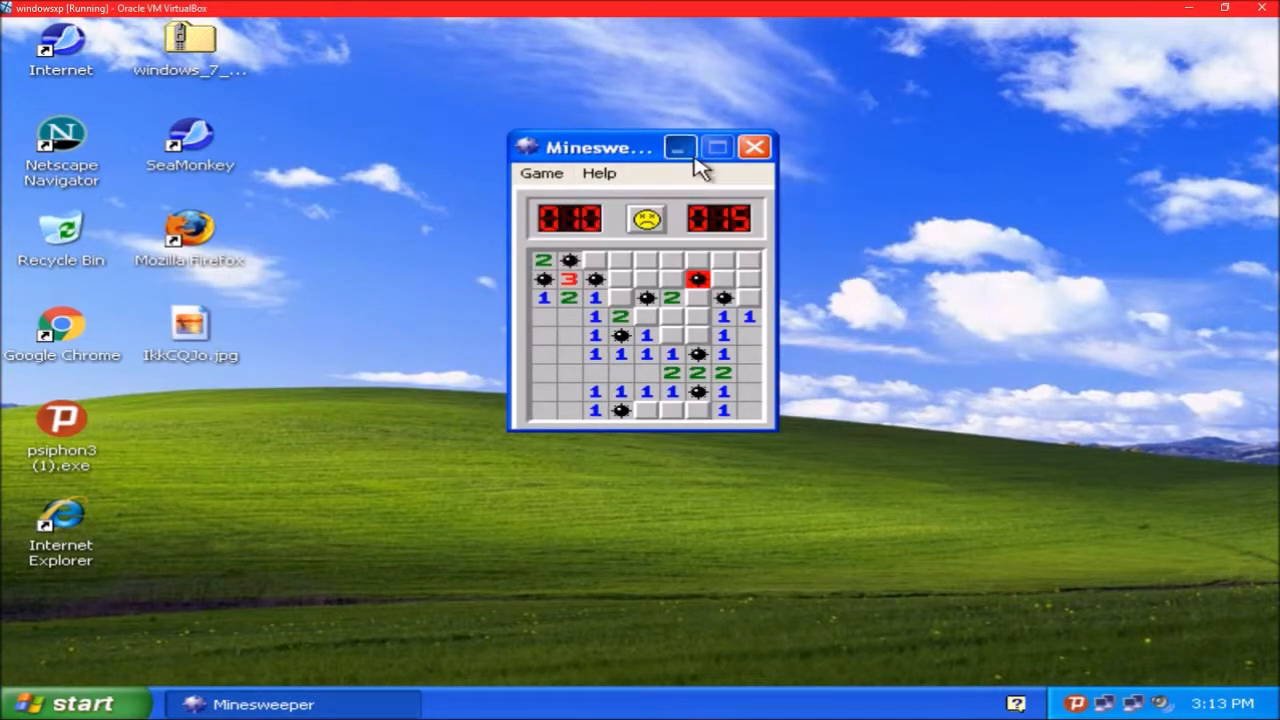
left_click(680, 148)
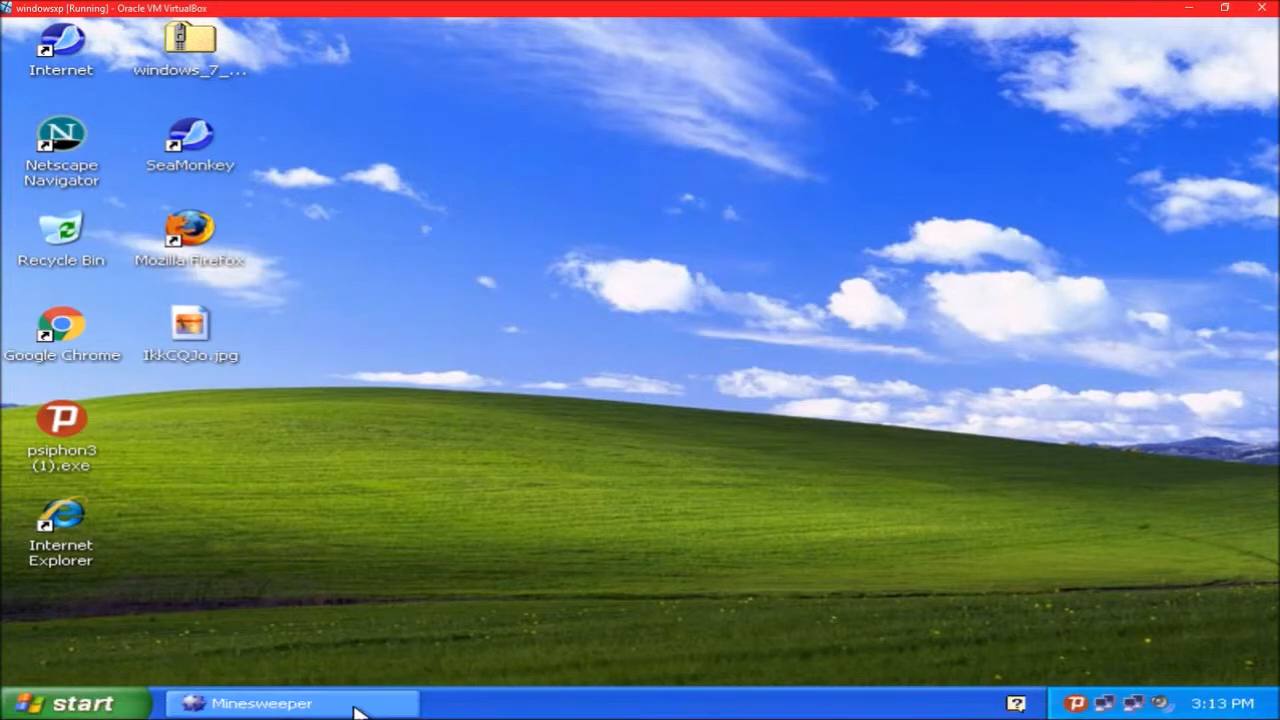
left_click(262, 704)
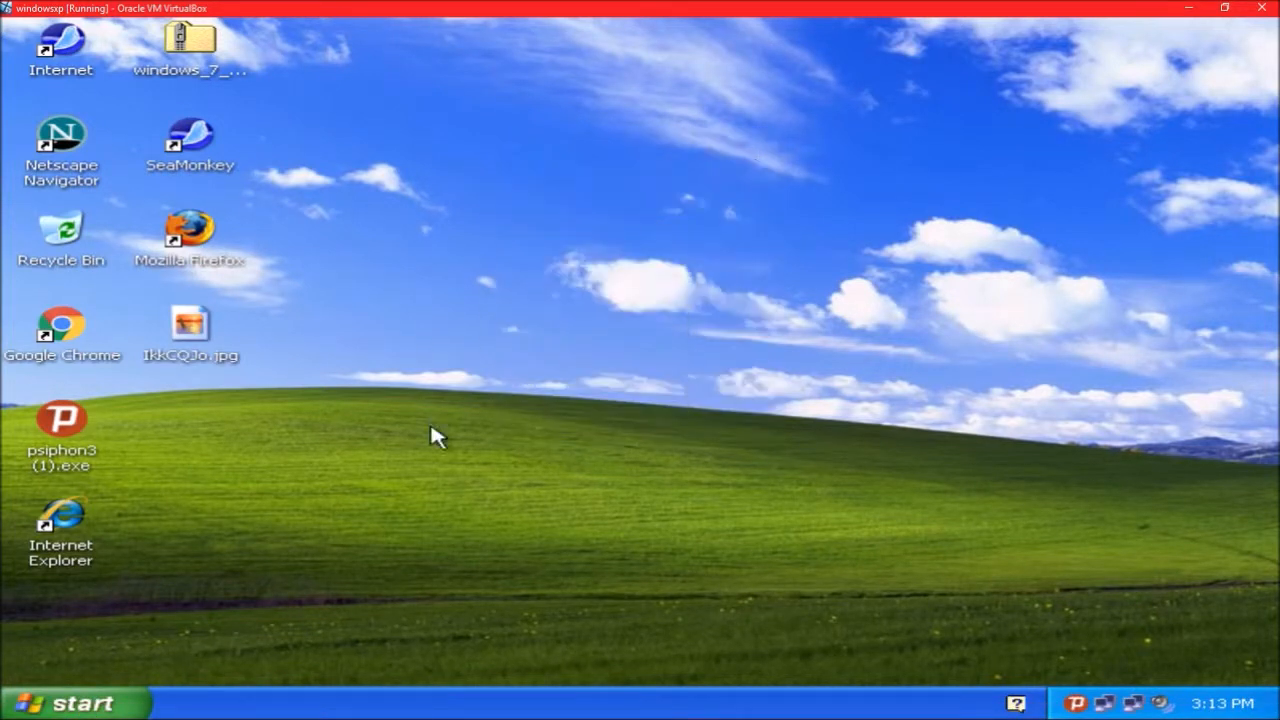
left_click(70, 702)
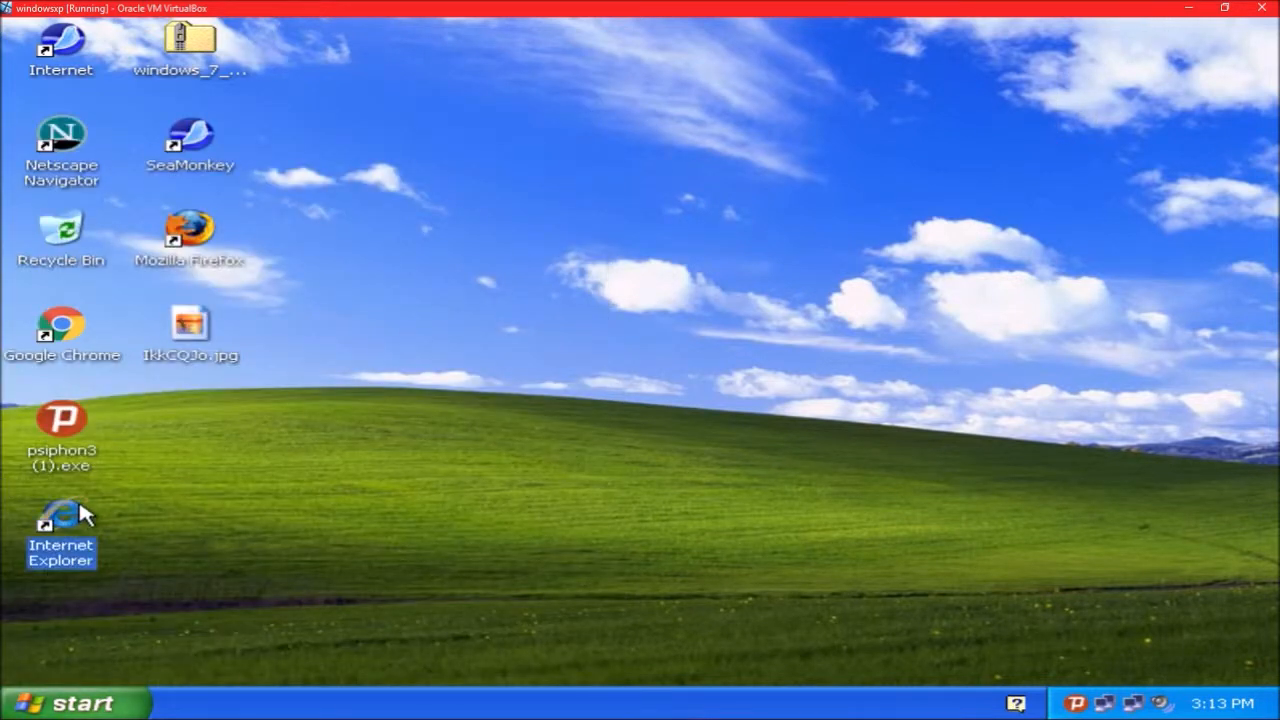
Step: Launch Internet Explorer and head to youtube.com from the address bar
double_click(60, 520)
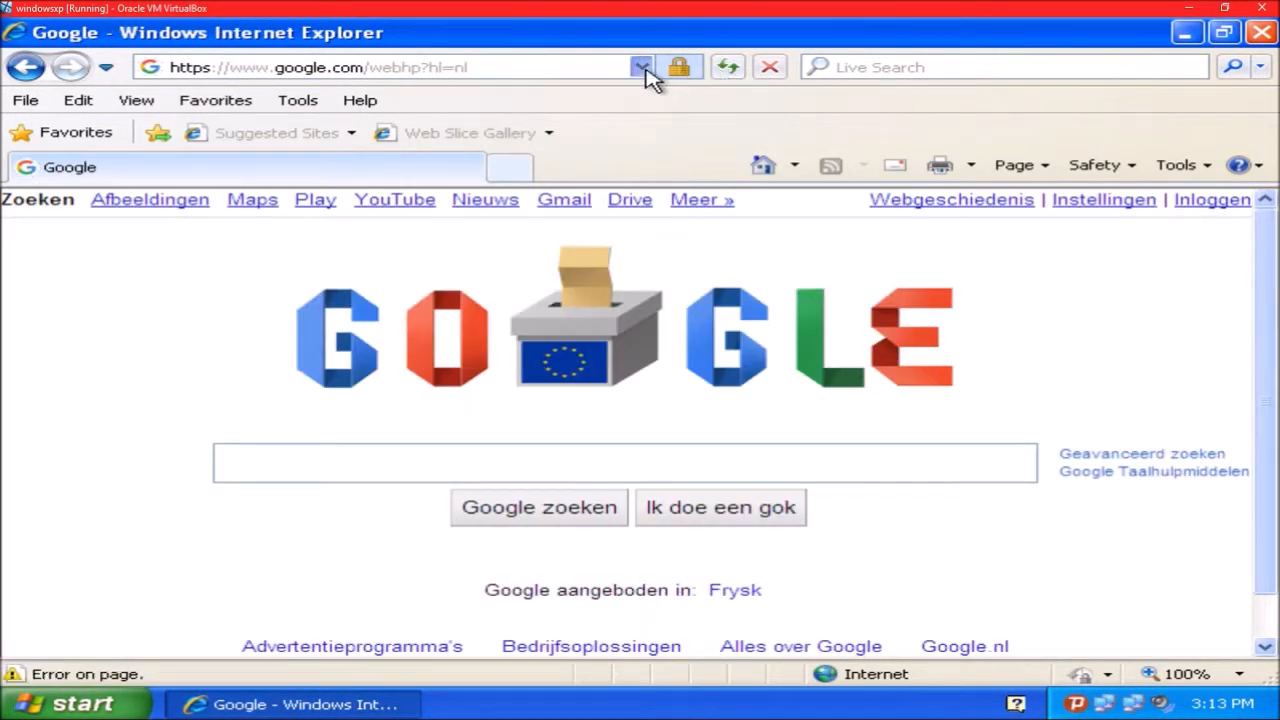
left_click(640, 68)
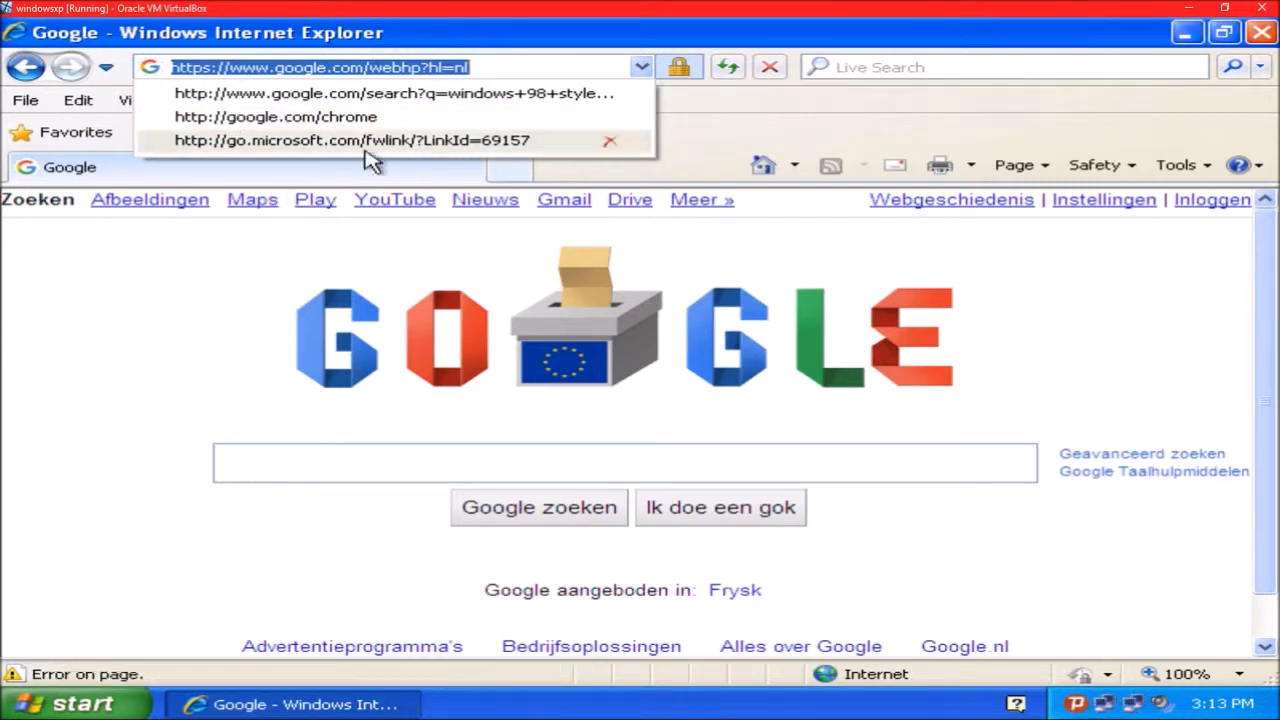
left_click(1178, 164)
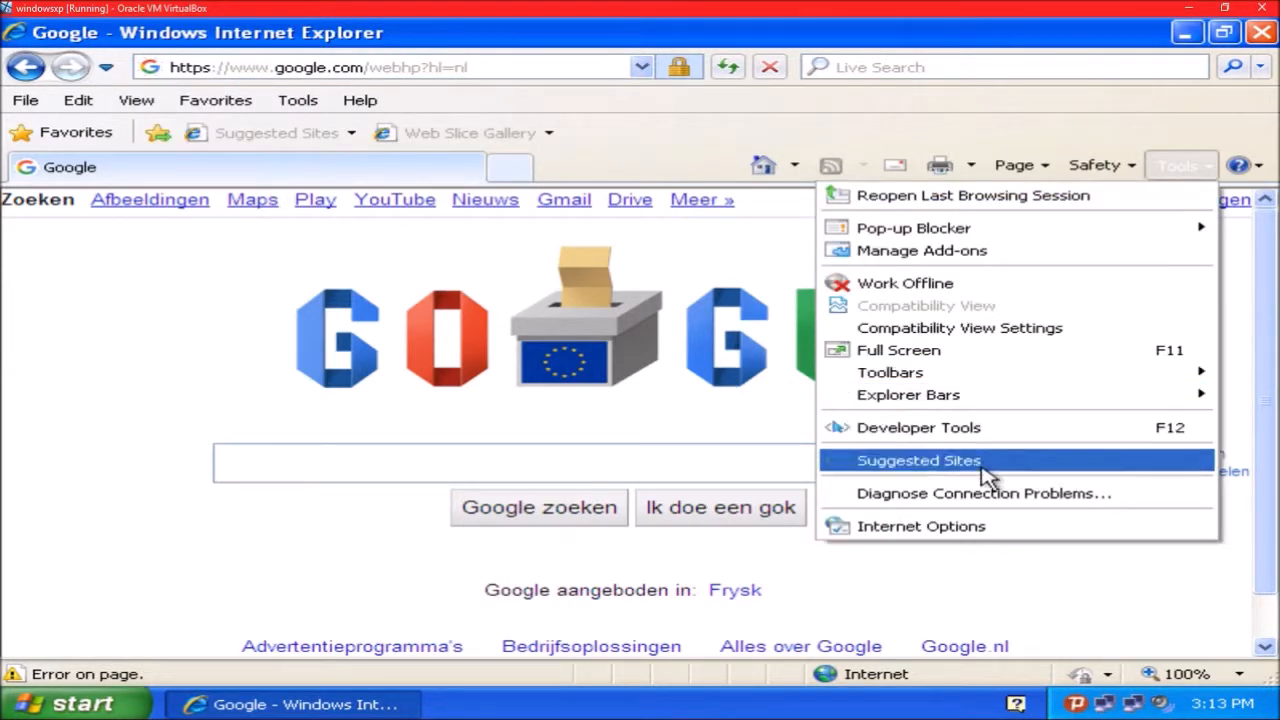
left_click(920, 526)
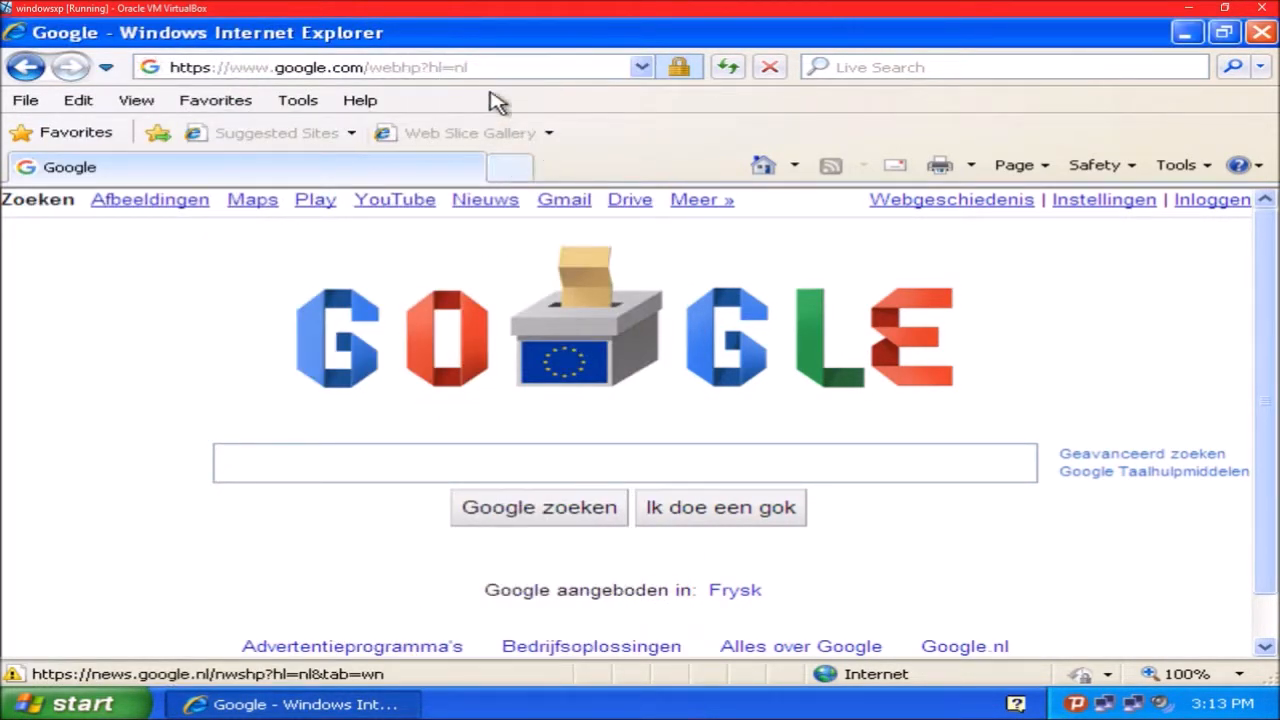
type("youtub")
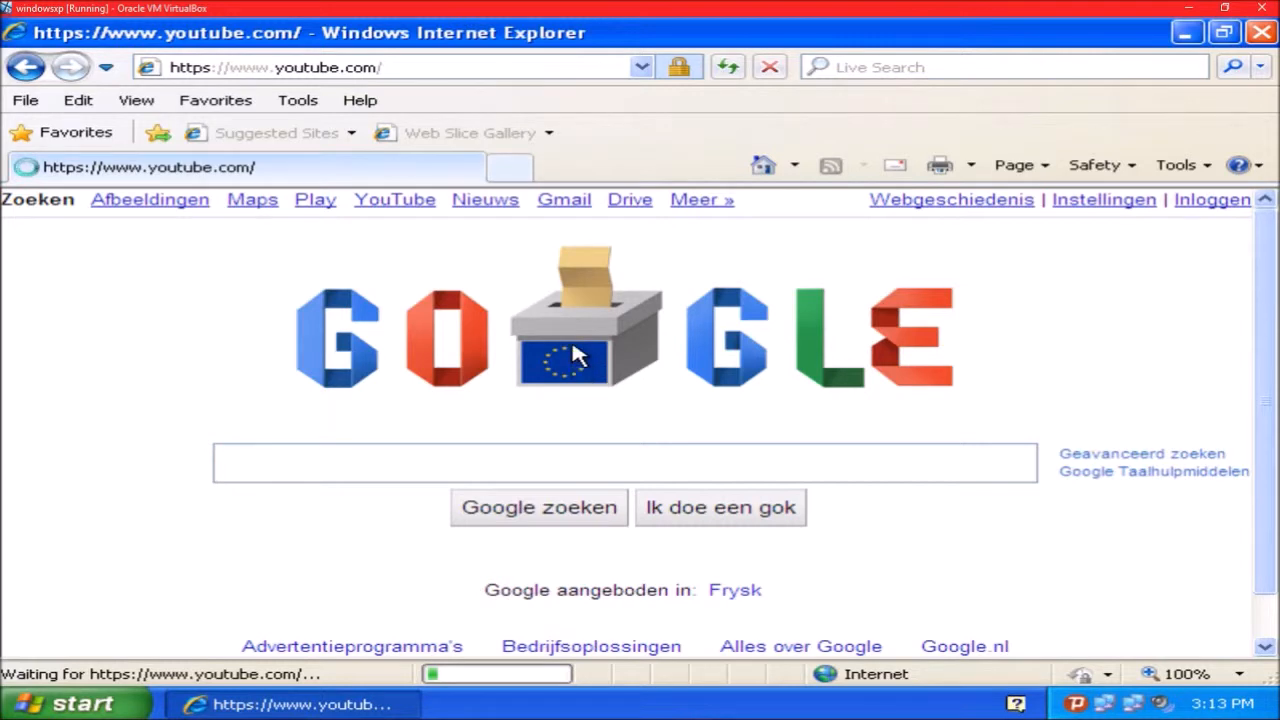
mouse_move(918, 528)
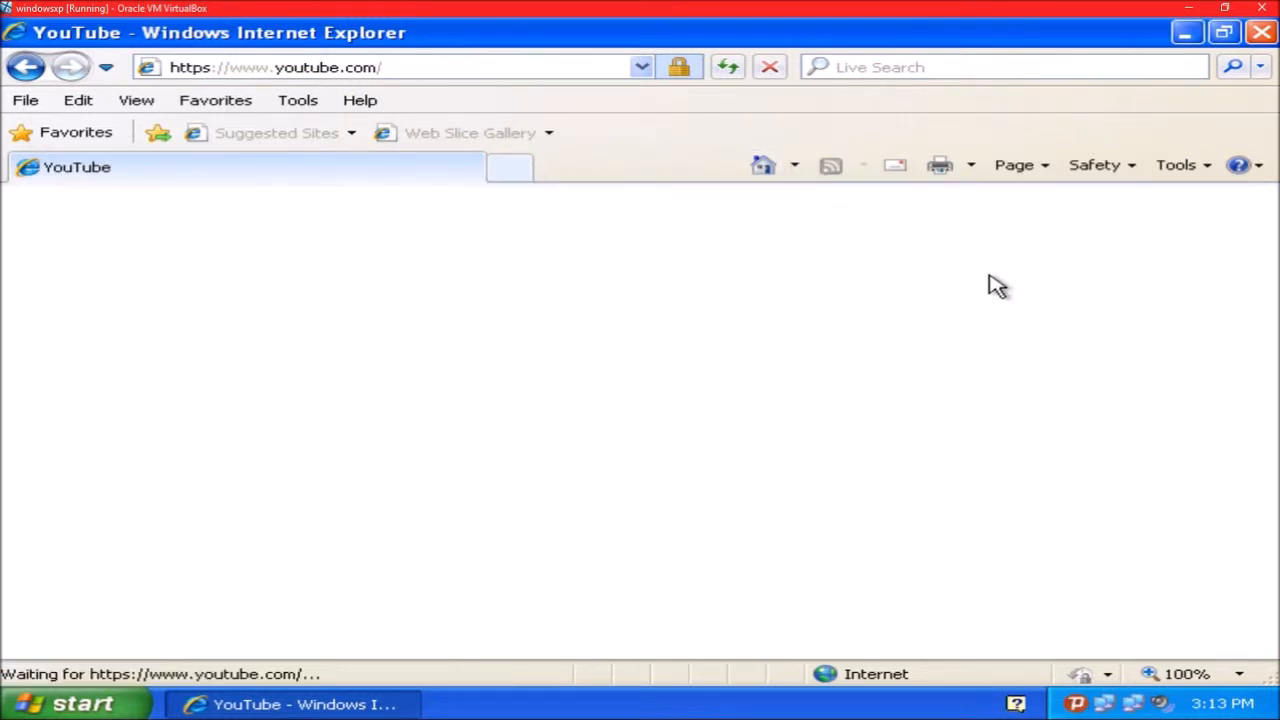
Step: Toggle Work Offline on and off, view the Restricted sites security zone and close
left_click(1178, 164)
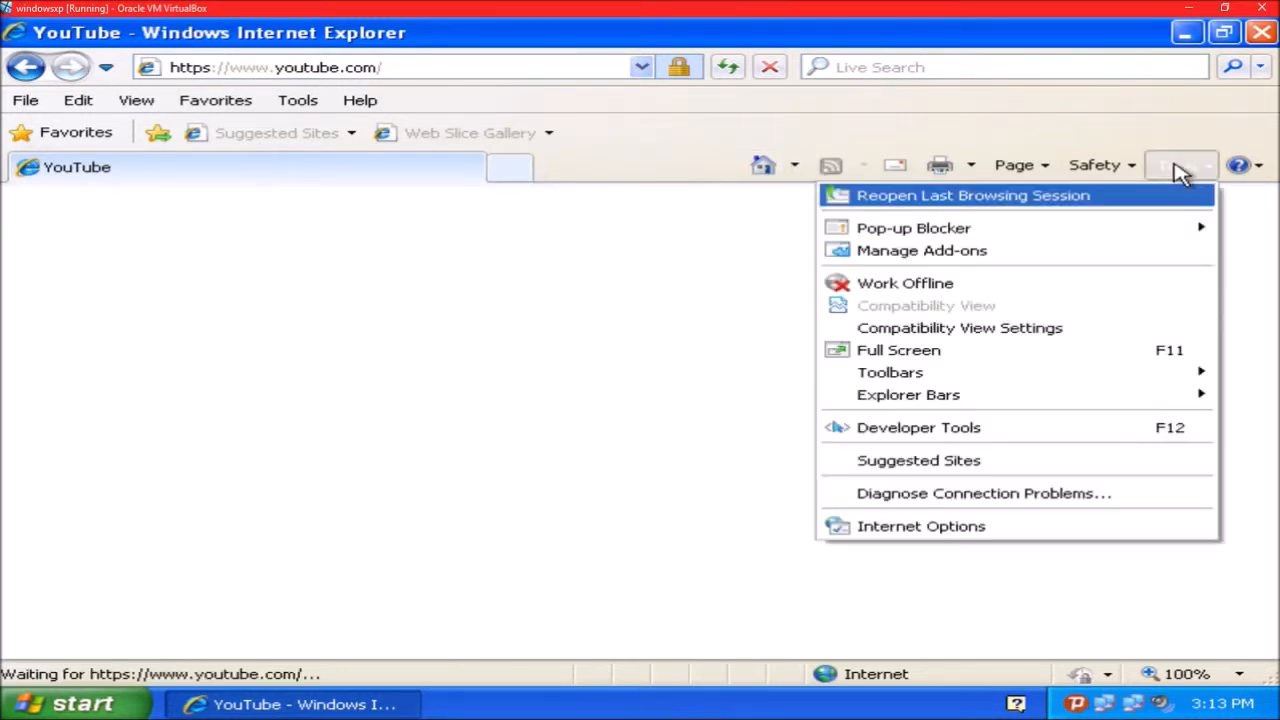
mouse_move(910, 306)
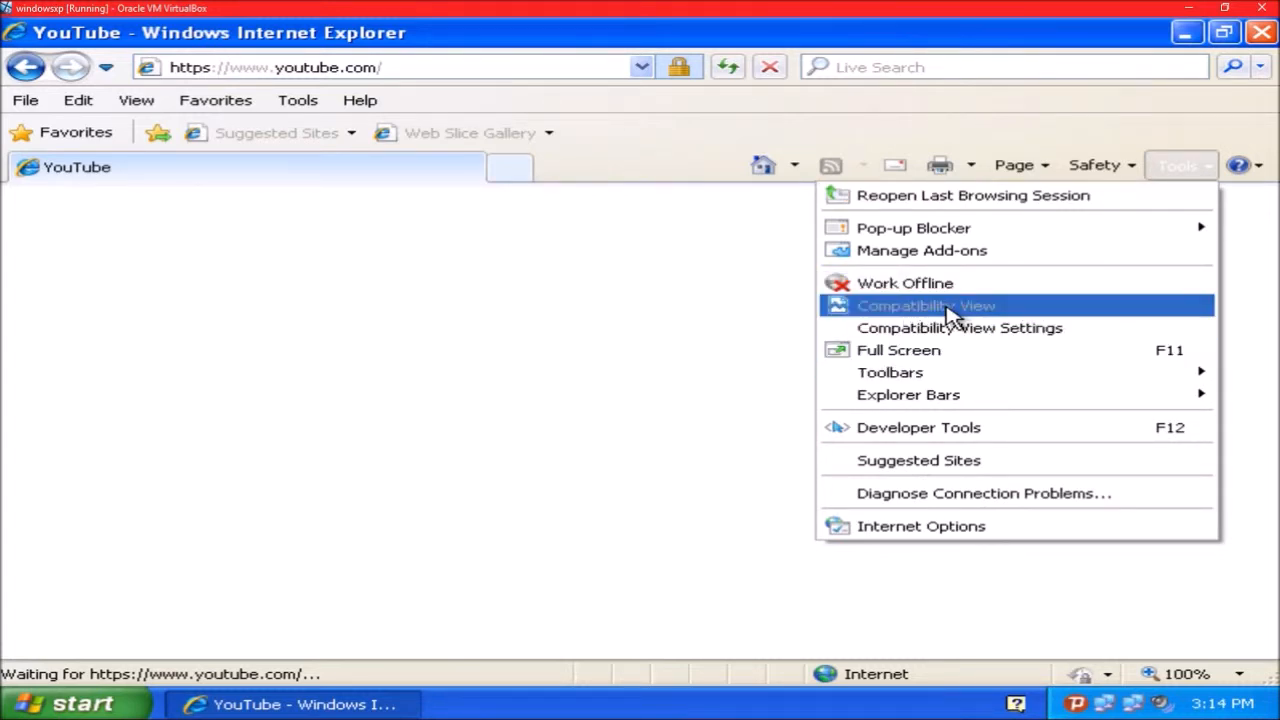
left_click(904, 284)
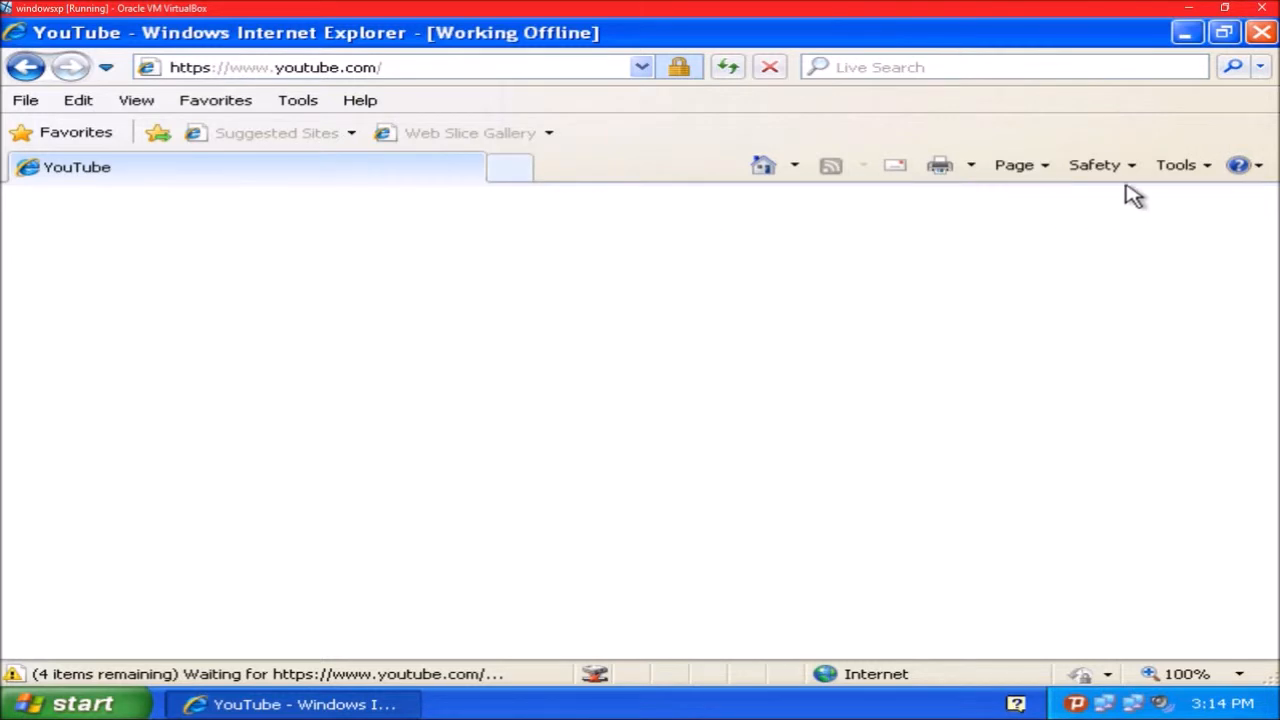
mouse_move(976, 238)
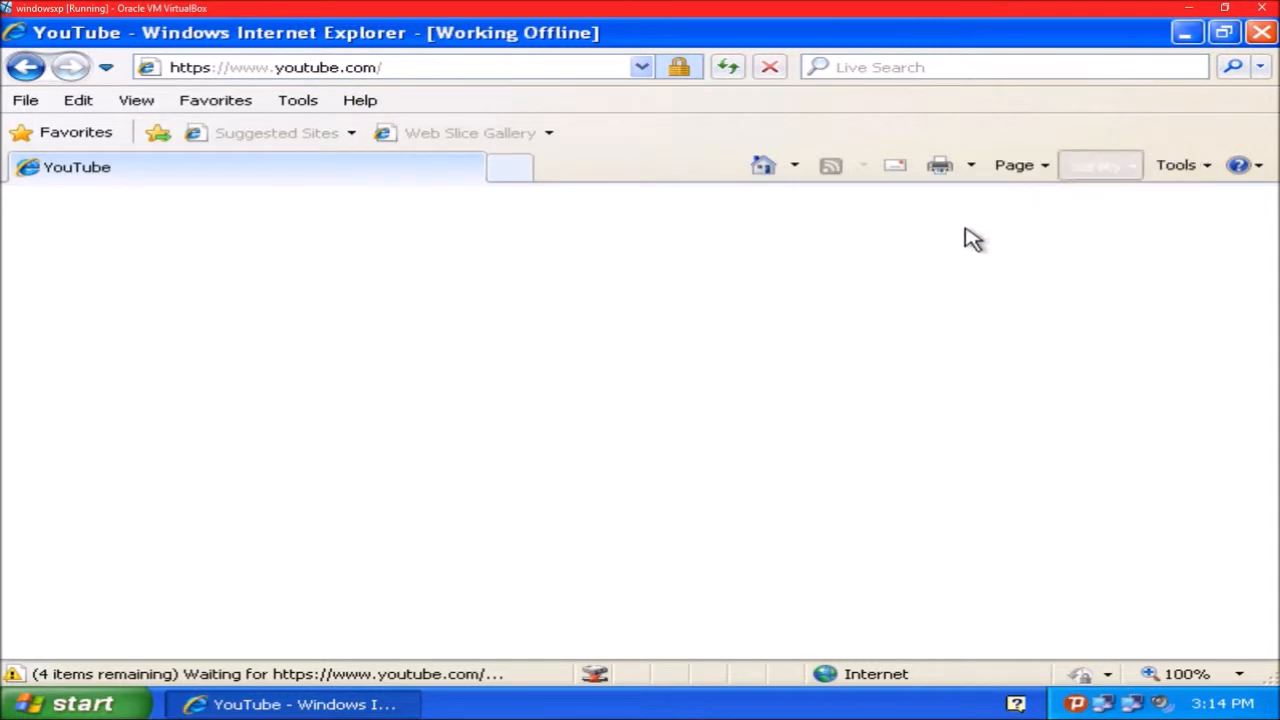
left_click(1176, 164)
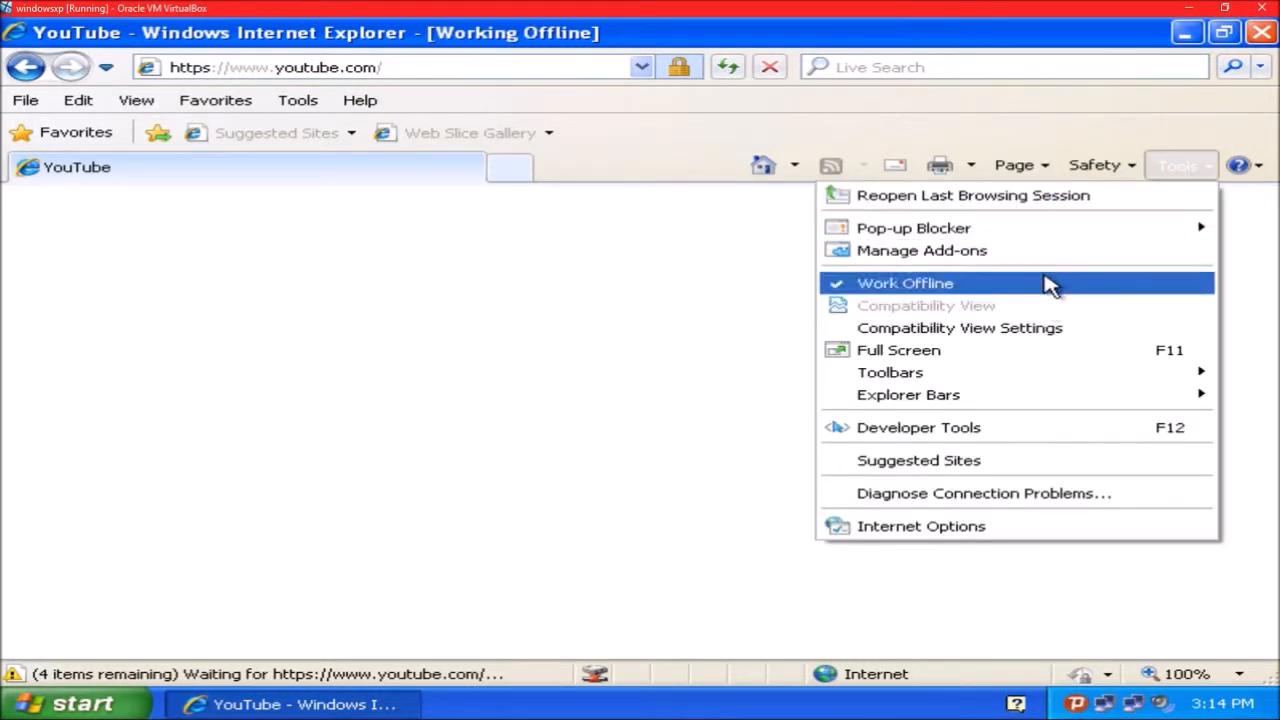
left_click(904, 284)
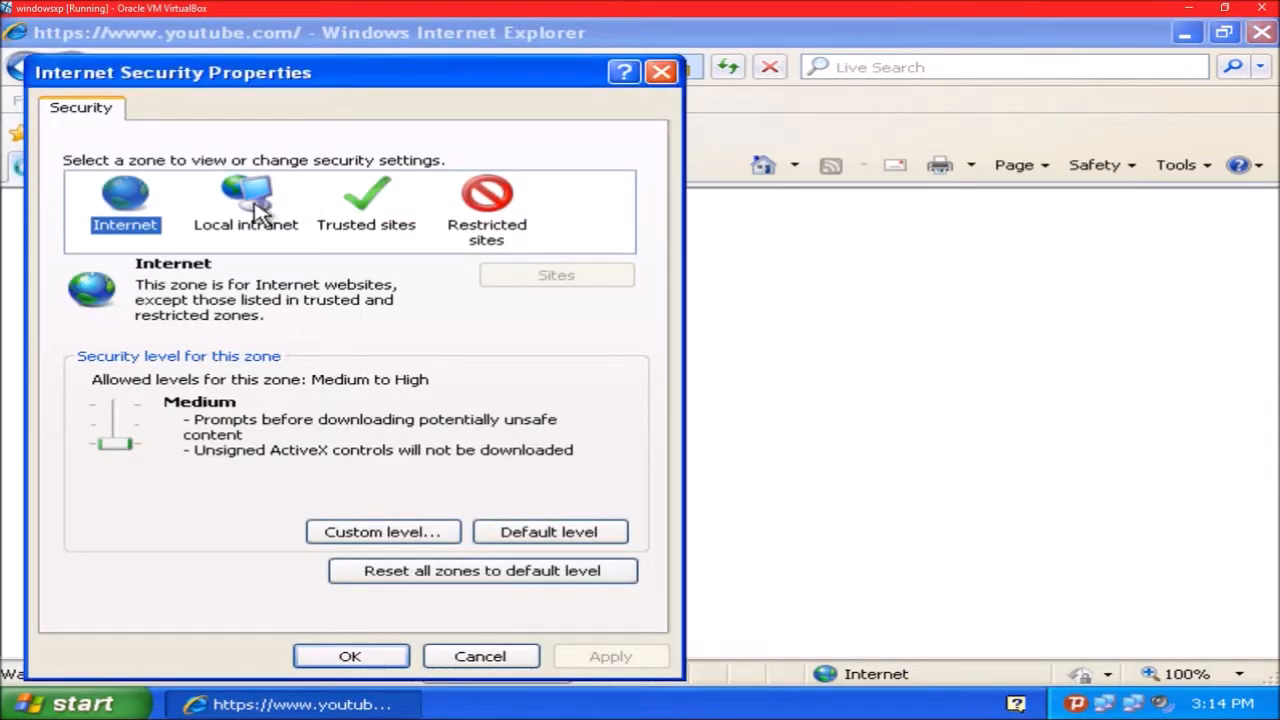
left_click(488, 204)
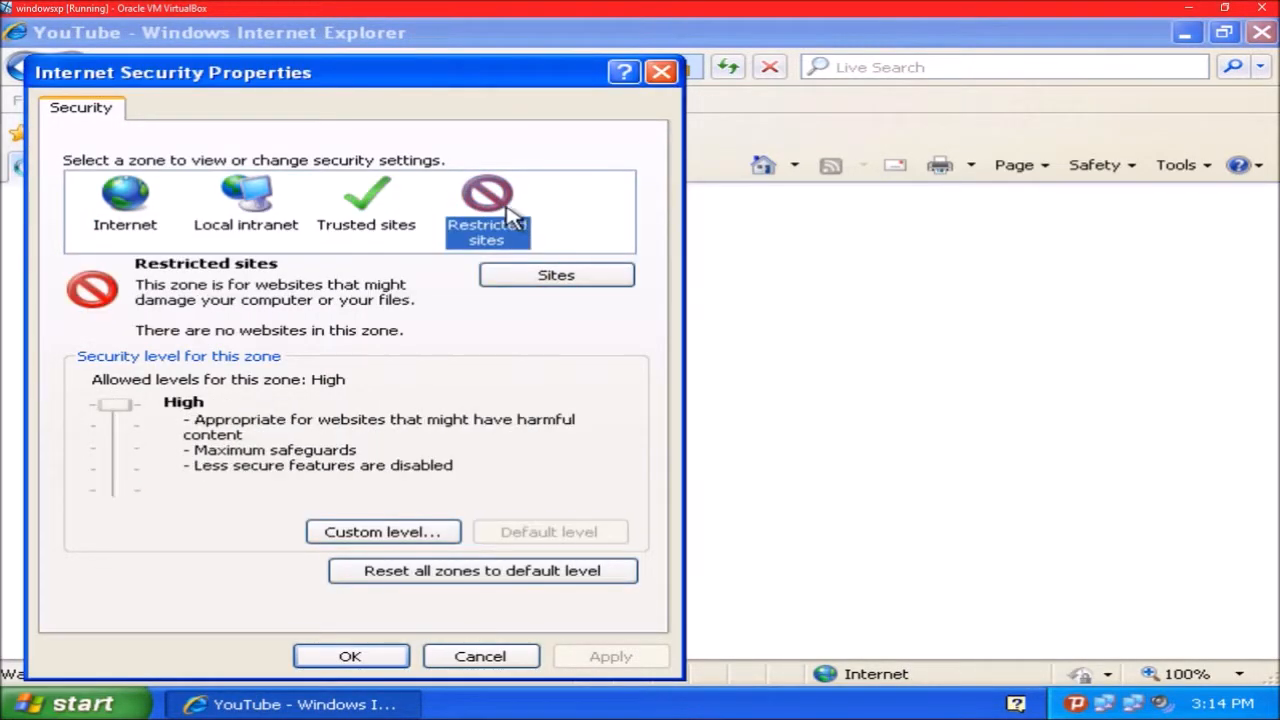
left_click(480, 656)
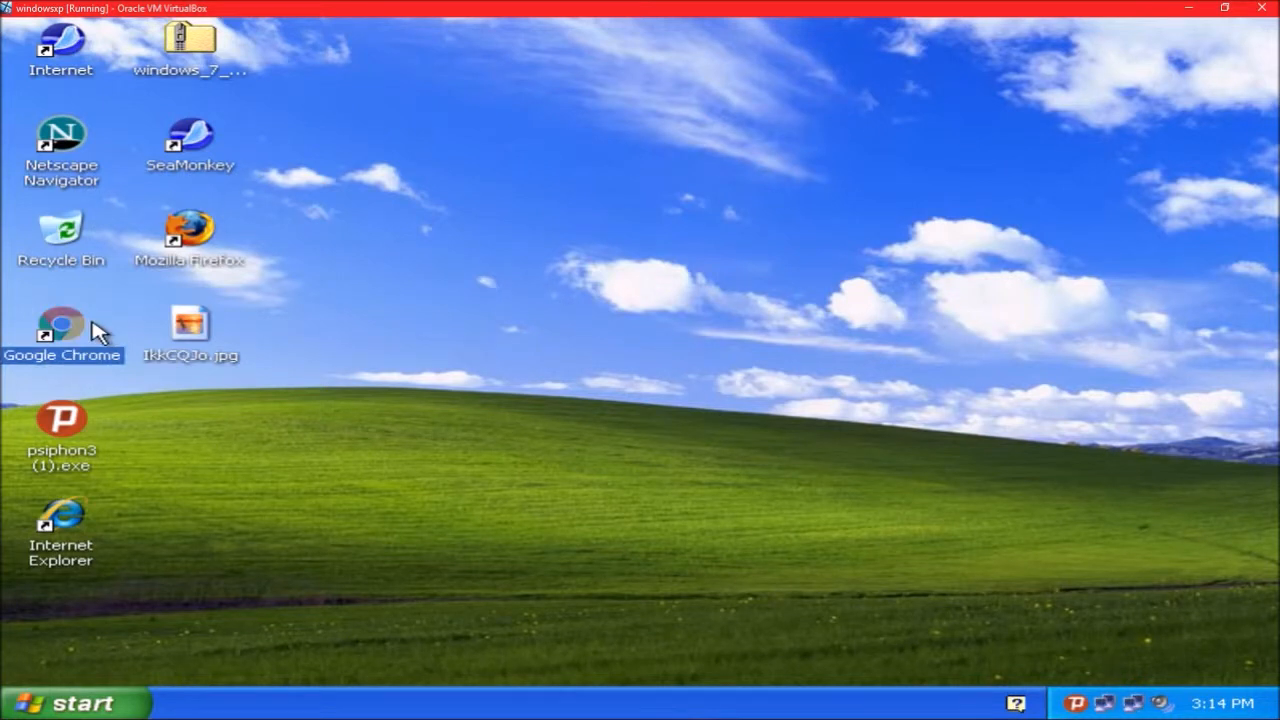
Step: Launch Chrome to YouTube, search 'alex ware studios' and open that channel
double_click(62, 336)
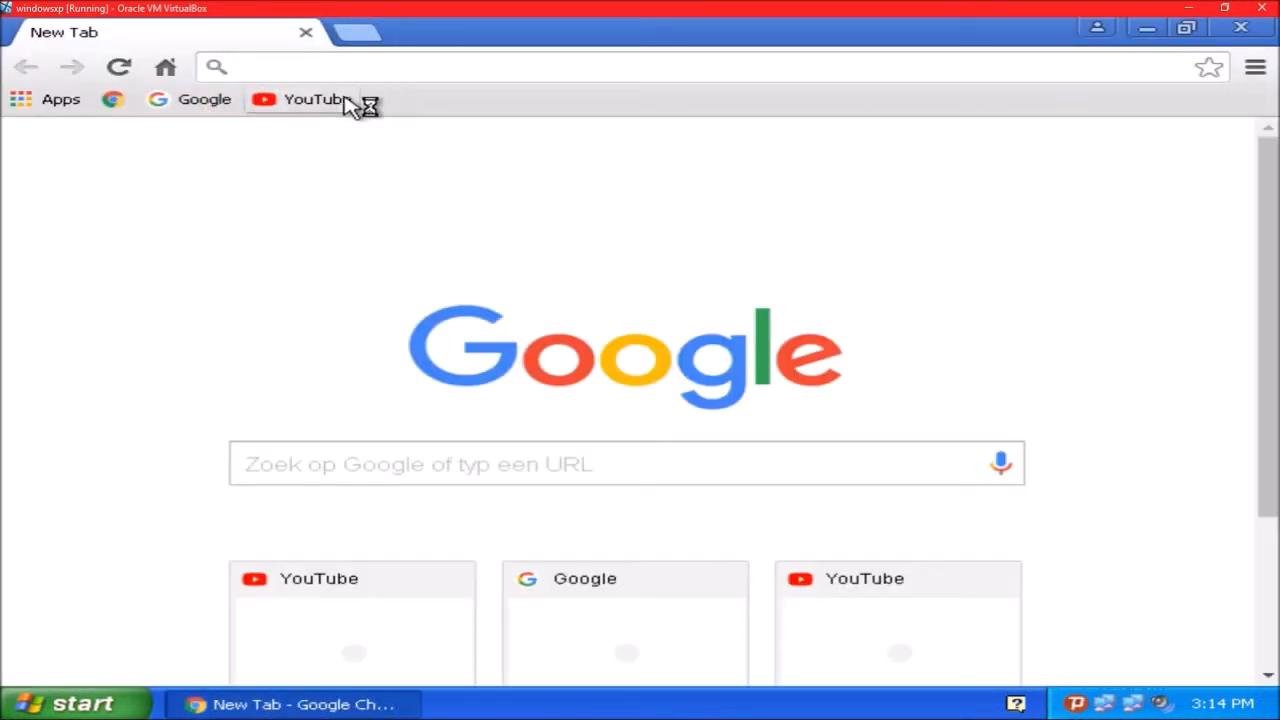
left_click(316, 100)
type("a")
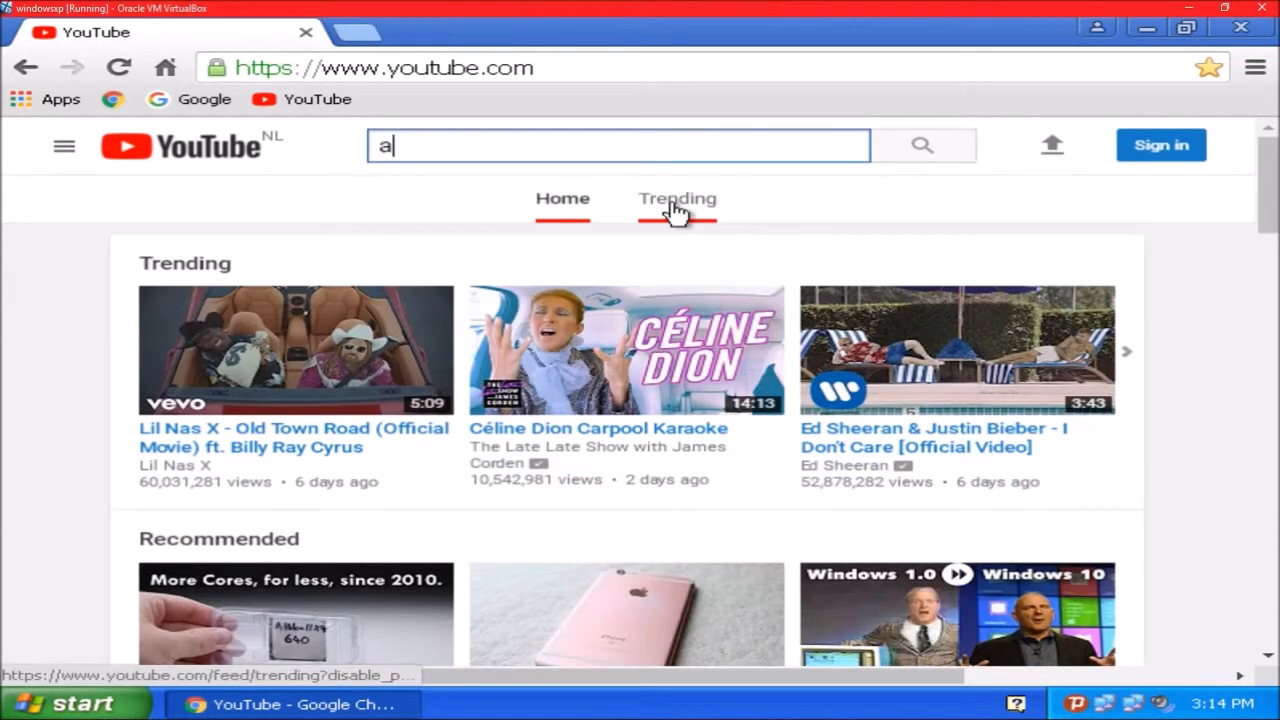
type("lex ware studios")
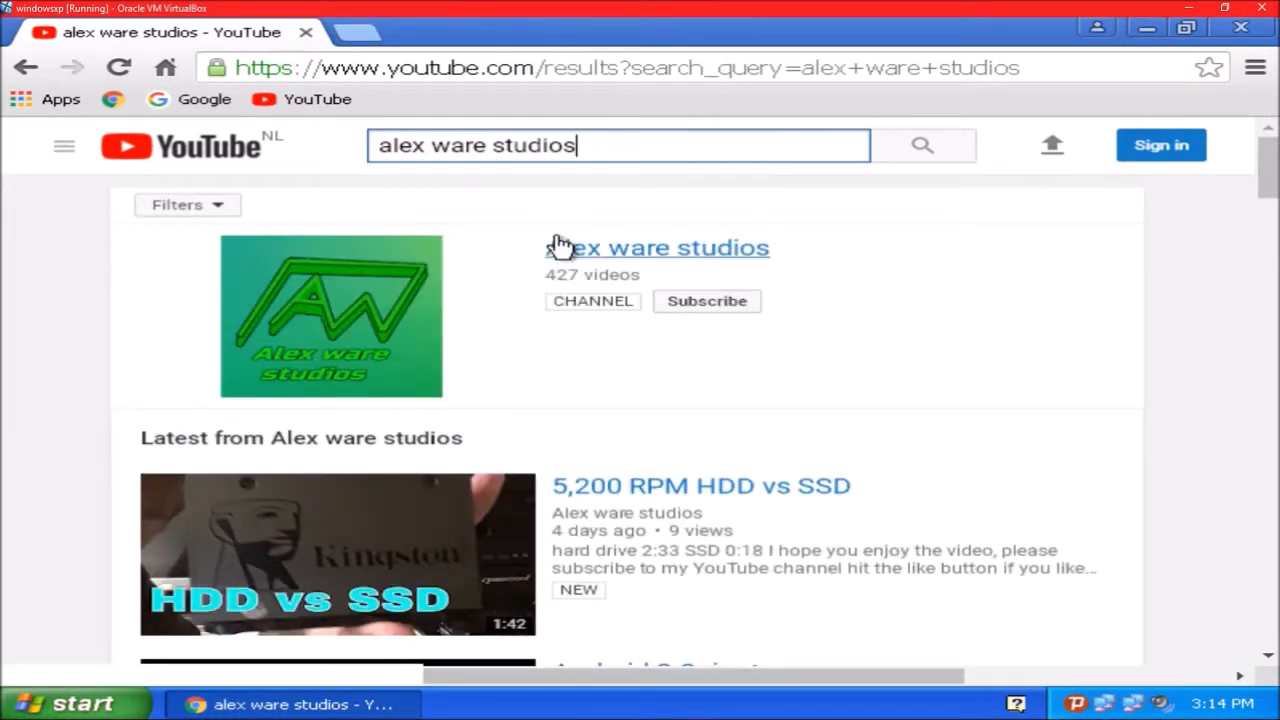
left_click(656, 248)
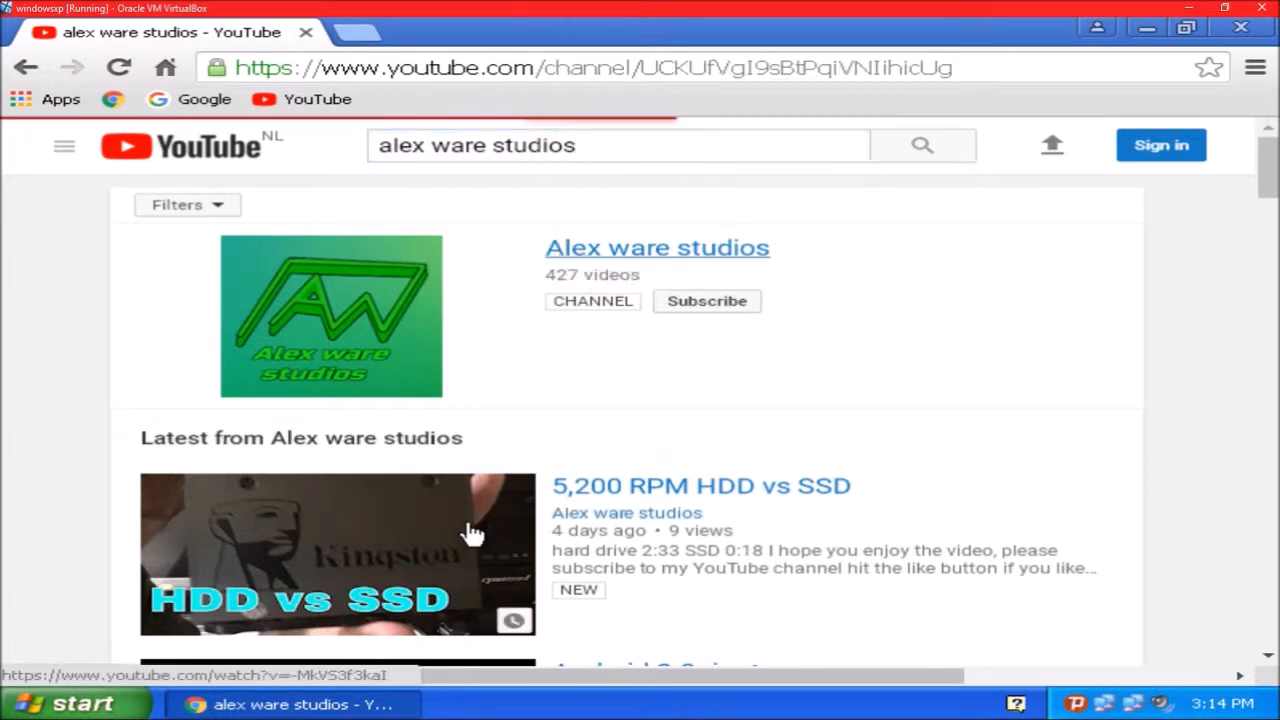
left_click(656, 248)
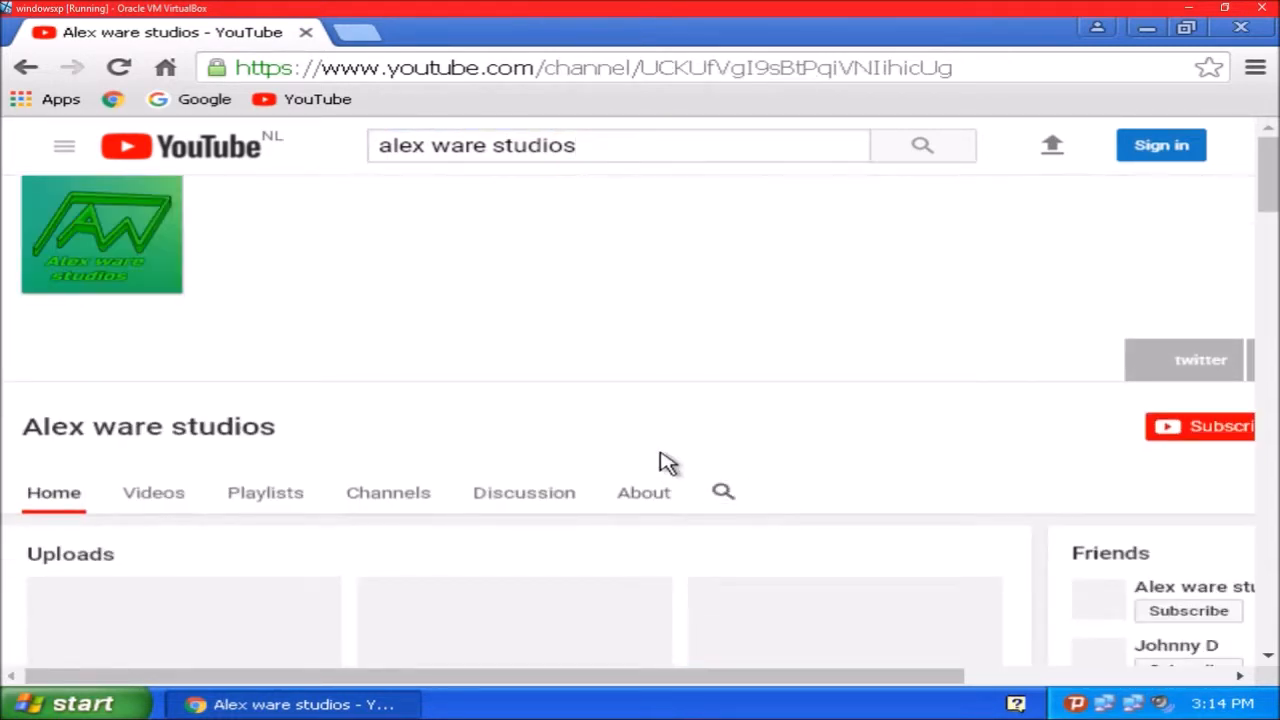
scroll("down", 3)
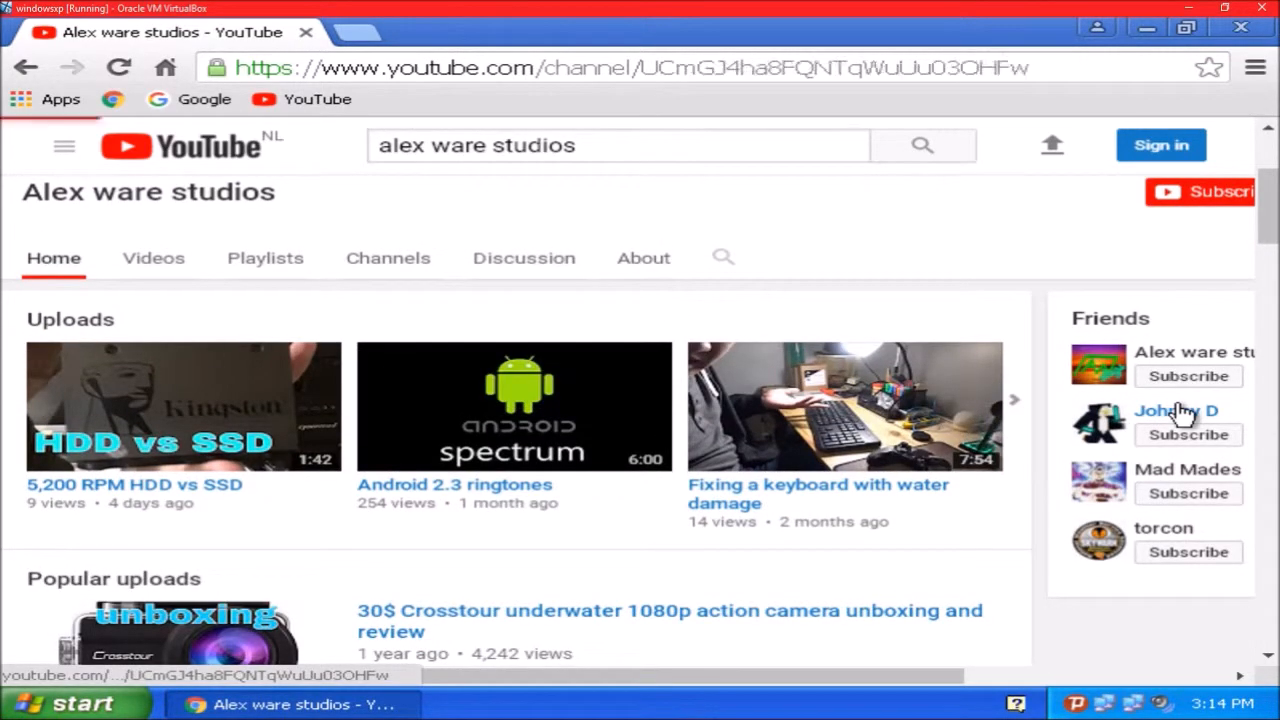
left_click(1176, 410)
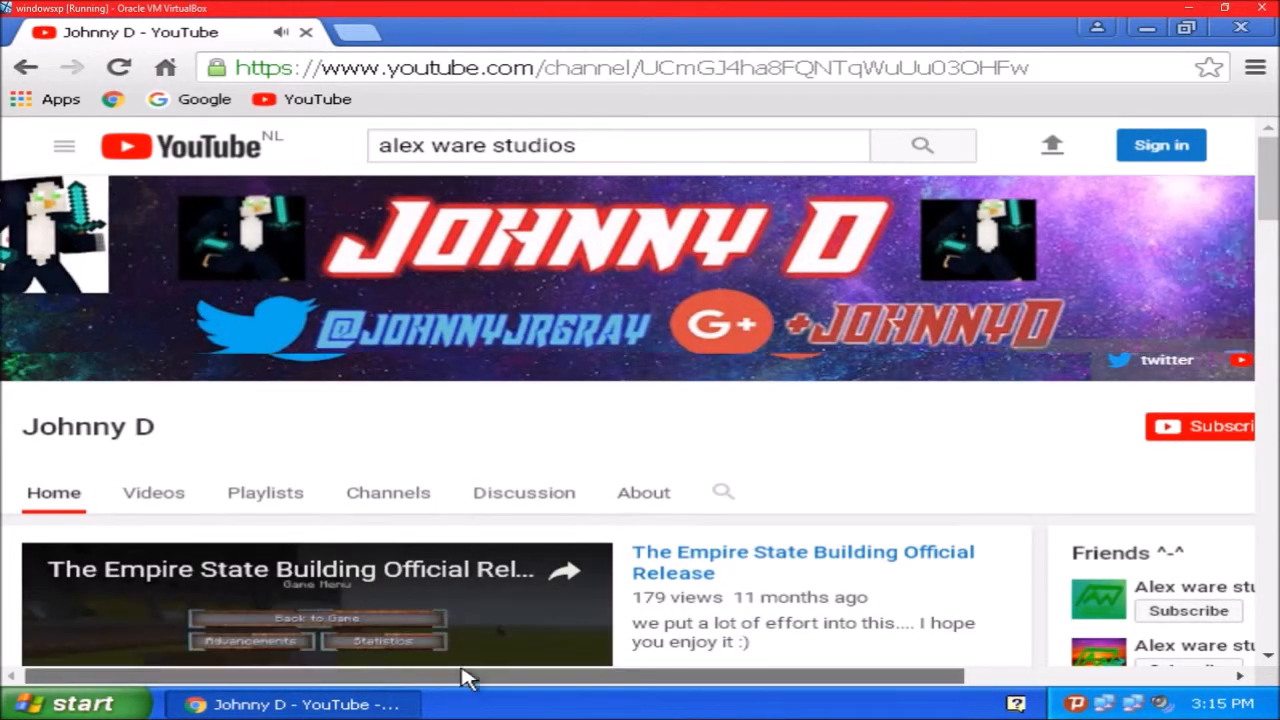
scroll("down", 3)
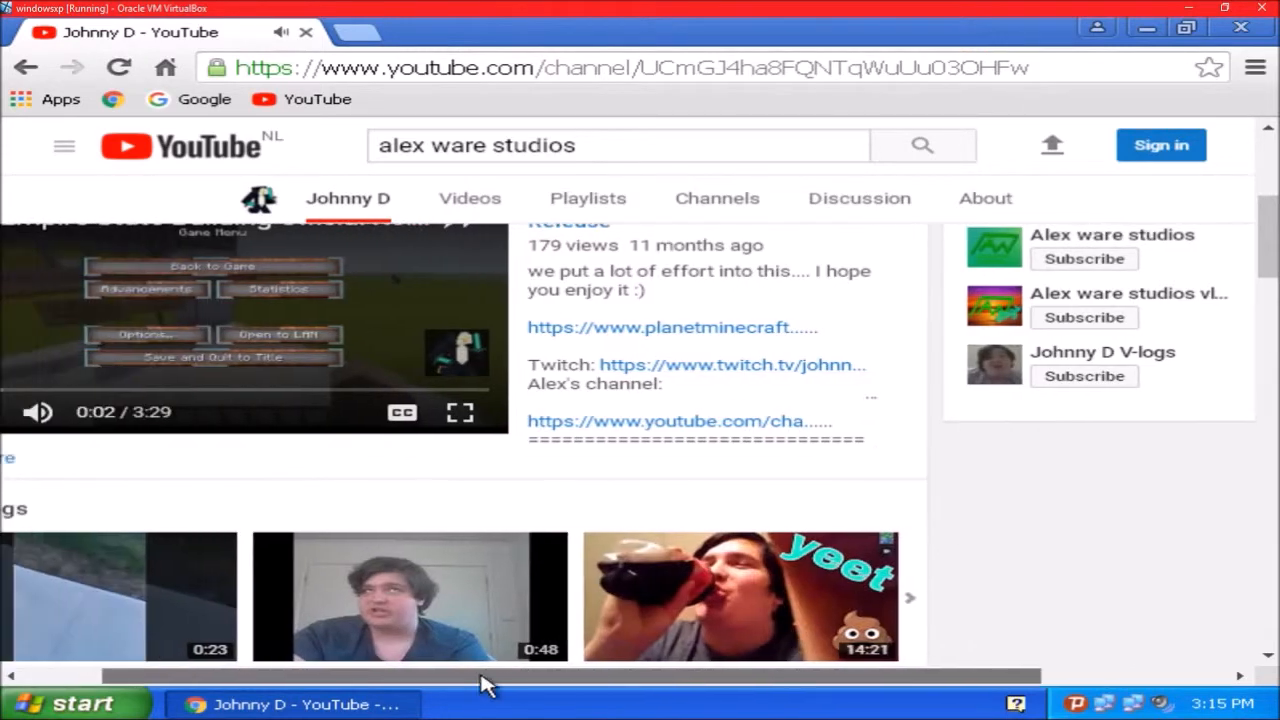
scroll("up", 3)
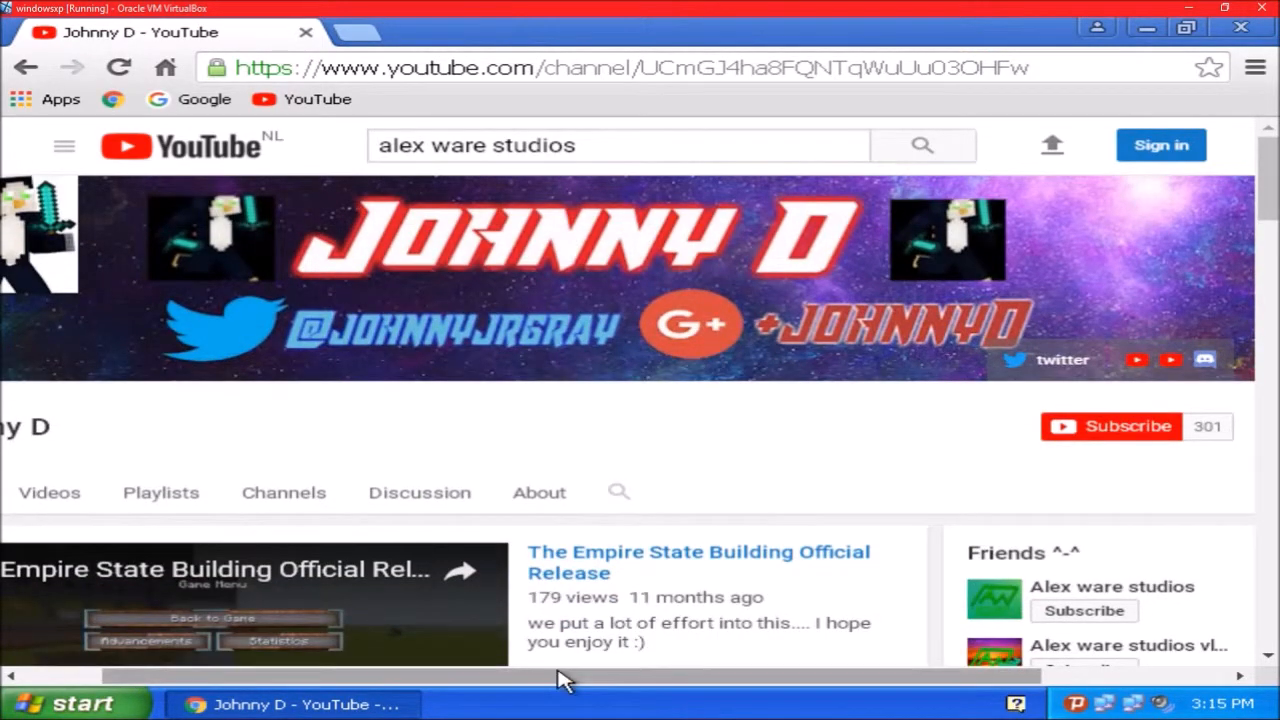
scroll("down", 3)
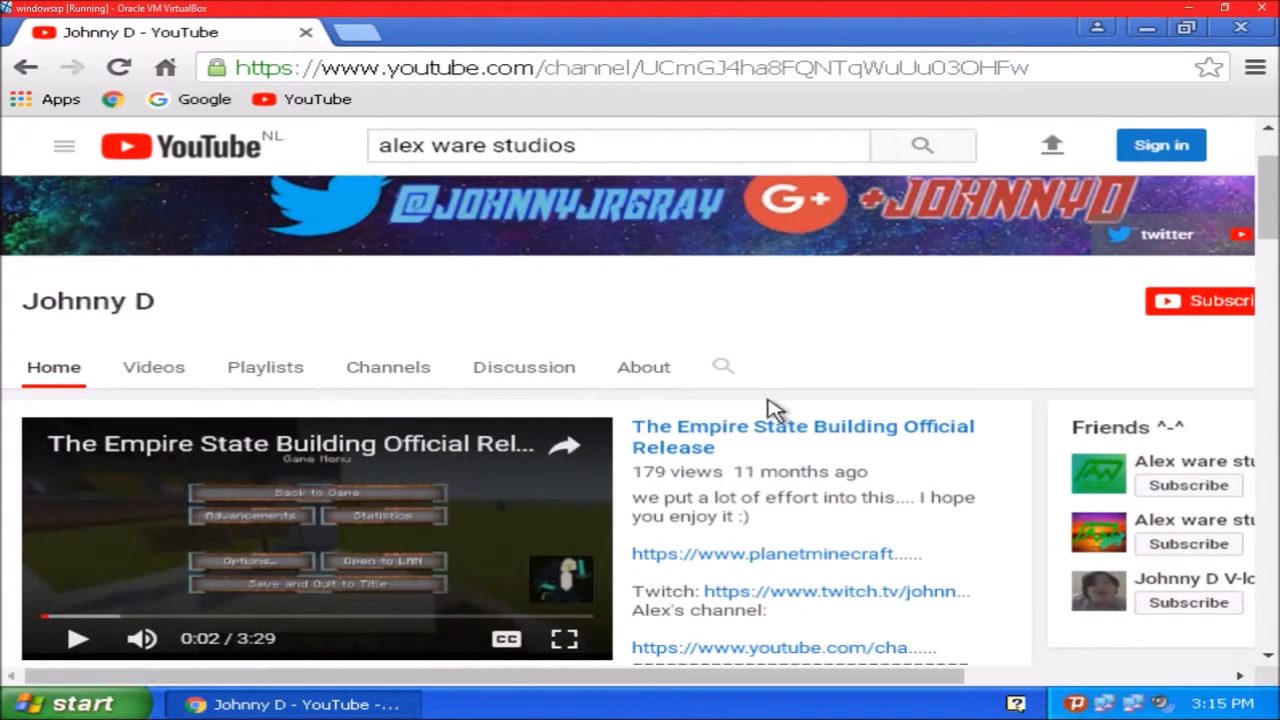
Step: View the channel's About page down to its description and links
left_click(644, 368)
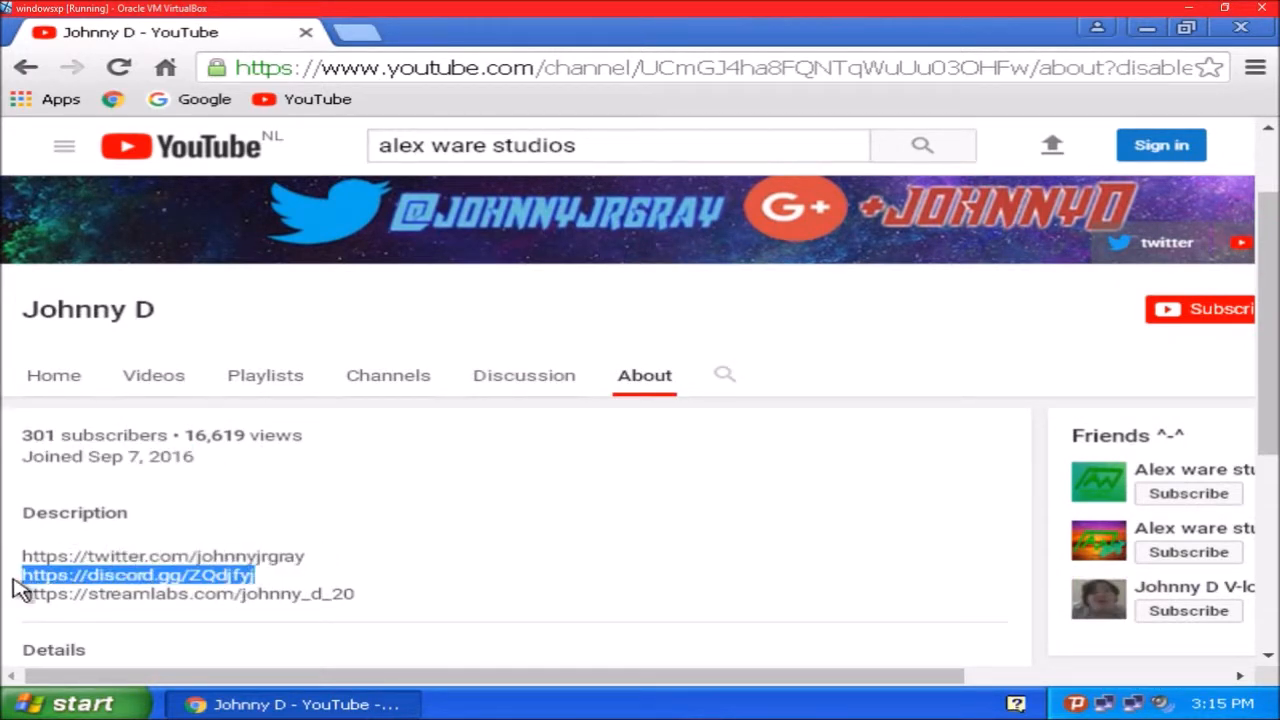
scroll("down", 3)
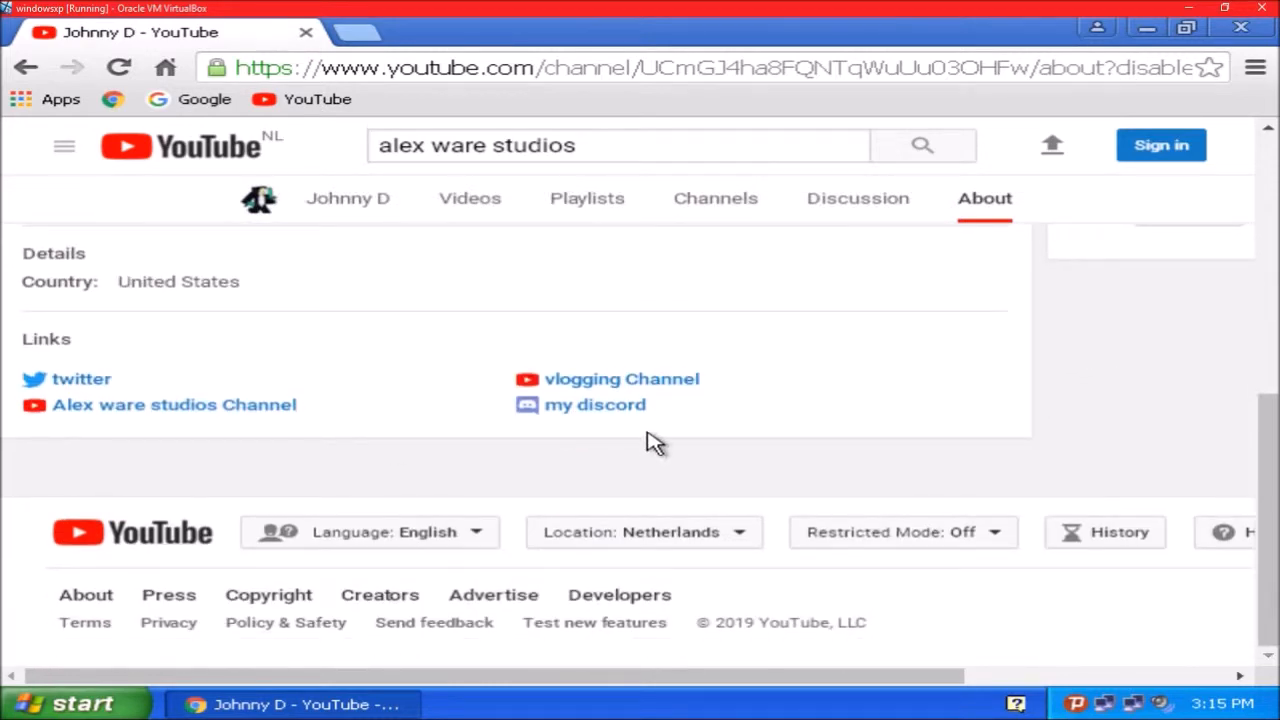
mouse_move(596, 404)
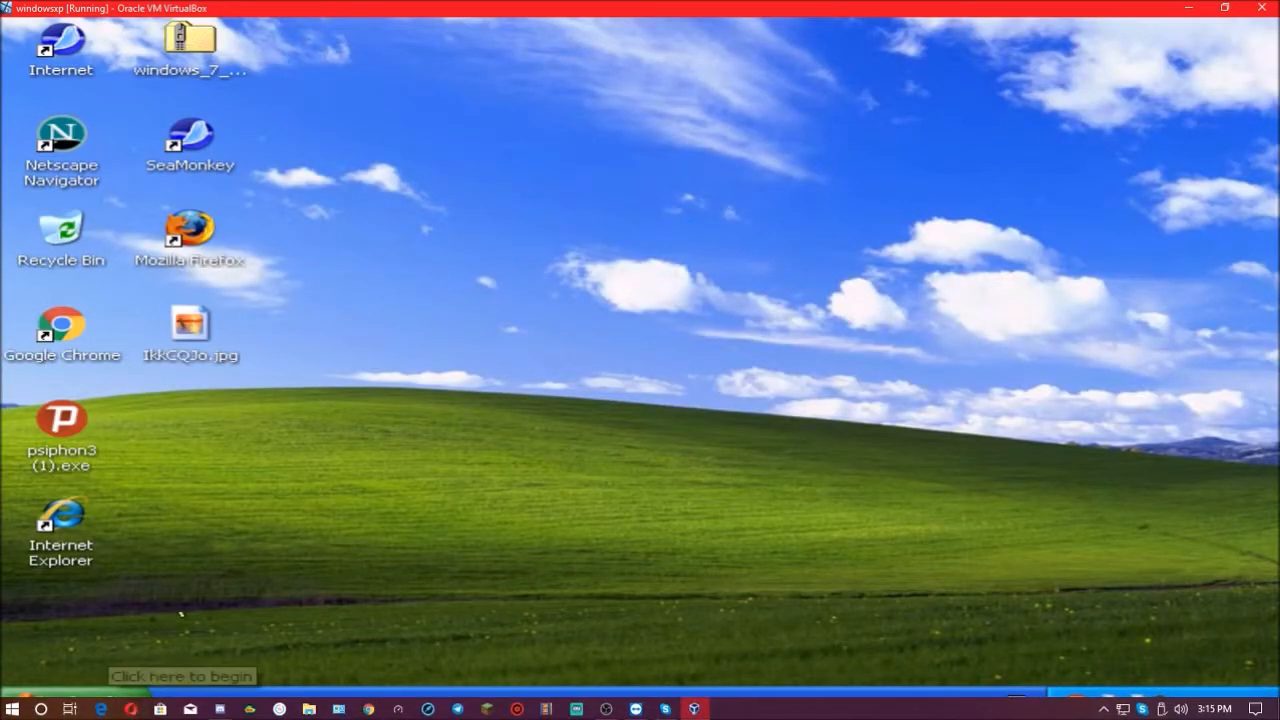
Step: Launch Spider Solitaire from the Start menu's program list
left_click(44, 704)
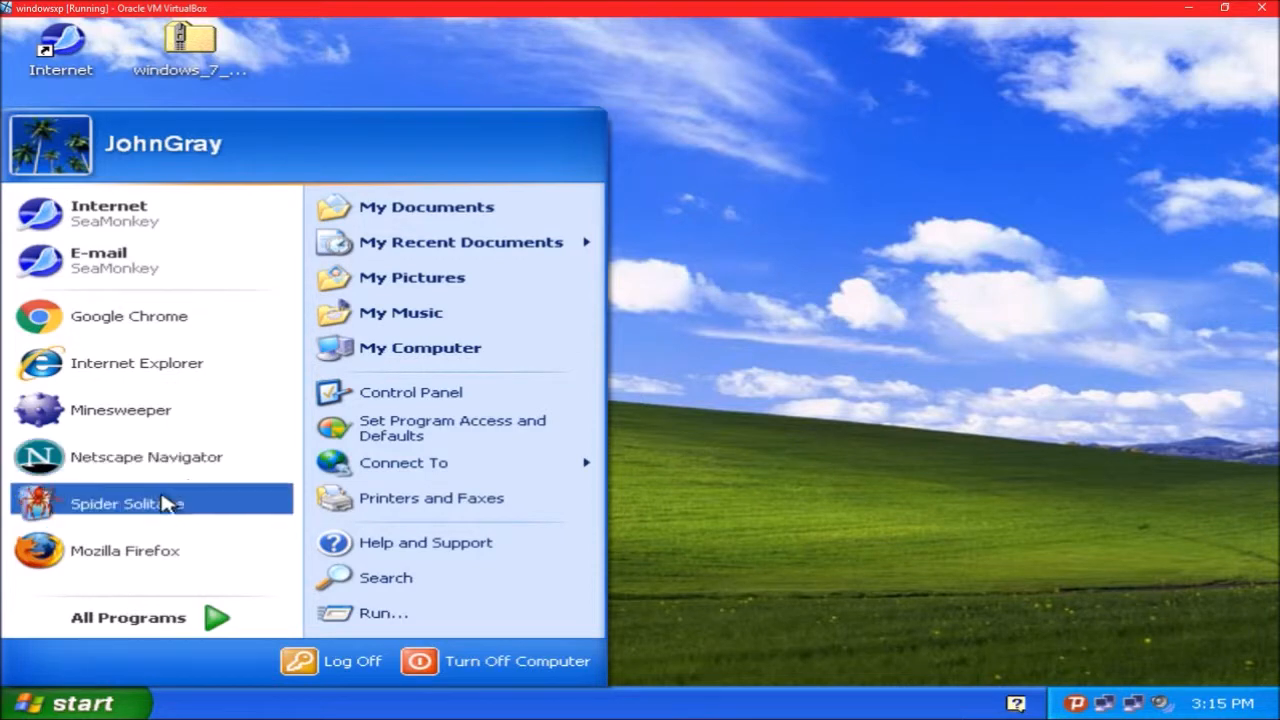
left_click(128, 504)
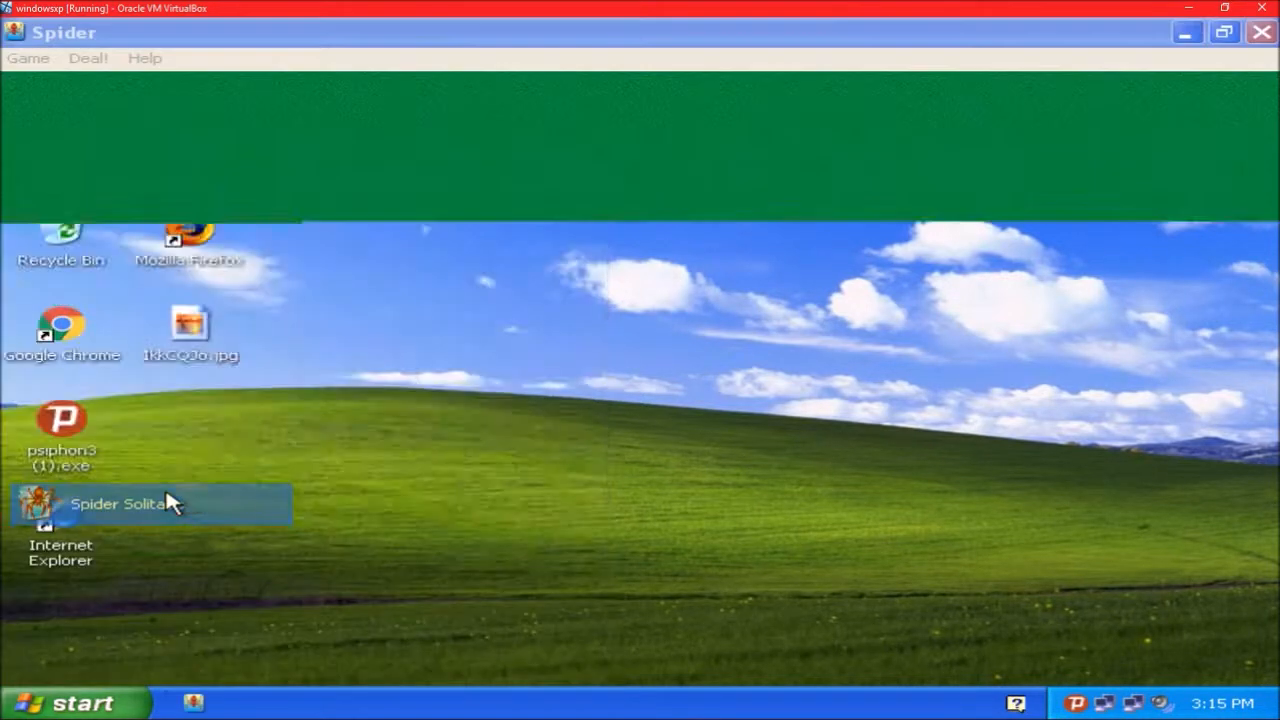
double_click(120, 504)
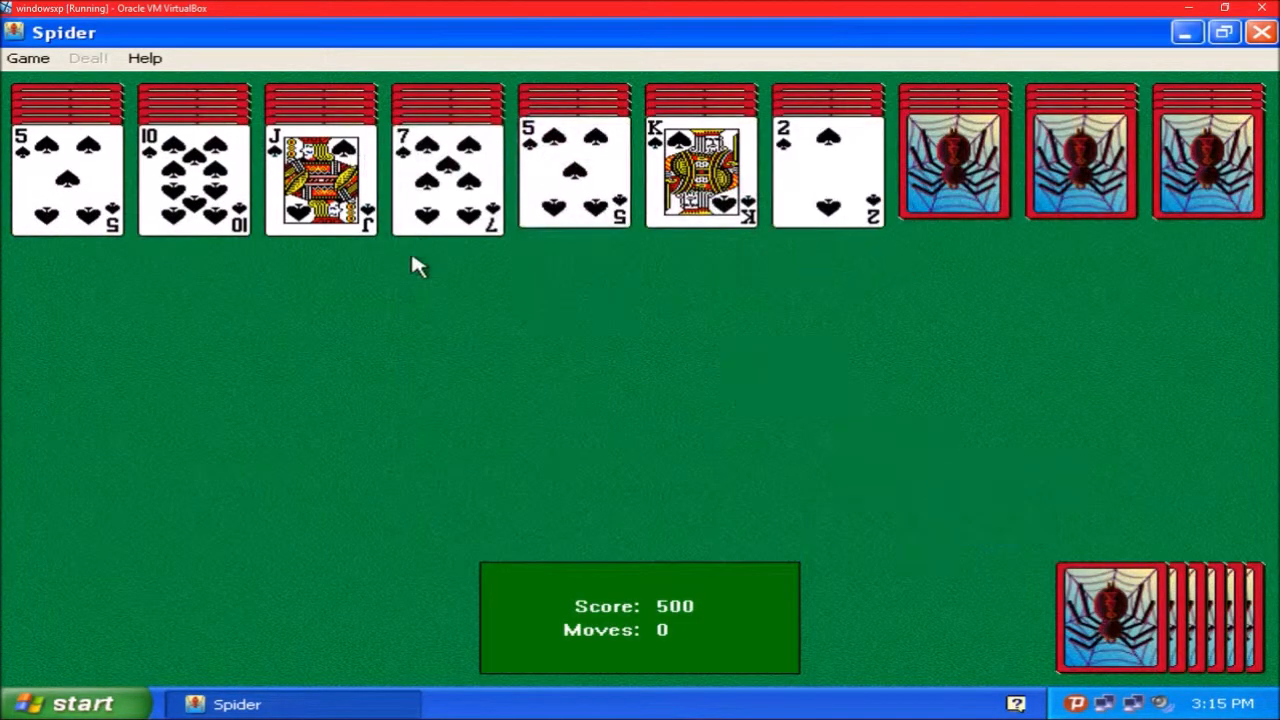
Step: Move the ten of spades under the jack and the ace under the two, then quit without saving
left_click(1120, 616)
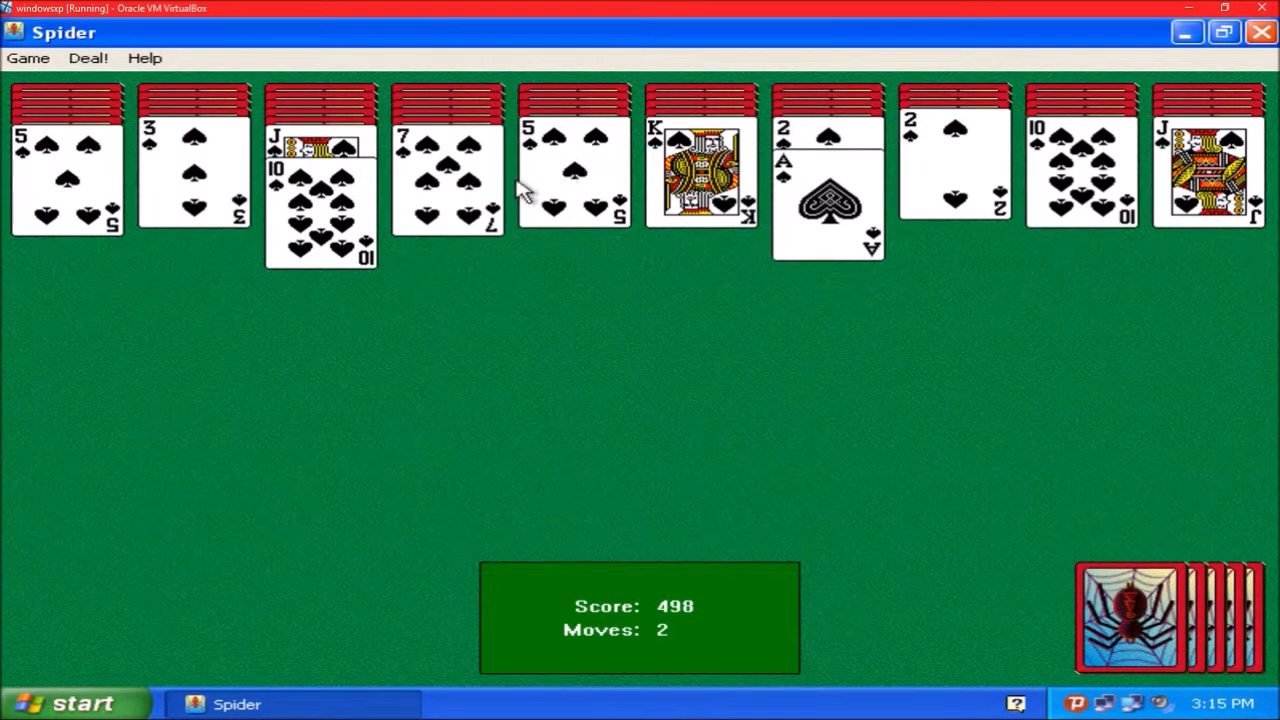
mouse_move(810, 156)
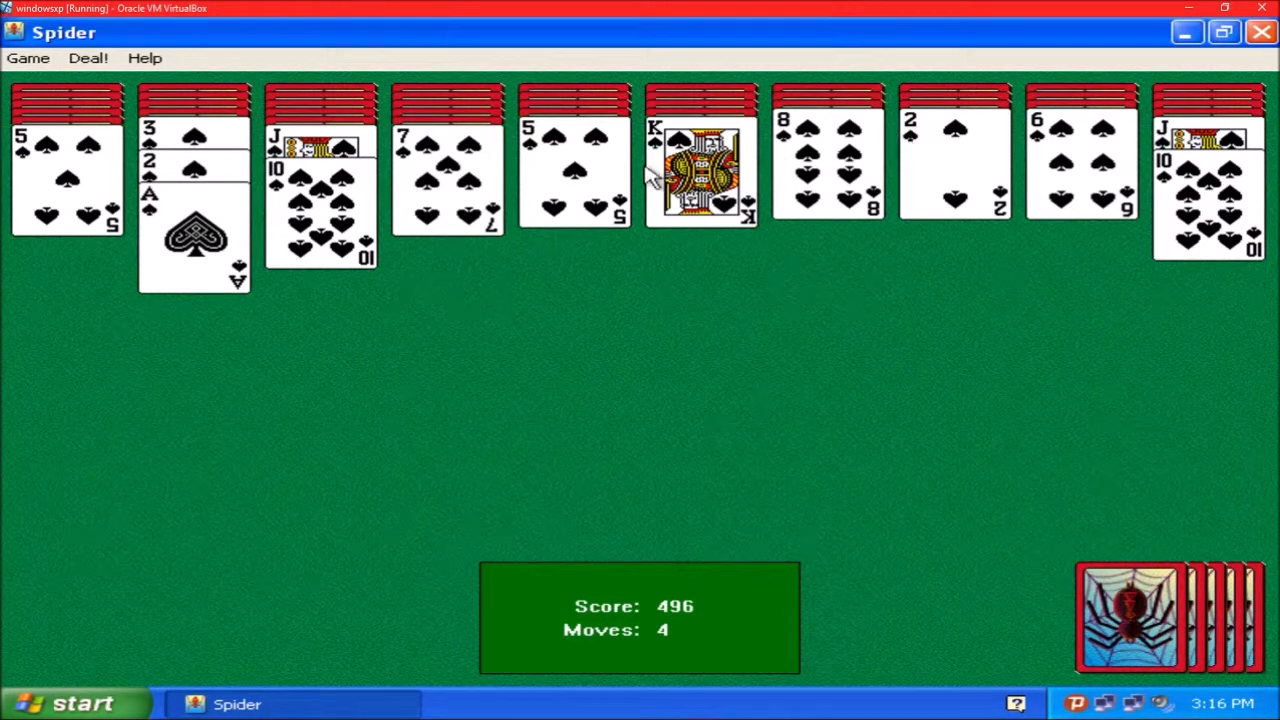
mouse_move(236, 144)
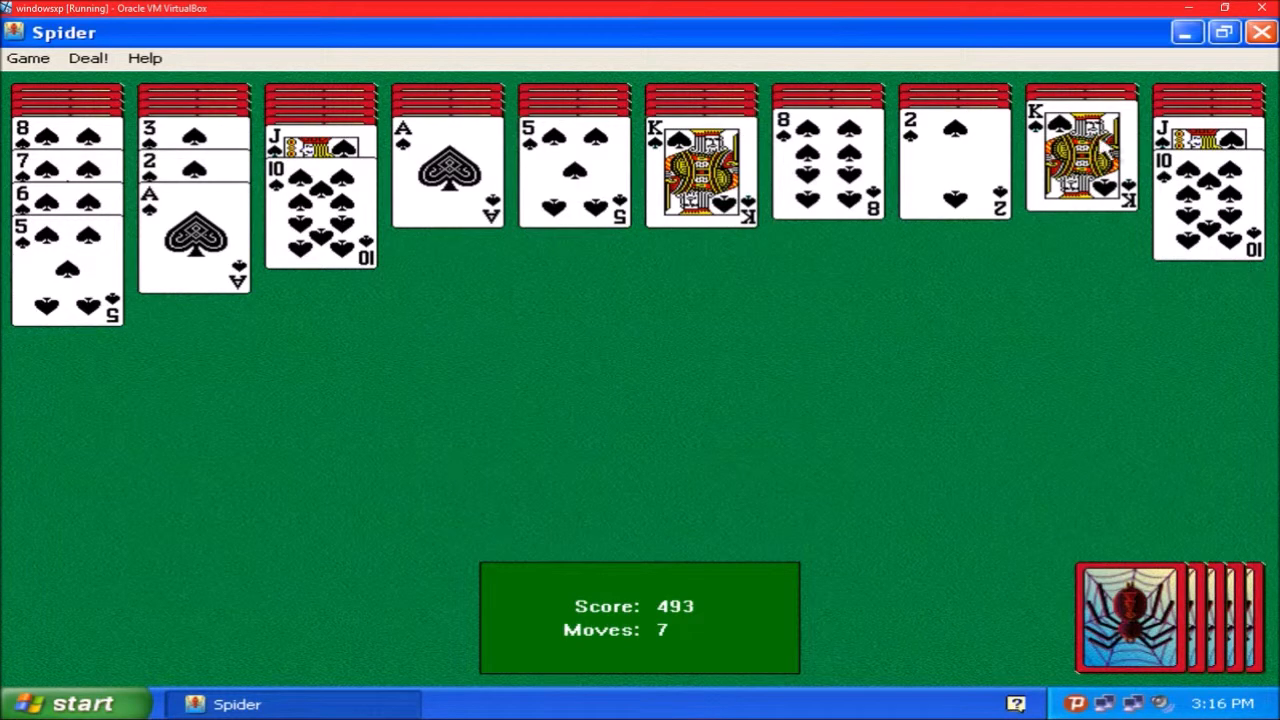
left_click(448, 170)
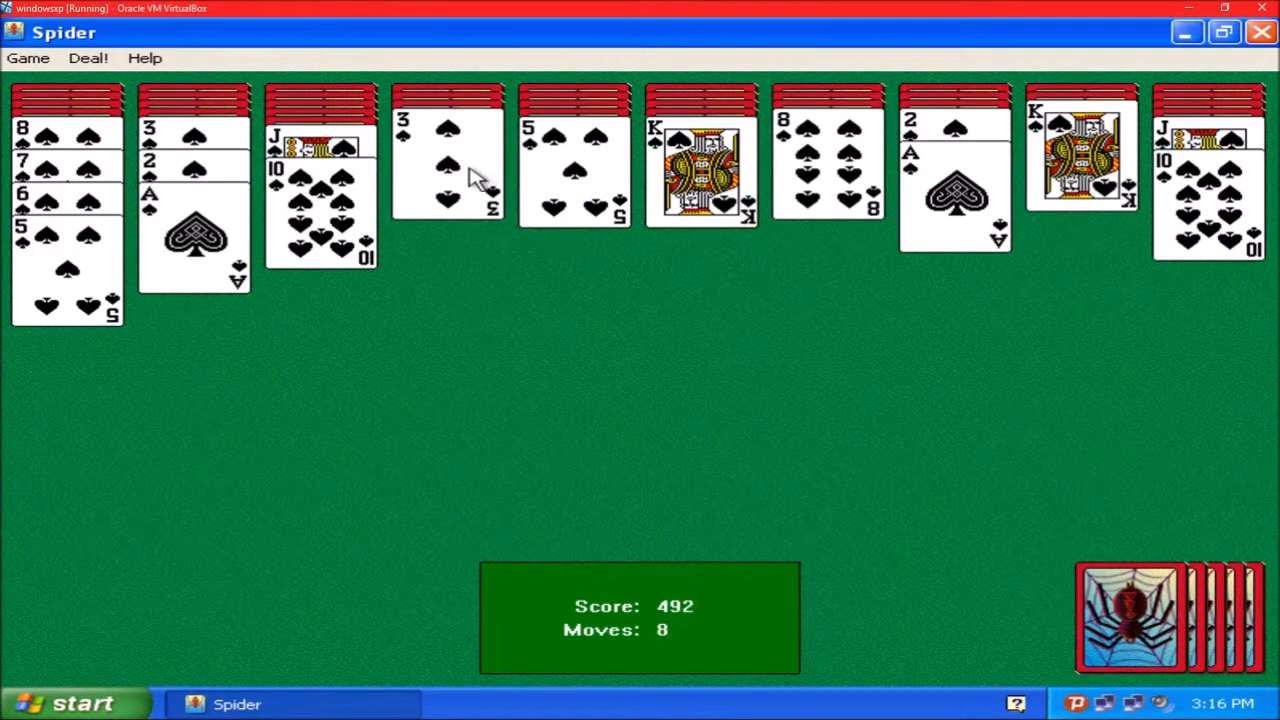
mouse_move(864, 260)
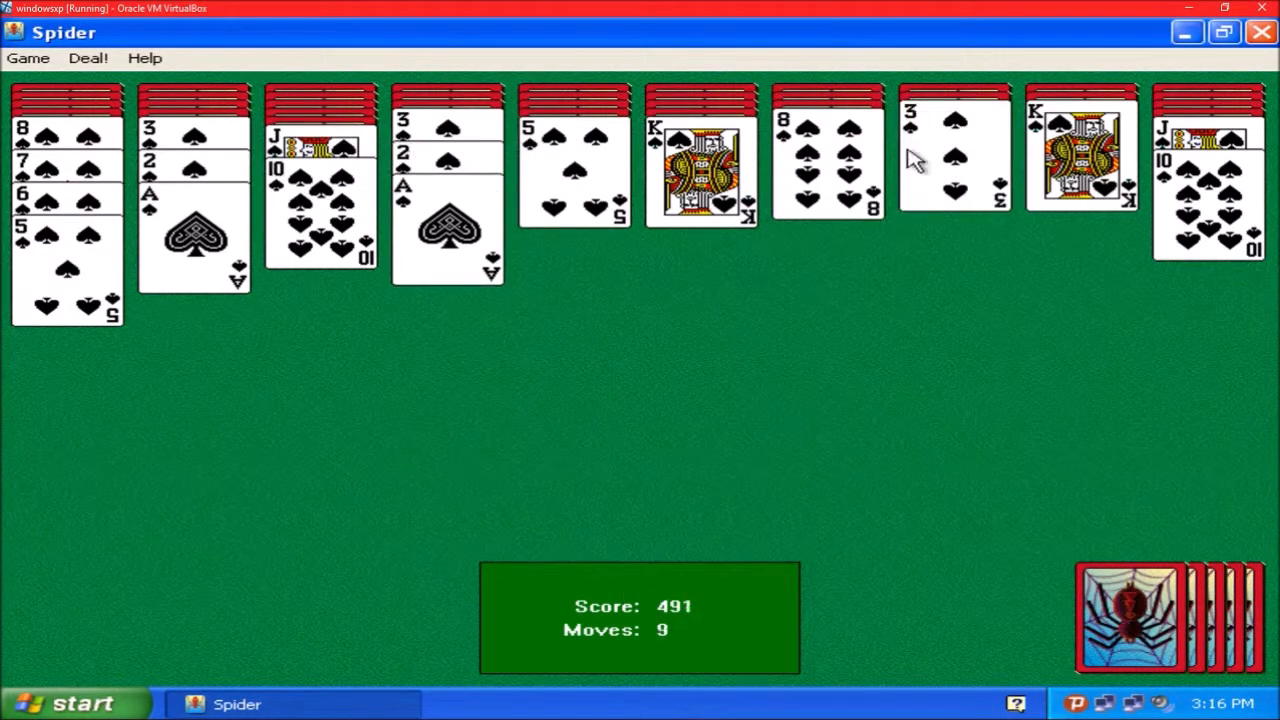
mouse_move(596, 628)
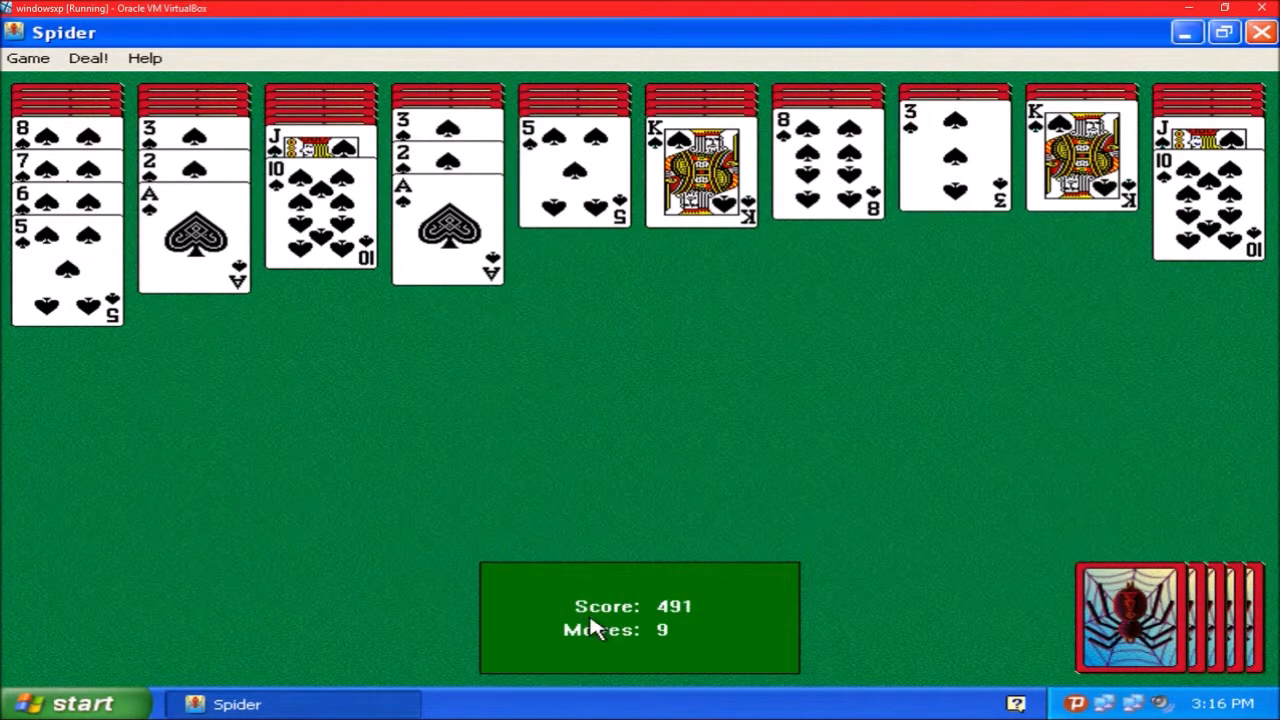
mouse_move(590, 610)
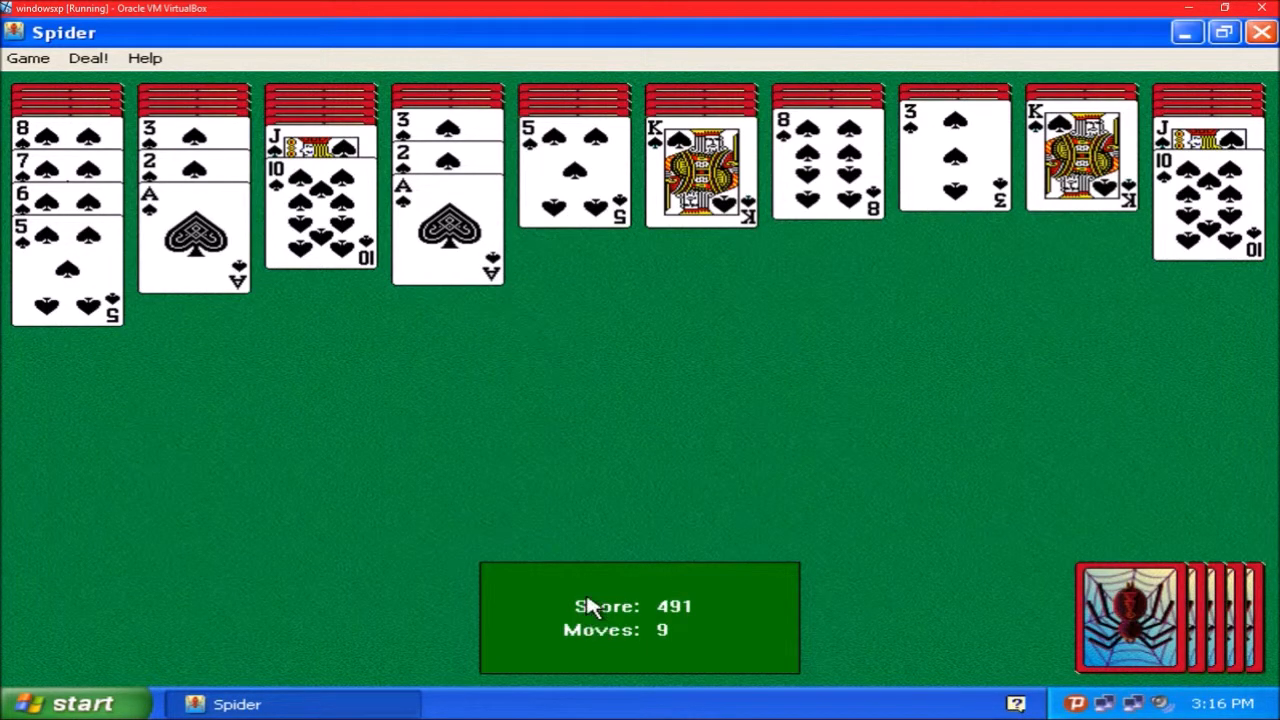
left_click(1260, 32)
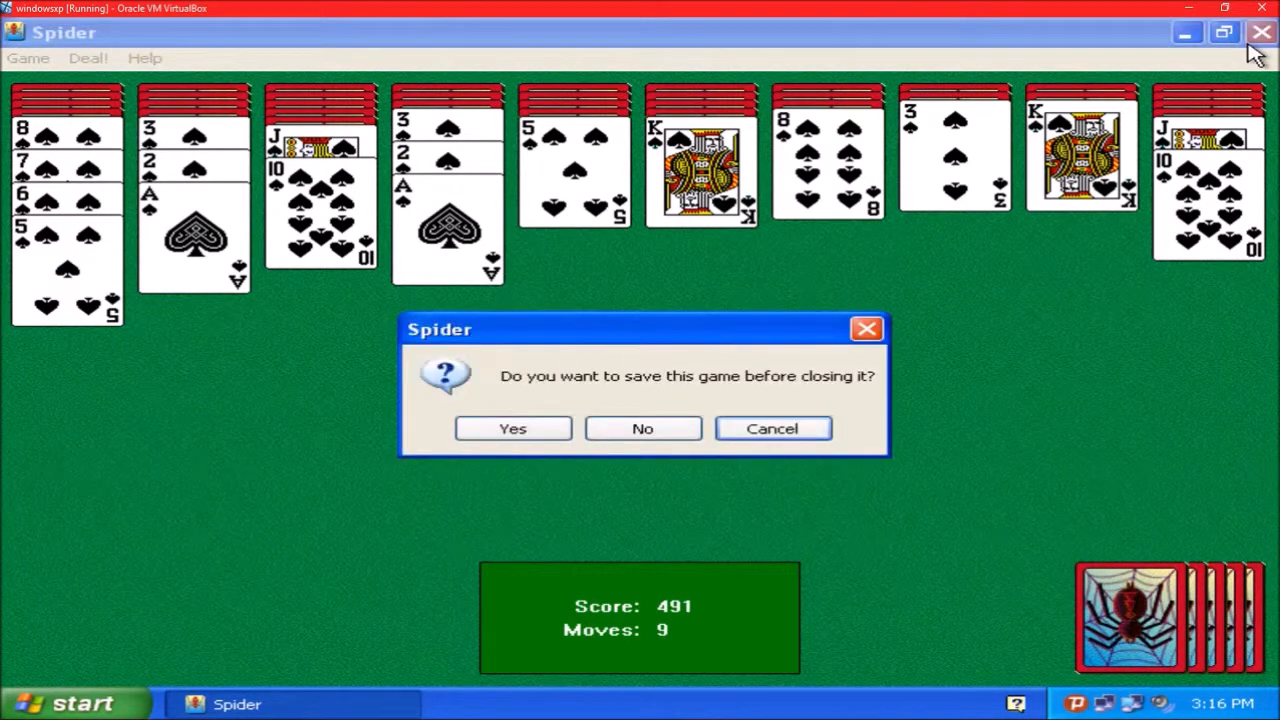
left_click(642, 428)
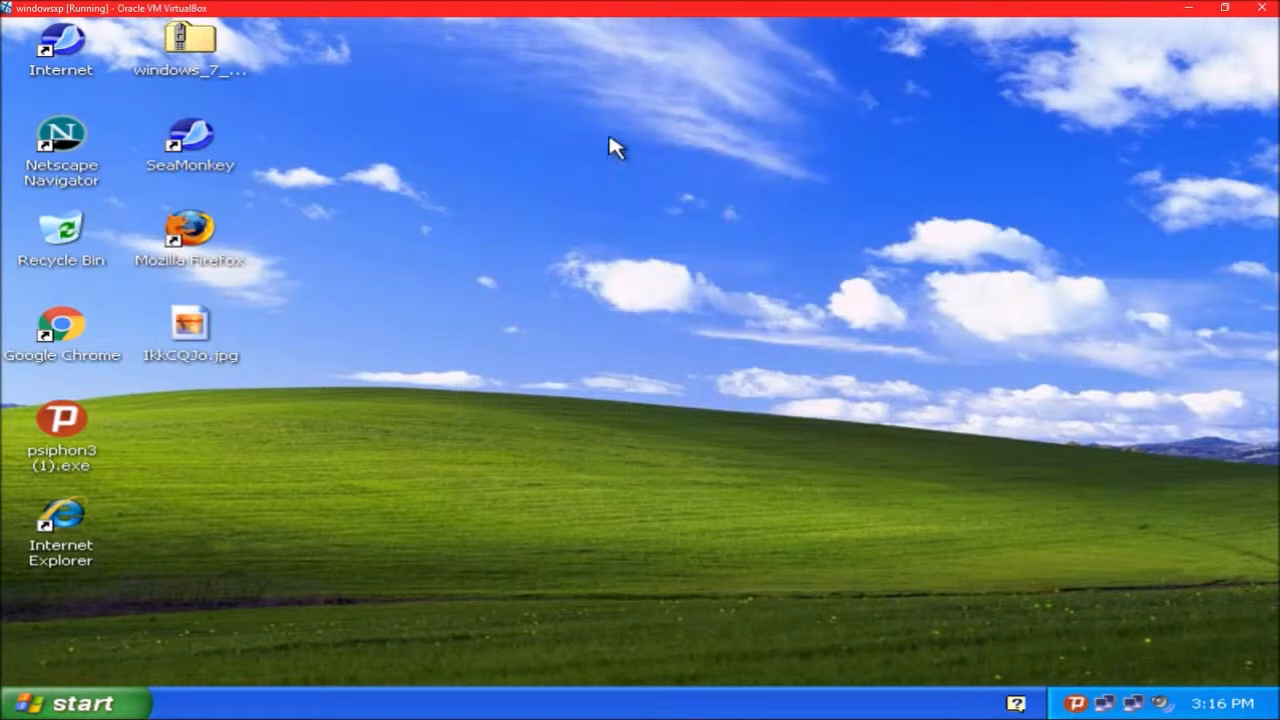
mouse_move(448, 180)
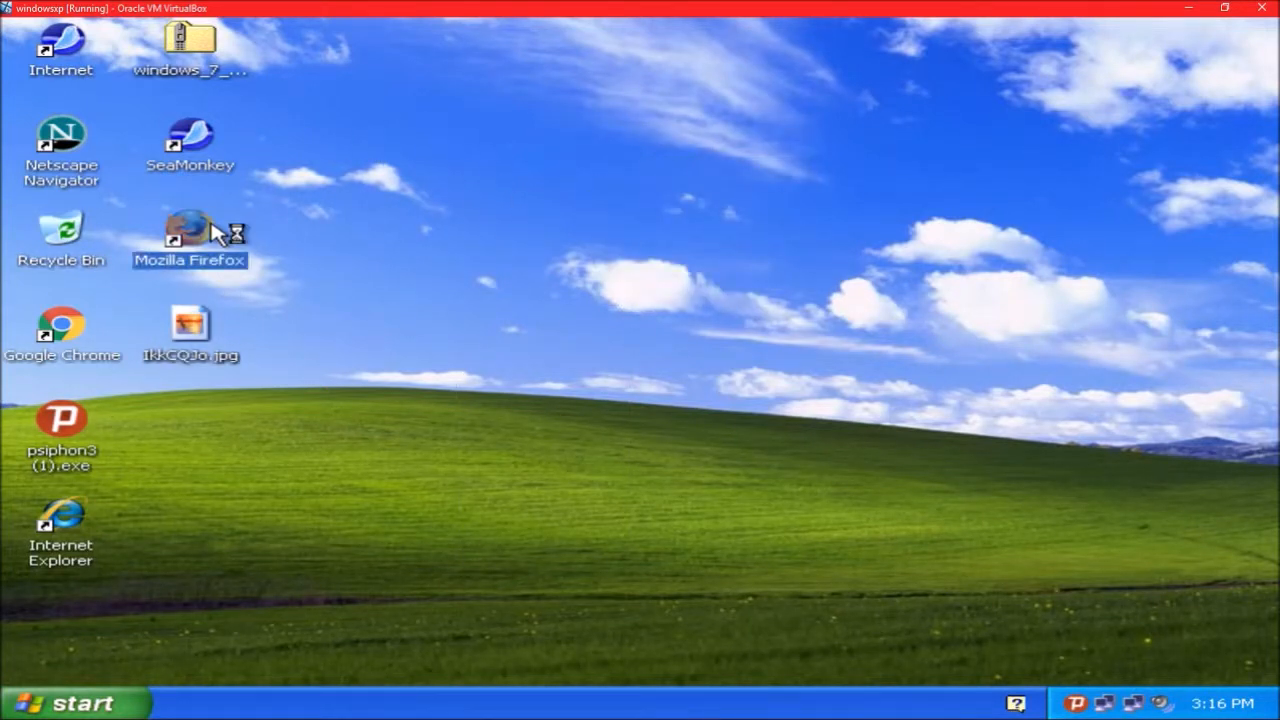
Step: Start Firefox, dismiss the default-browser prompt and browse the Security, Advanced and Privacy options
double_click(190, 240)
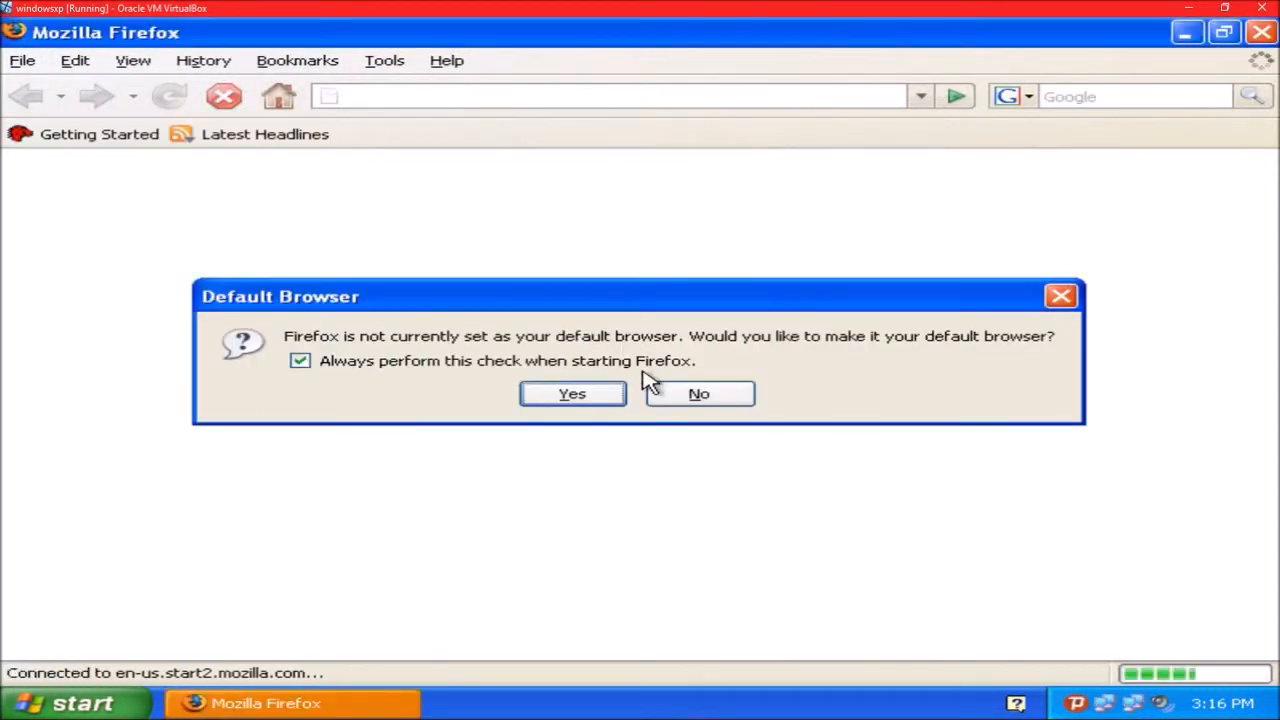
left_click(384, 60)
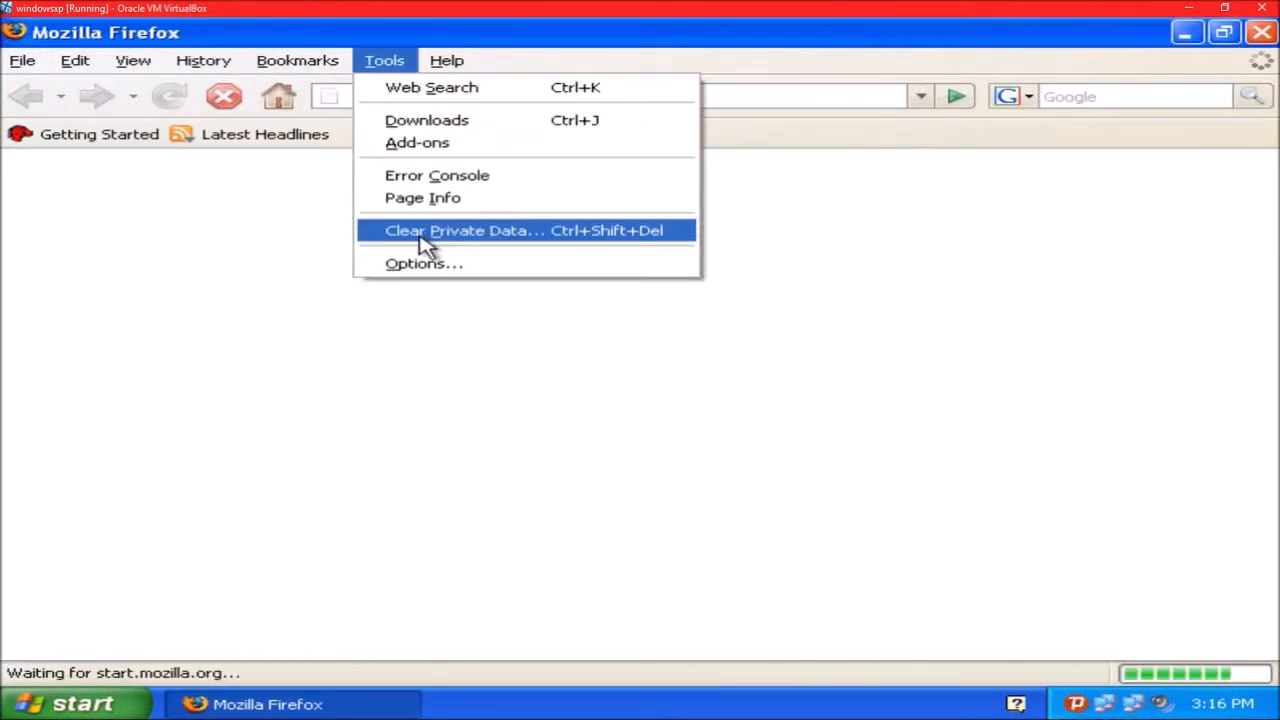
left_click(424, 264)
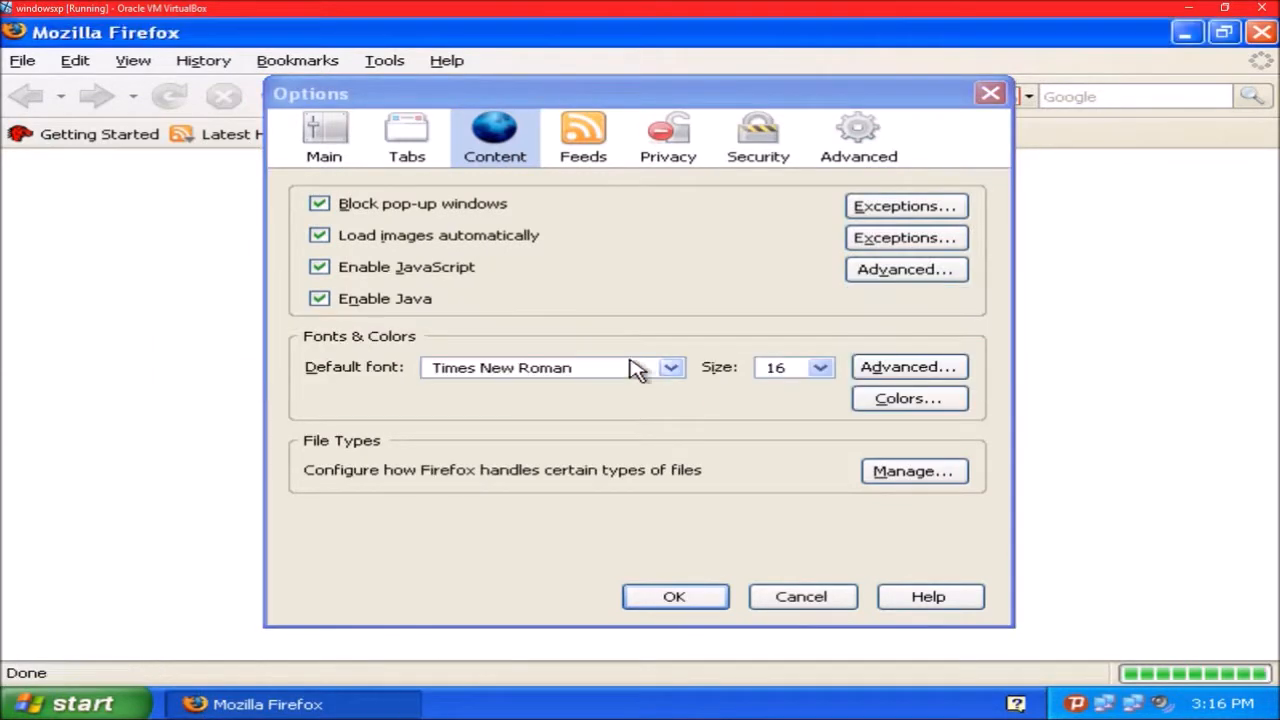
left_click(756, 136)
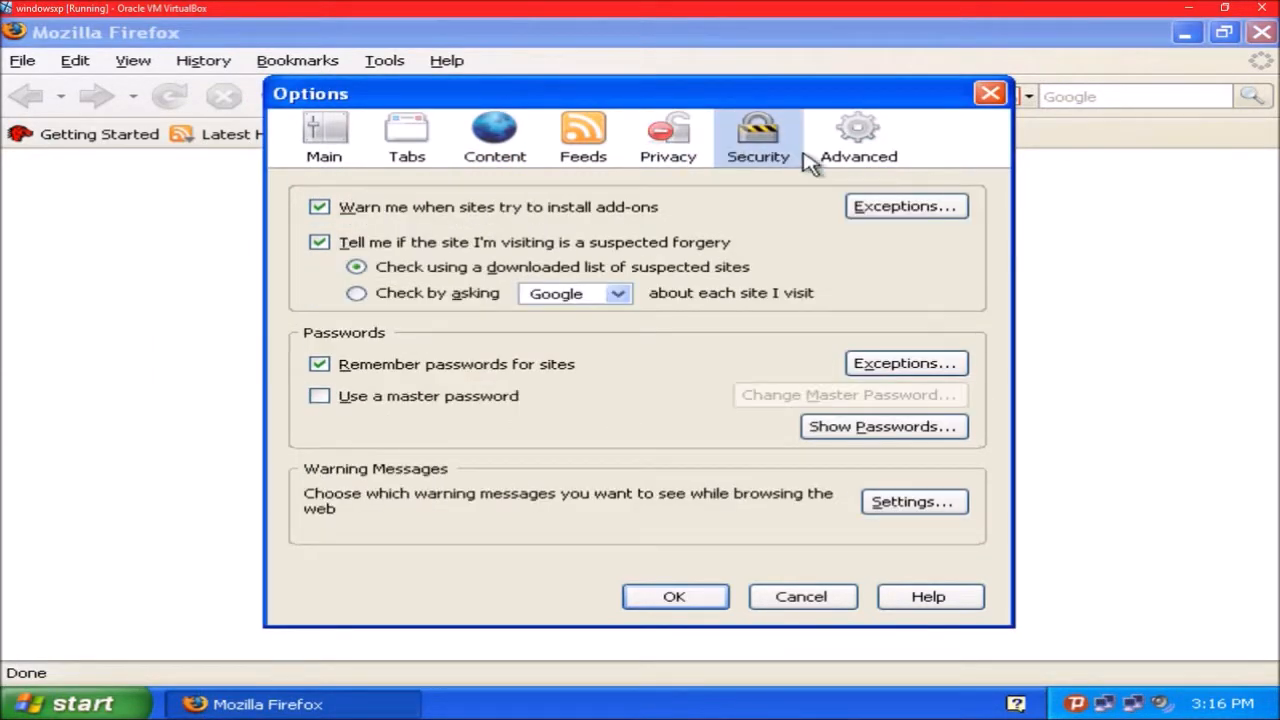
left_click(858, 136)
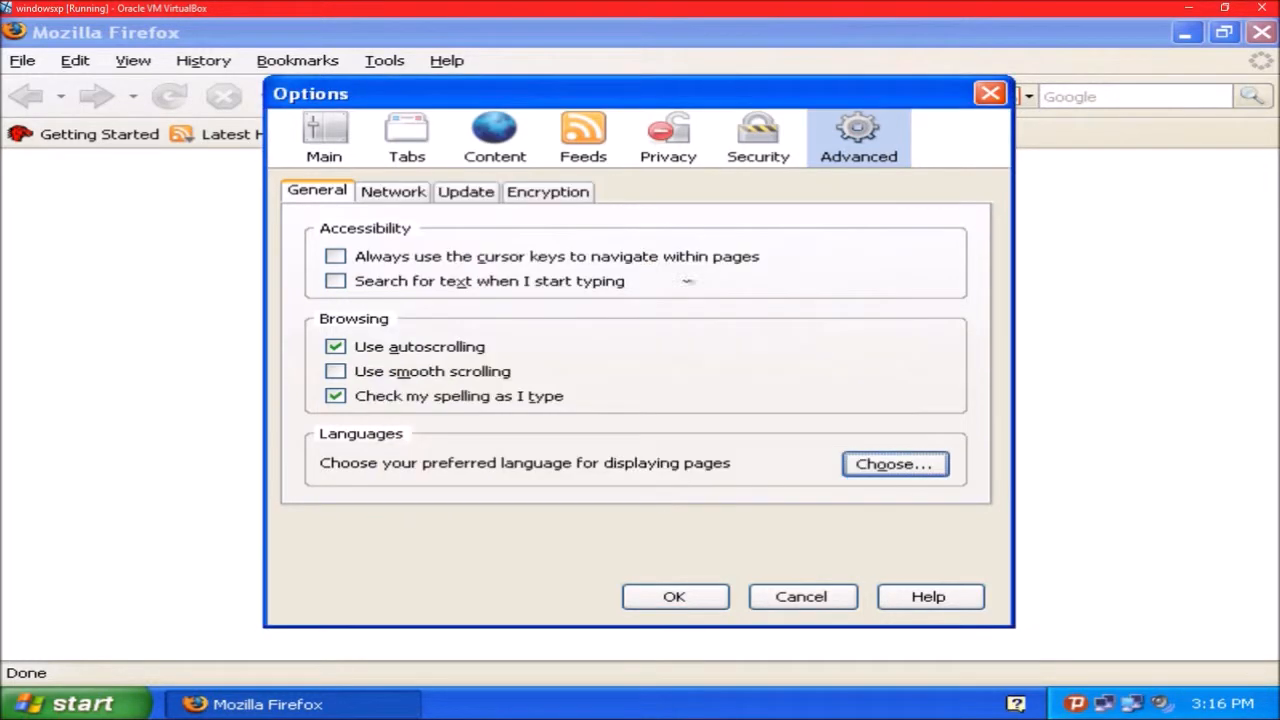
left_click(668, 136)
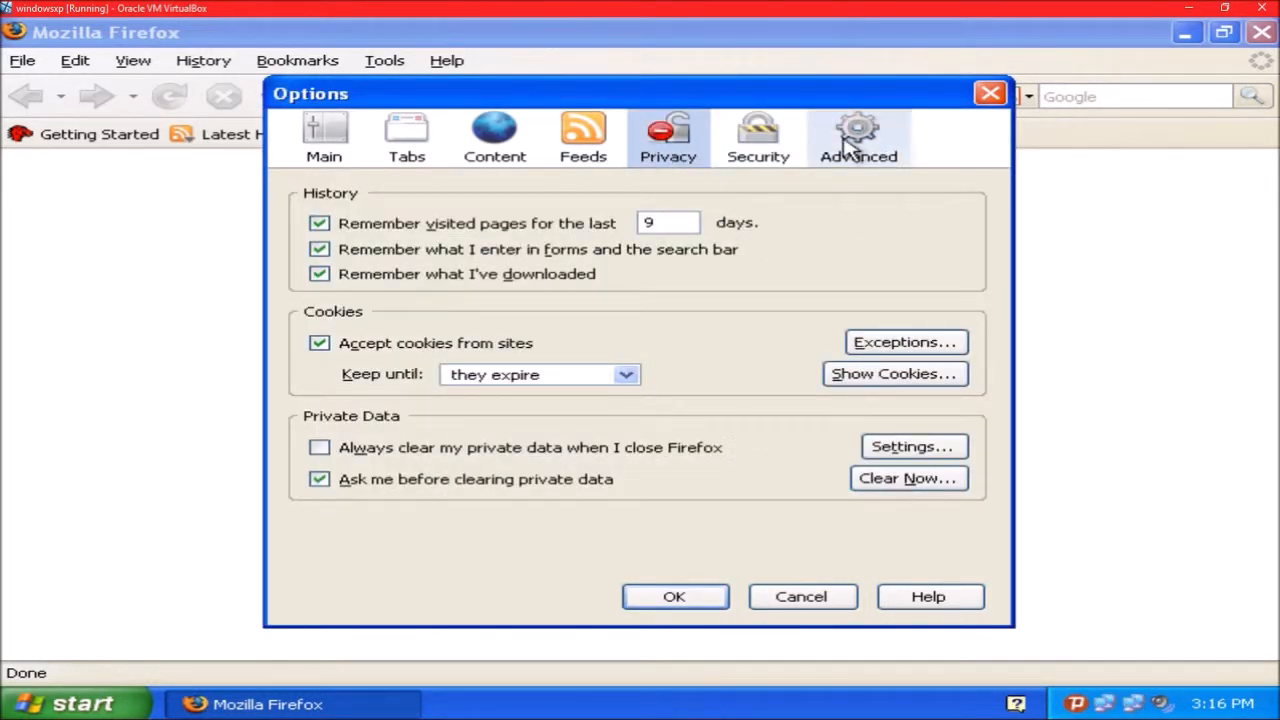
left_click(324, 136)
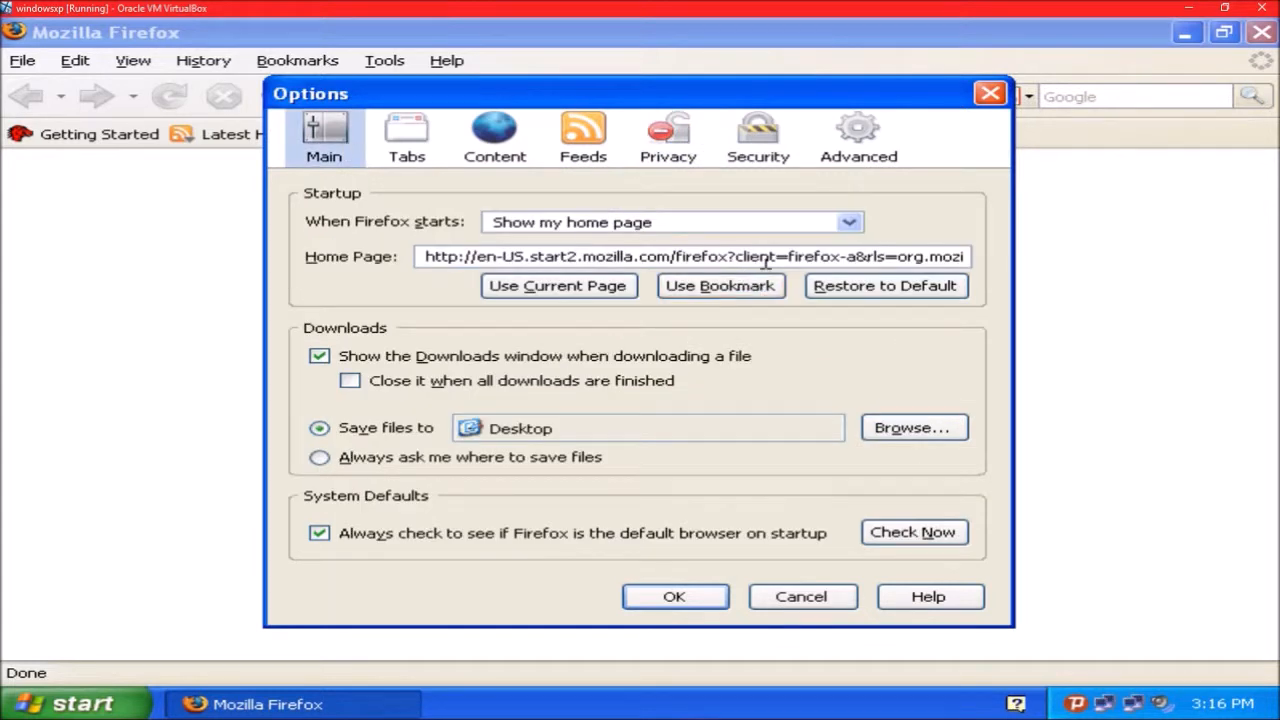
left_click(670, 222)
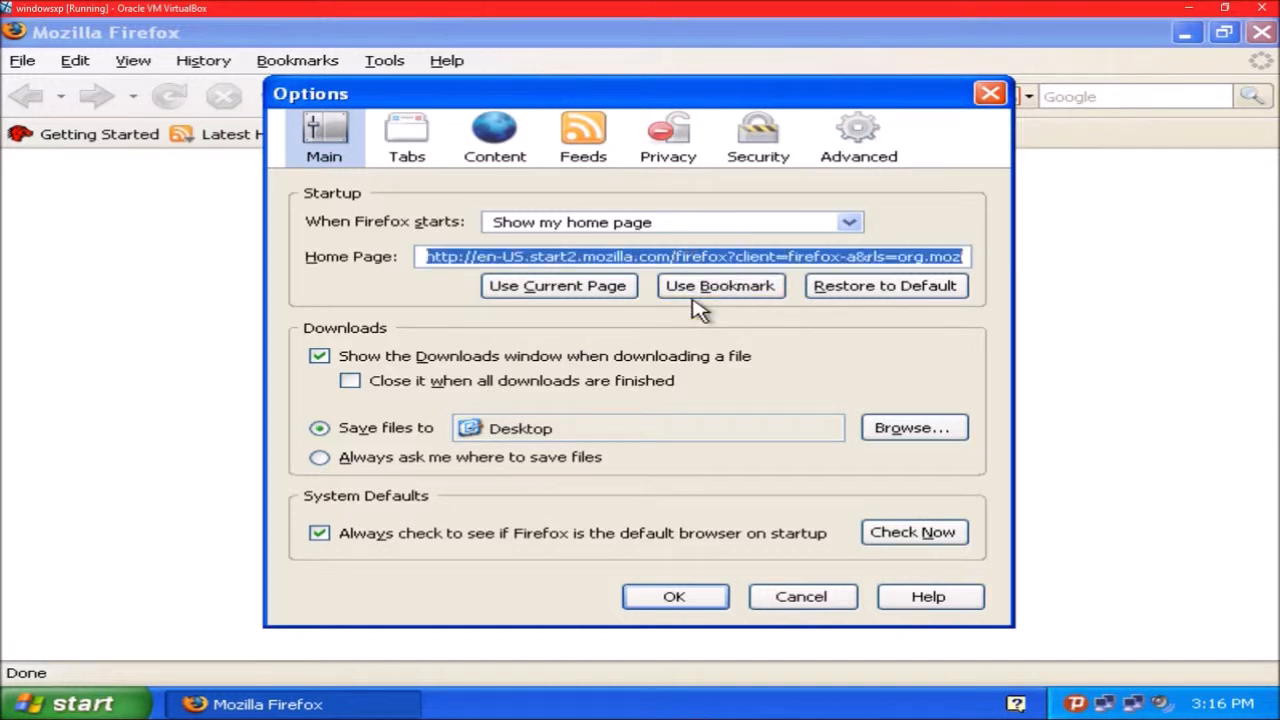
type("www.googlr.com")
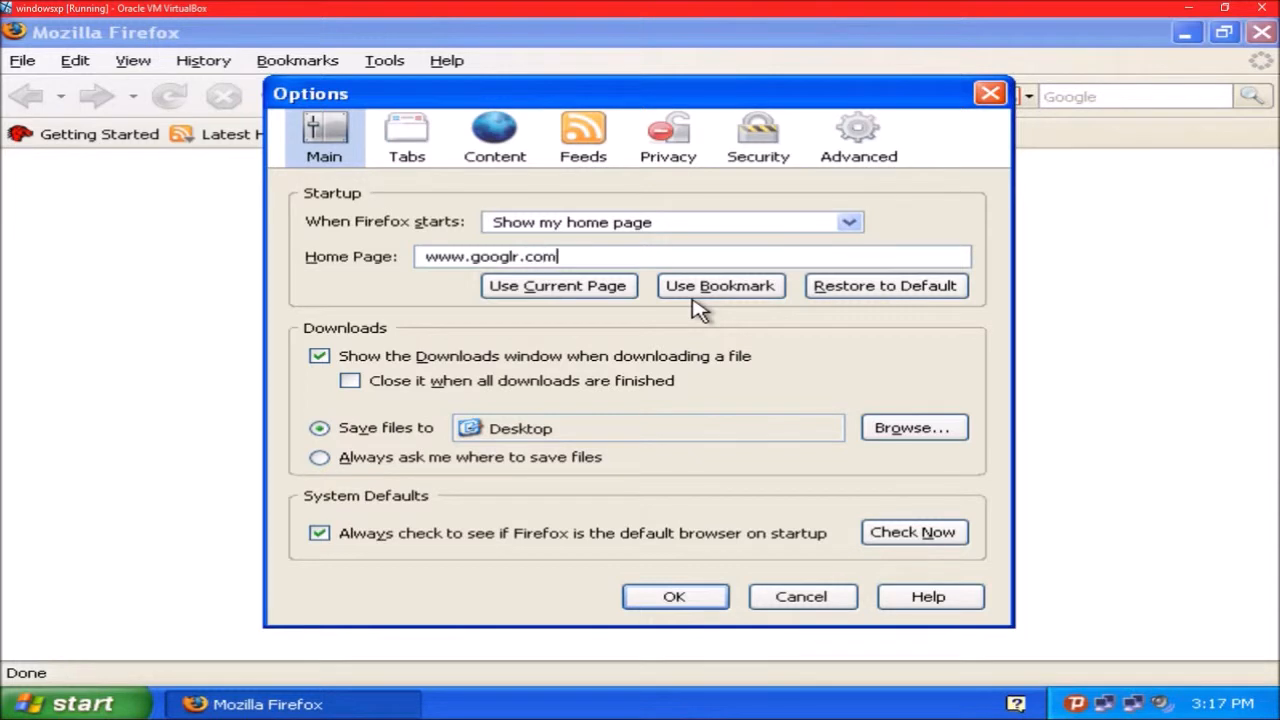
left_click(674, 596)
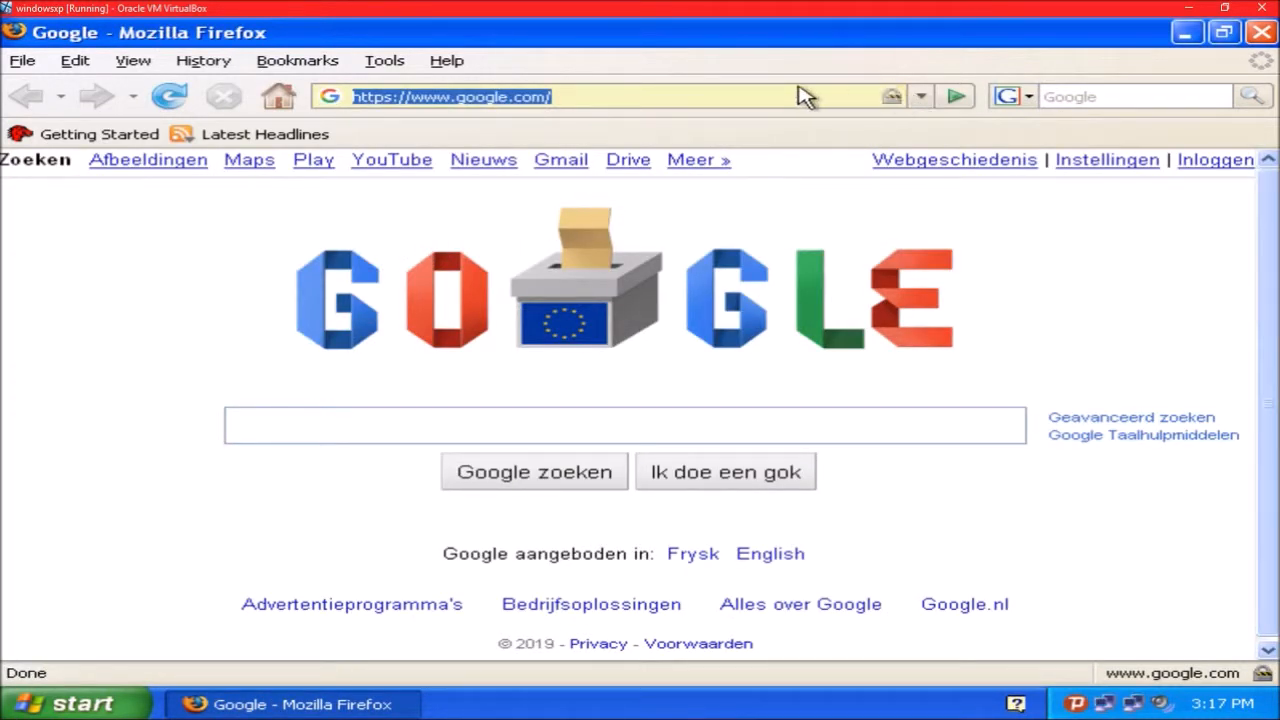
Step: Go to youtube.com and decline the unsupported-browser upgrade offer with No thanks
type("www")
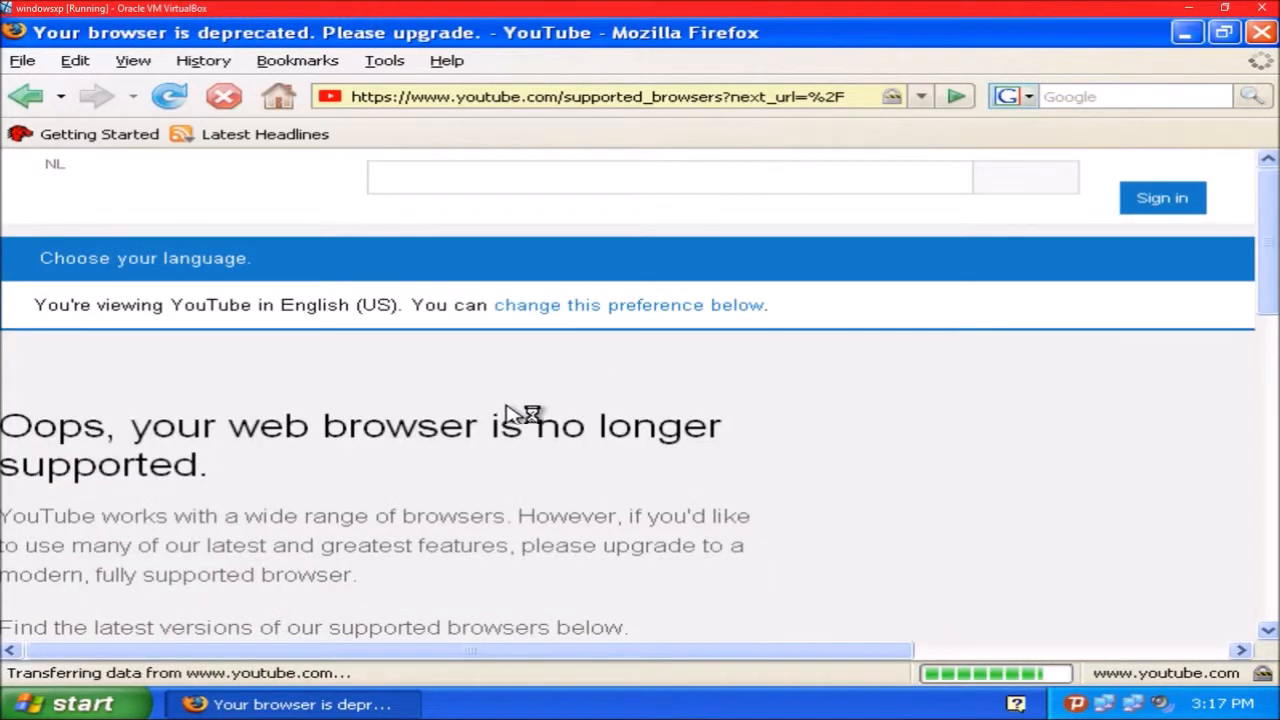
scroll("down", 3)
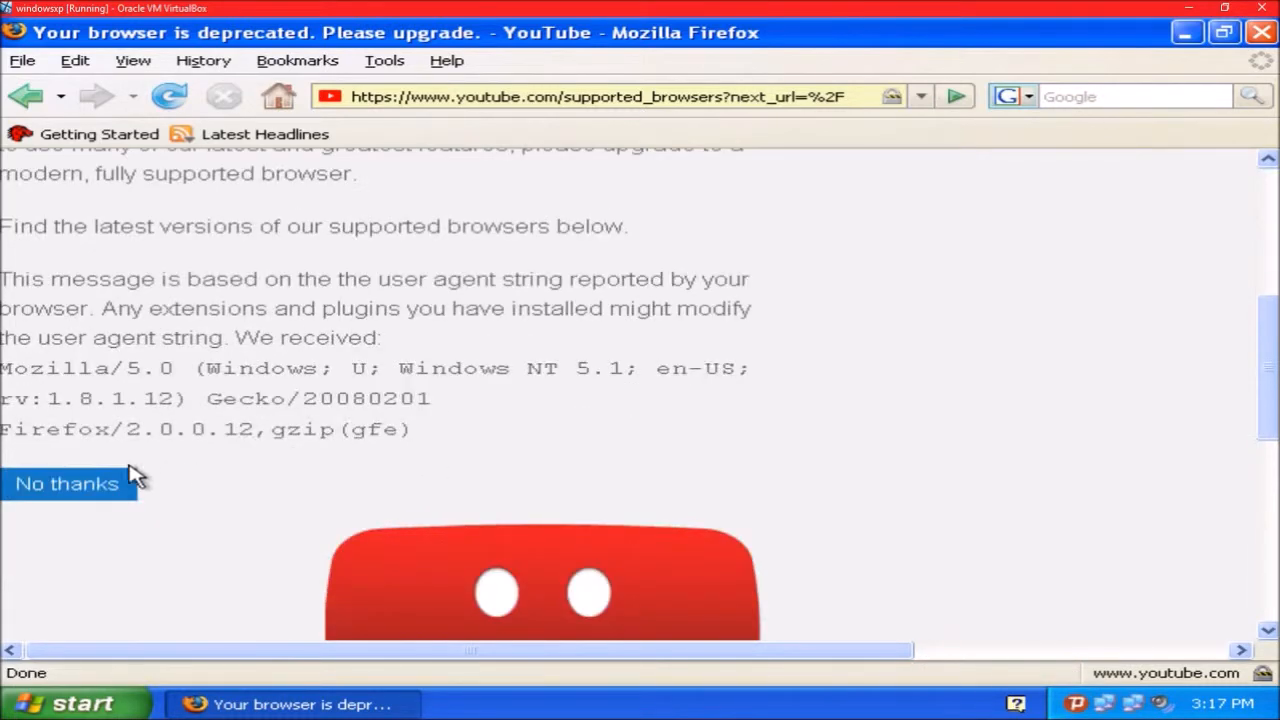
left_click(68, 482)
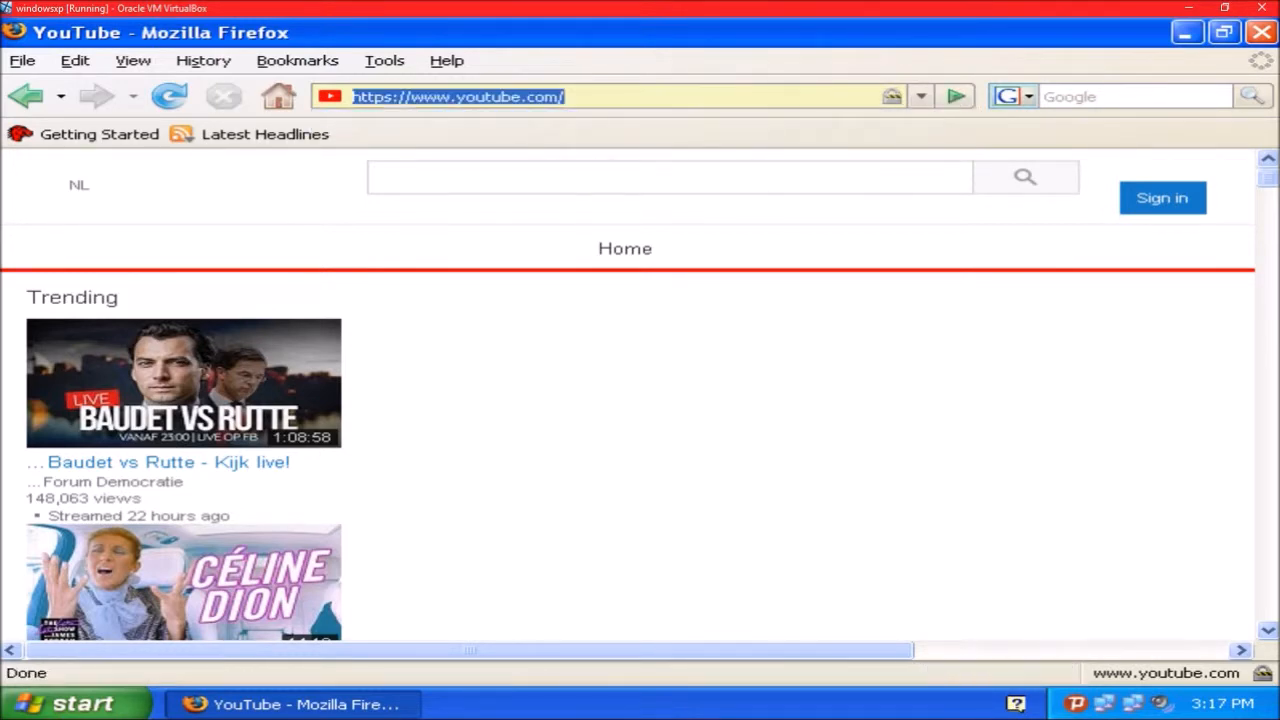
Step: Open the trending Baudet vs Rutte live video
scroll("down", 3)
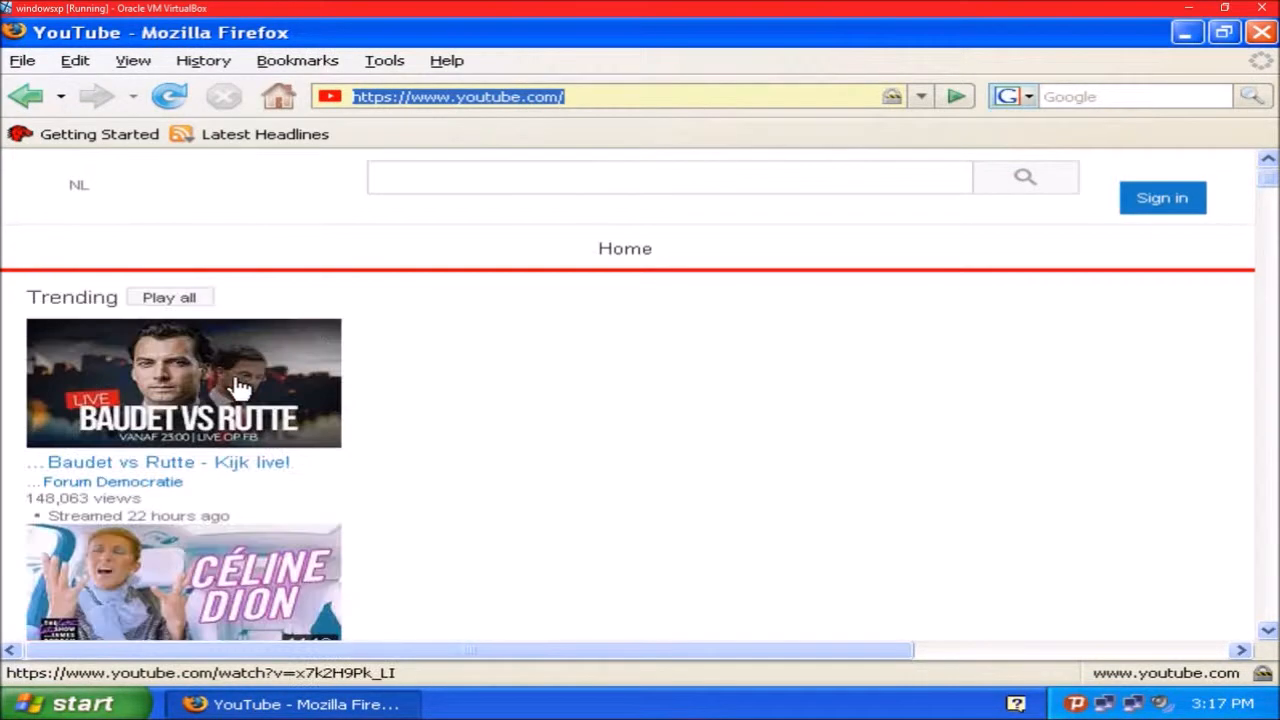
left_click(184, 384)
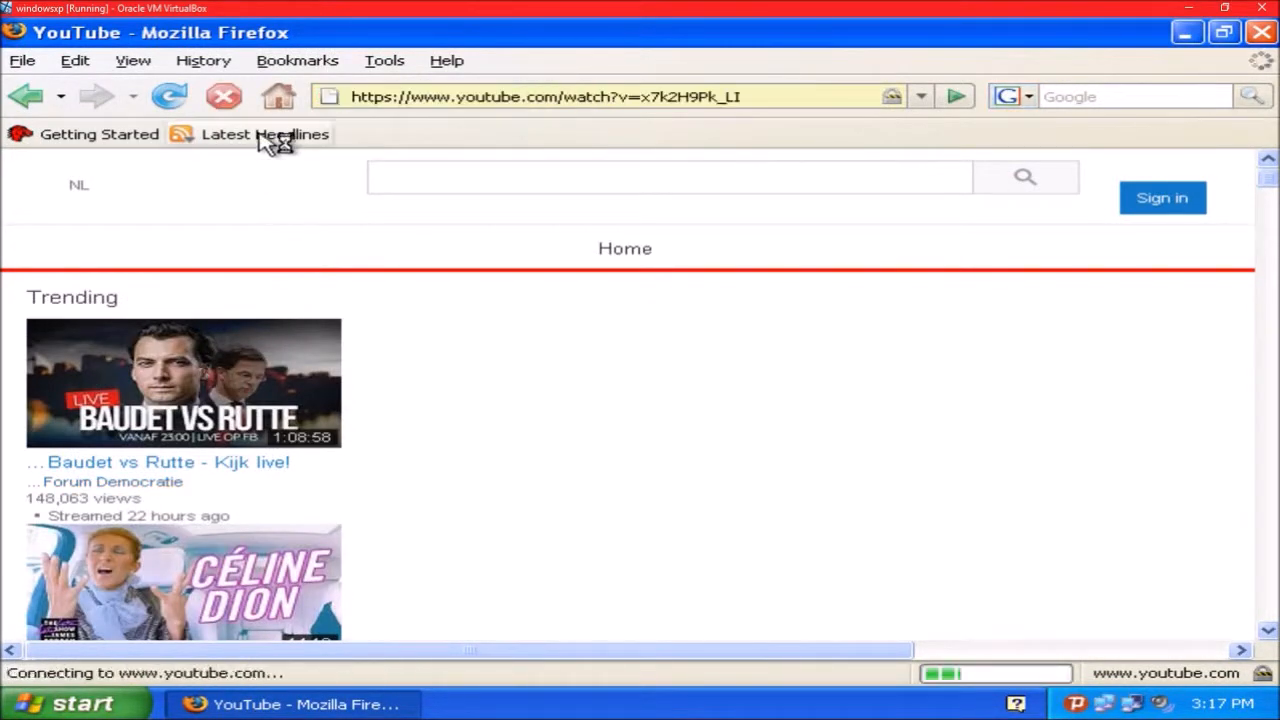
left_click(384, 60)
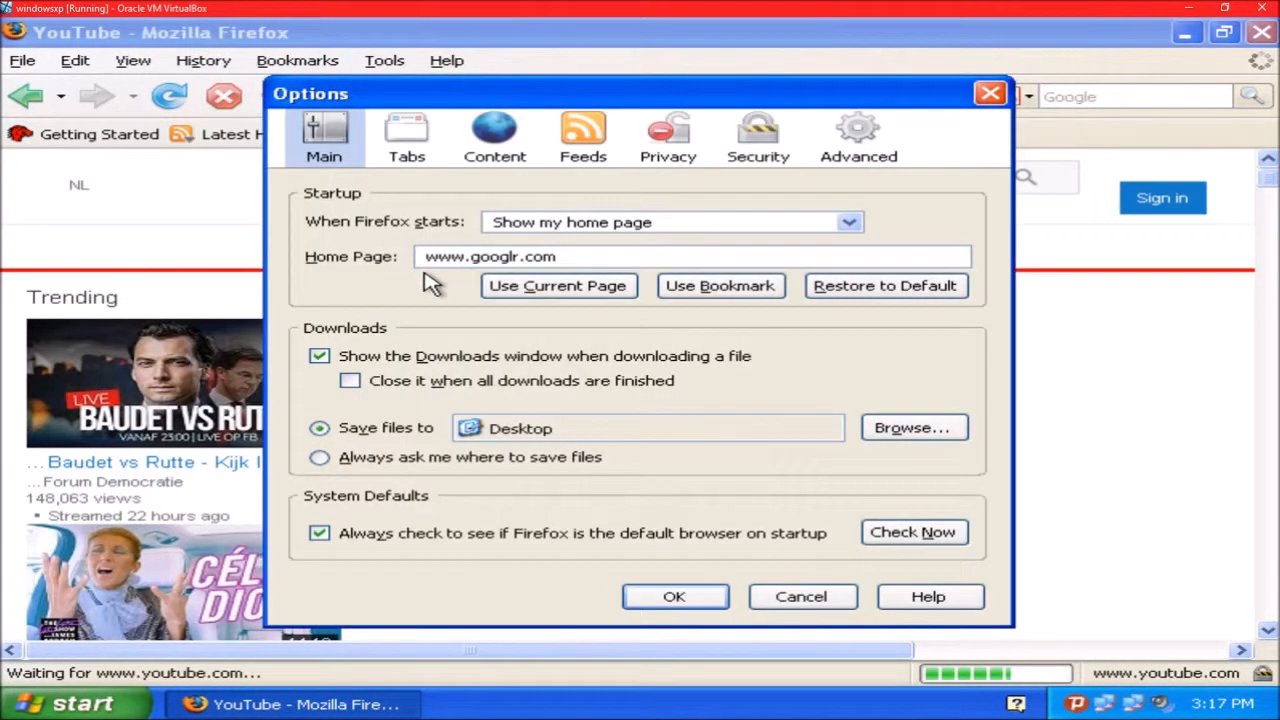
left_click(858, 136)
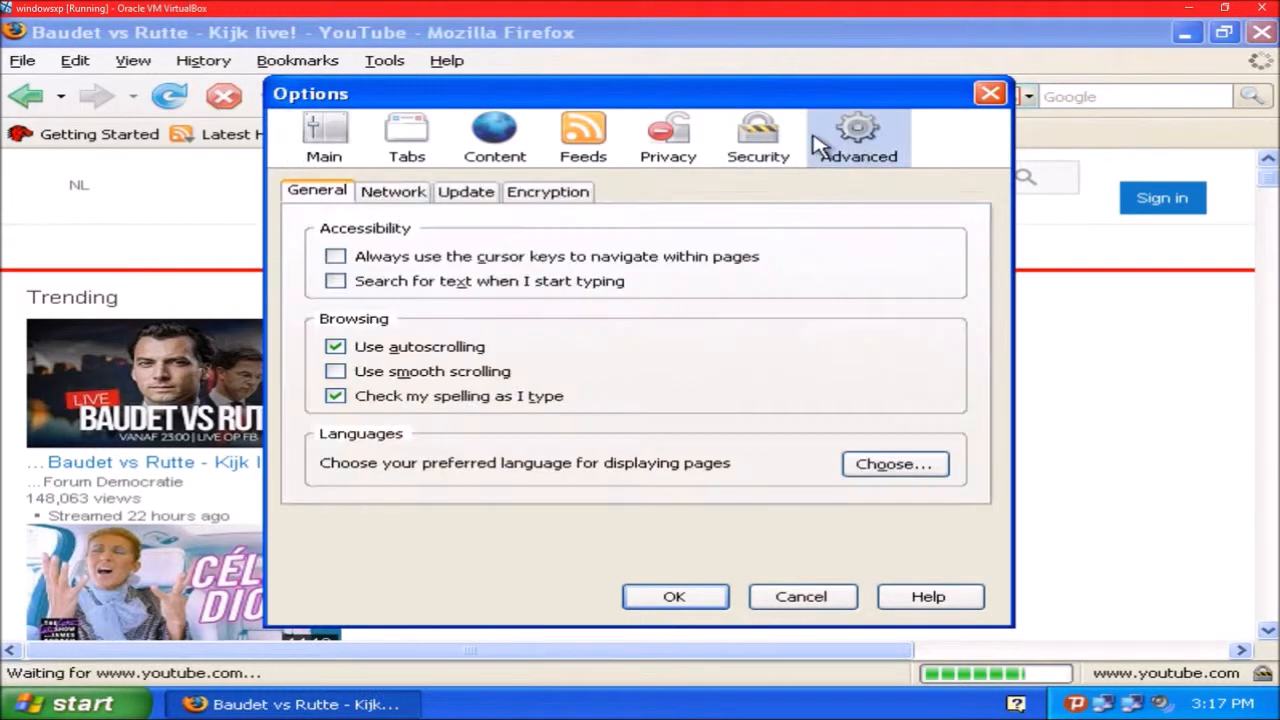
left_click(758, 136)
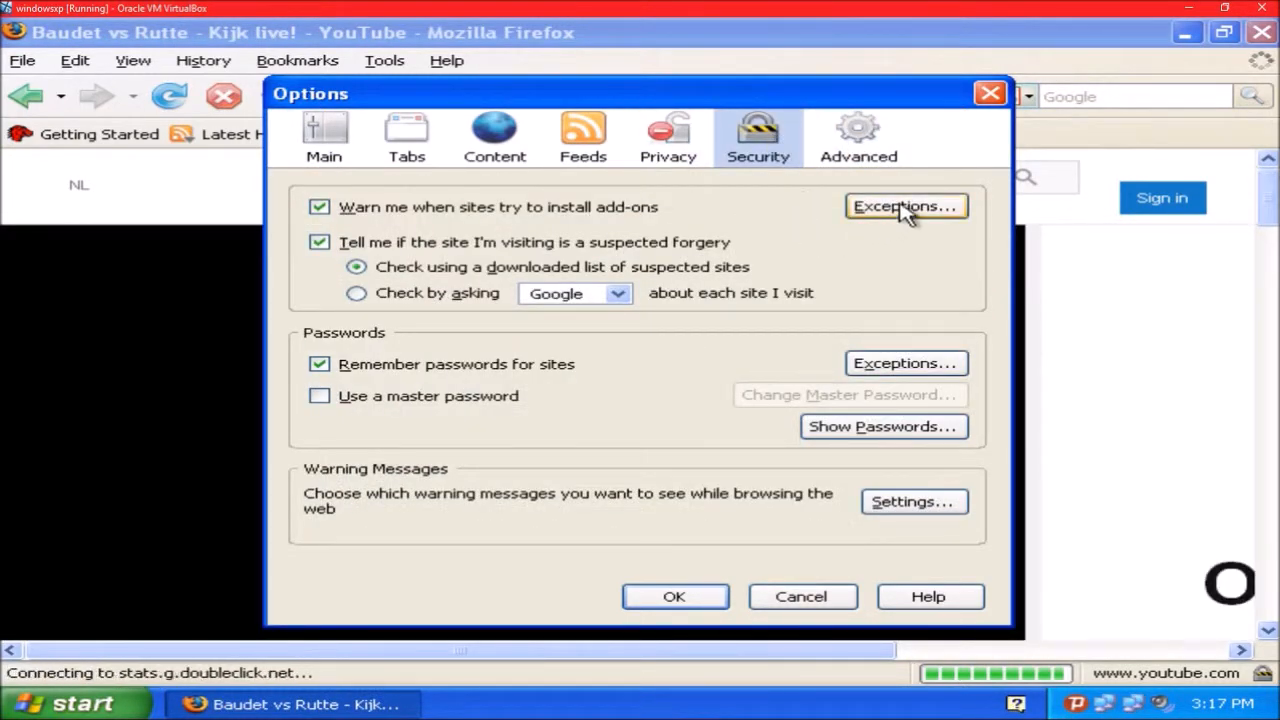
left_click(912, 500)
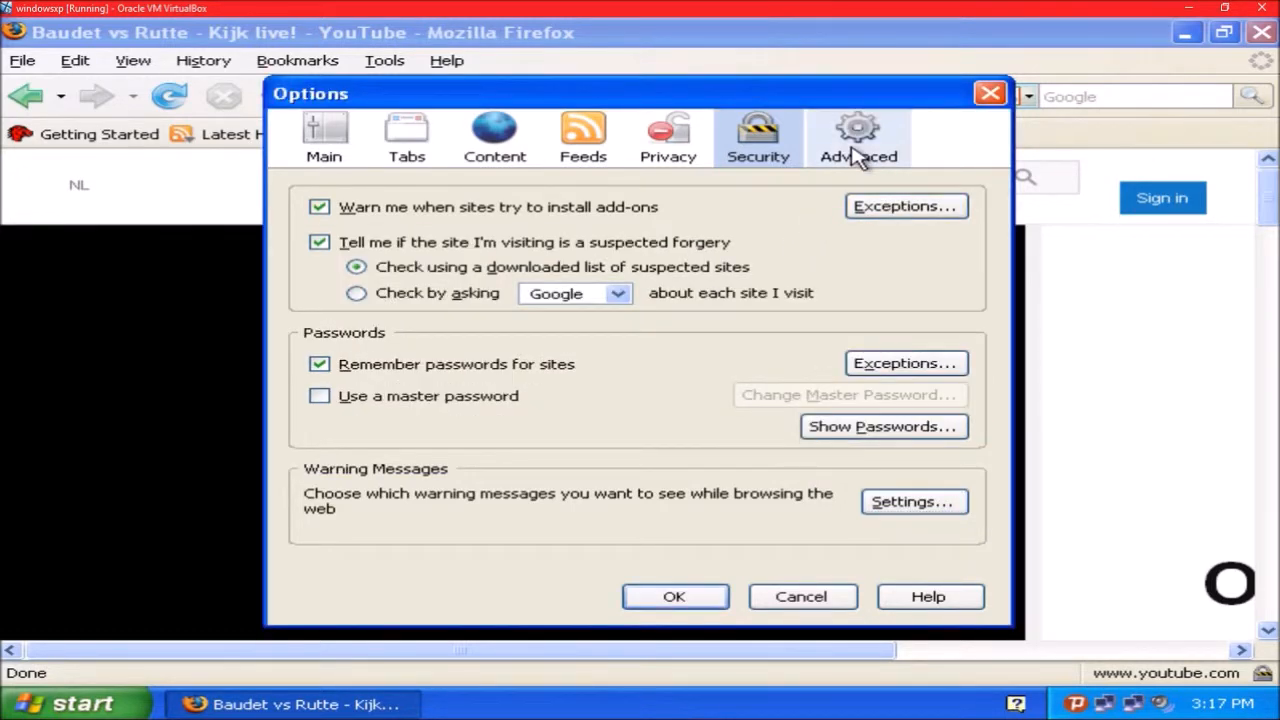
left_click(858, 136)
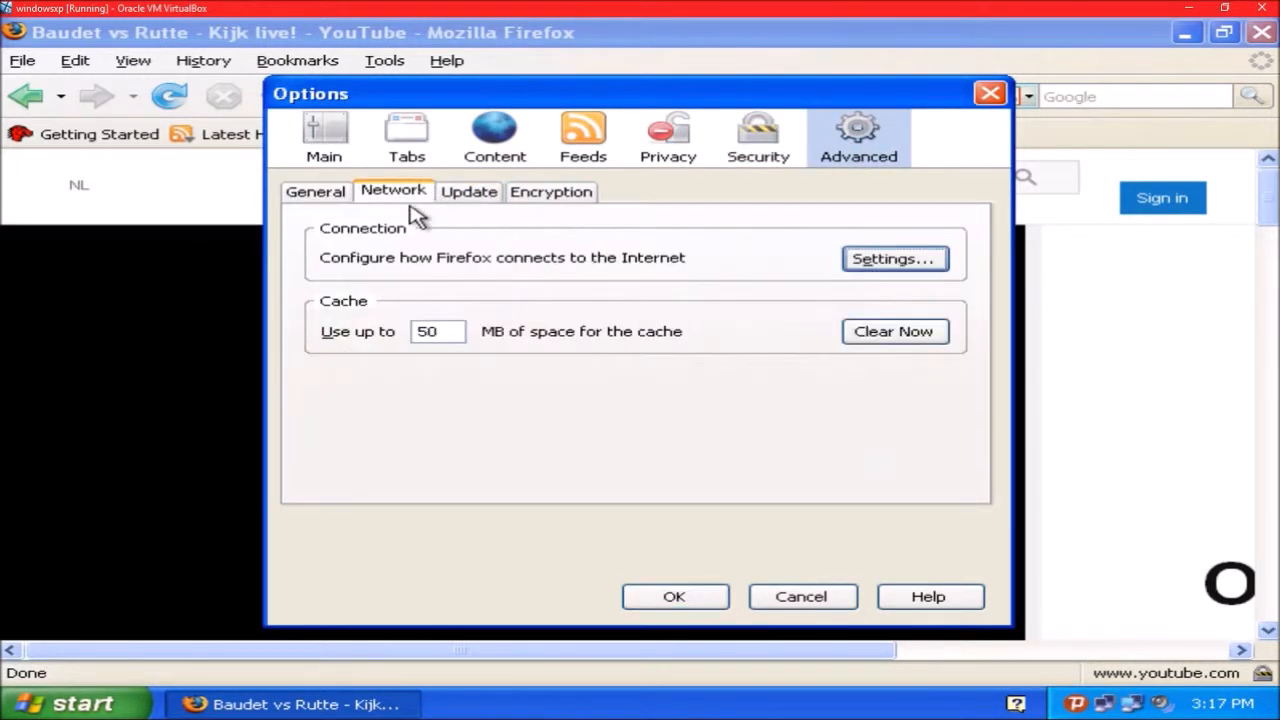
left_click(548, 192)
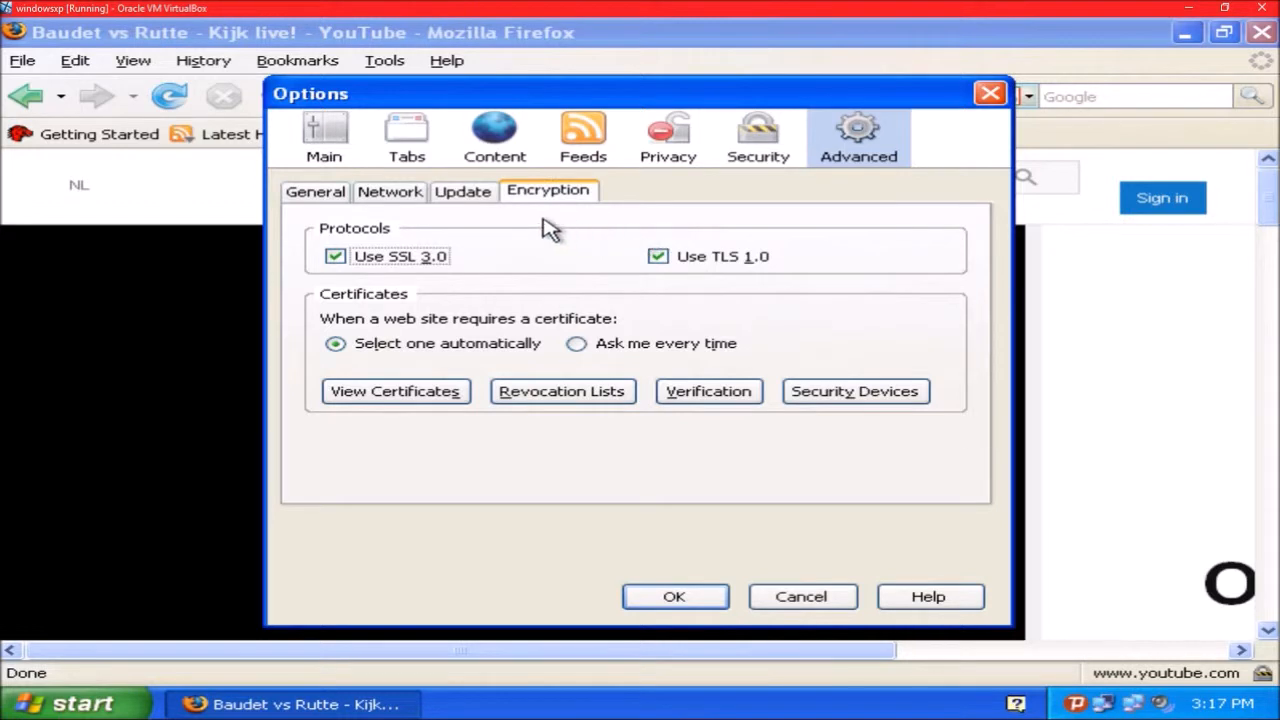
left_click(316, 192)
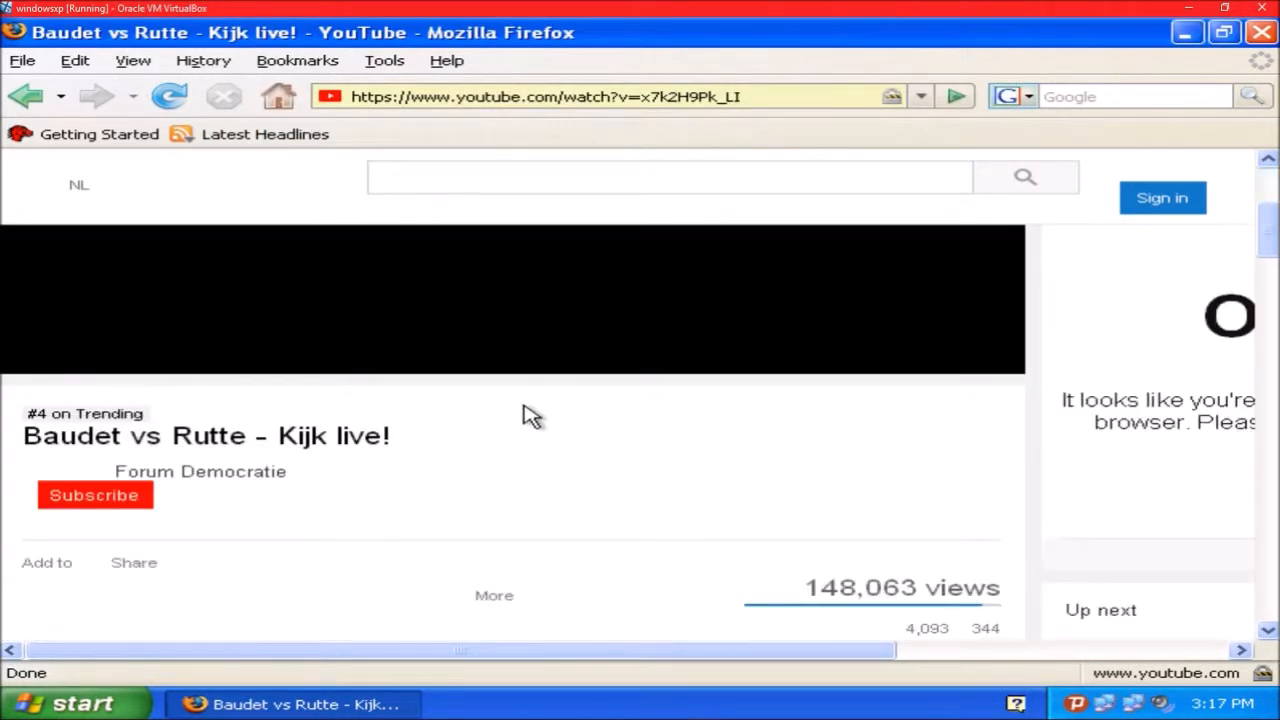
mouse_move(516, 384)
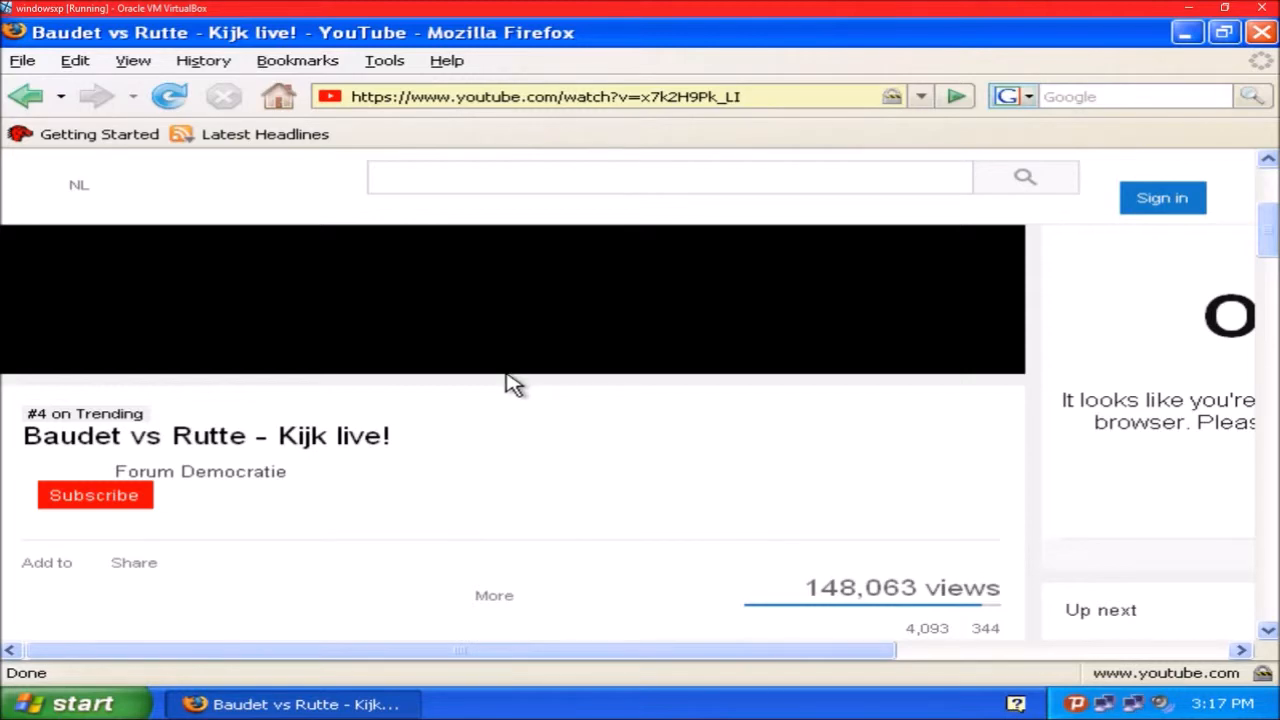
Step: Close Firefox and bring up the Start menu for the Turn Off Computer choices
scroll("down", 3)
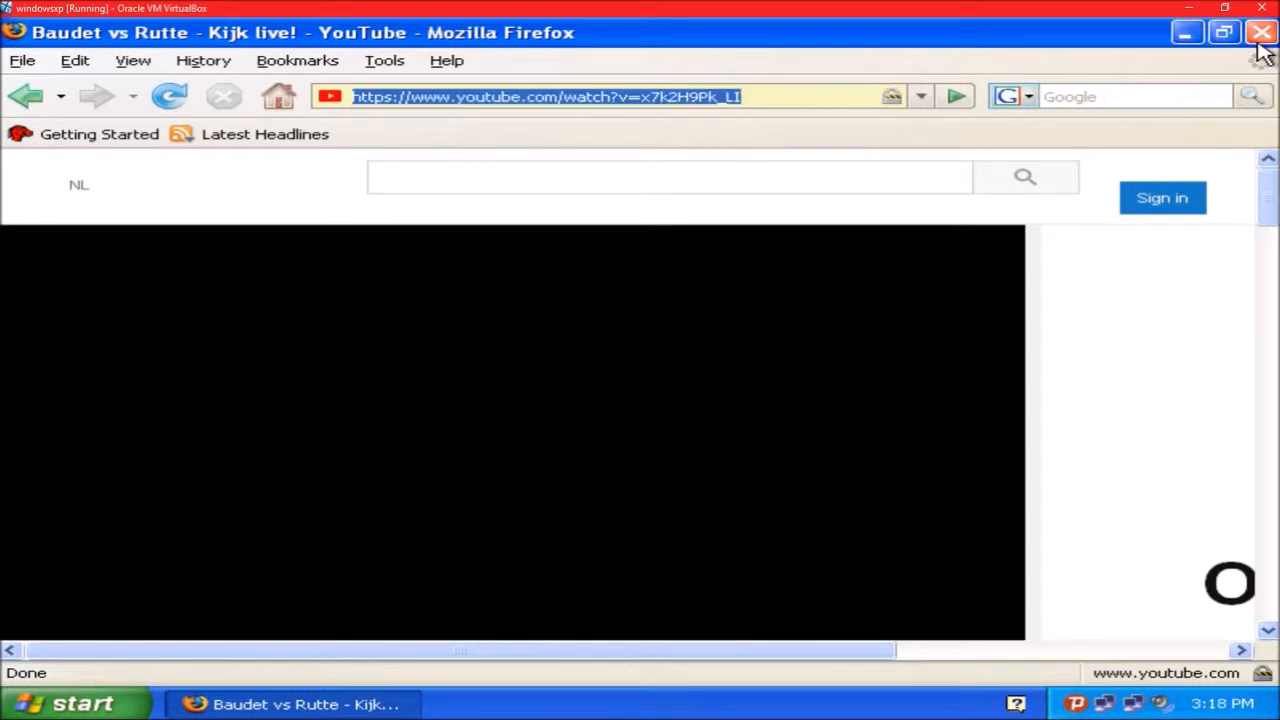
left_click(1260, 32)
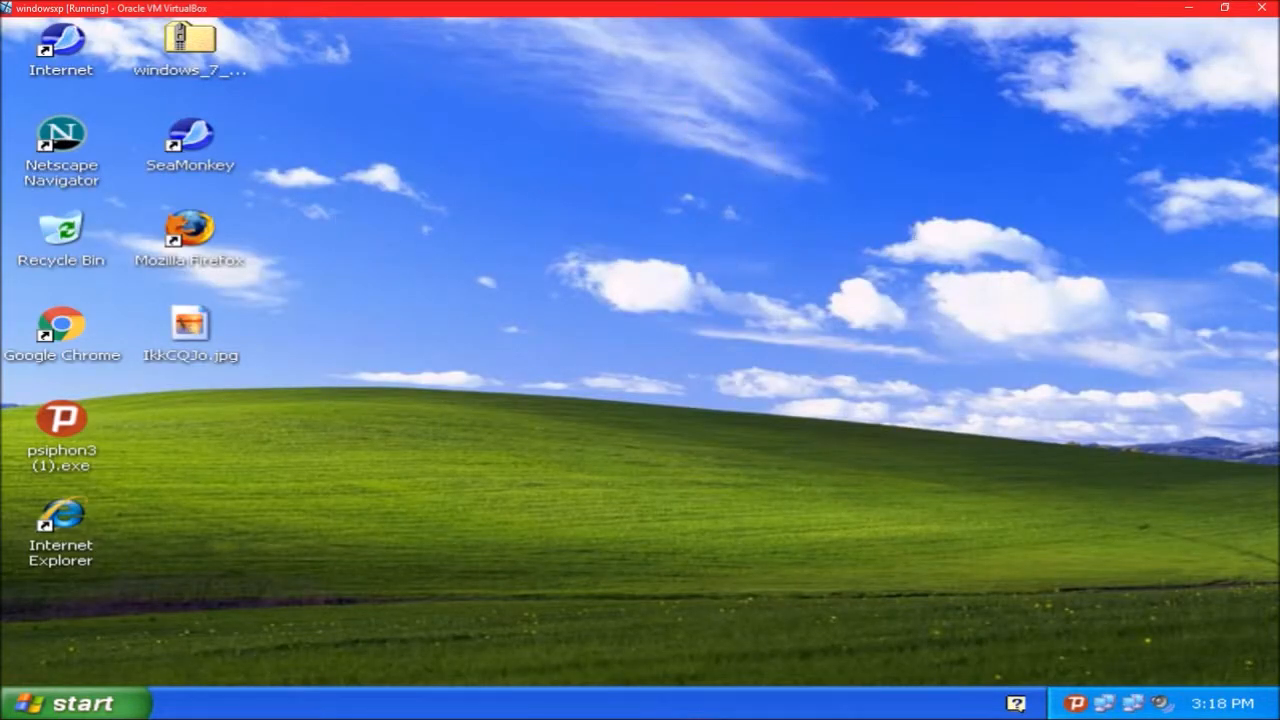
double_click(188, 40)
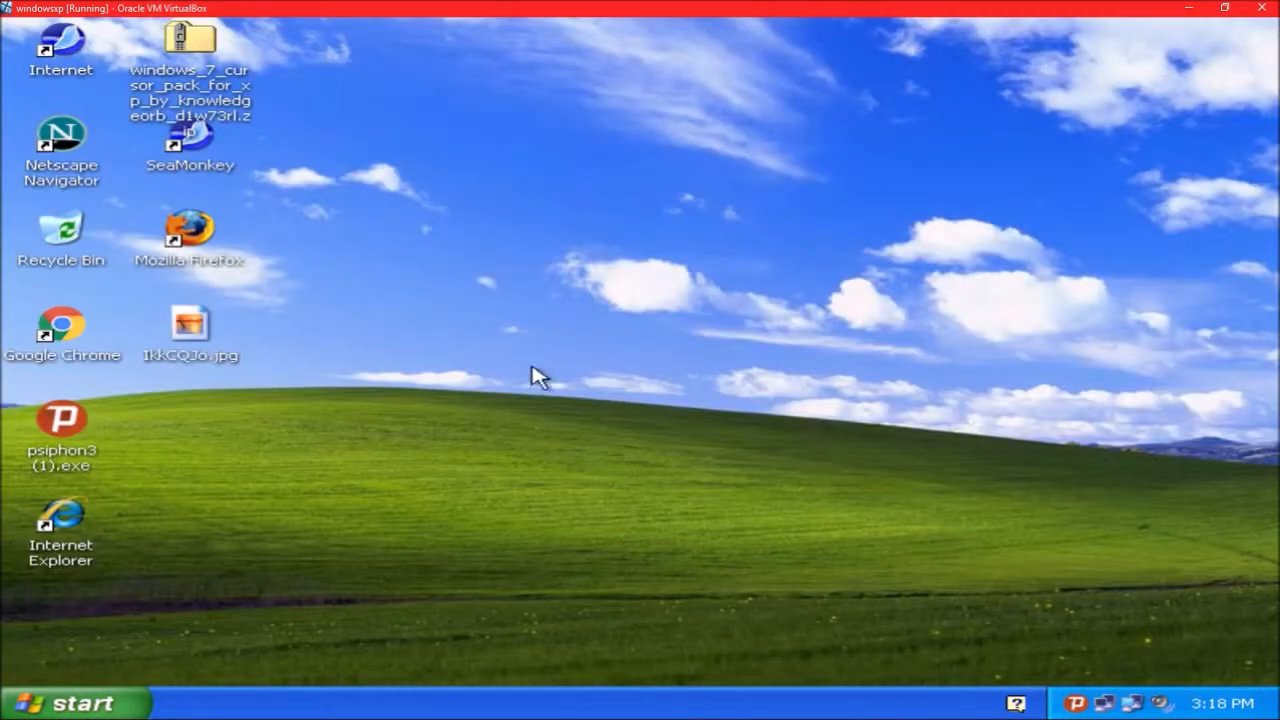
left_click(76, 702)
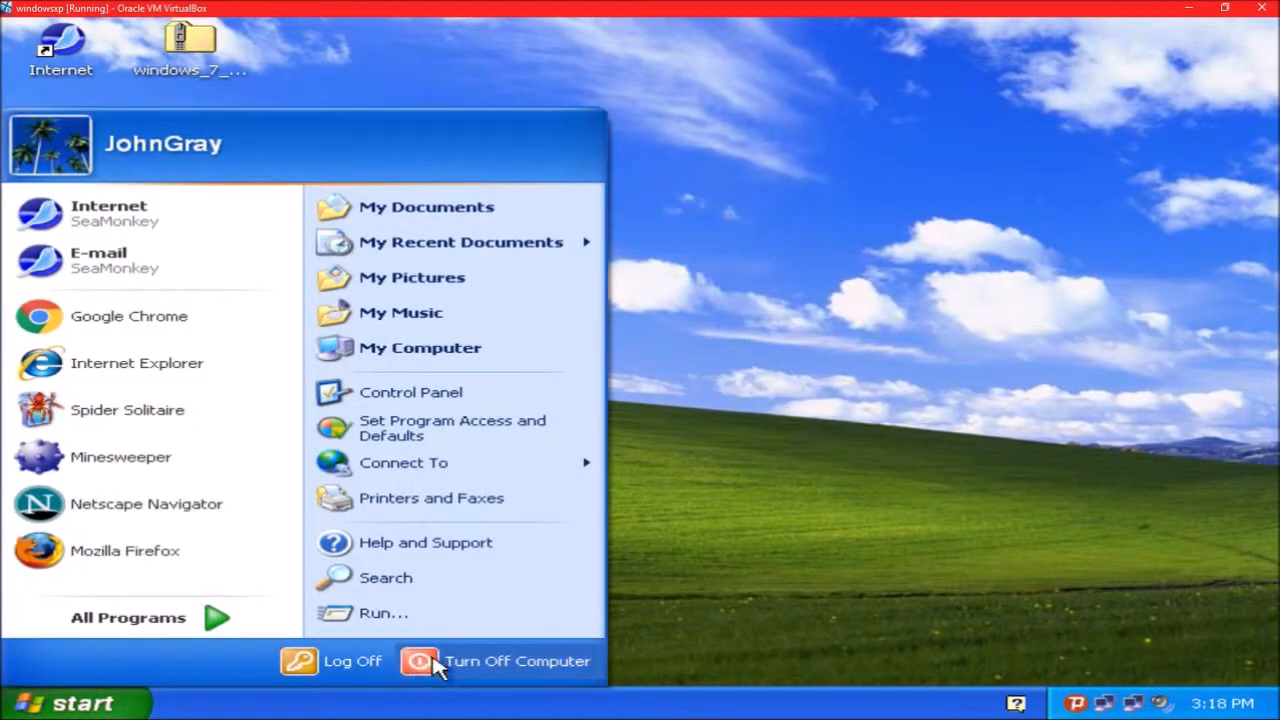